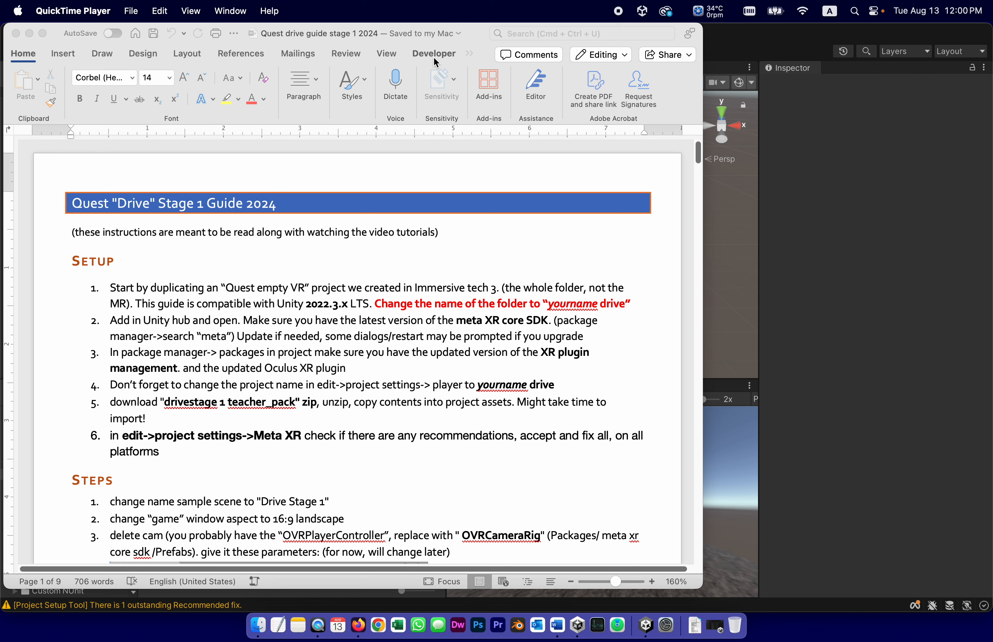
mouse_move(442, 69)
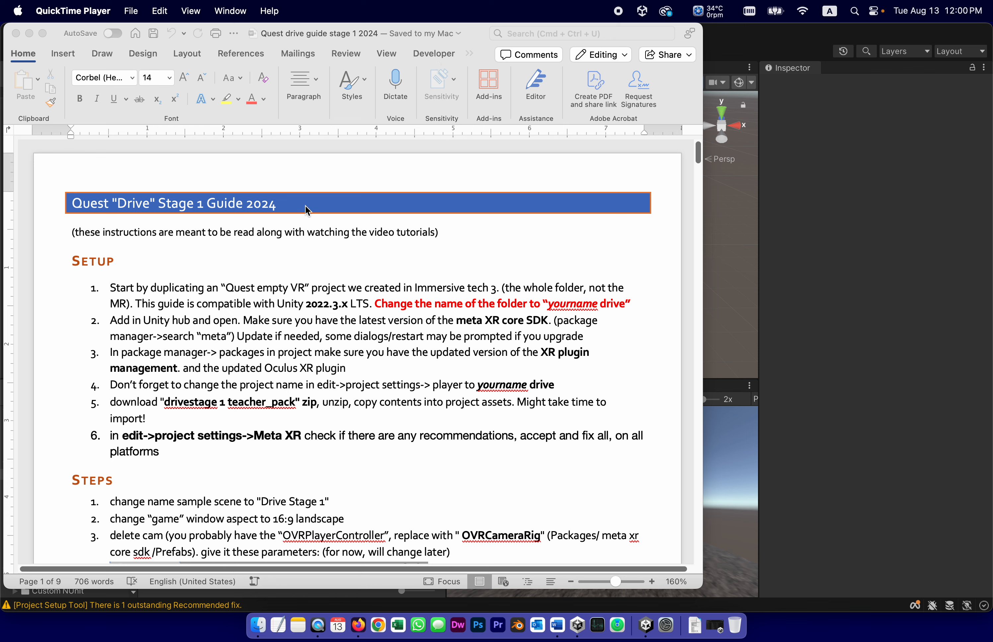
mouse_move(120, 212)
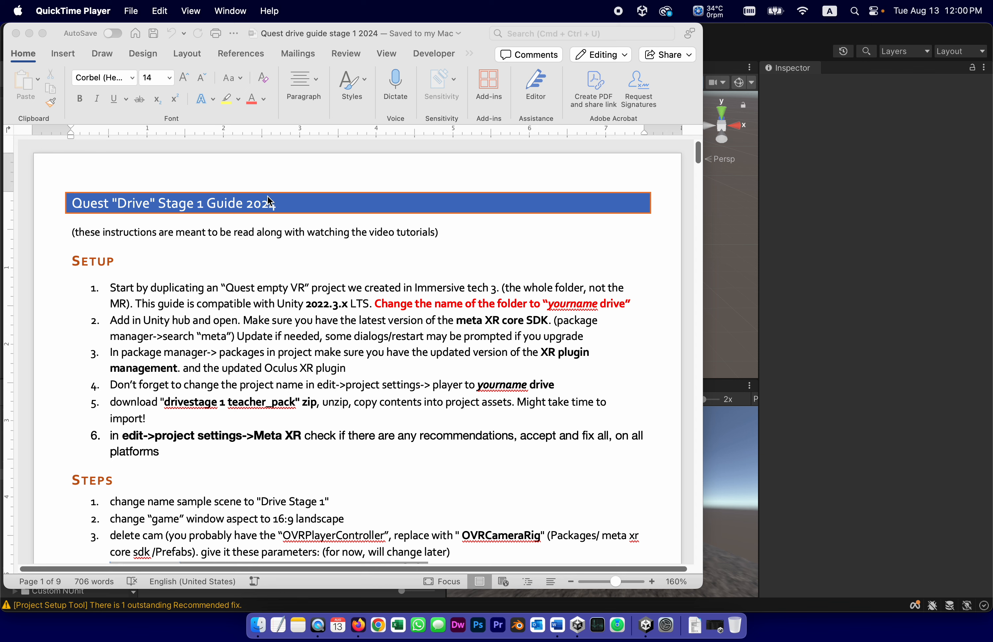
mouse_move(291, 214)
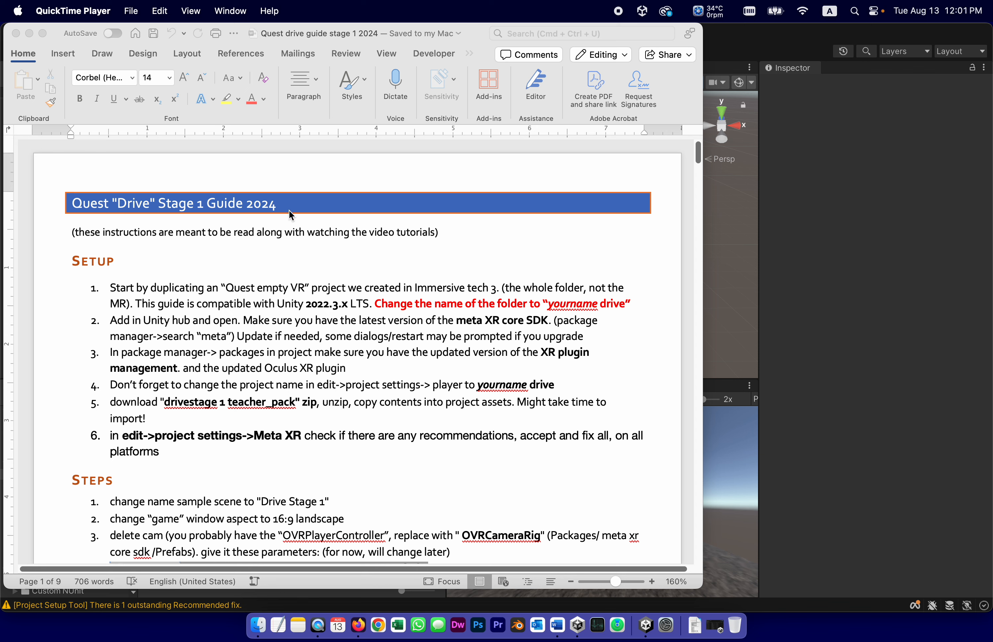
mouse_move(141, 207)
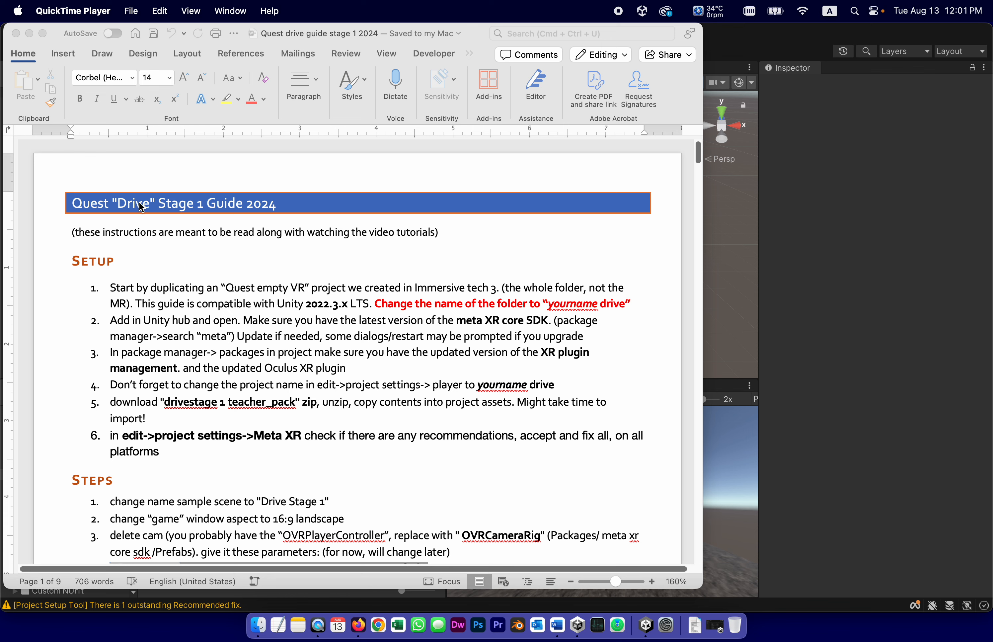
mouse_move(322, 368)
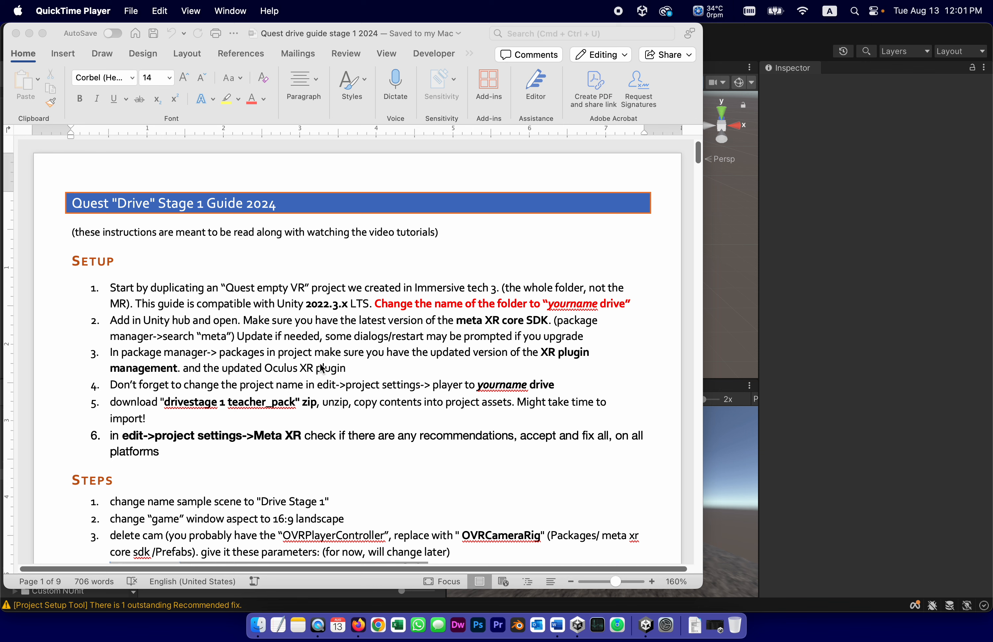
mouse_move(68, 353)
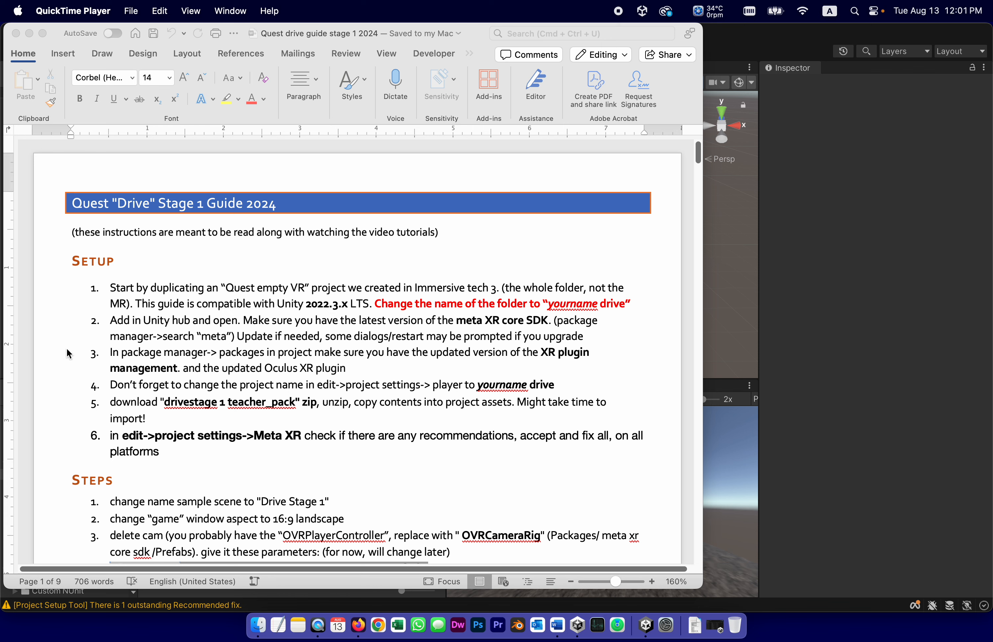
mouse_move(166, 264)
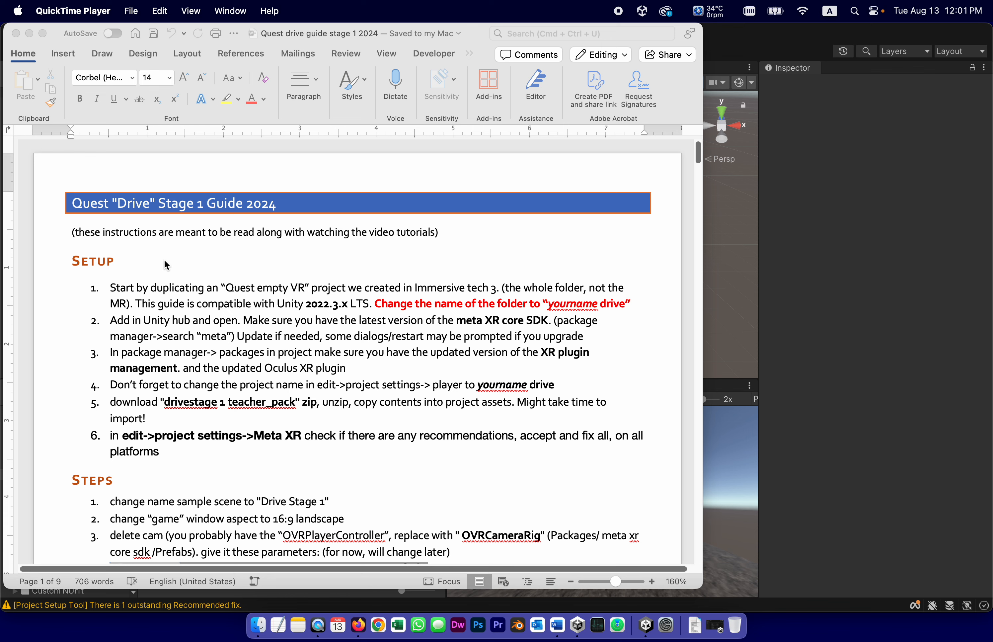
mouse_move(217, 259)
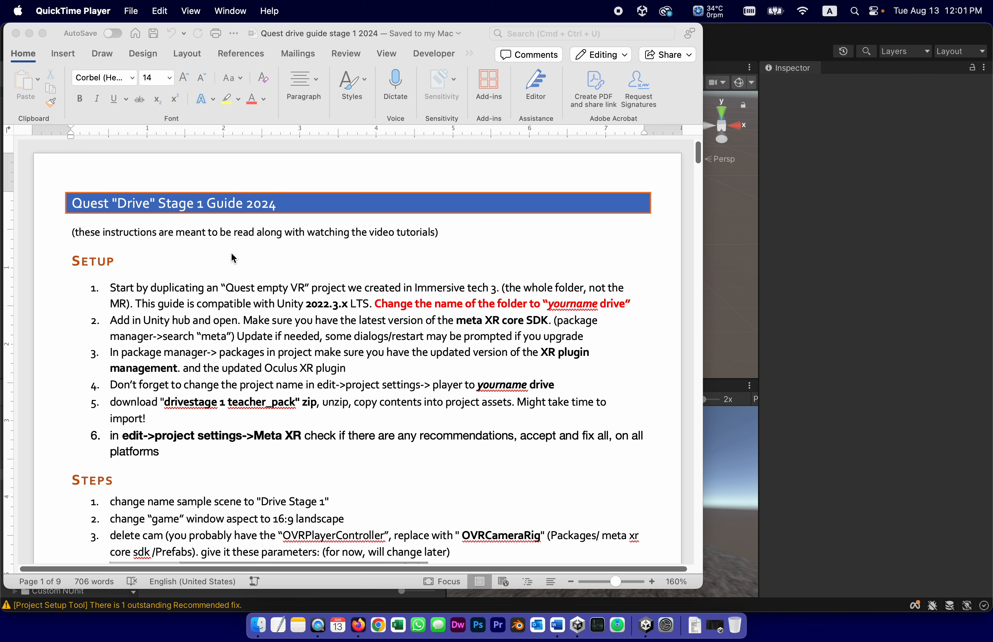
mouse_move(115, 295)
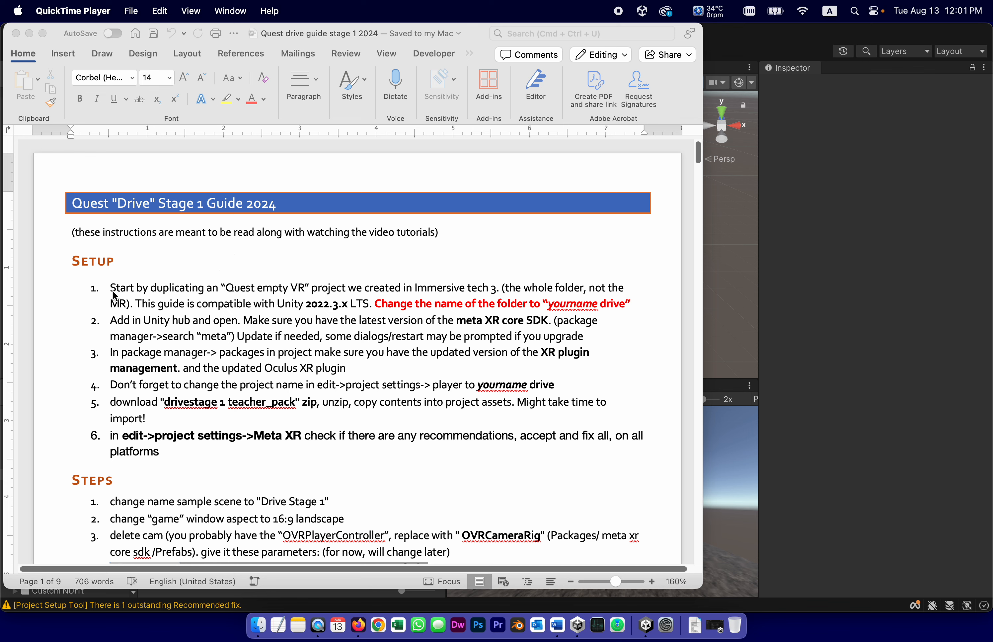
mouse_move(257, 305)
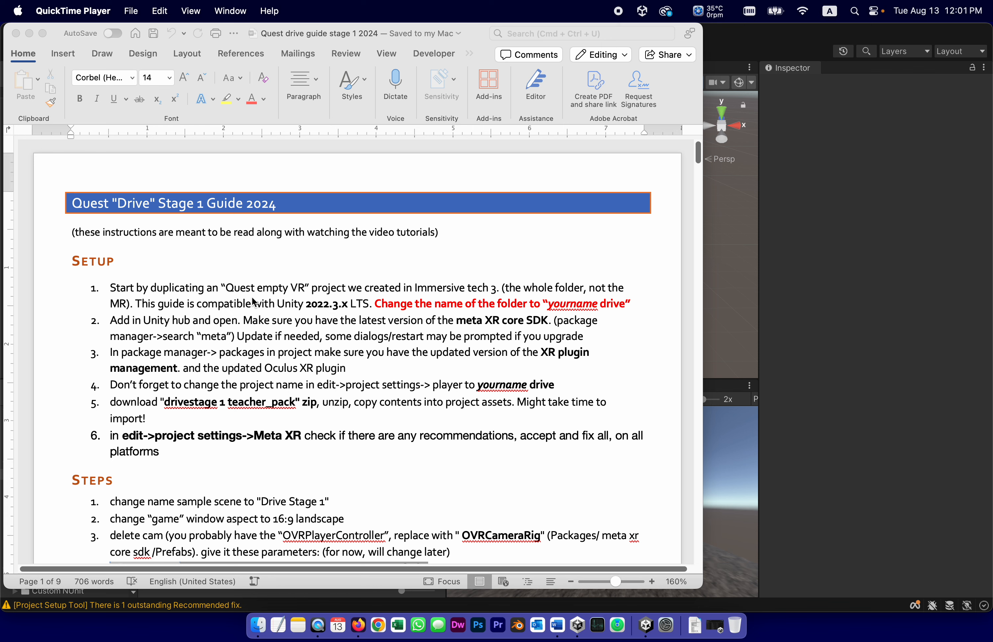
mouse_move(328, 290)
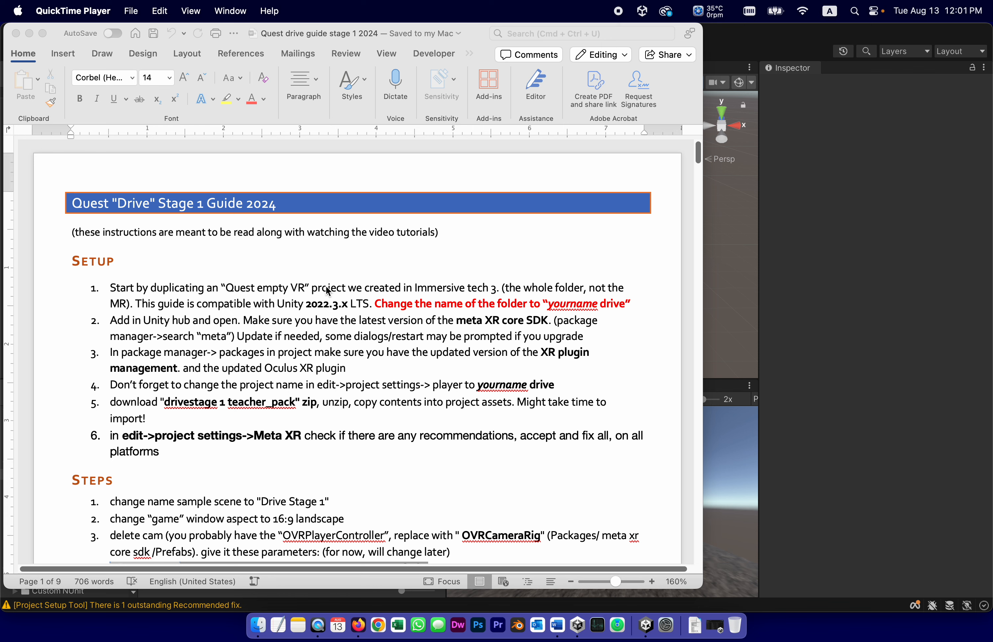
mouse_move(362, 292)
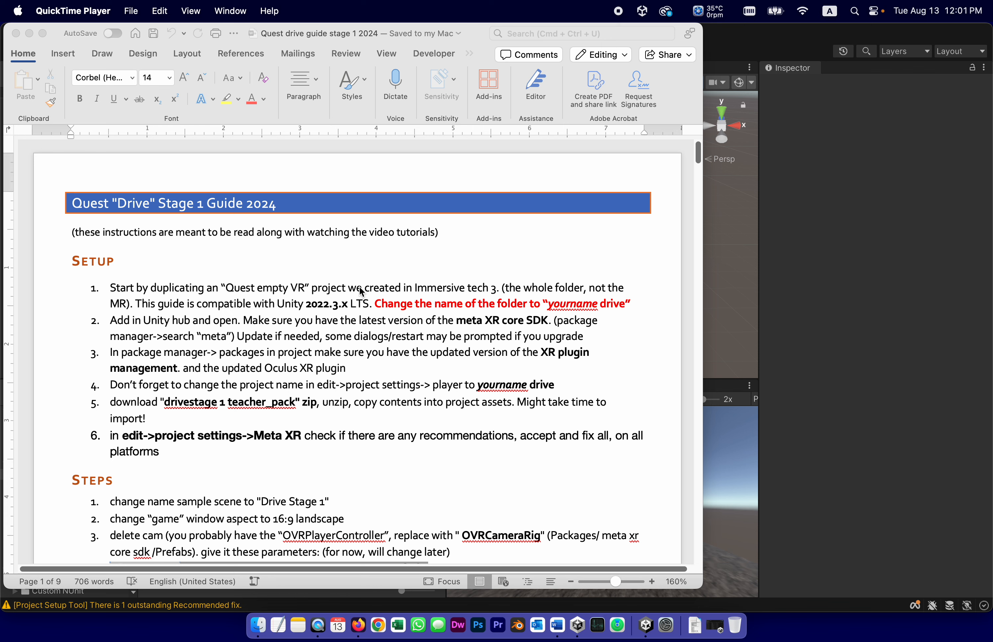
mouse_move(483, 287)
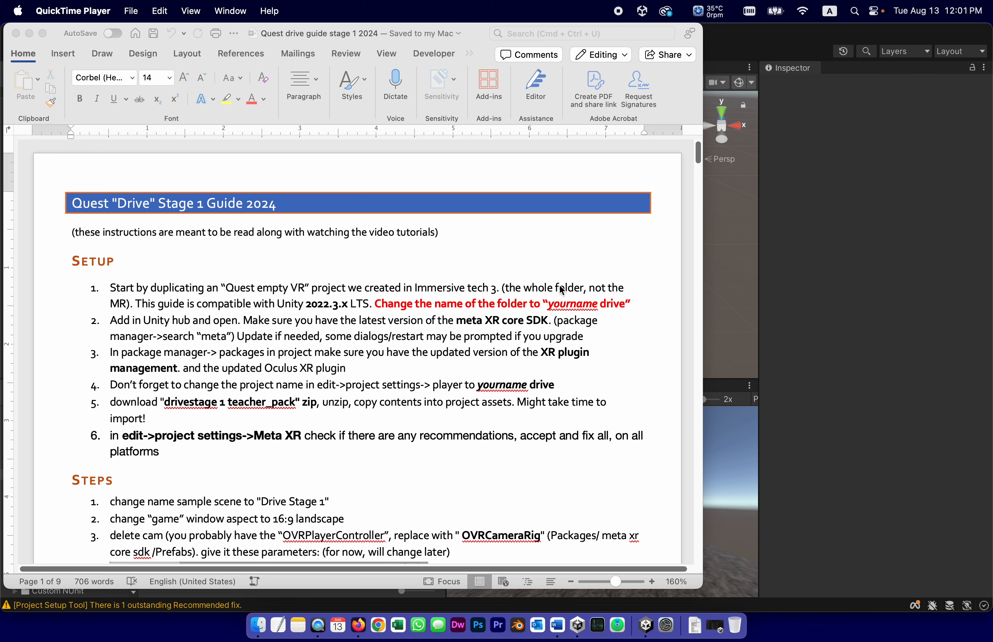
mouse_move(380, 295)
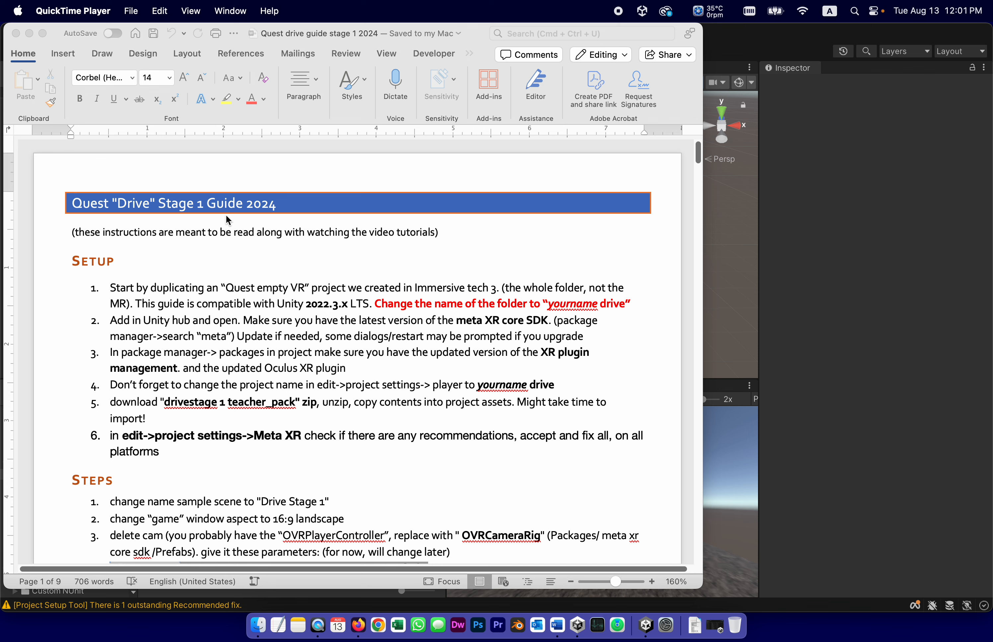
mouse_move(330, 311)
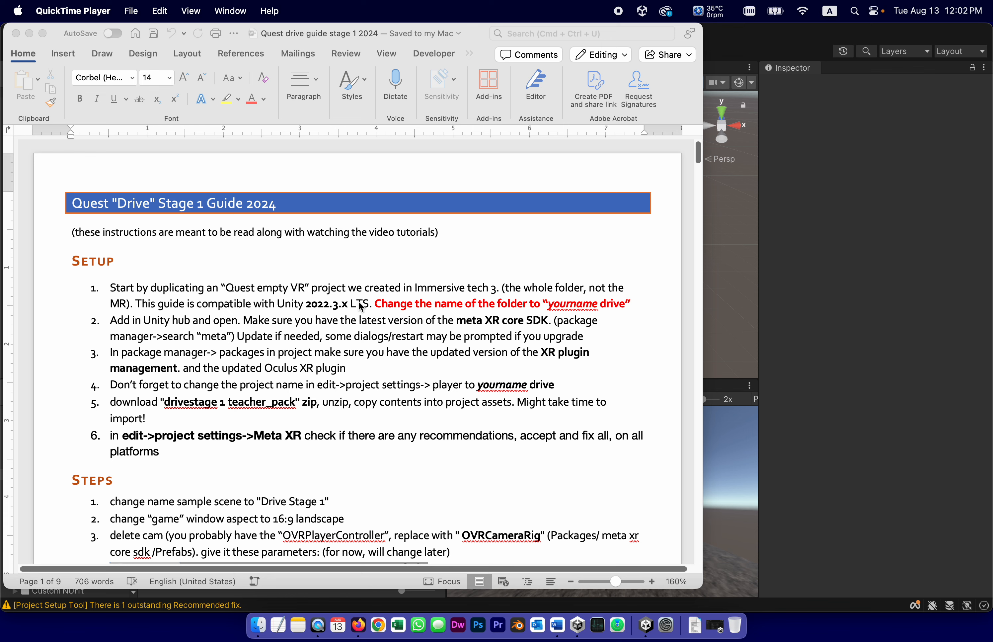
mouse_move(429, 315)
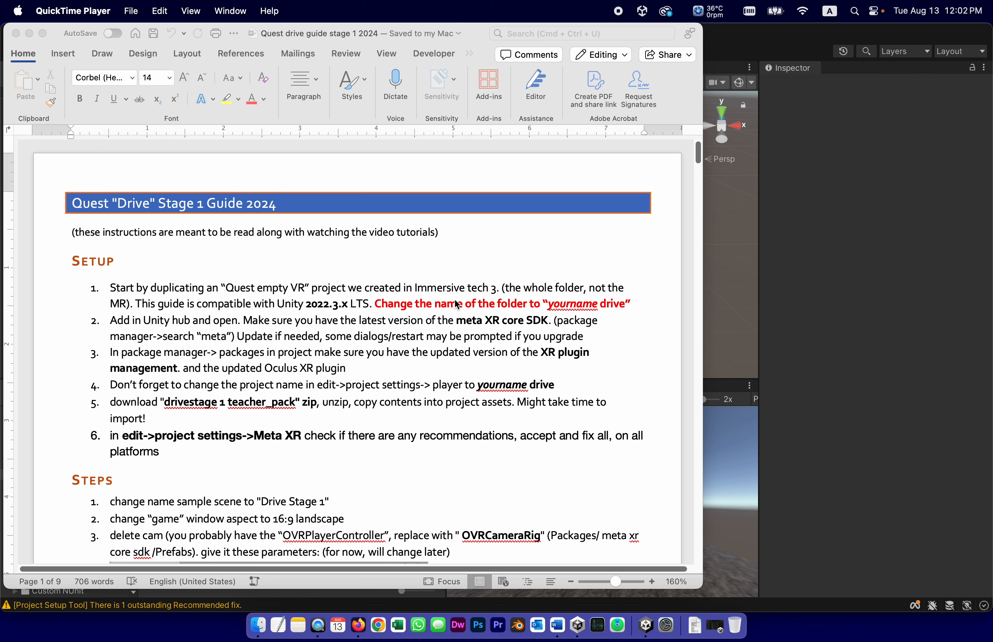
mouse_move(548, 361)
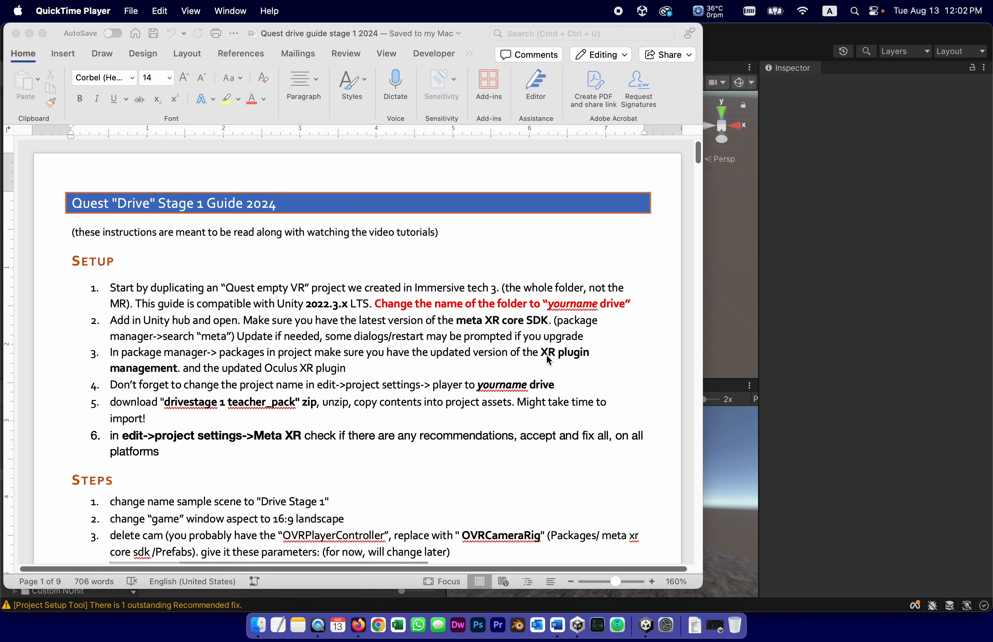
mouse_move(604, 311)
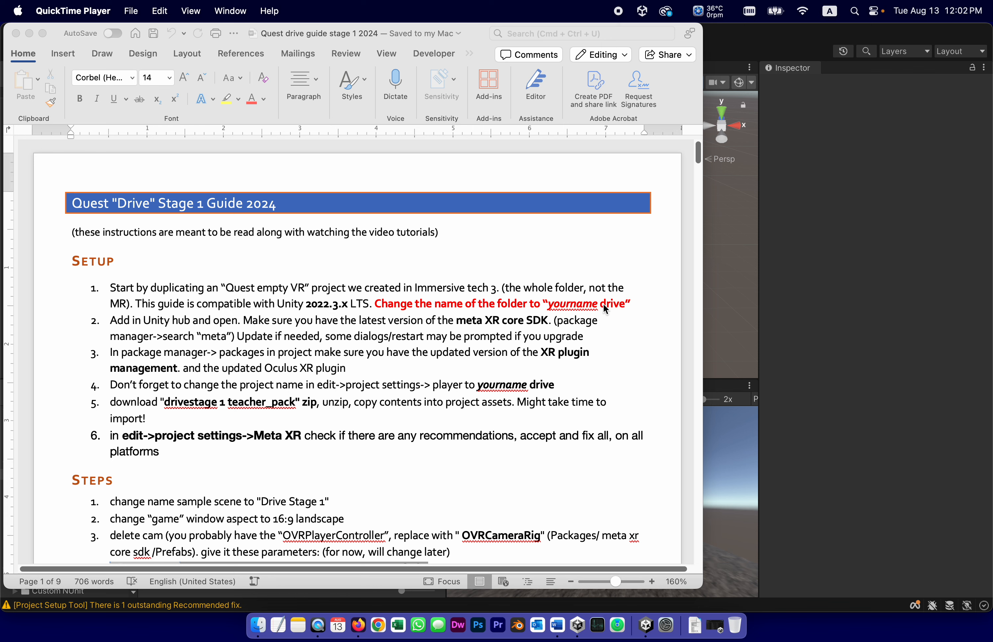
mouse_move(182, 326)
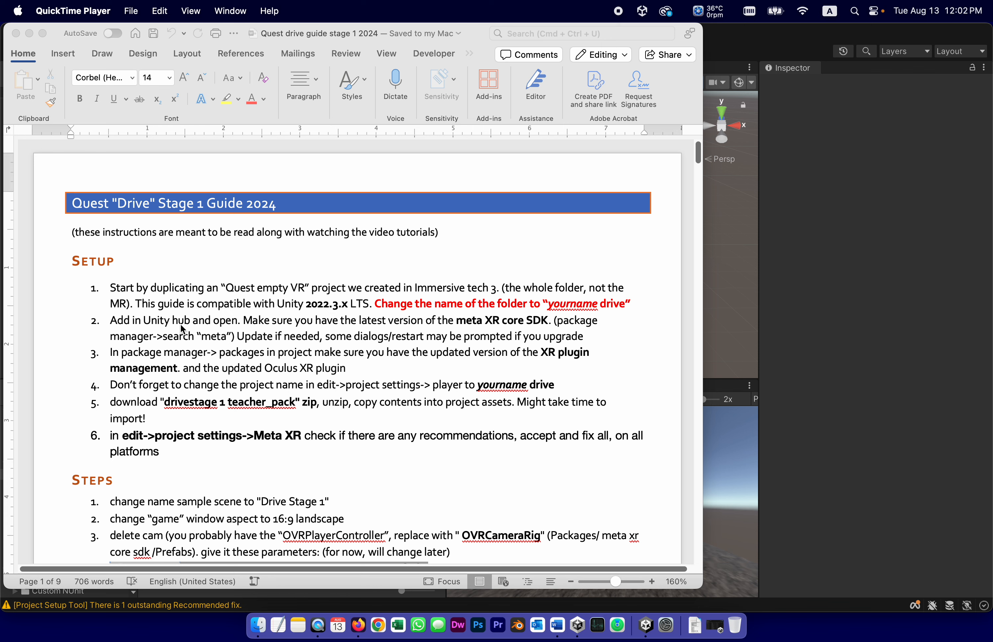
mouse_move(360, 330)
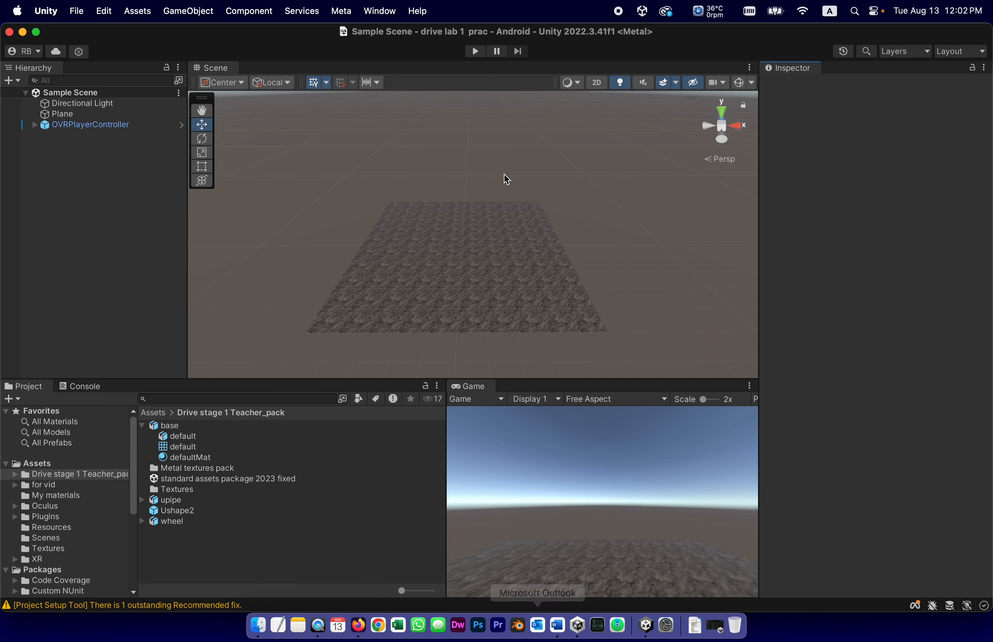
mouse_move(450, 61)
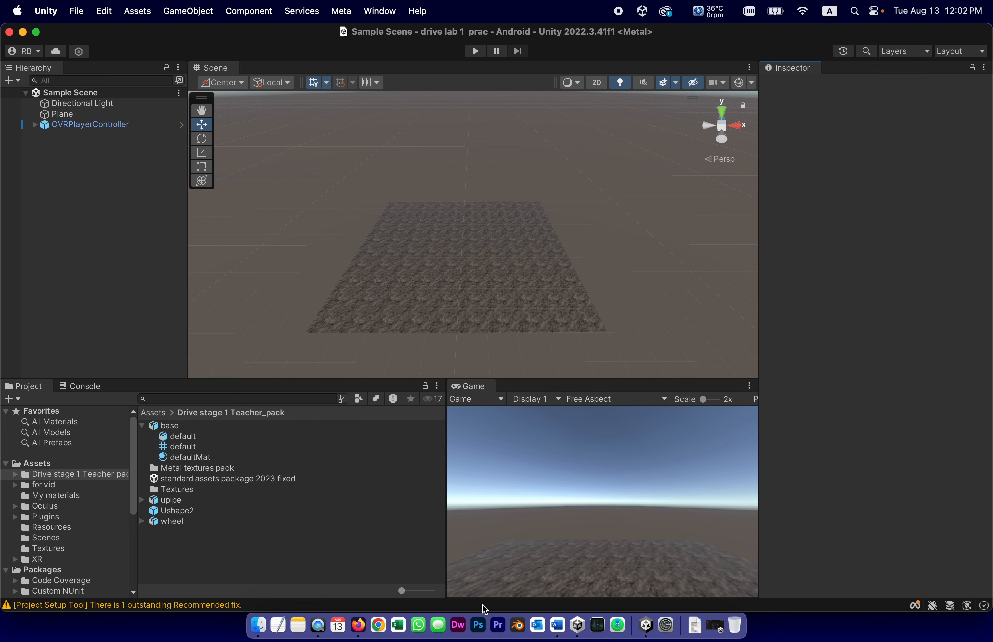
mouse_move(478, 624)
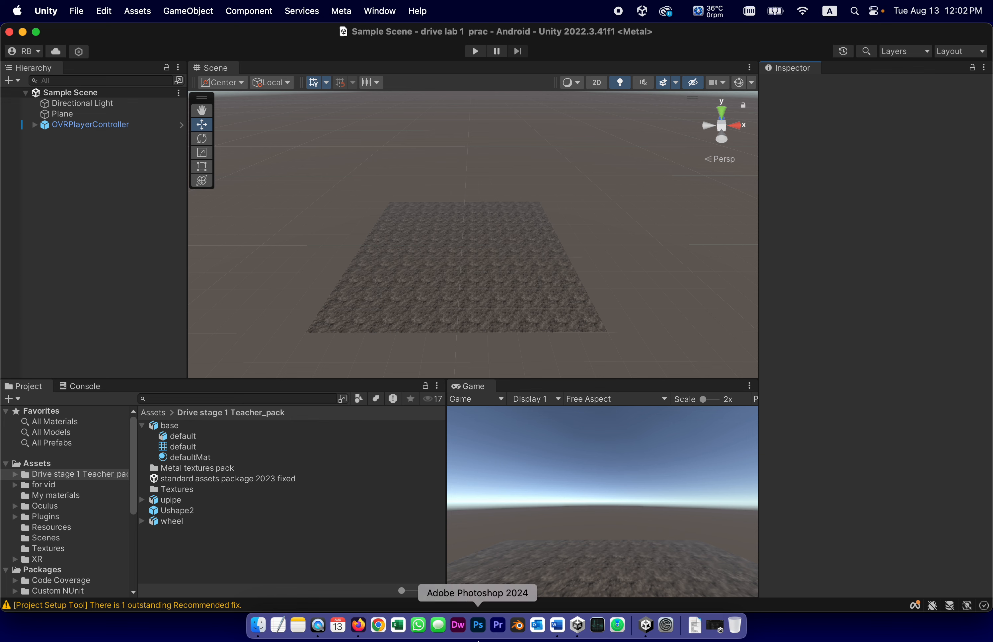
mouse_move(376, 211)
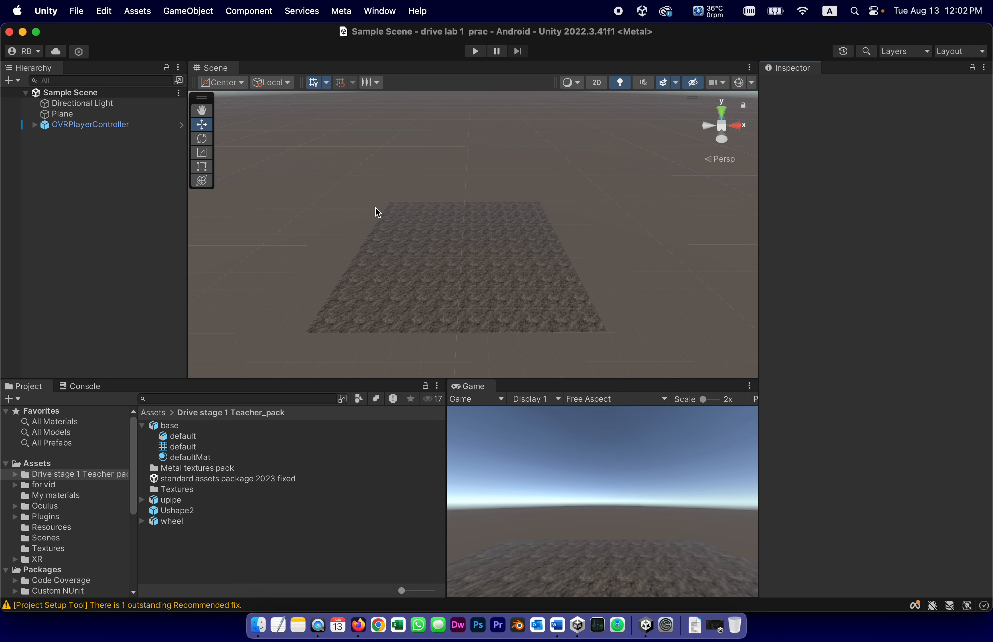
mouse_move(577, 625)
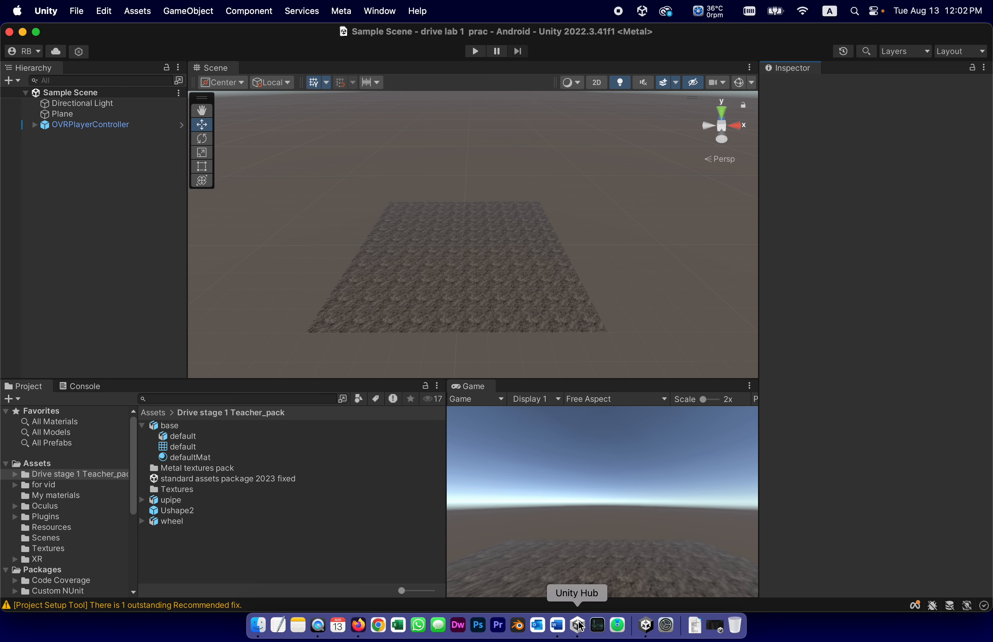
- Bring the Word setup guide document back to the front from the Dock
left_click(557, 625)
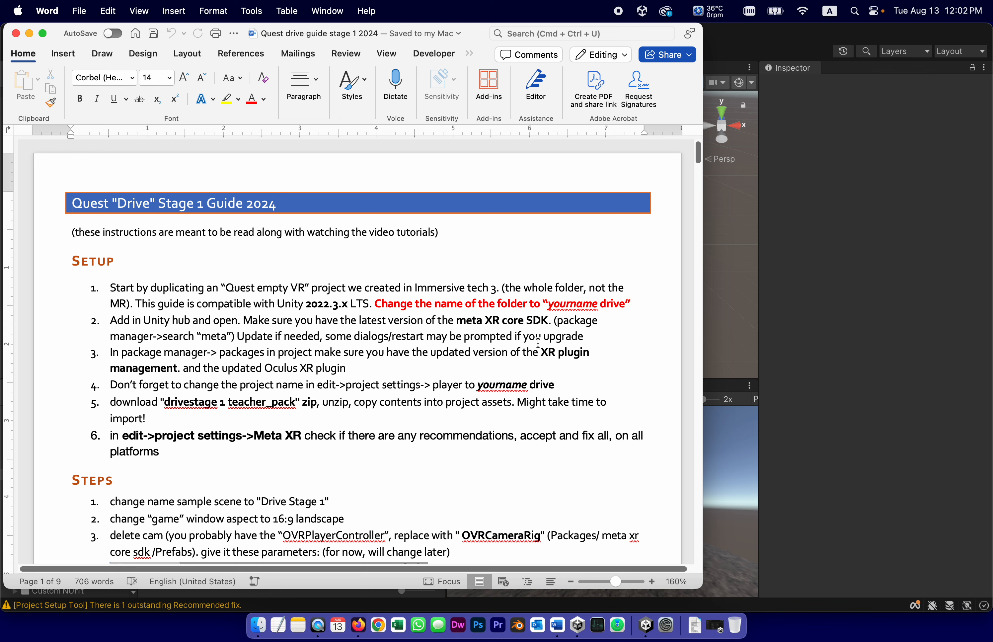
mouse_move(448, 319)
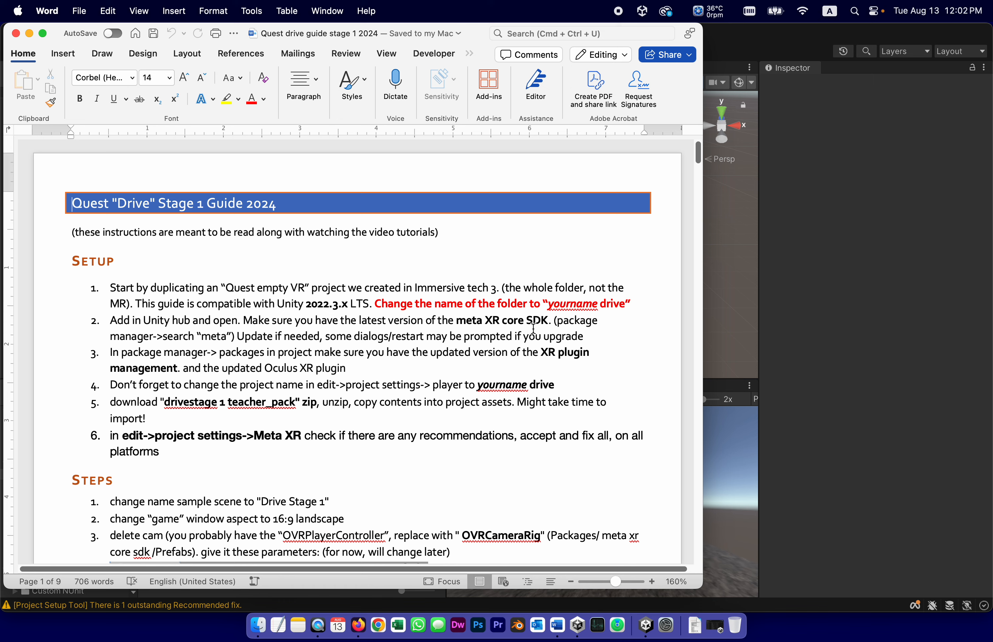
mouse_move(512, 329)
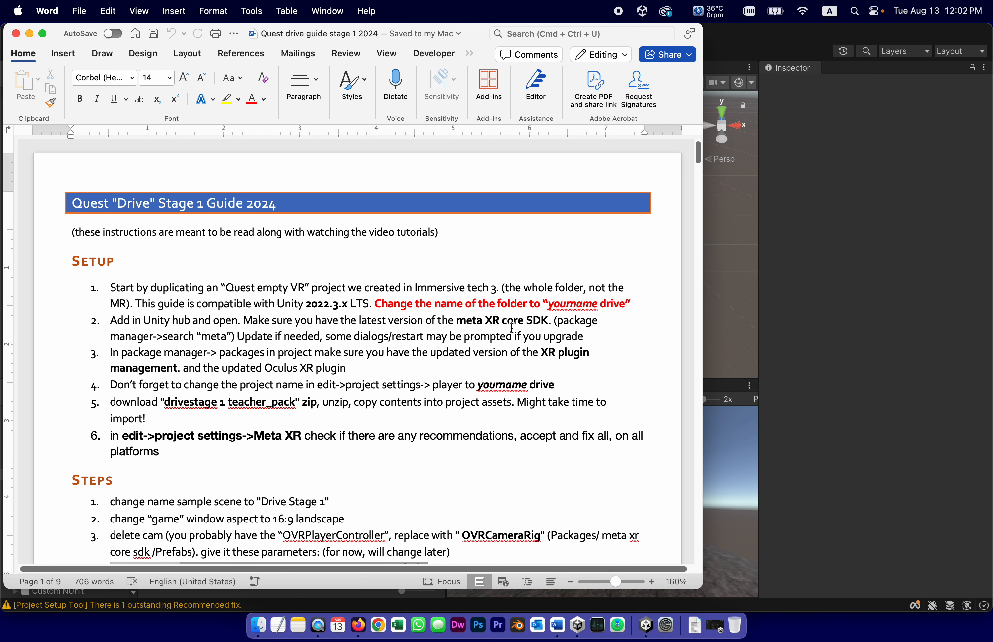
- Search the in-project packages for "me" to confirm Meta XR Core SDK 67.0.0, then return to the Word guide
left_click(577, 624)
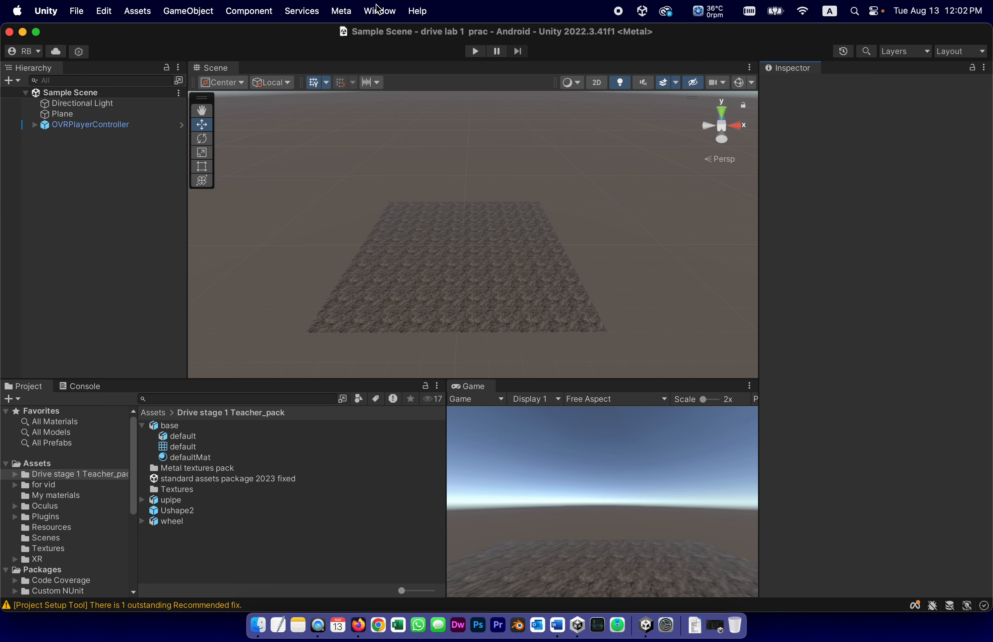
mouse_move(393, 191)
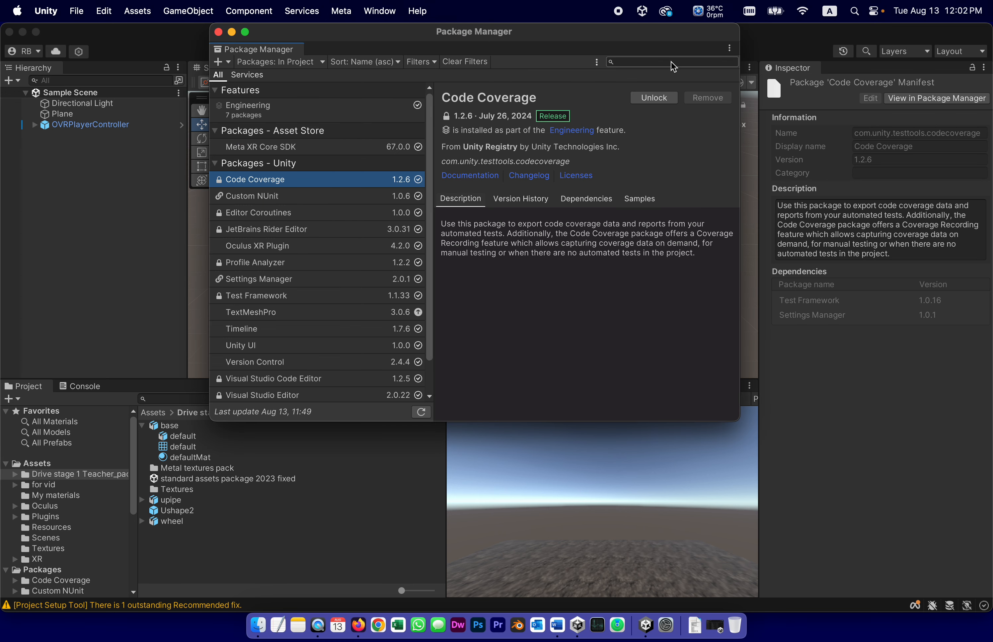
type("meta")
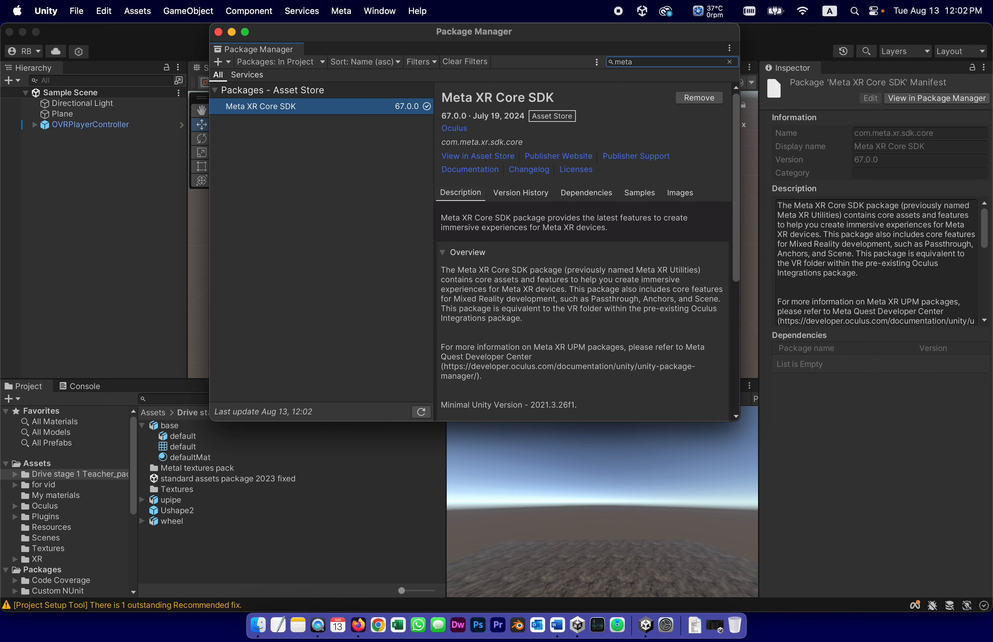
mouse_move(249, 111)
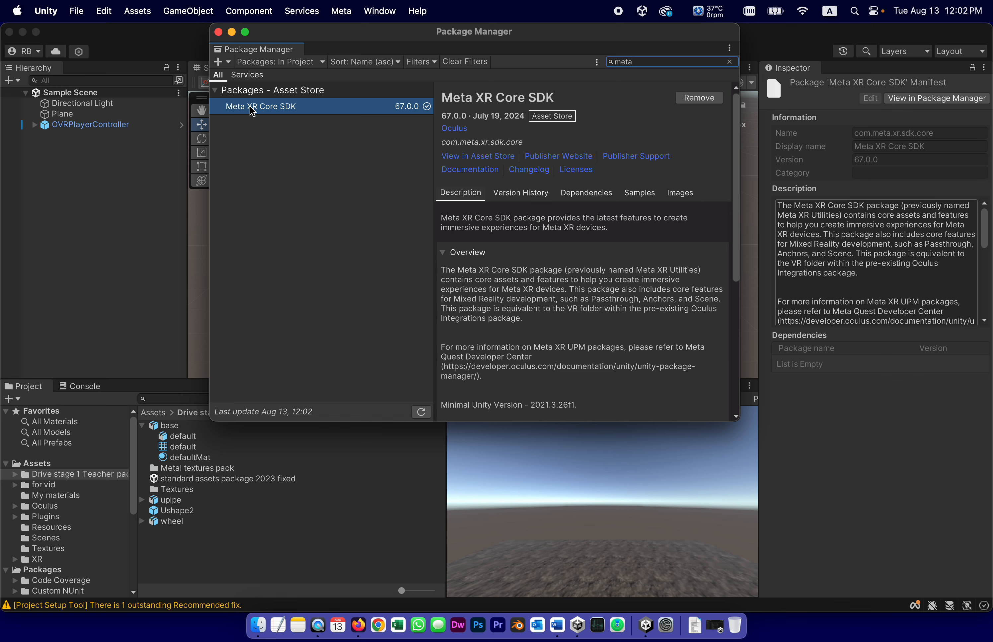
mouse_move(386, 116)
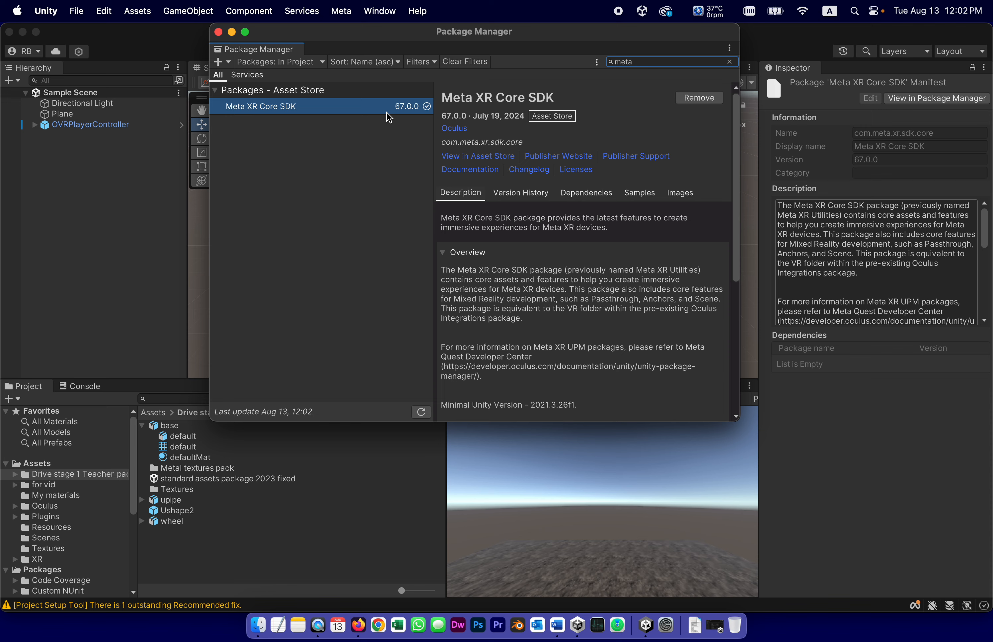
mouse_move(424, 129)
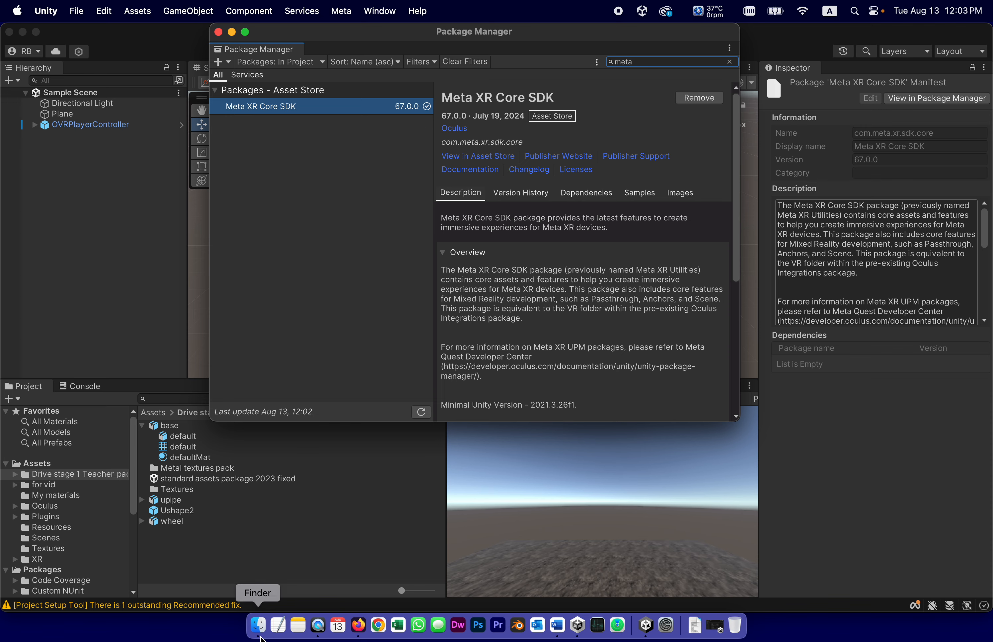
left_click(557, 625)
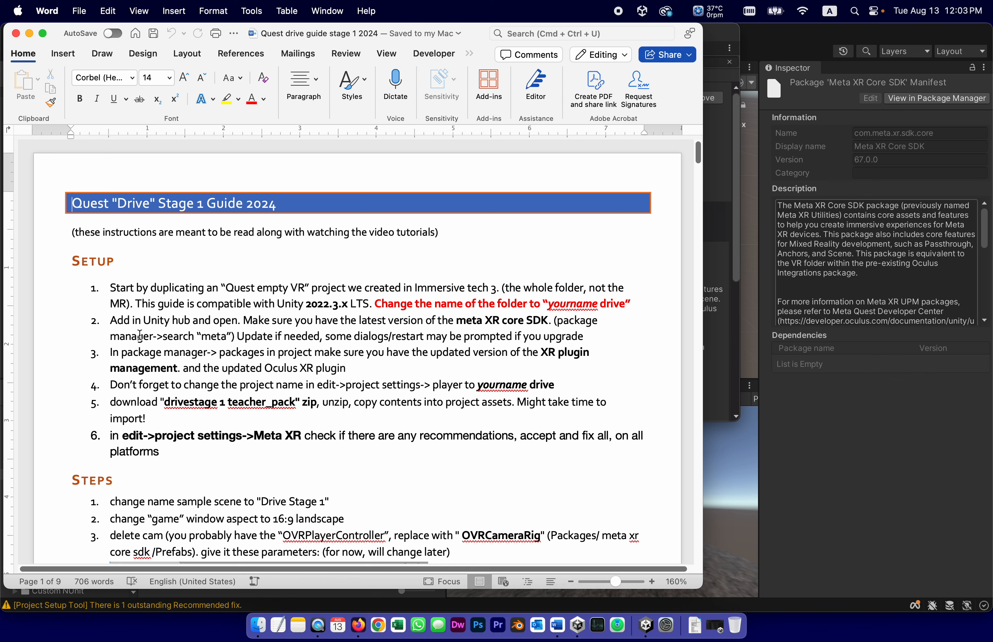
mouse_move(166, 352)
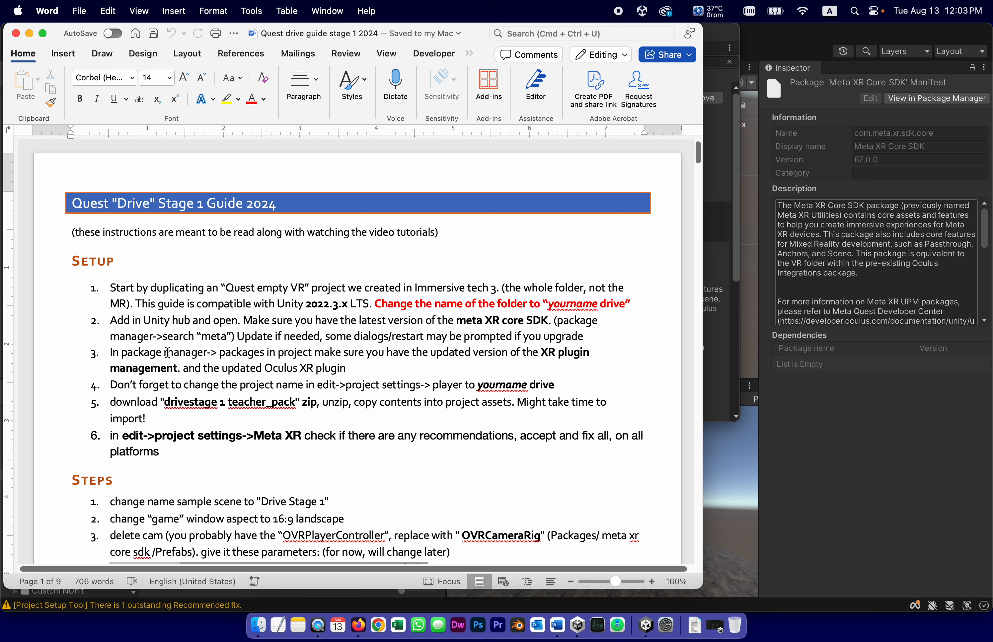
mouse_move(449, 355)
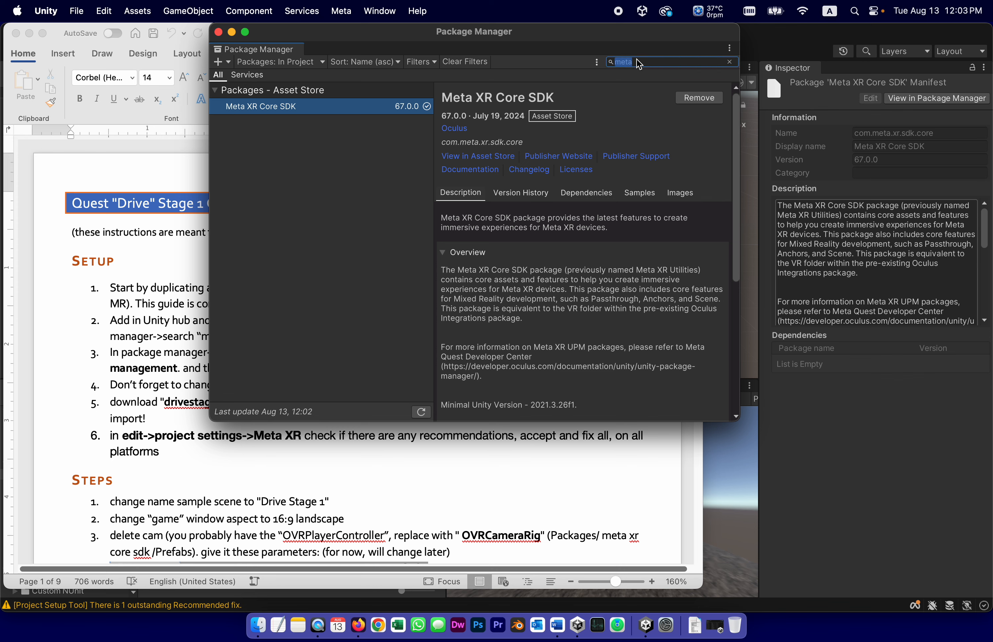
- Clear the package search and check XR Plugin Management 4.5.0 and Oculus XR Plugin 4.2.0 details
left_click(728, 62)
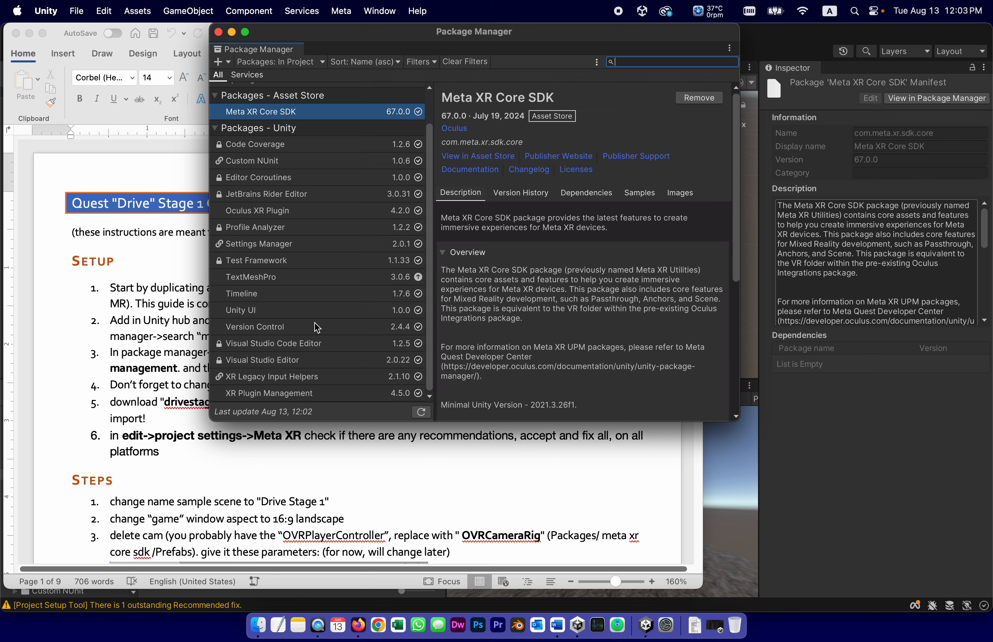
mouse_move(249, 400)
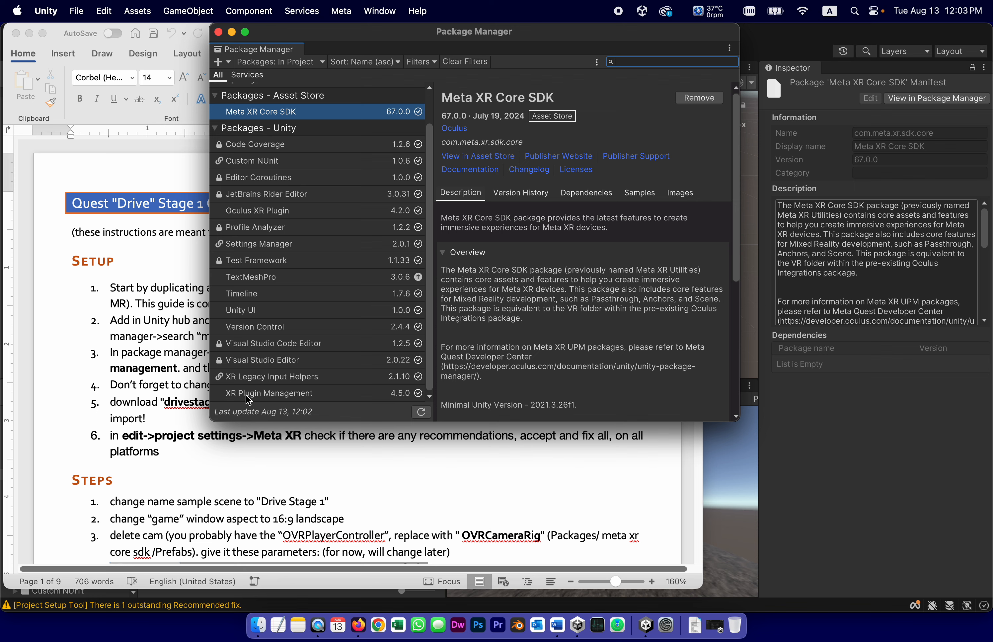
left_click(269, 393)
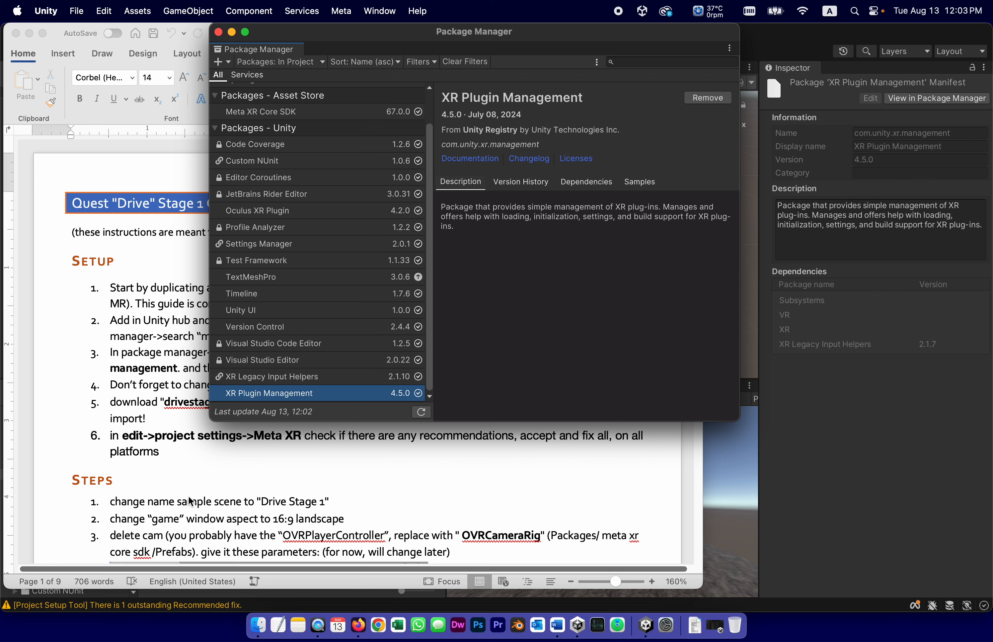
mouse_move(322, 476)
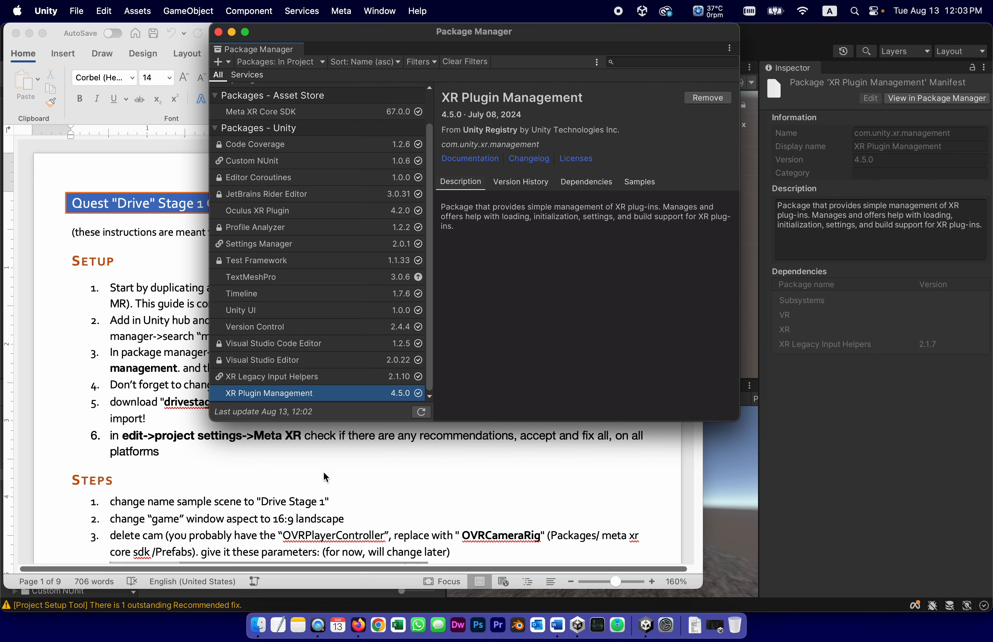
mouse_move(248, 214)
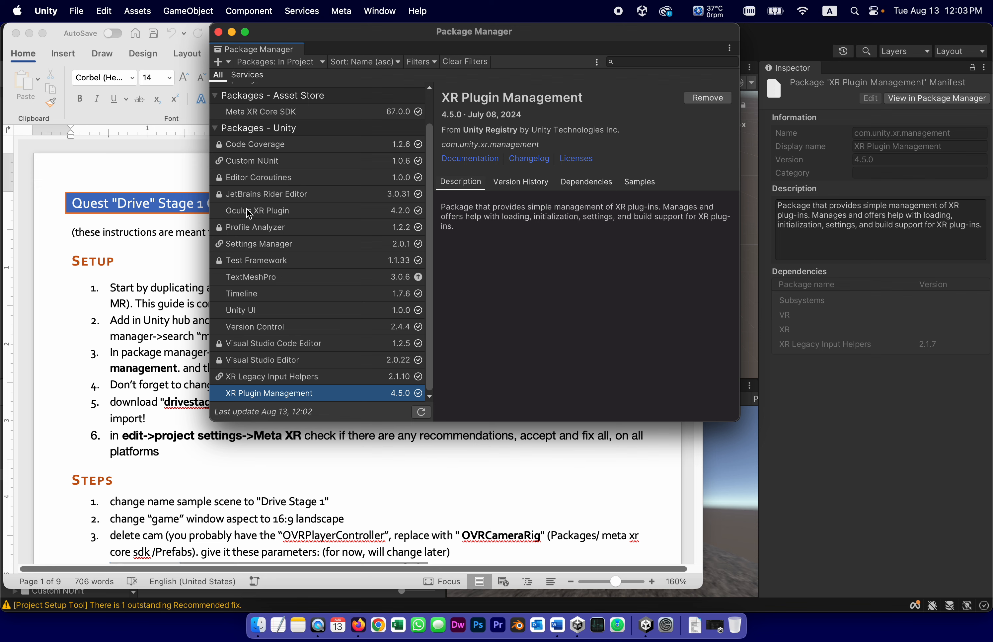
left_click(256, 210)
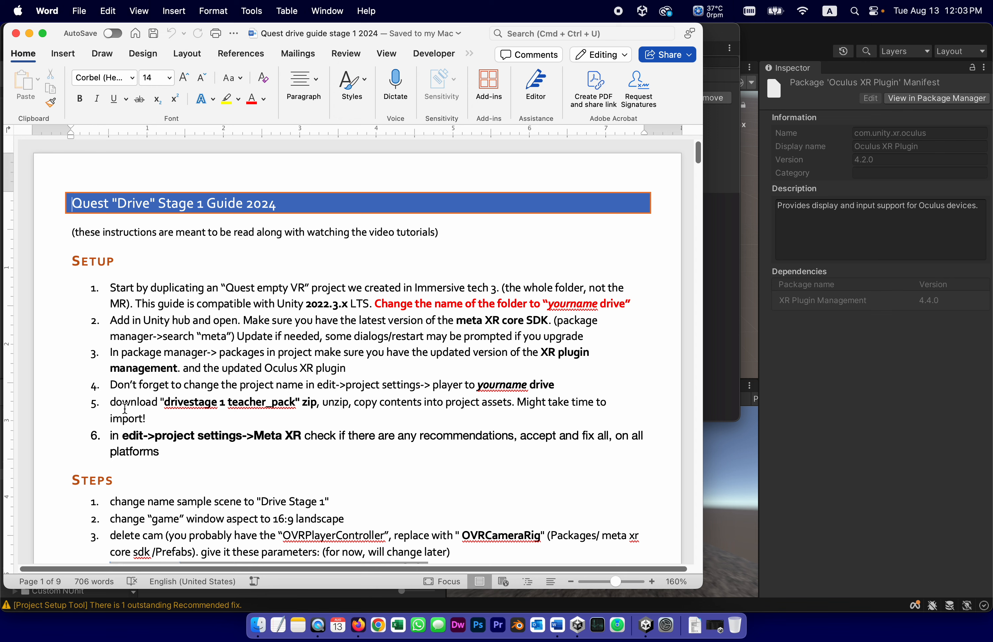
mouse_move(131, 407)
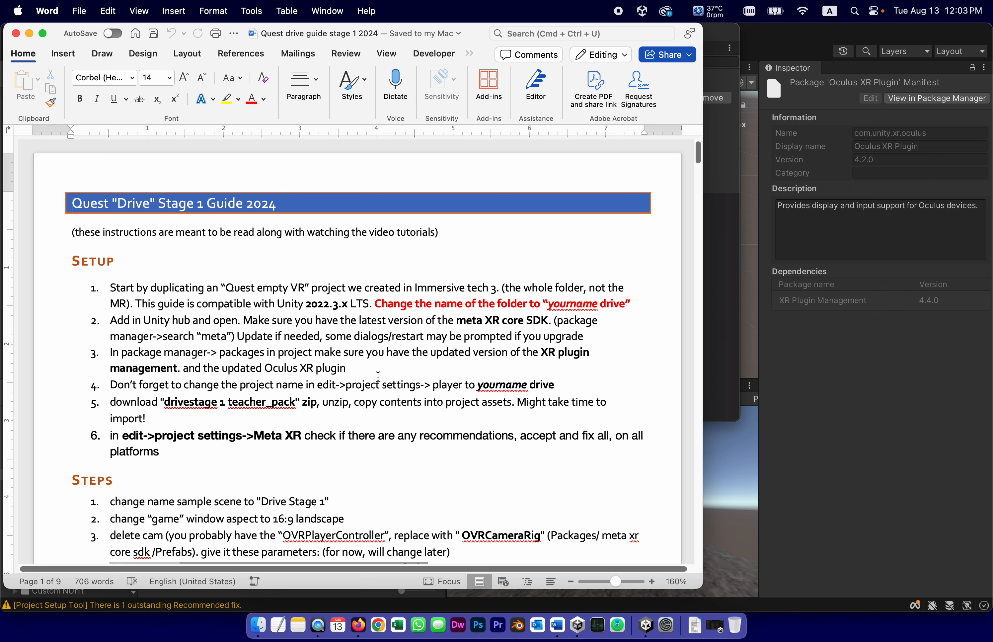
mouse_move(711, 289)
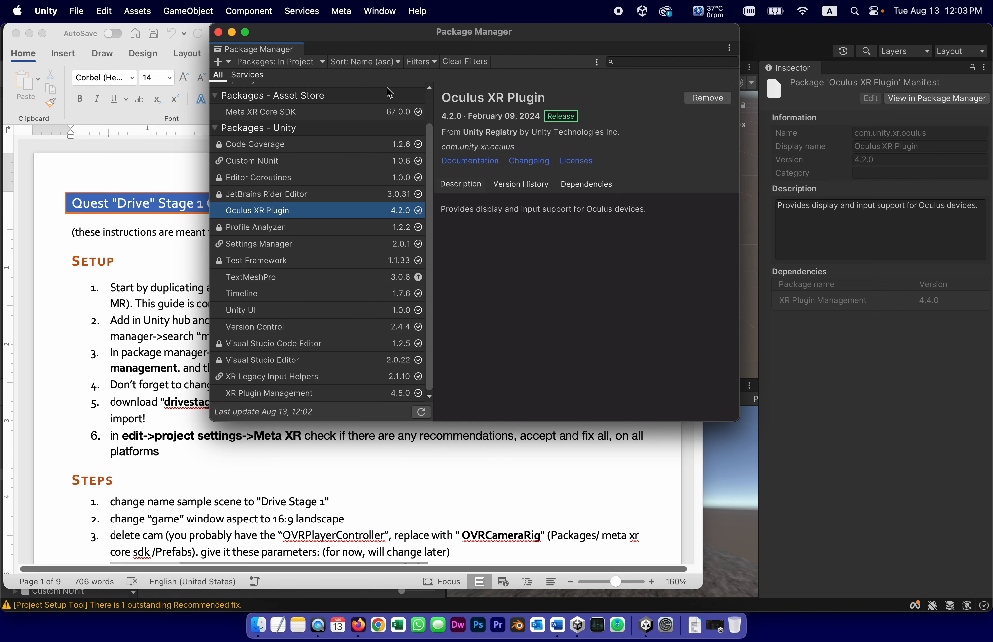
left_click(104, 11)
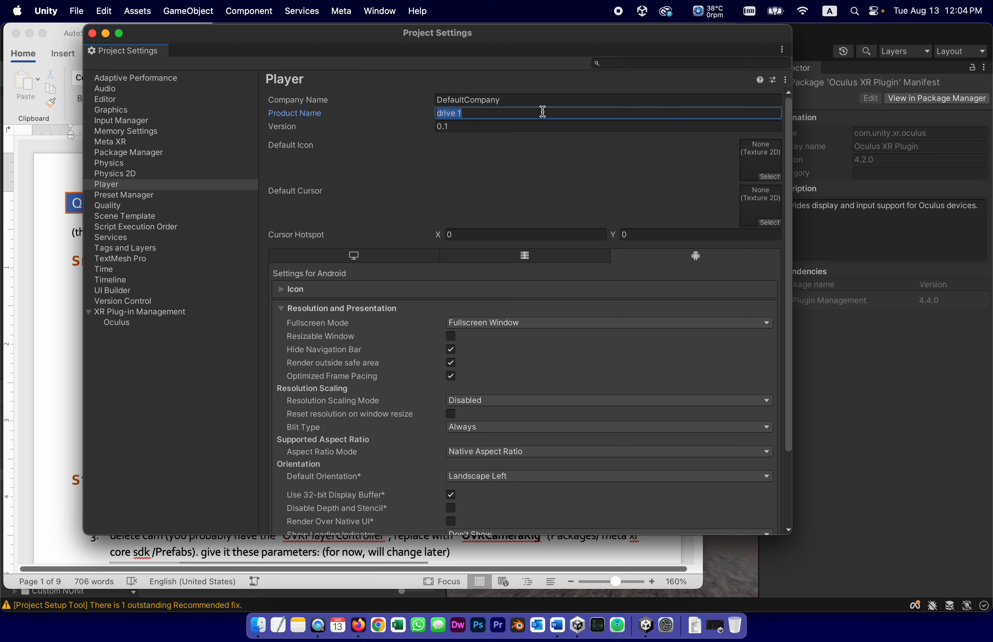
- Append " vid" so the Player product name reads "drive 1 vid", then bring up the File menu
left_click(540, 112)
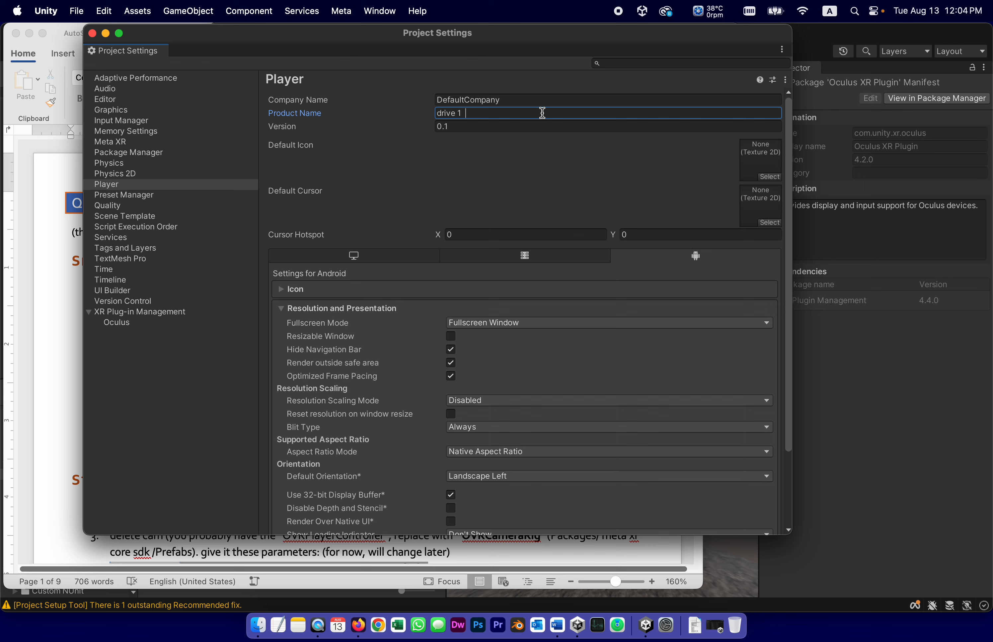
type("vid")
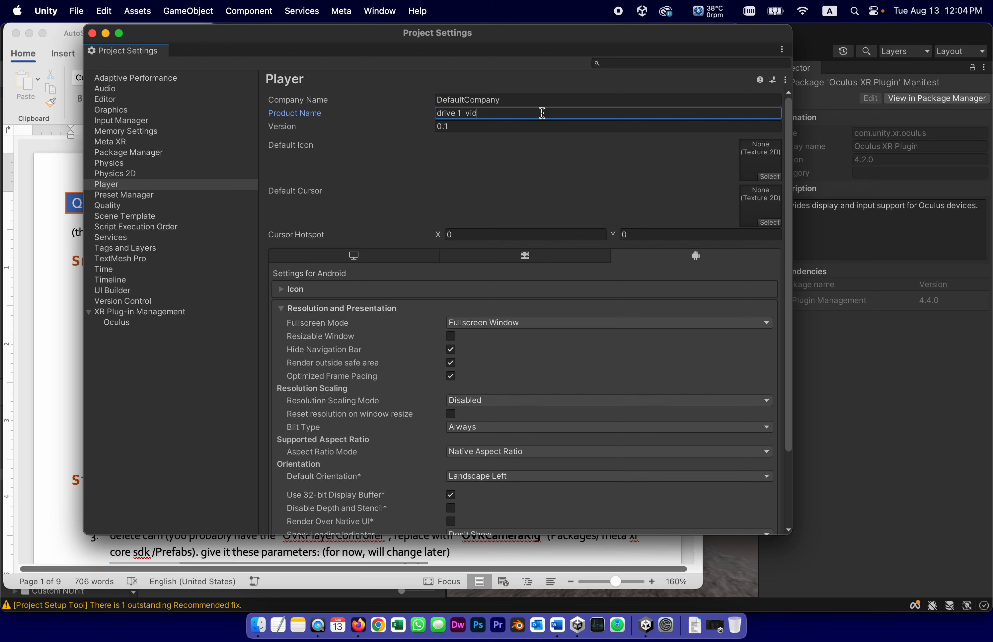
mouse_move(529, 197)
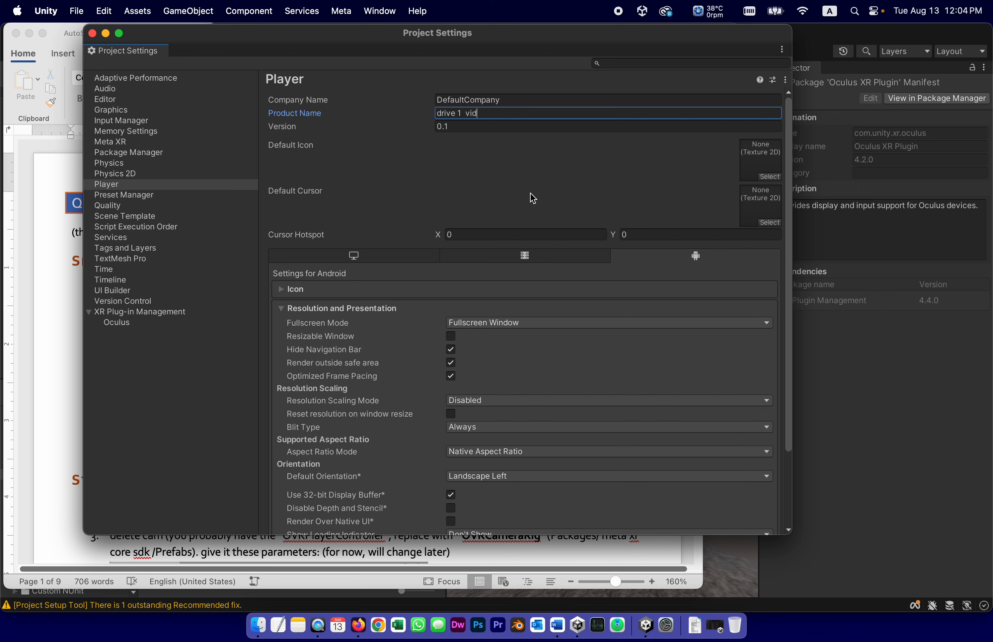
left_click(75, 11)
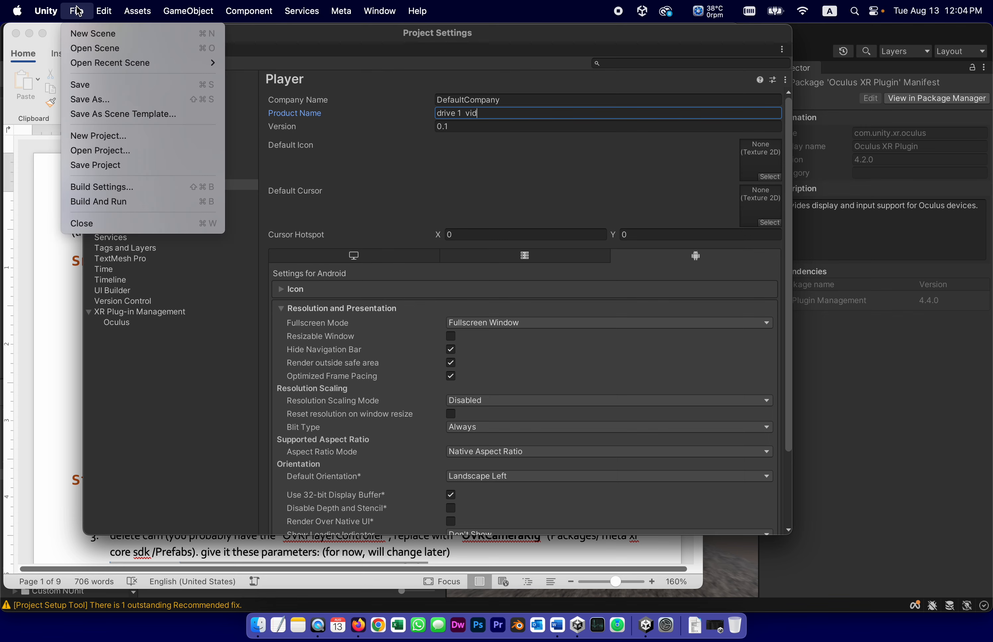
mouse_move(78, 101)
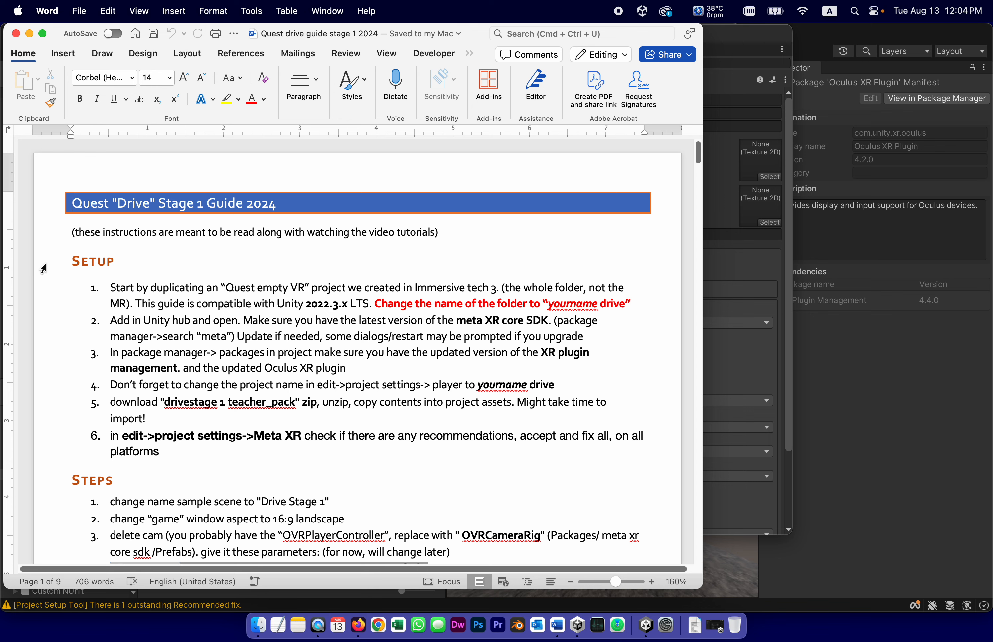
mouse_move(128, 396)
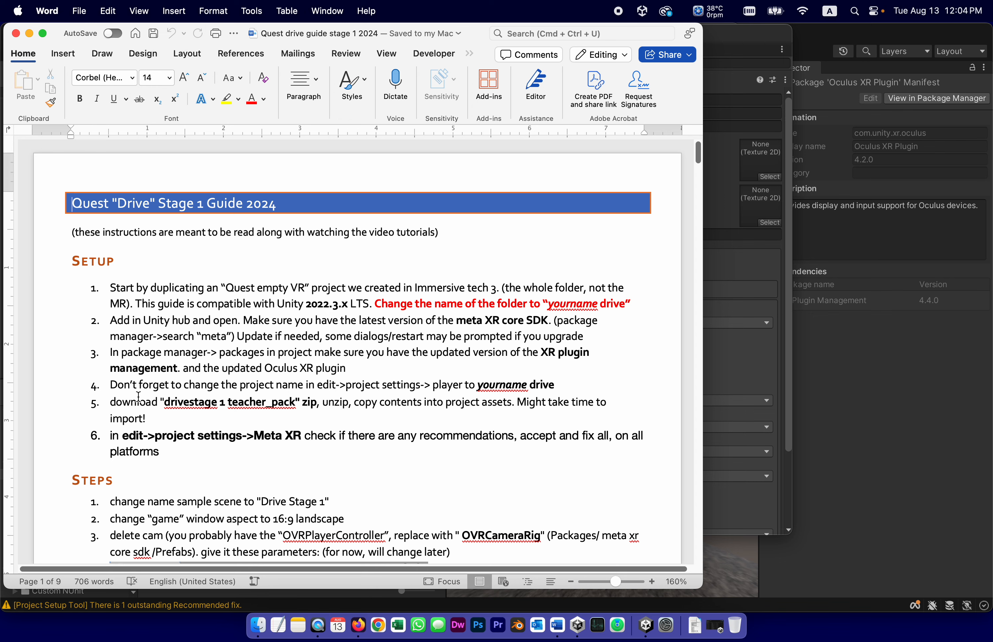
- Review the guide's teacher pack import step in Word, then return to the Unity editor
double_click(191, 401)
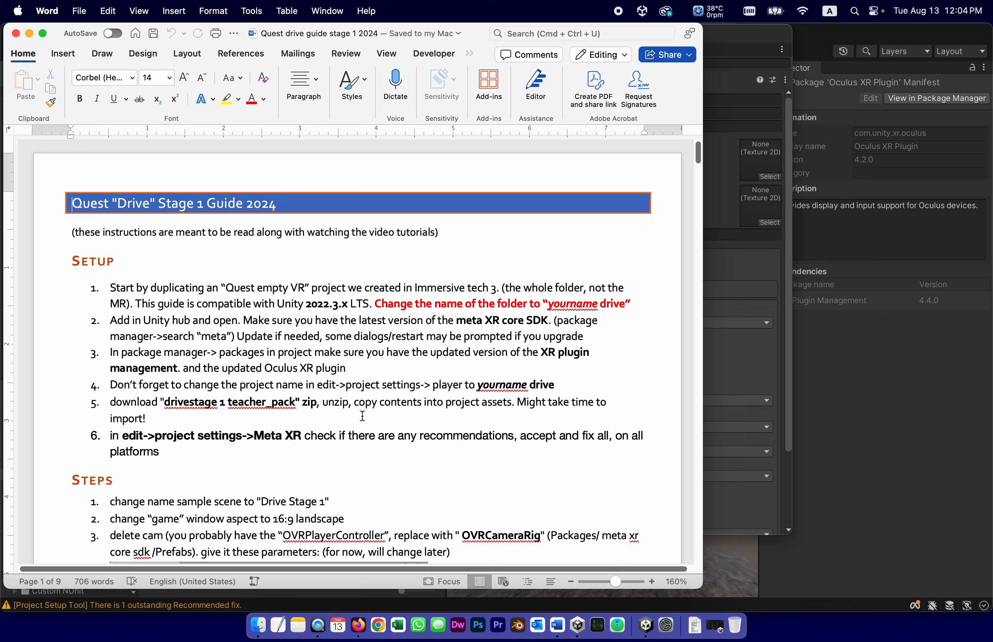
mouse_move(481, 403)
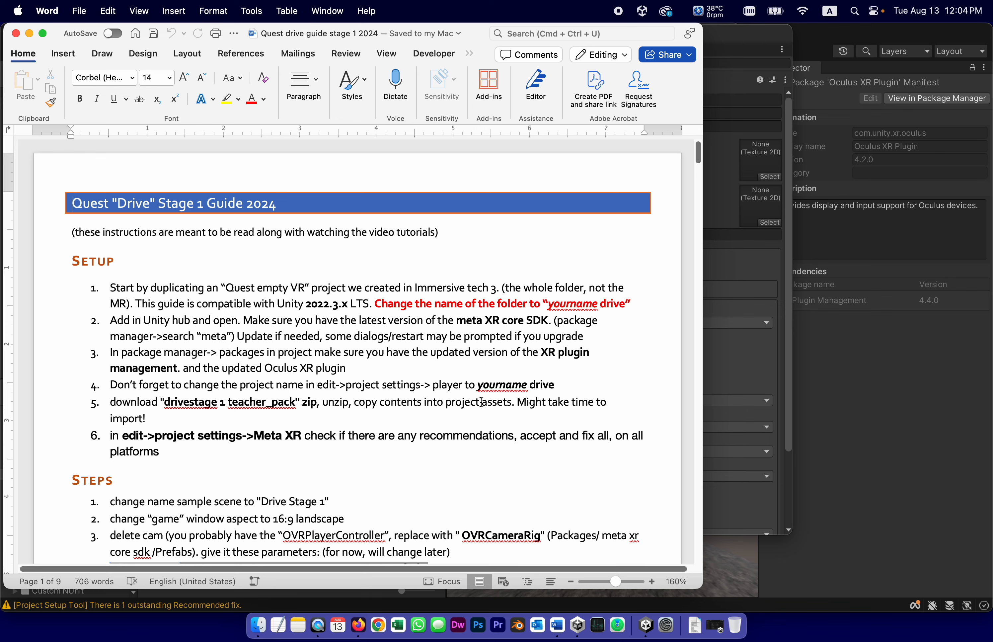
mouse_move(560, 398)
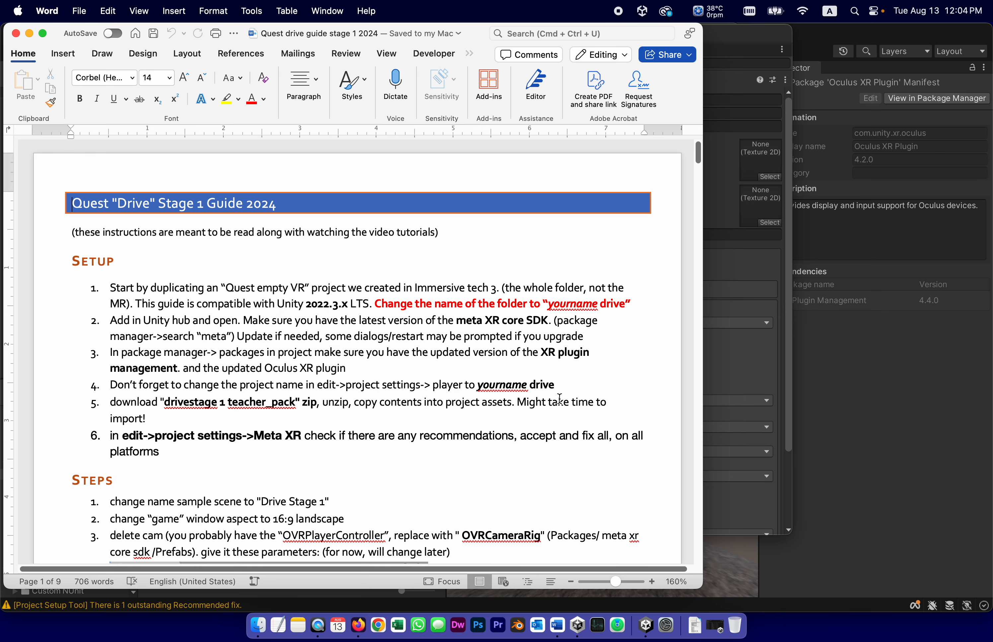
mouse_move(689, 398)
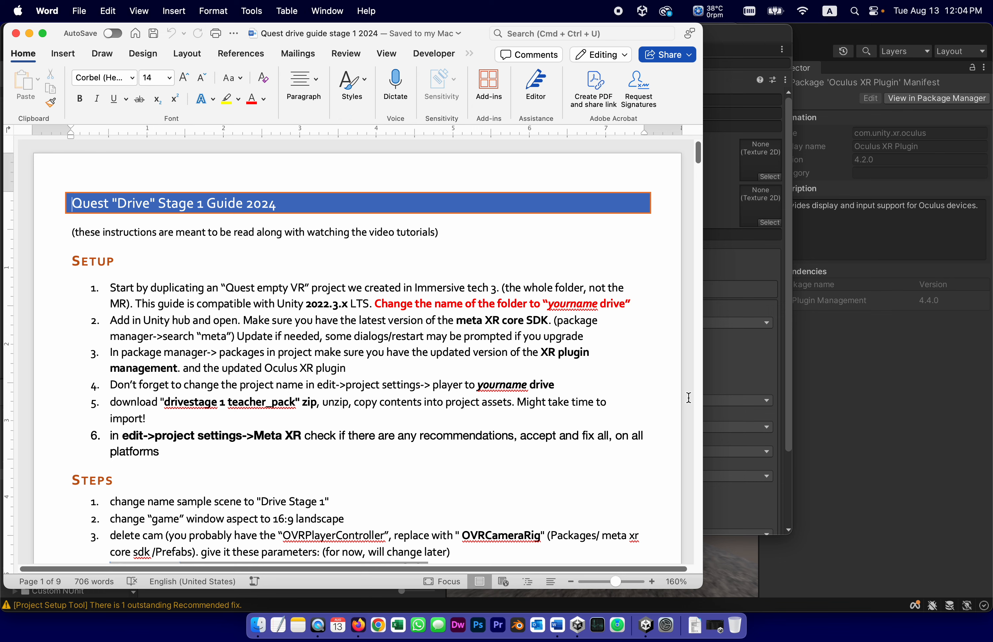
left_click(578, 624)
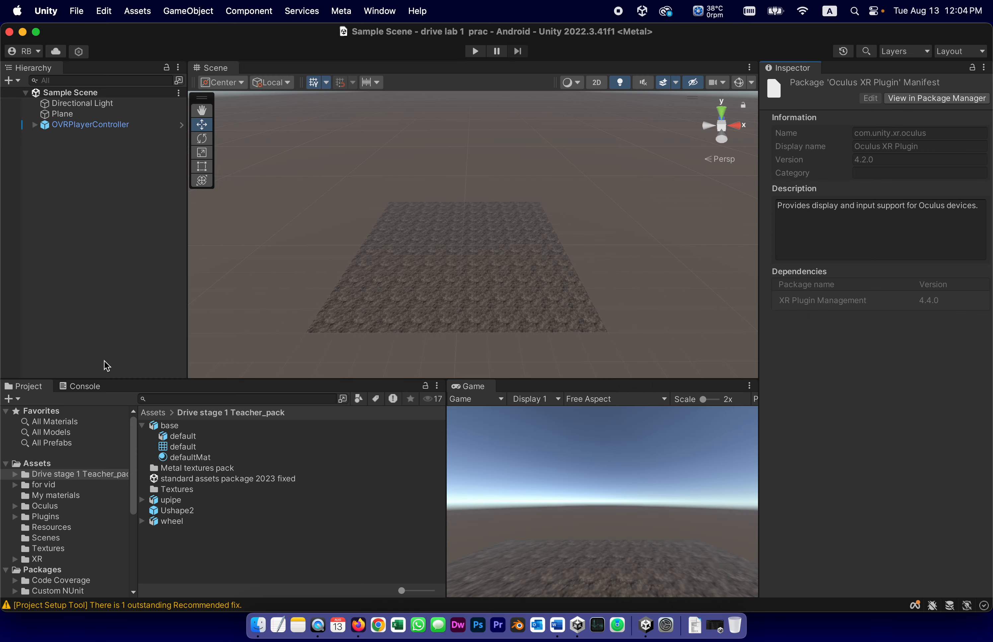
left_click(66, 474)
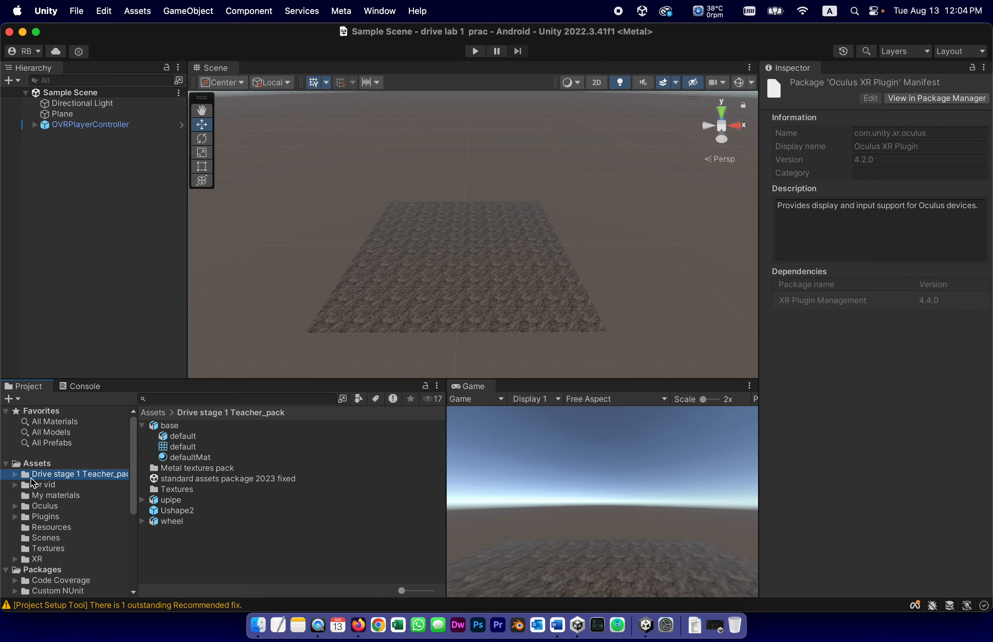
left_click(142, 424)
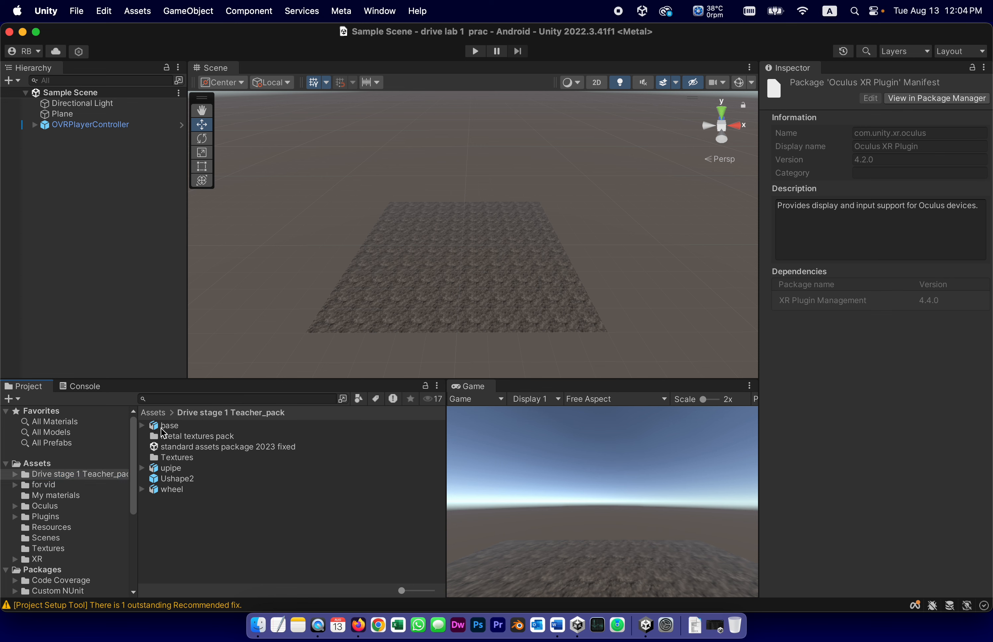
mouse_move(155, 445)
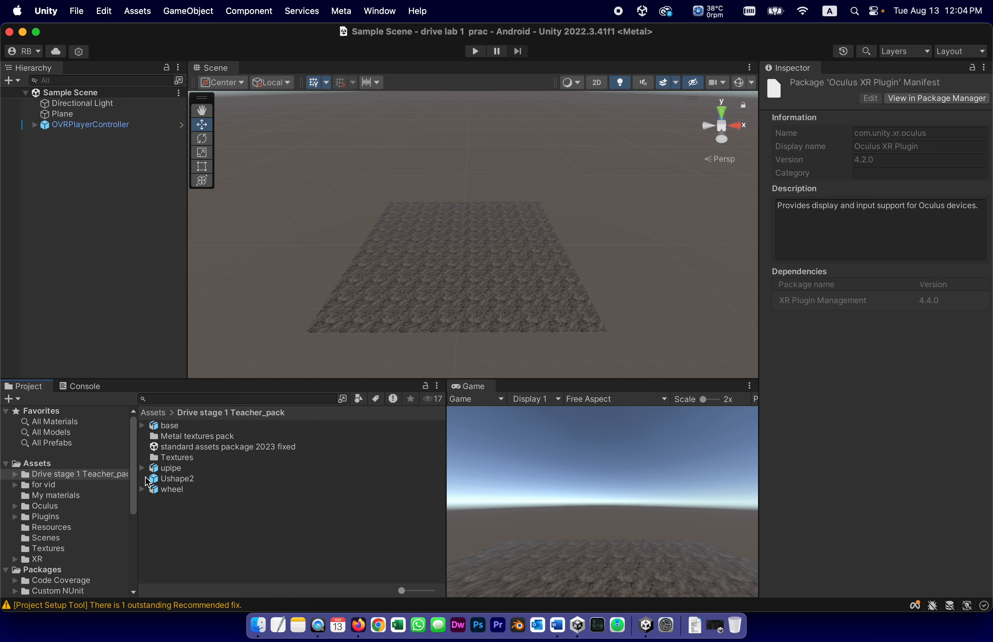
mouse_move(158, 453)
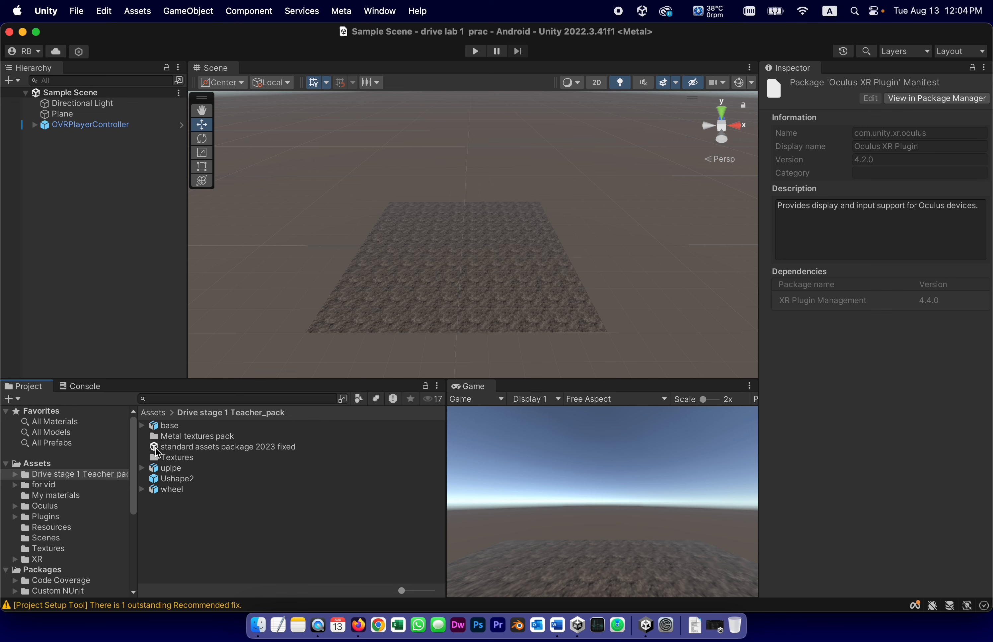
mouse_move(191, 454)
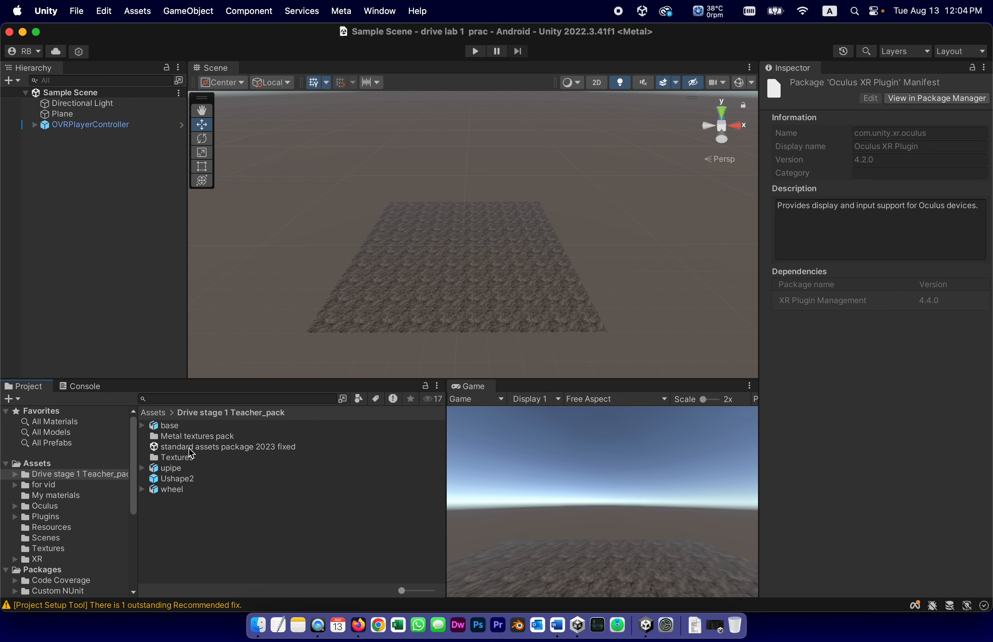
mouse_move(263, 494)
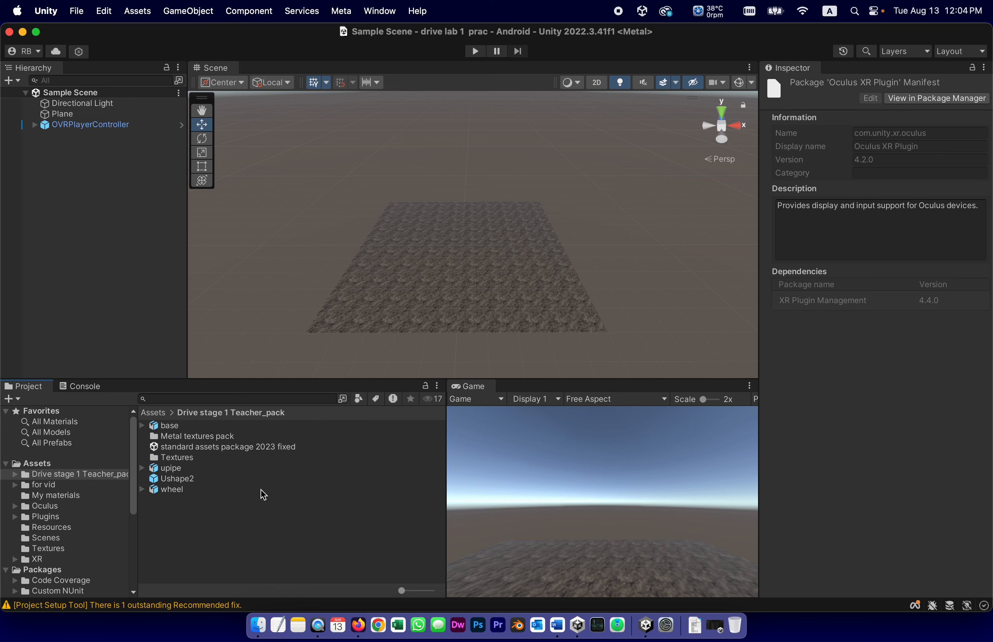
mouse_move(184, 483)
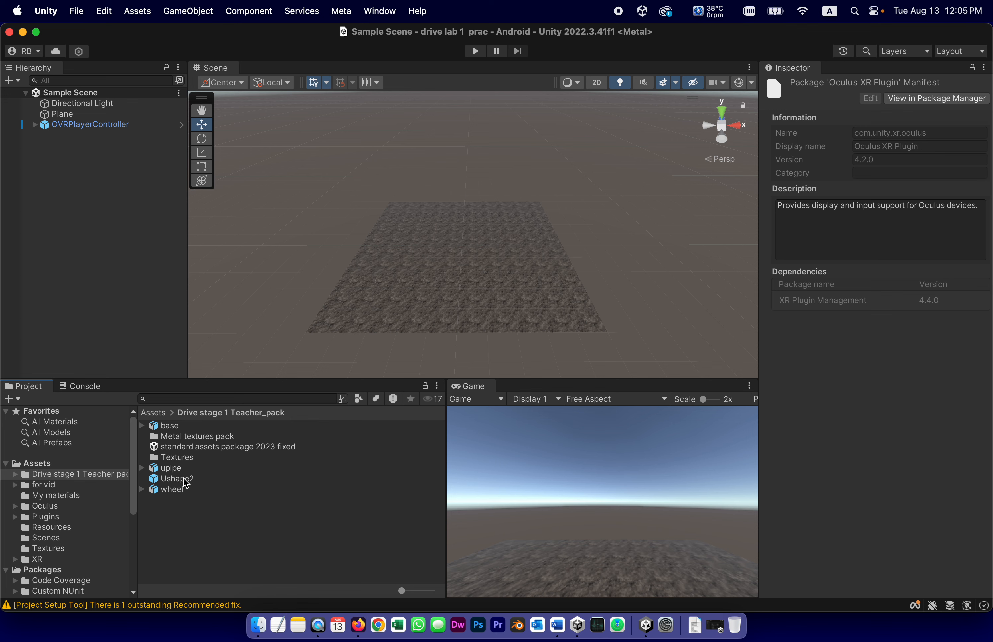
mouse_move(578, 624)
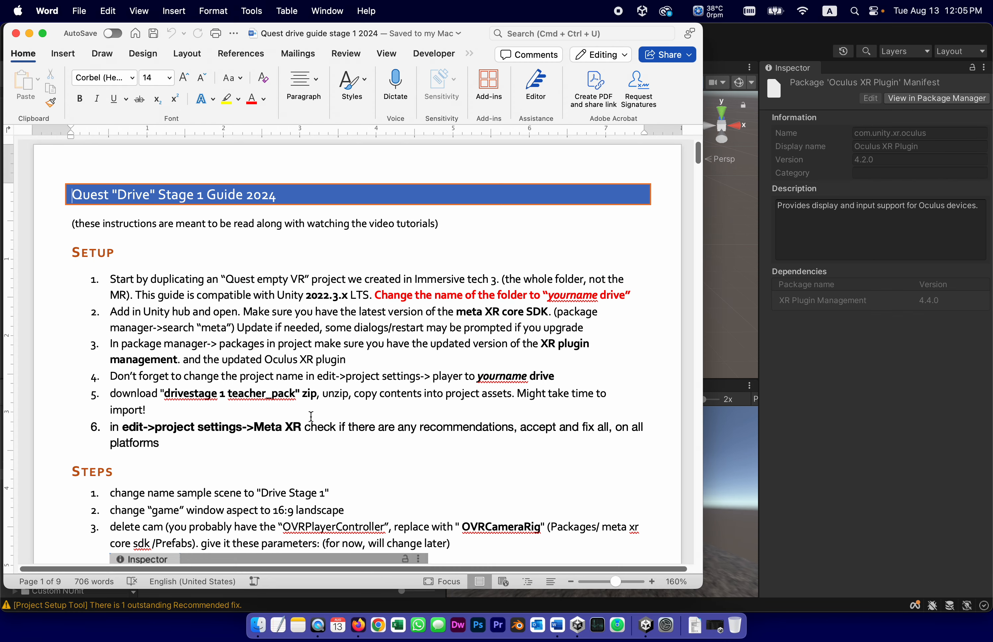
scroll("down", 3)
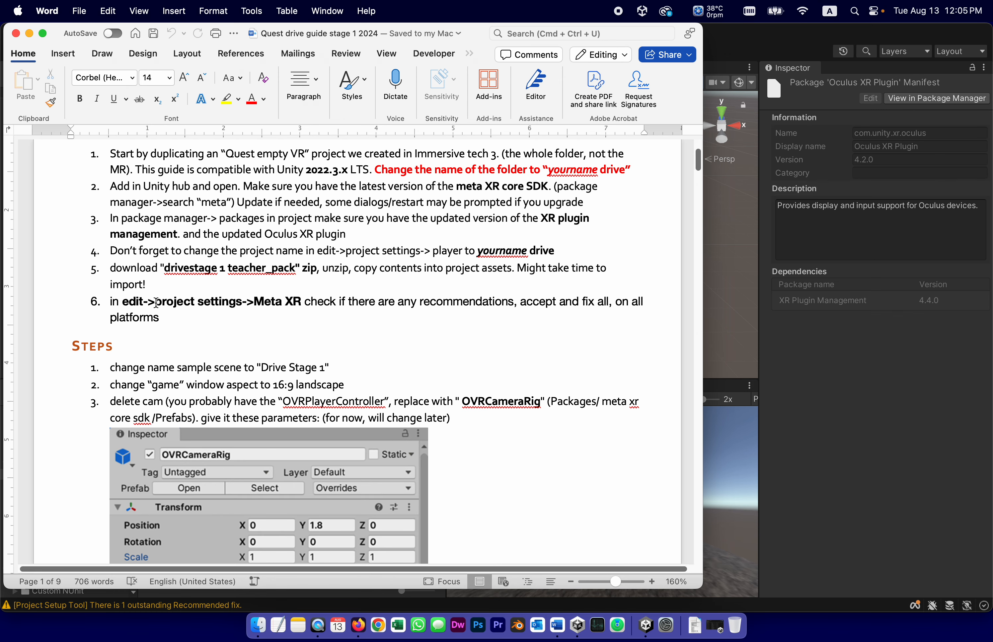
mouse_move(231, 294)
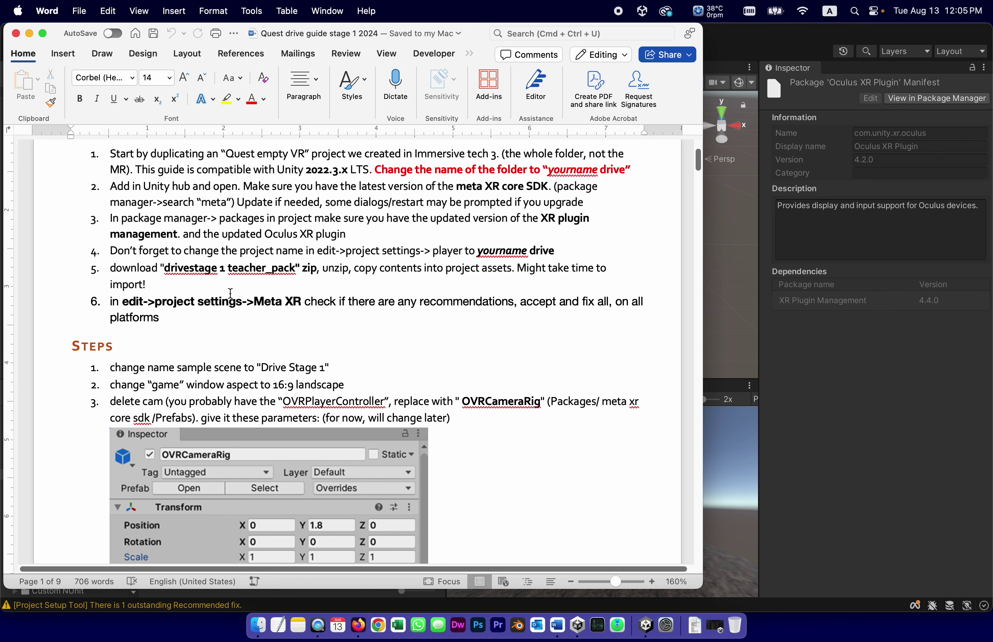
mouse_move(279, 303)
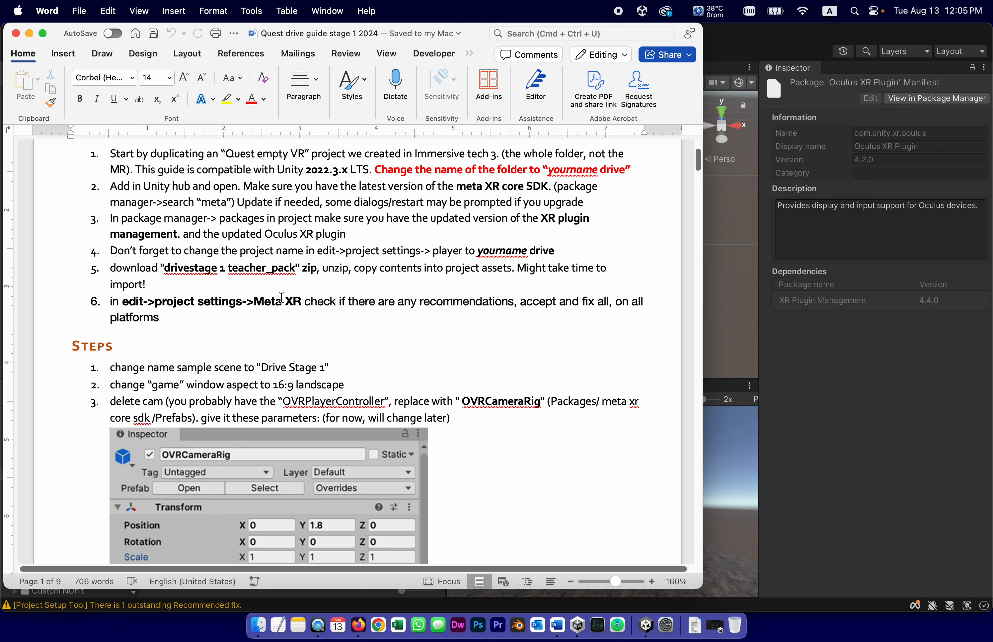
mouse_move(753, 154)
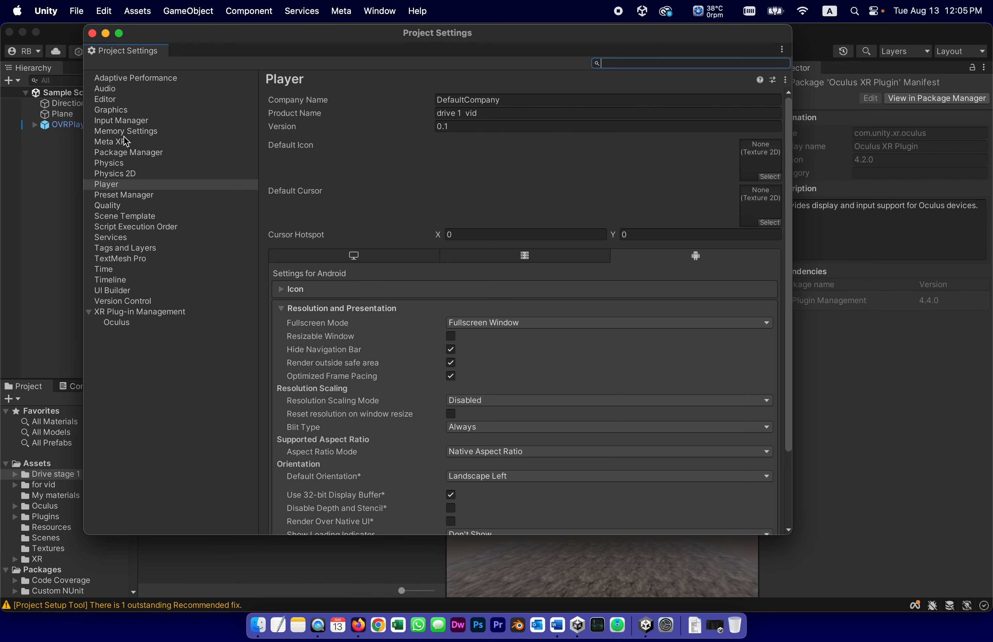
- Apply all Meta XR Project Setup Tool recommended fixes and confirm XR Ready status for Android
left_click(110, 142)
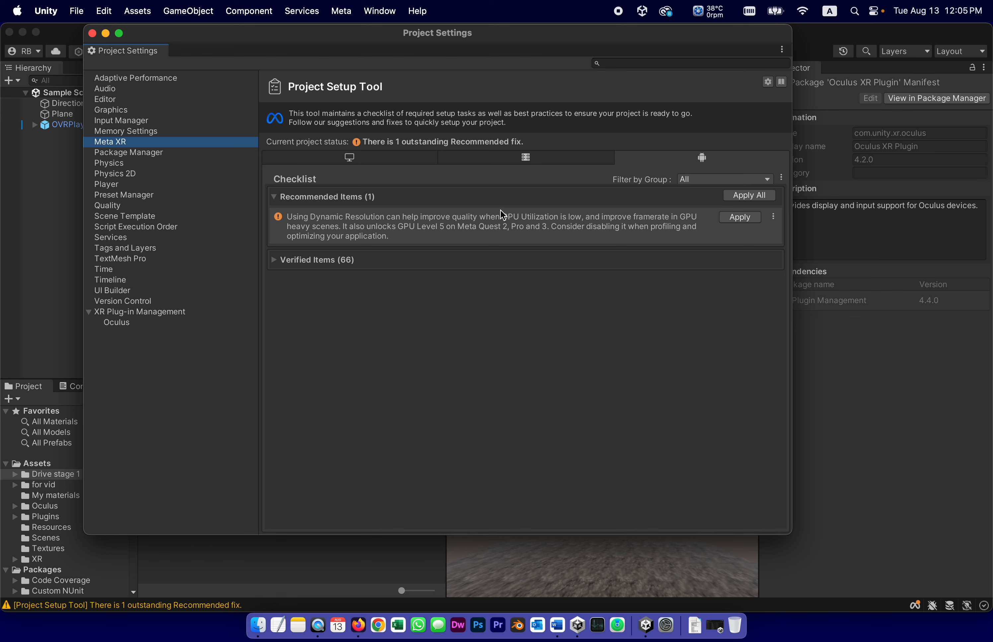
mouse_move(283, 232)
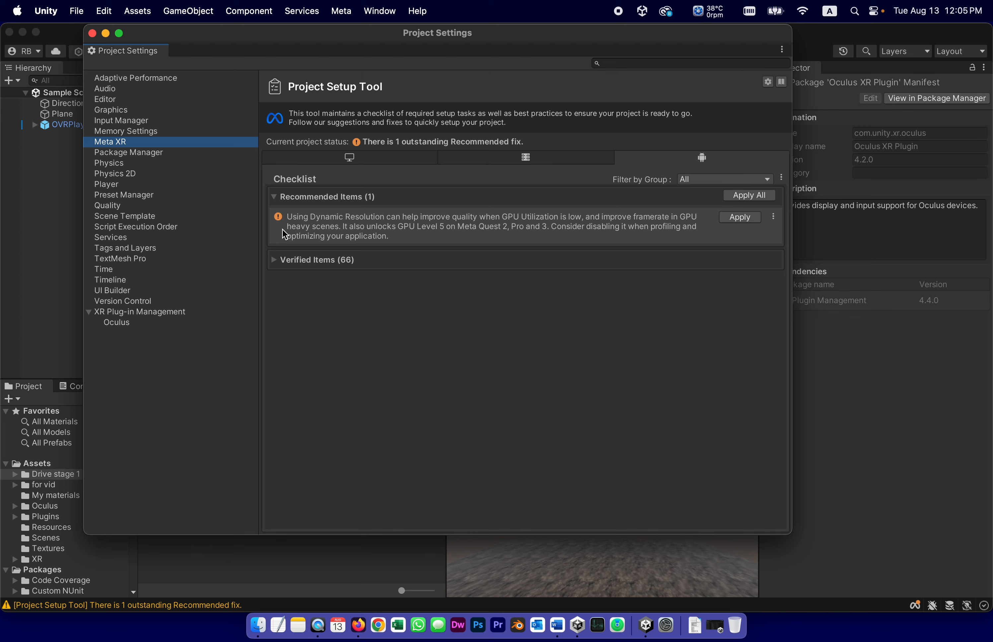
mouse_move(731, 212)
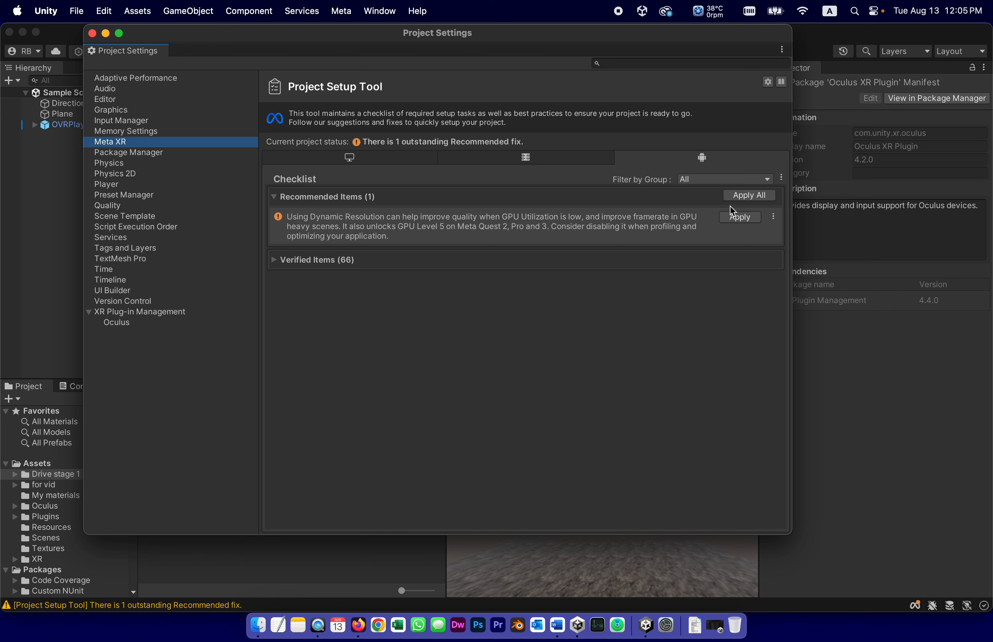
mouse_move(789, 224)
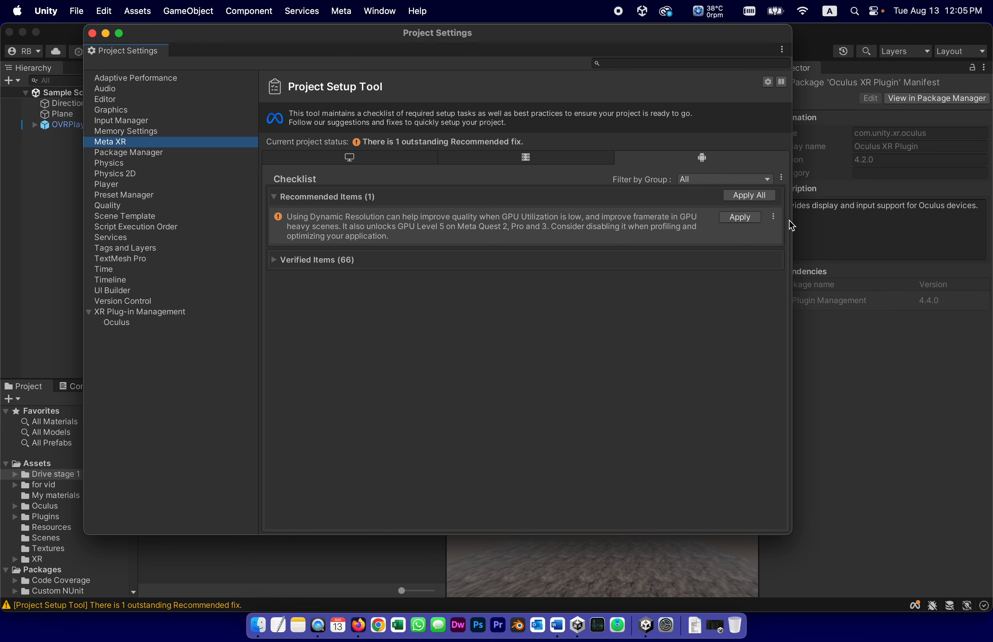
mouse_move(673, 367)
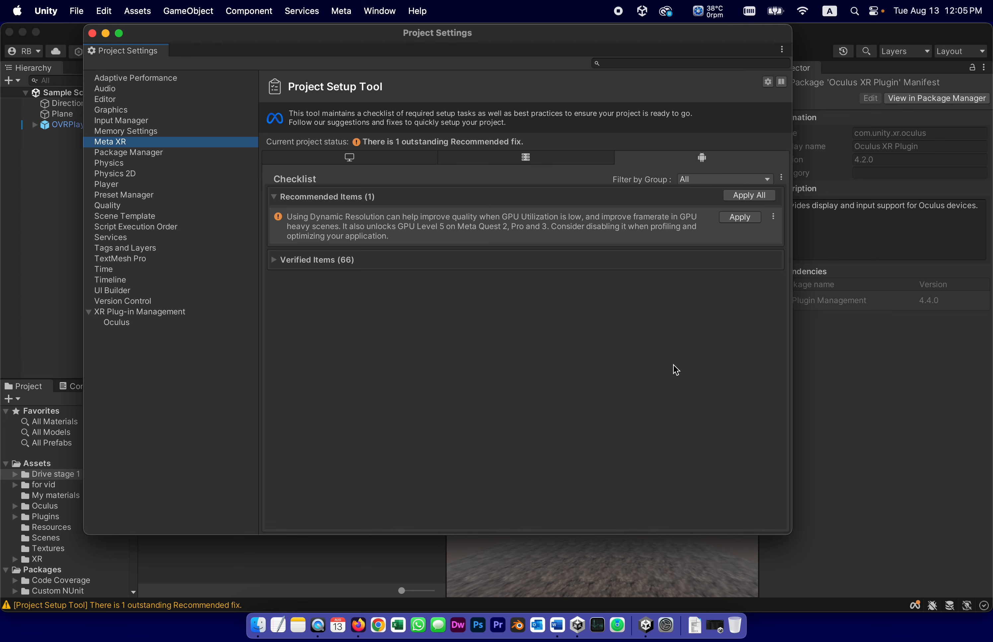
mouse_move(676, 290)
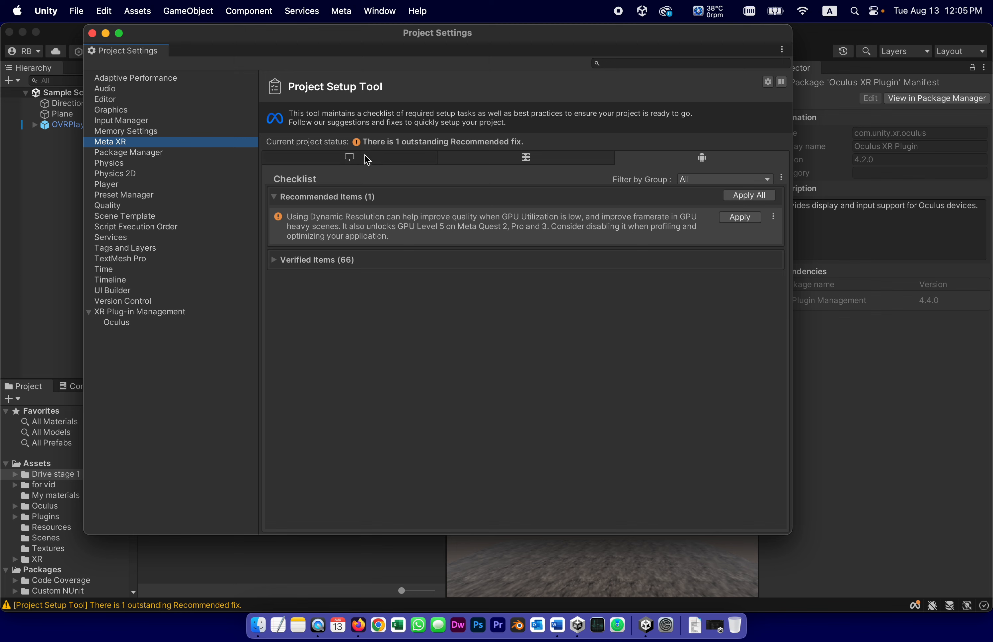
mouse_move(477, 170)
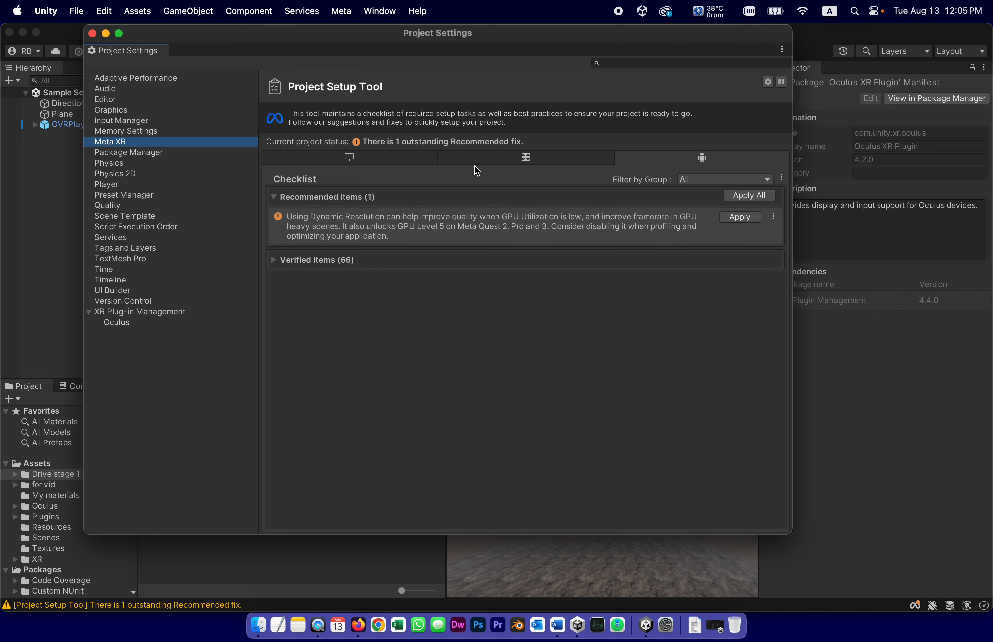
mouse_move(693, 152)
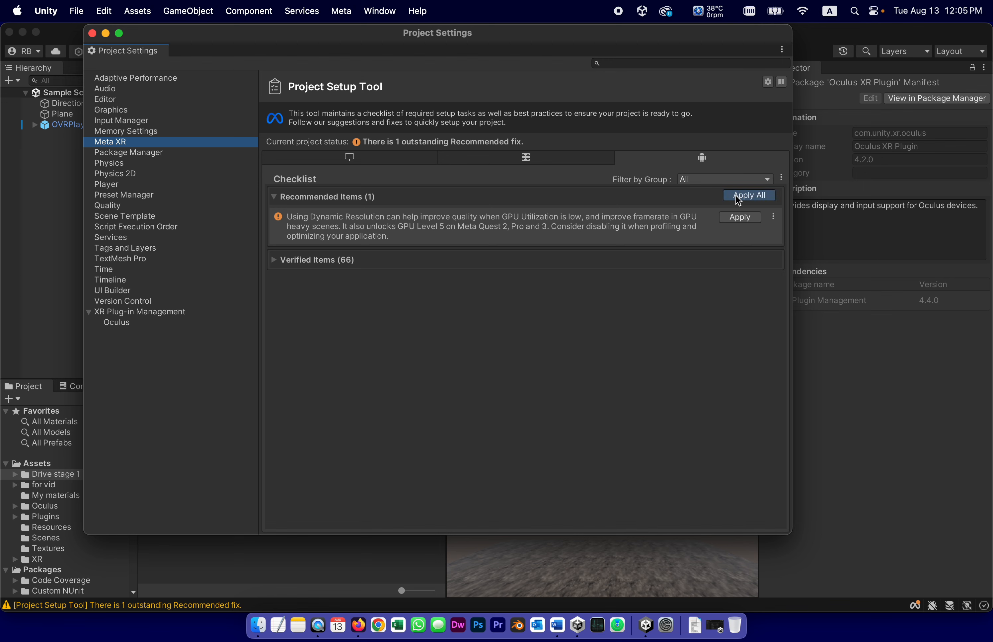
left_click(749, 194)
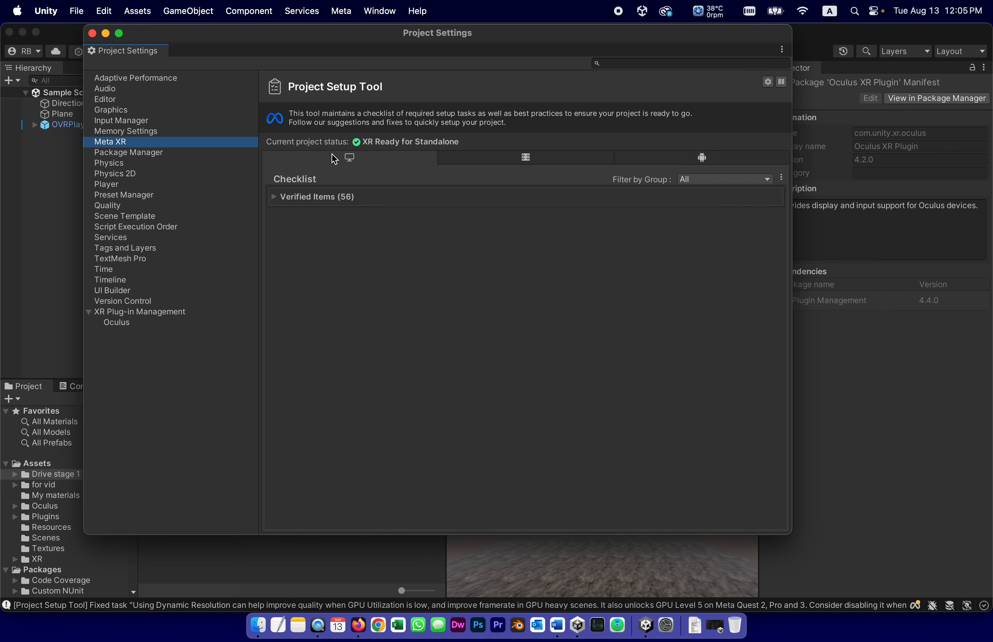
left_click(702, 157)
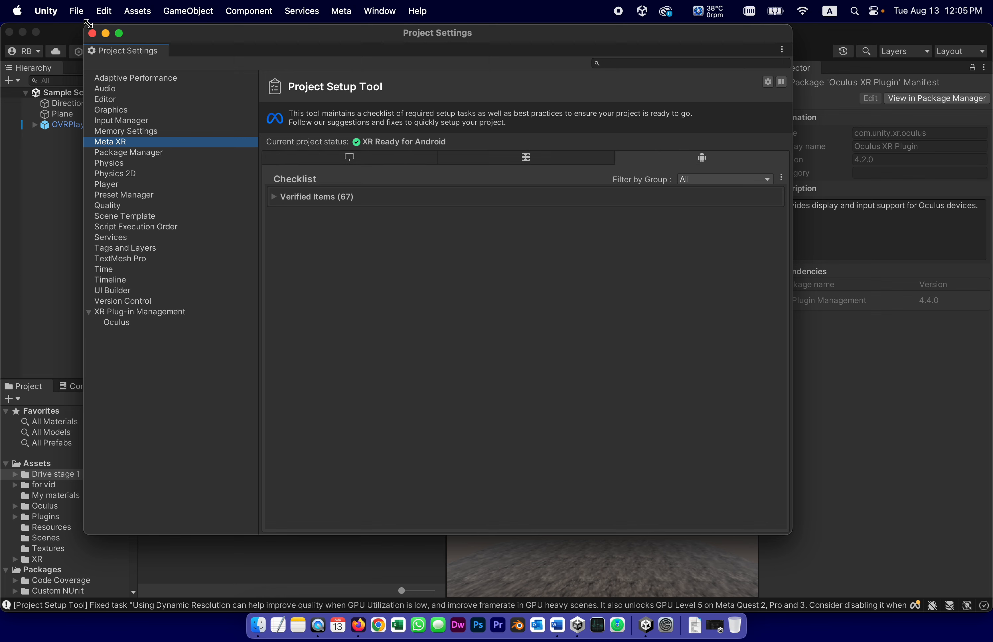
mouse_move(91, 91)
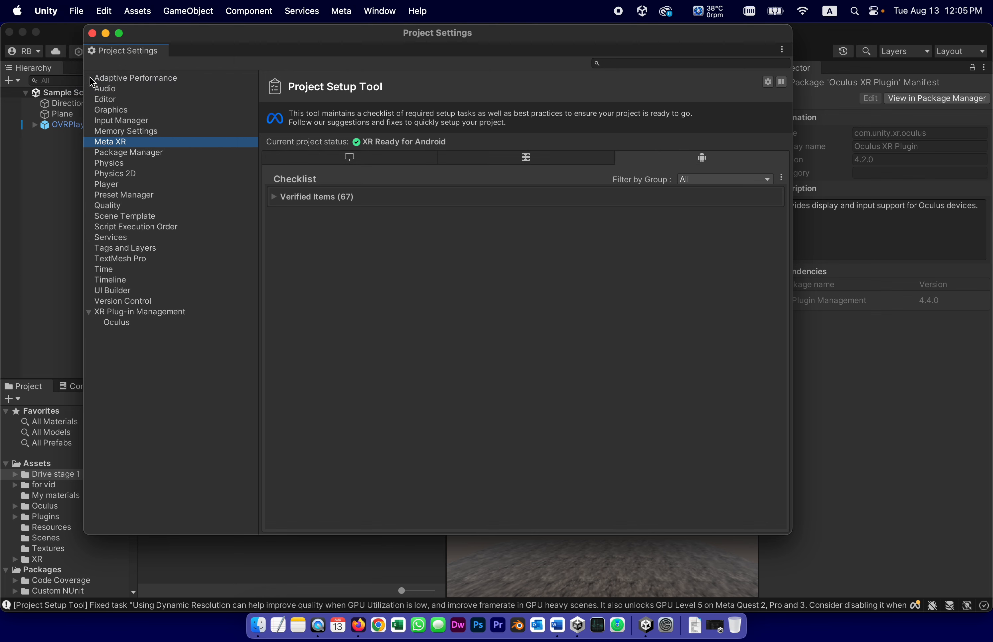
mouse_move(558, 625)
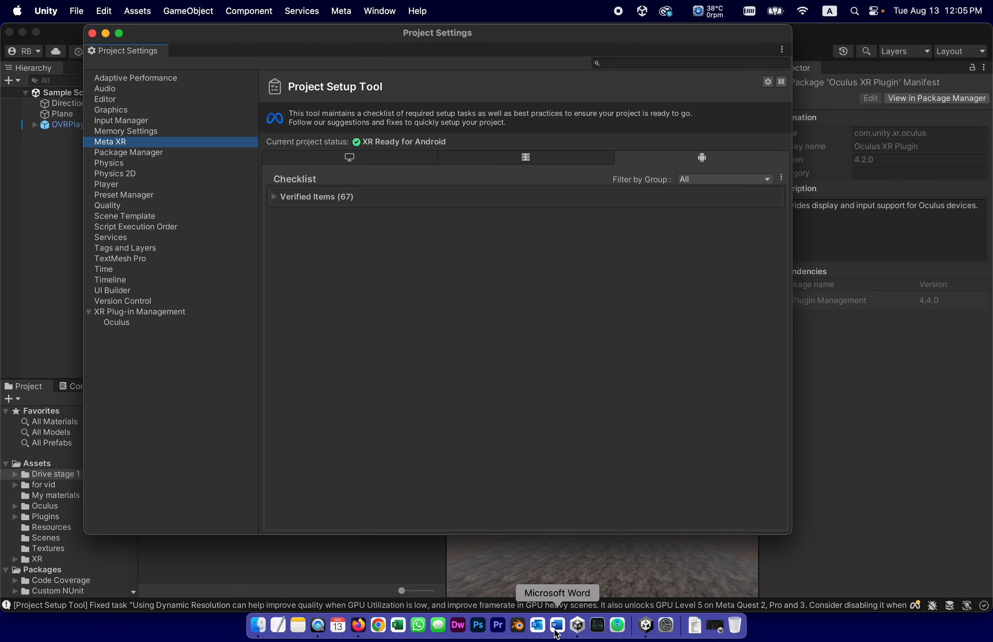
left_click(557, 624)
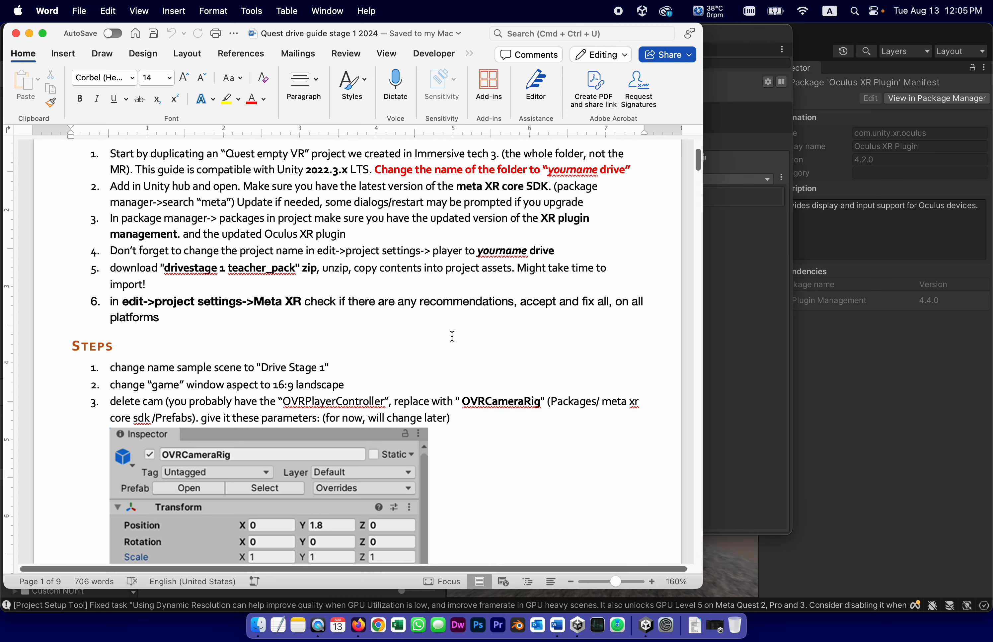
scroll("down", 3)
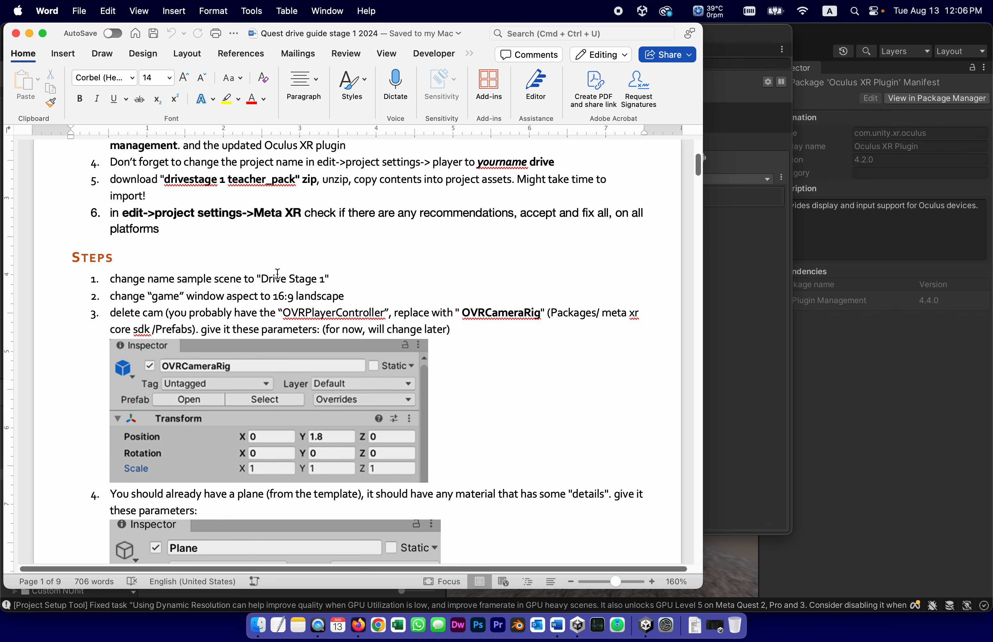
mouse_move(888, 475)
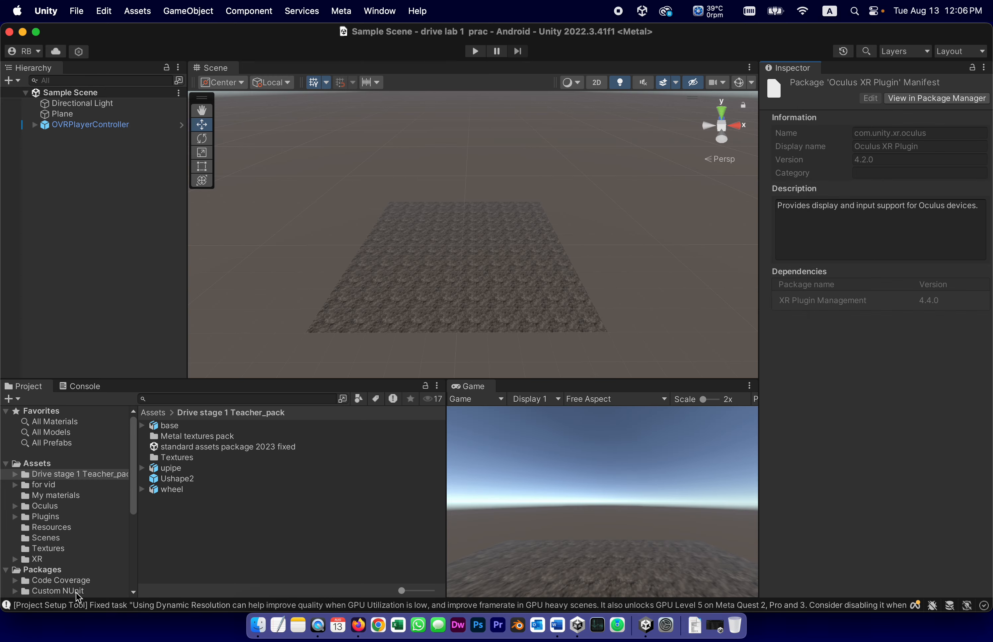
- Rename the Sample Scene in for vid > Scenes to "Drive Stage 1" and return to the Word guide
left_click(42, 485)
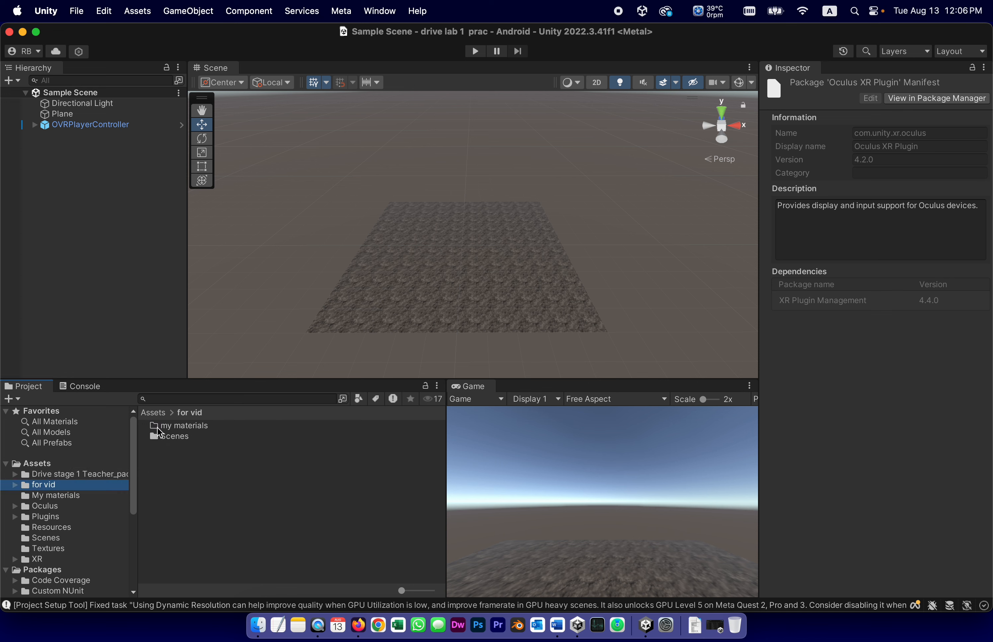
double_click(173, 436)
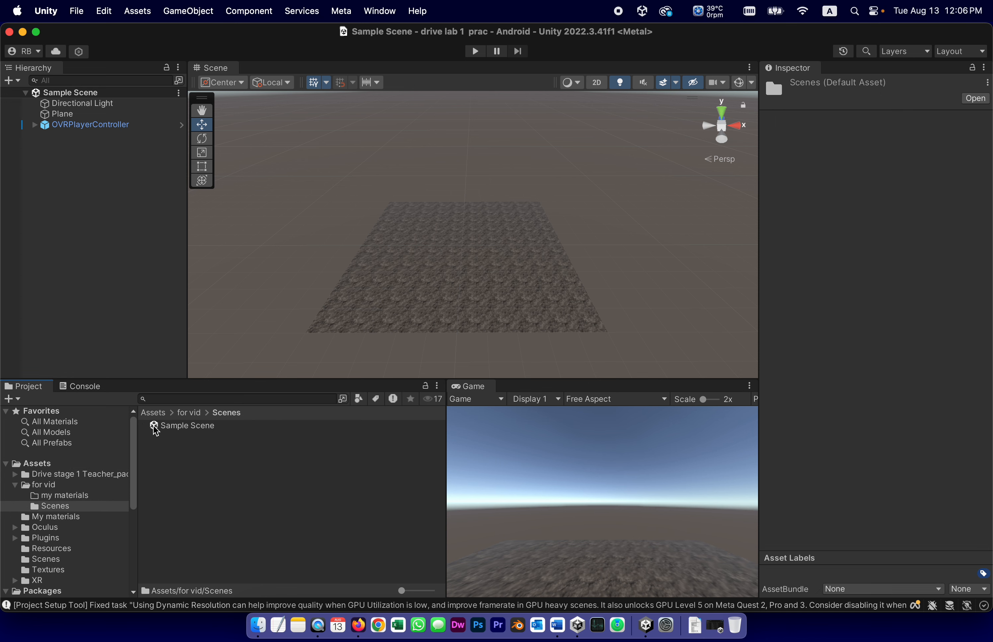
left_click(187, 426)
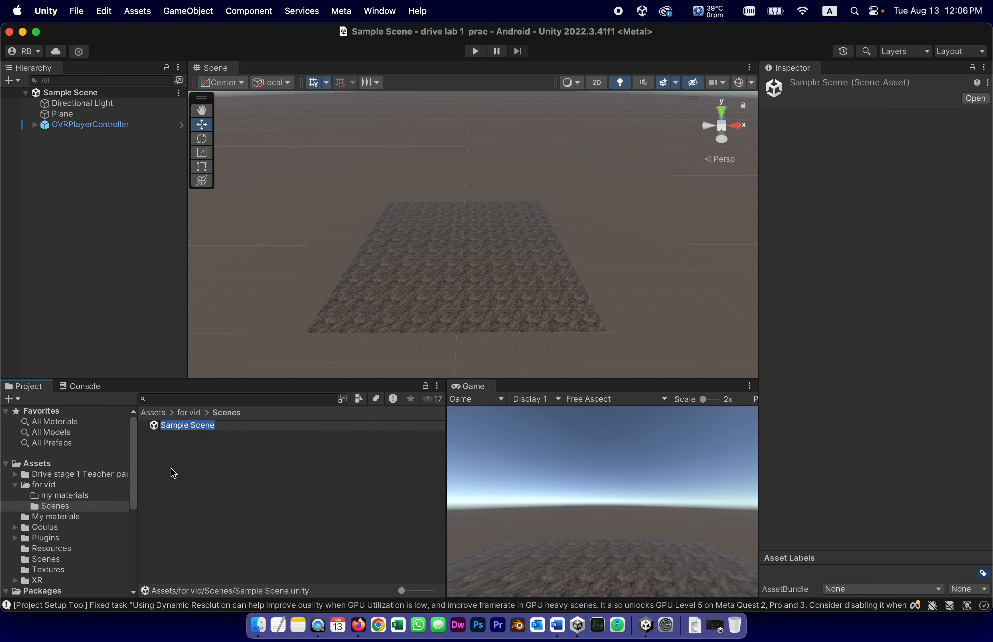
type("De")
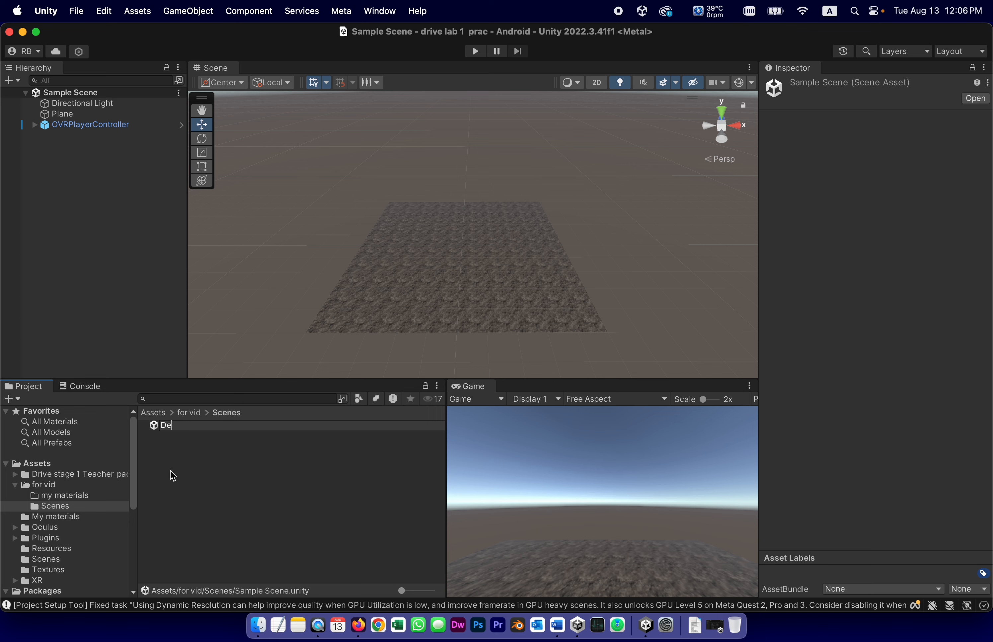
type("rive")
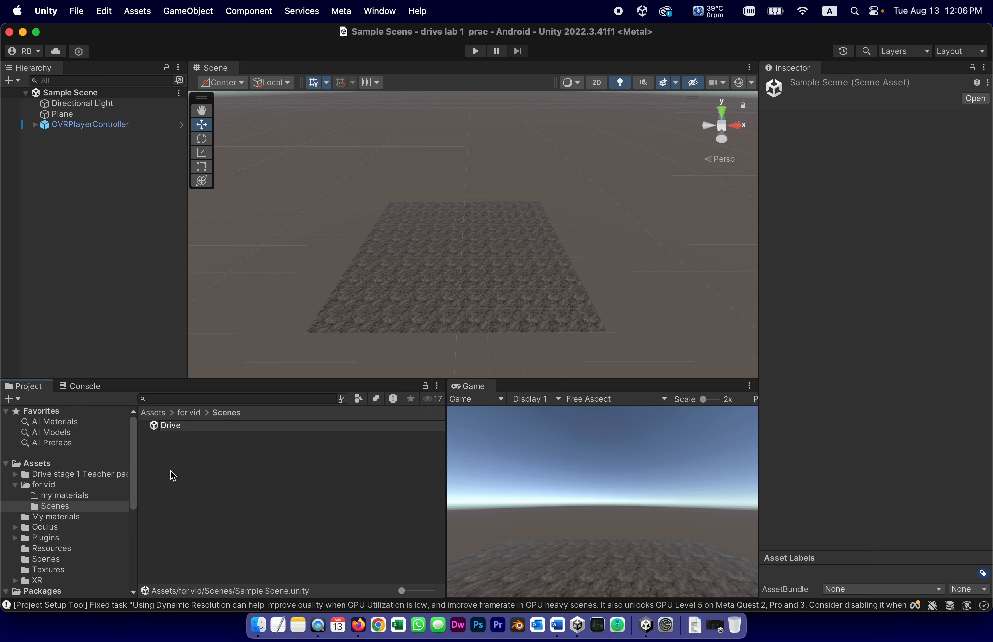
type("Stage 1")
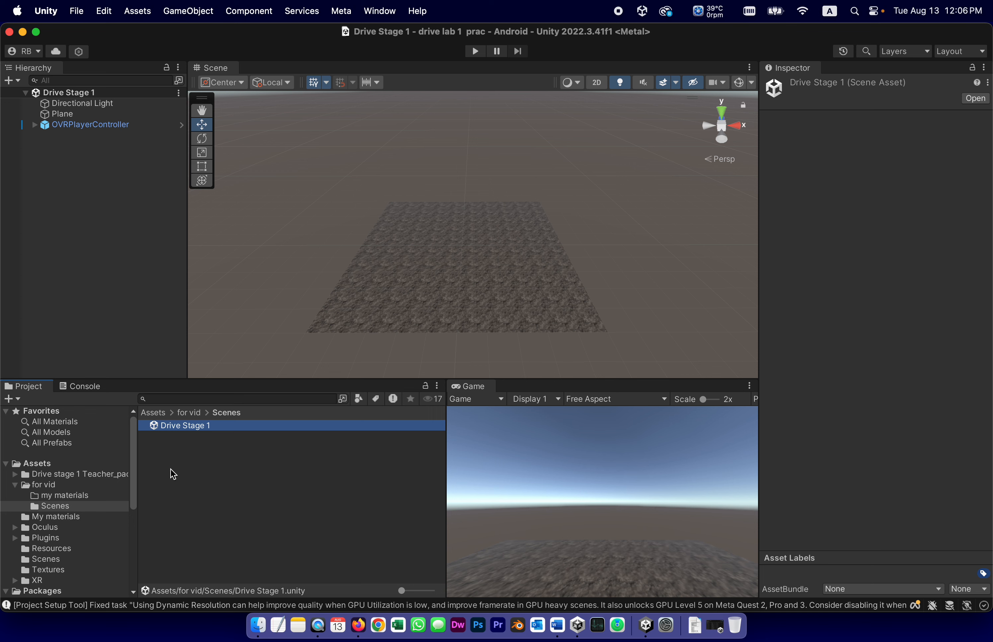
mouse_move(155, 432)
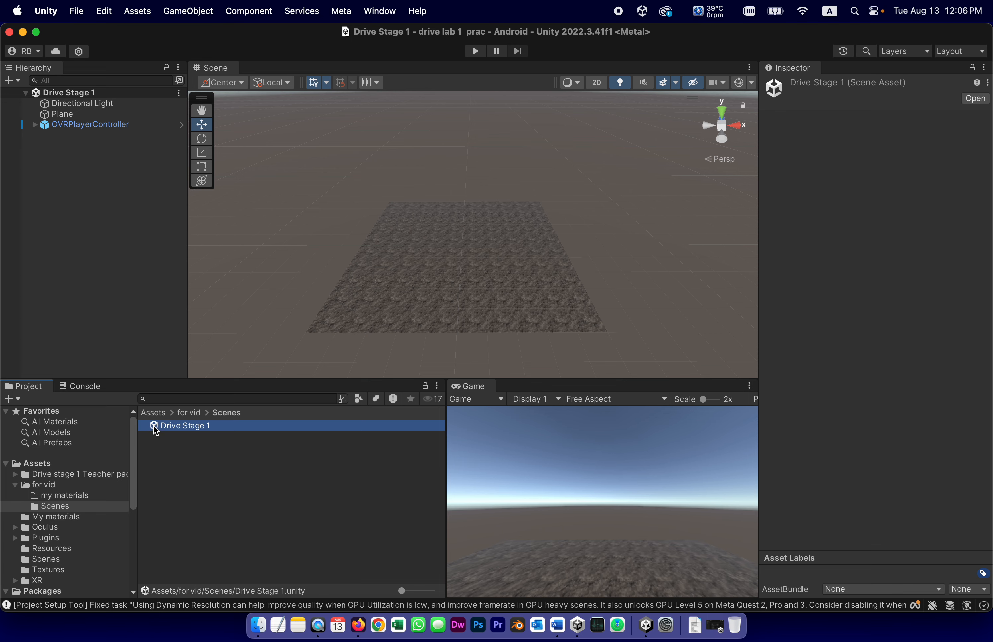
left_click(556, 625)
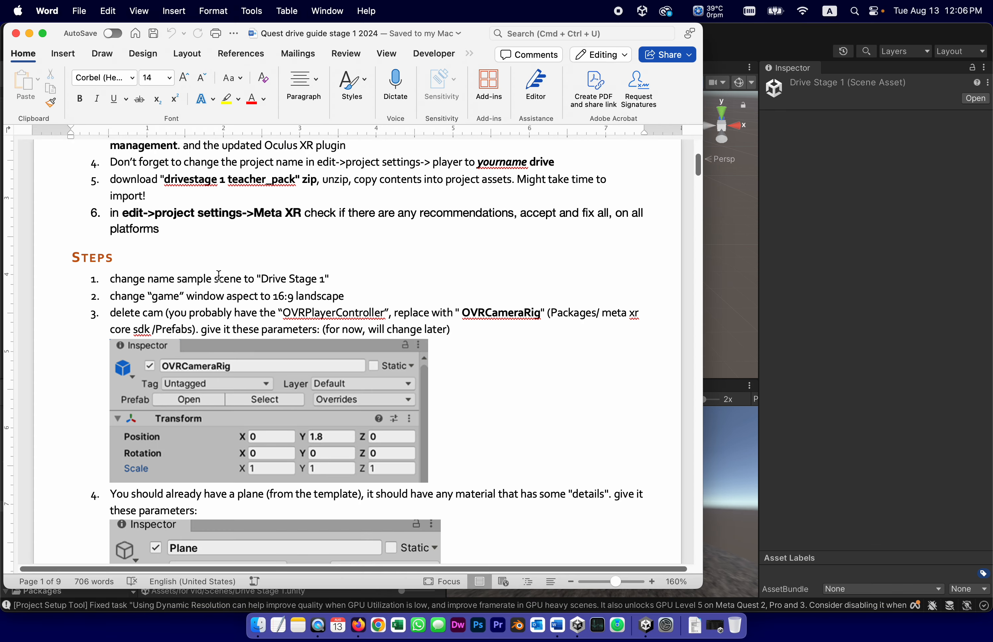
mouse_move(276, 279)
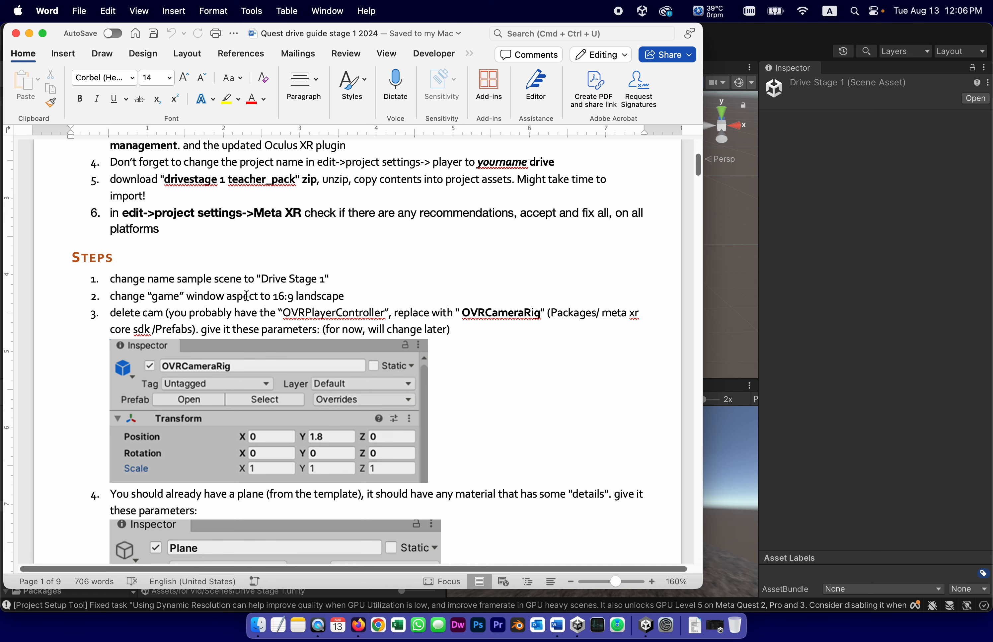
mouse_move(295, 312)
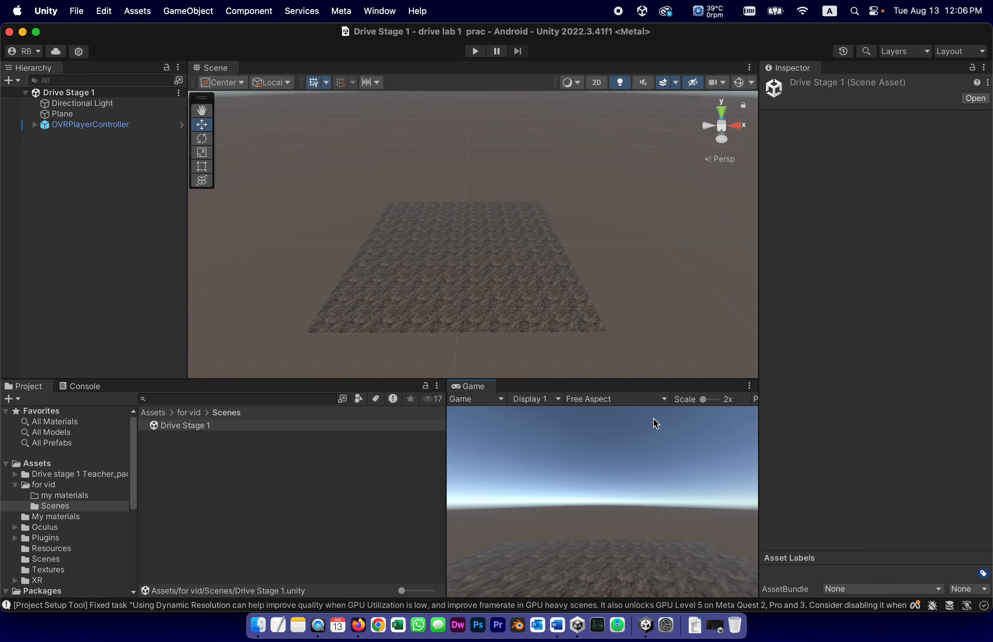
mouse_move(566, 412)
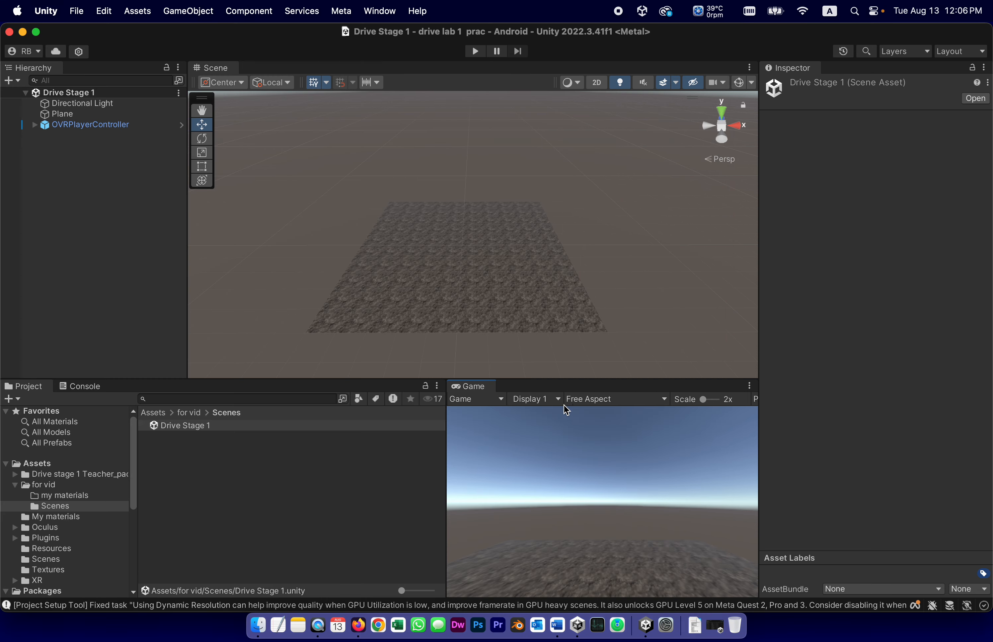
mouse_move(837, 45)
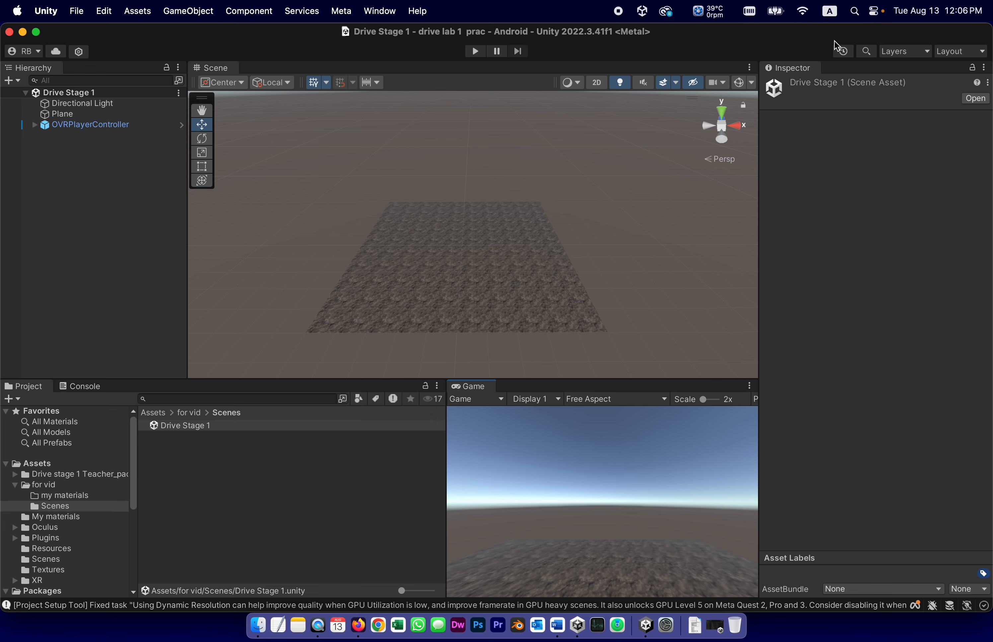
- Switch to the Default layout and dock the Game view below the Scene view
left_click(960, 51)
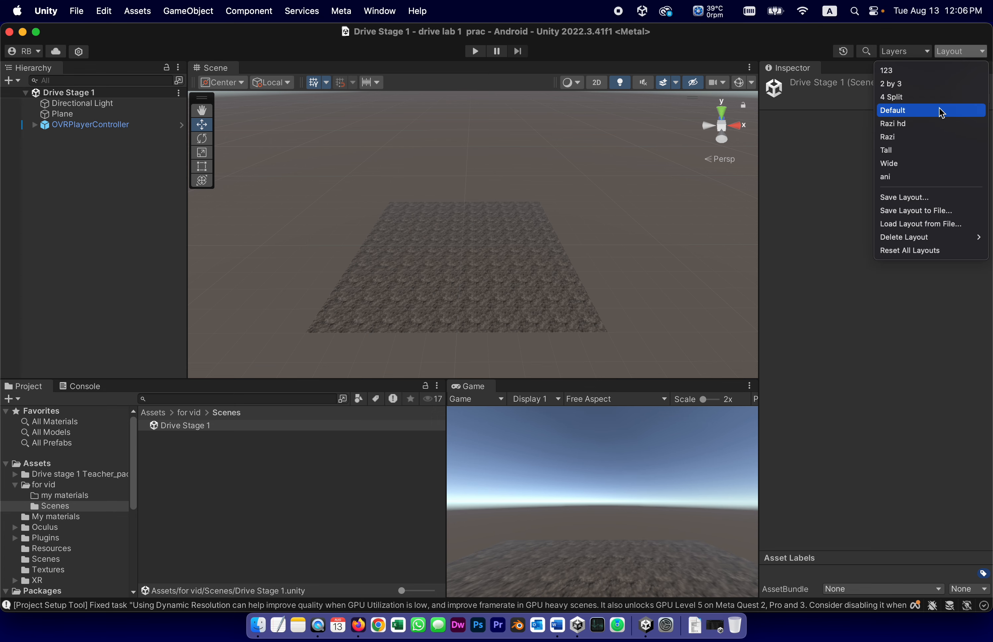
left_click(893, 110)
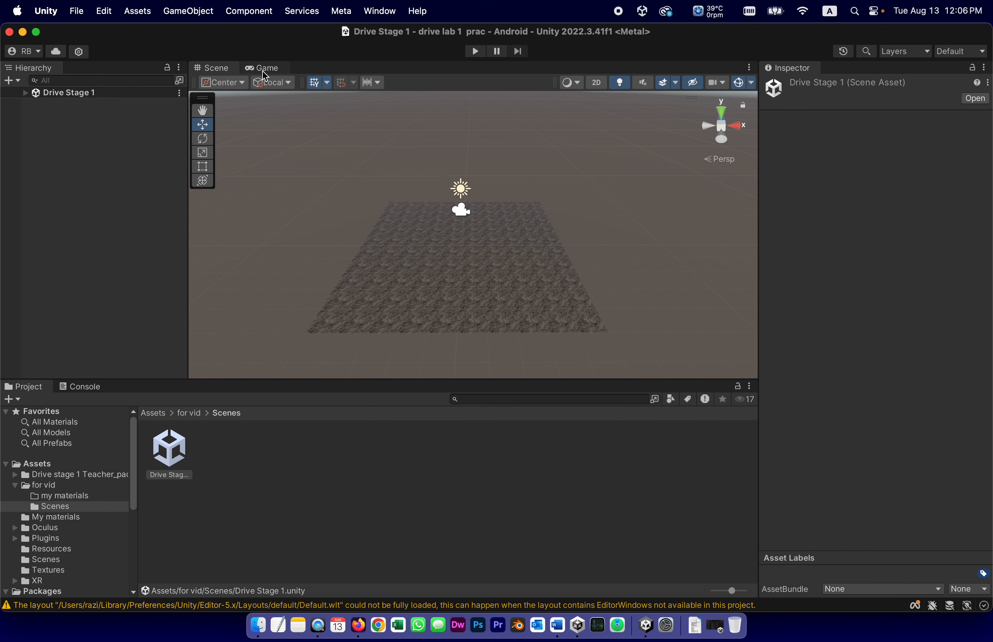
left_click(266, 67)
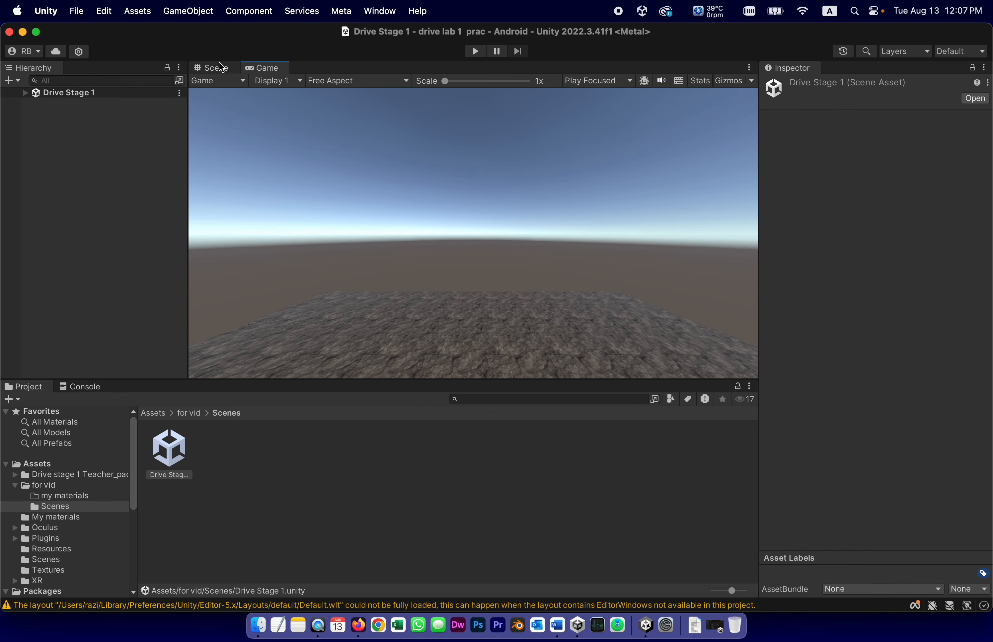
left_click_drag(264, 67, 612, 515)
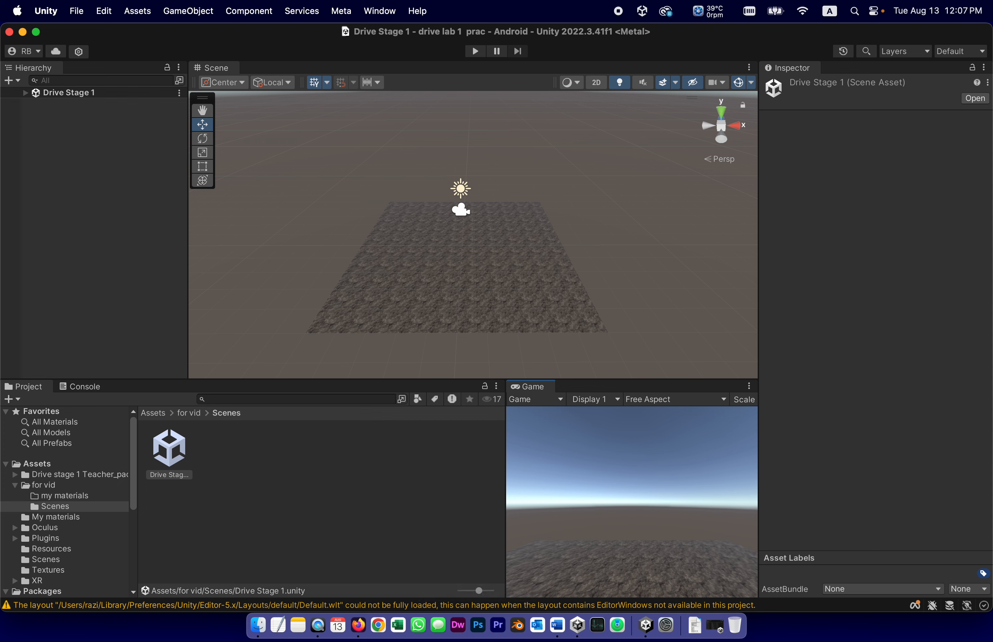
- Restore the saved Razi layout, enlarge the Scene panel and bring up the Game view aspect list
left_click(961, 50)
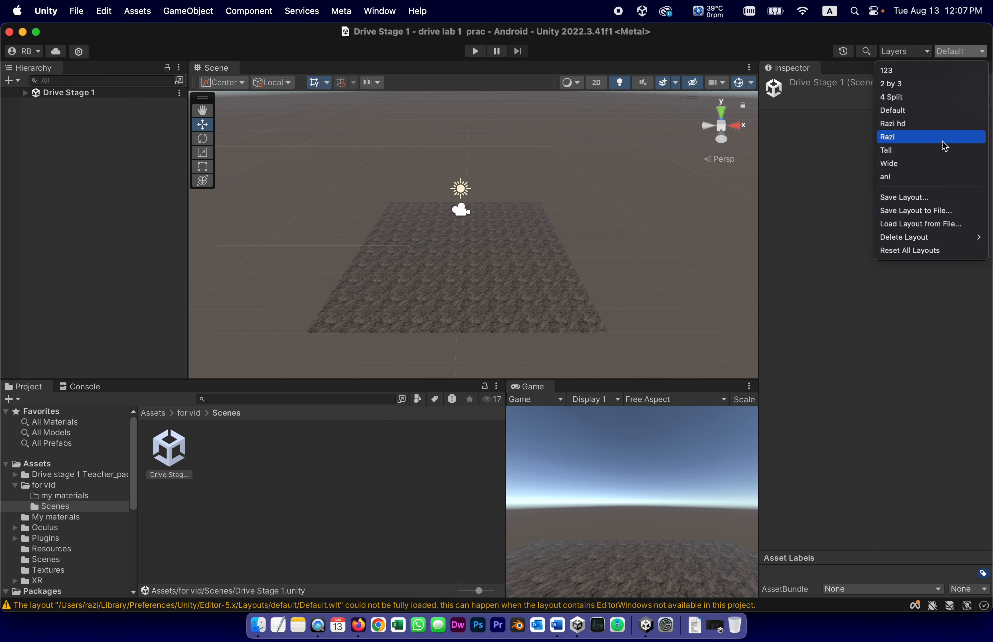
left_click(887, 137)
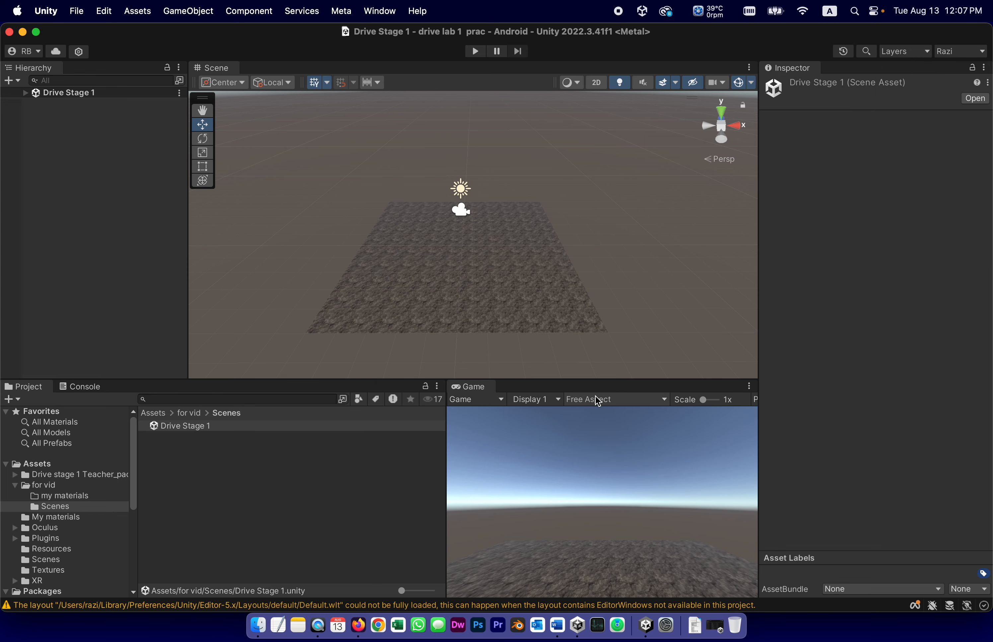
mouse_move(551, 379)
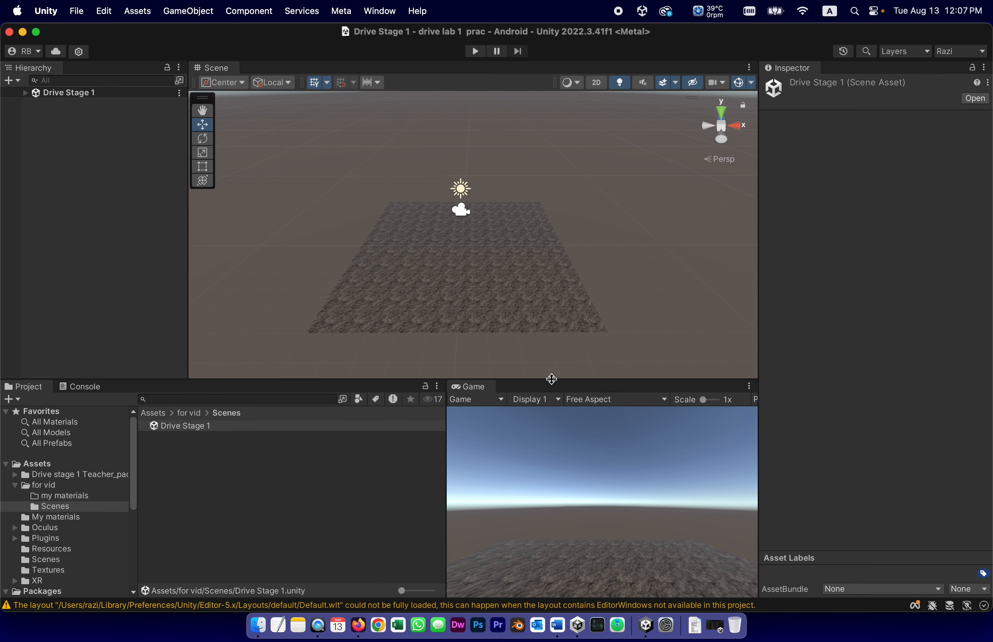
left_click_drag(551, 378, 573, 303)
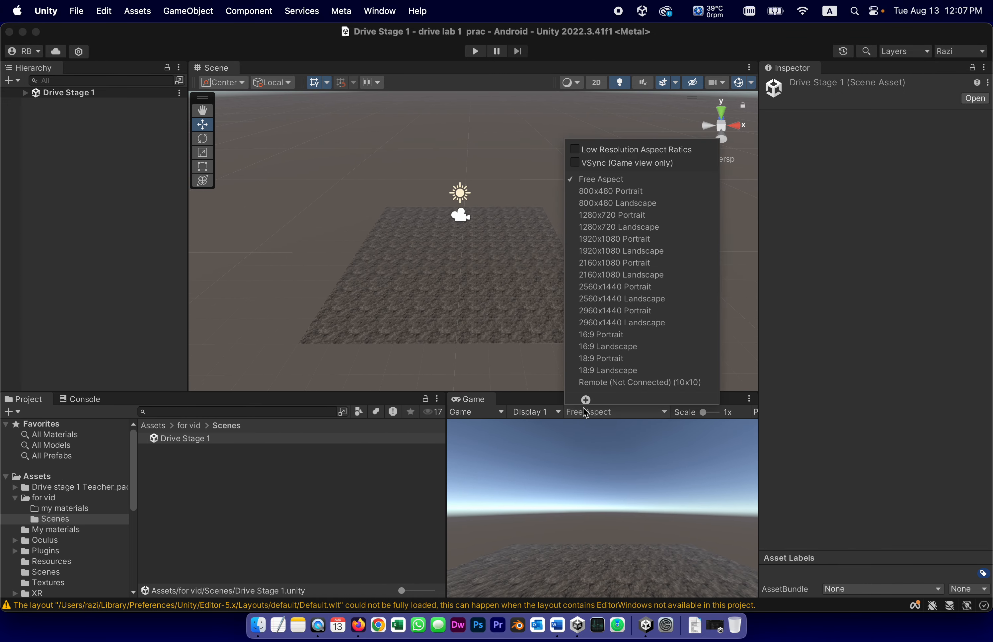
left_click(607, 346)
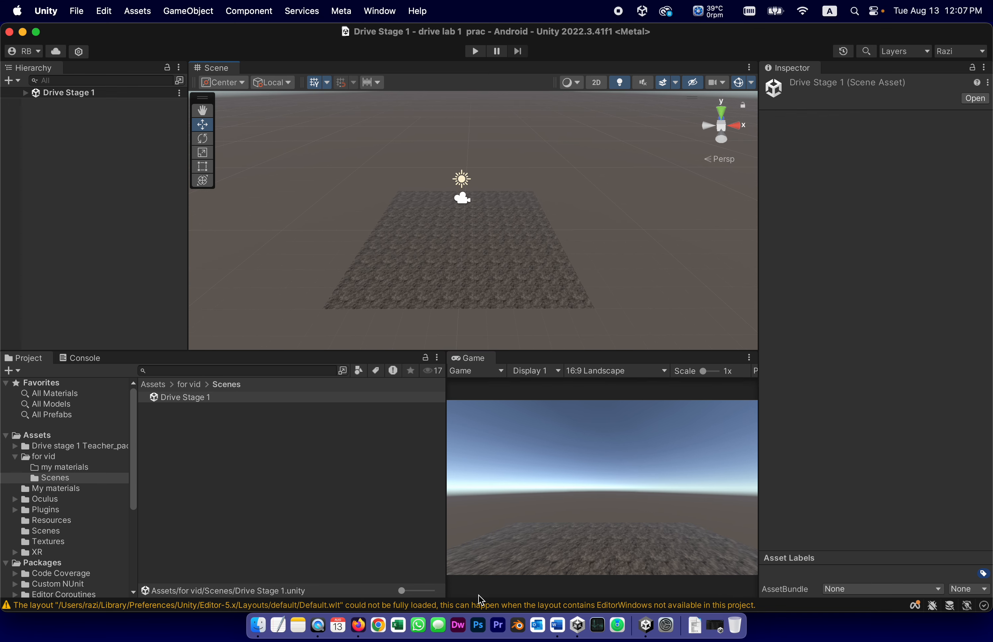
mouse_move(557, 625)
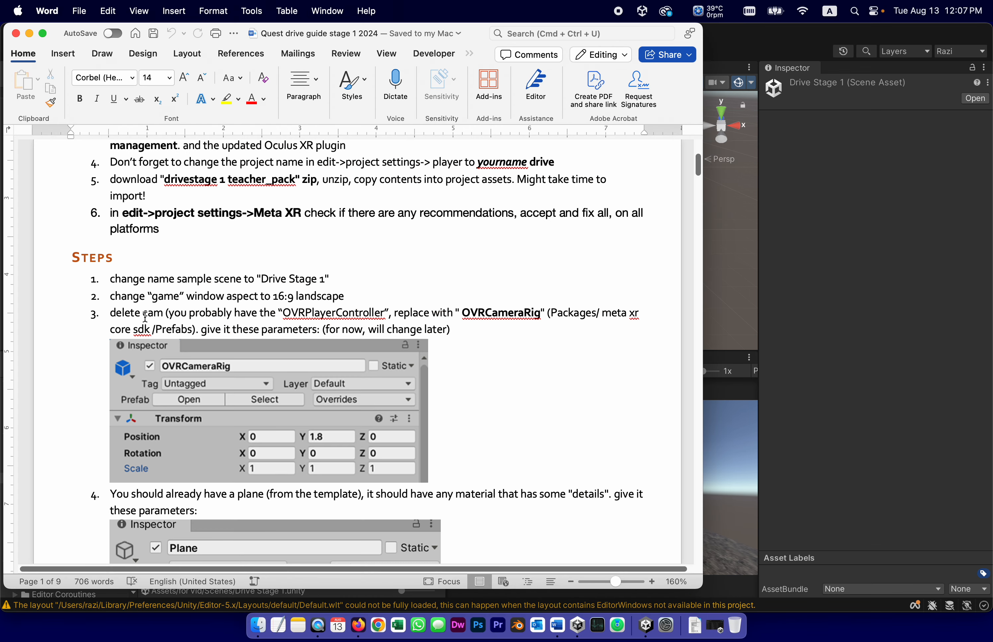
double_click(307, 312)
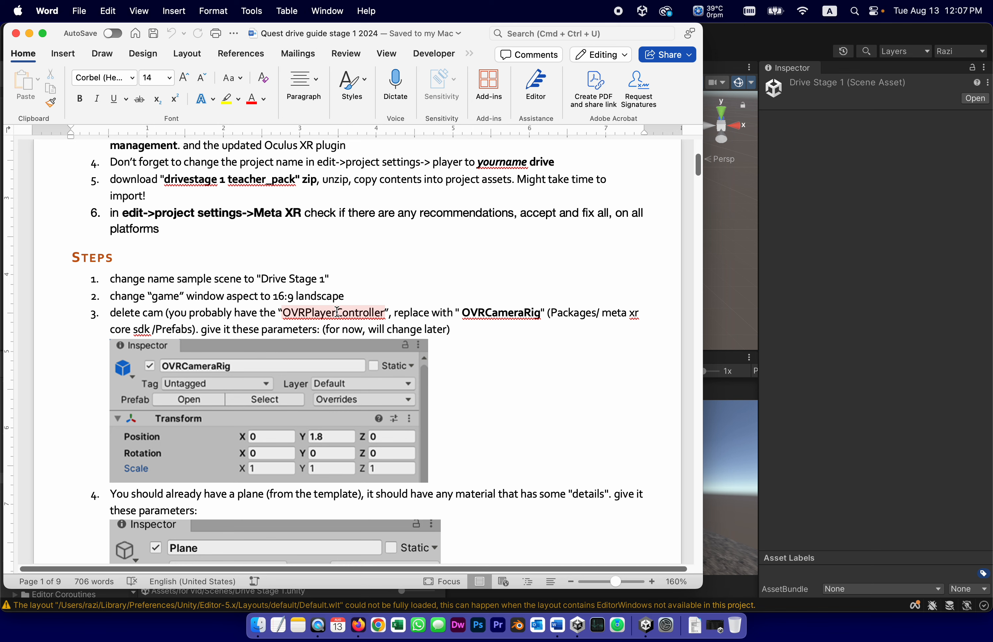
double_click(500, 312)
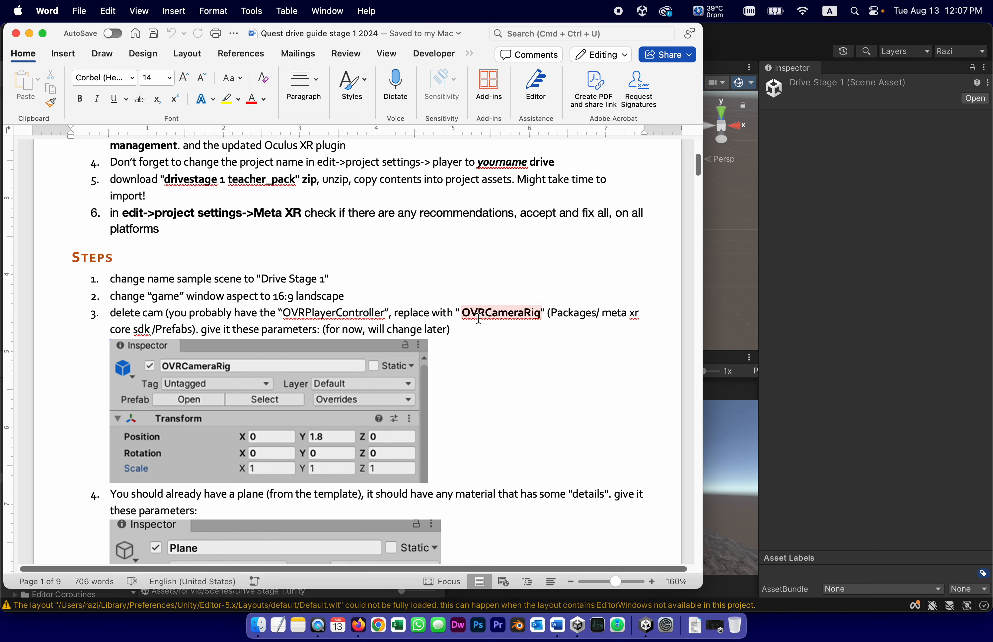
mouse_move(484, 313)
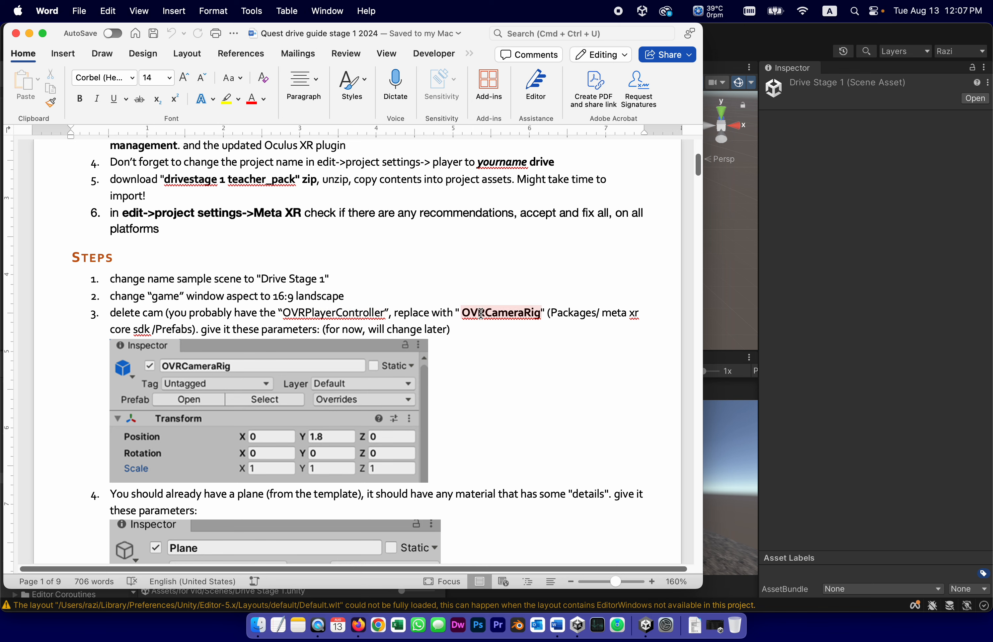
mouse_move(487, 313)
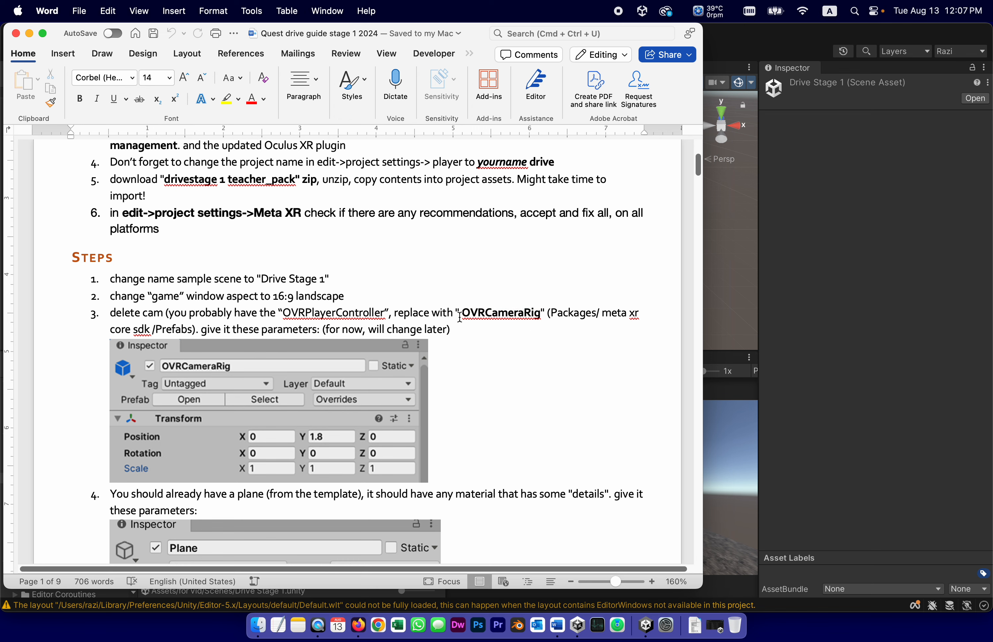
double_click(500, 312)
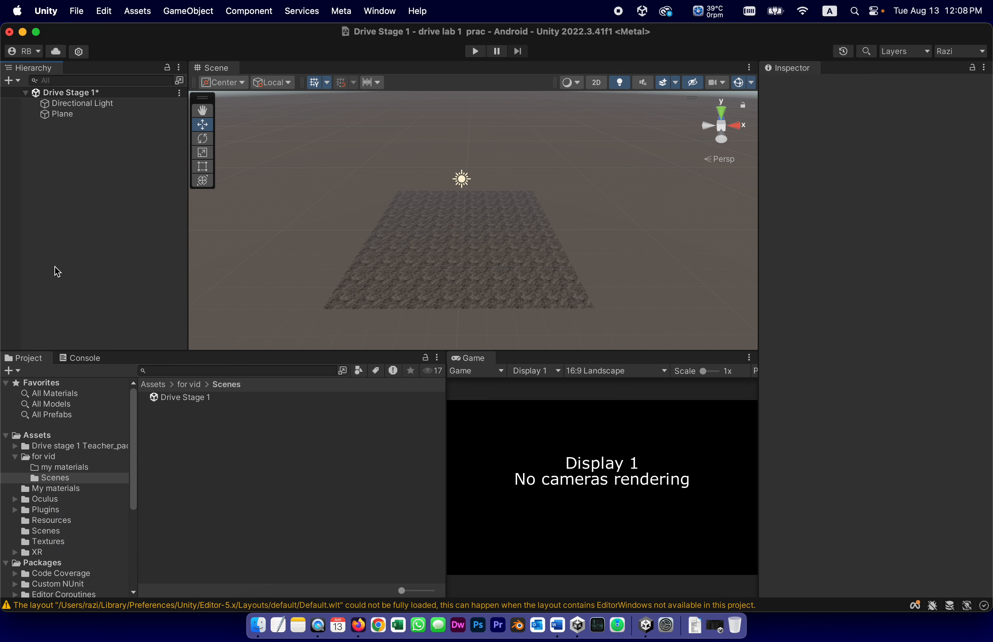
mouse_move(115, 632)
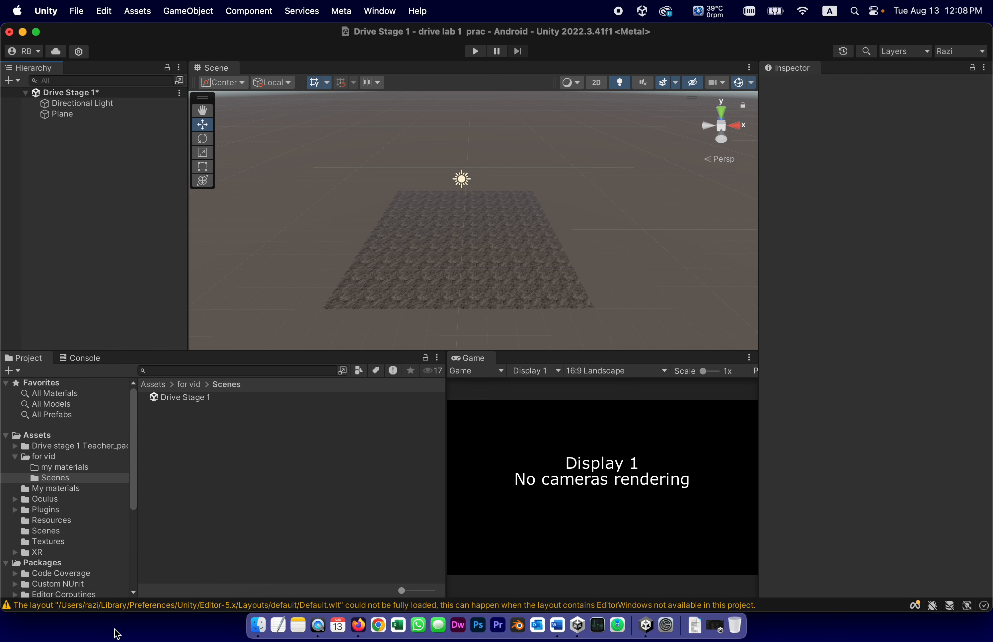
mouse_move(111, 547)
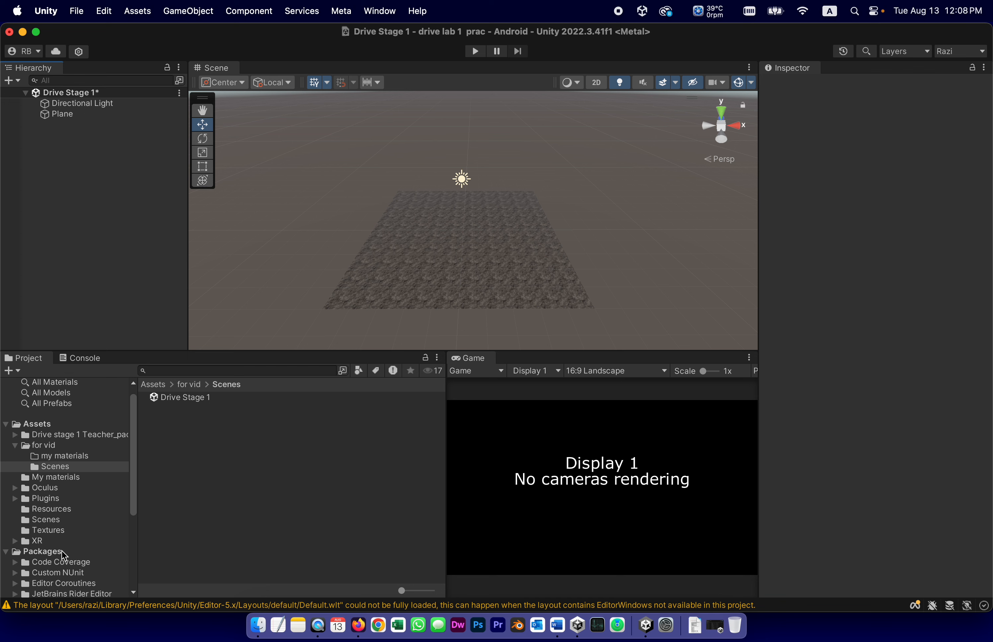
- Browse to Packages > Meta XR Core SDK > Prefabs in the Project window to locate OVRCameraRig
scroll("down", 3)
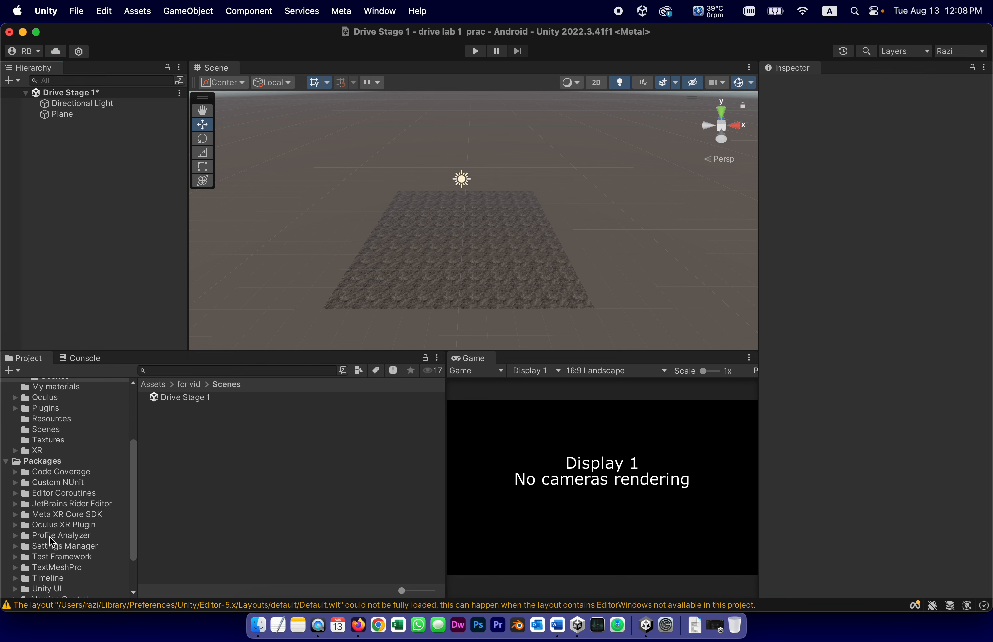
mouse_move(50, 520)
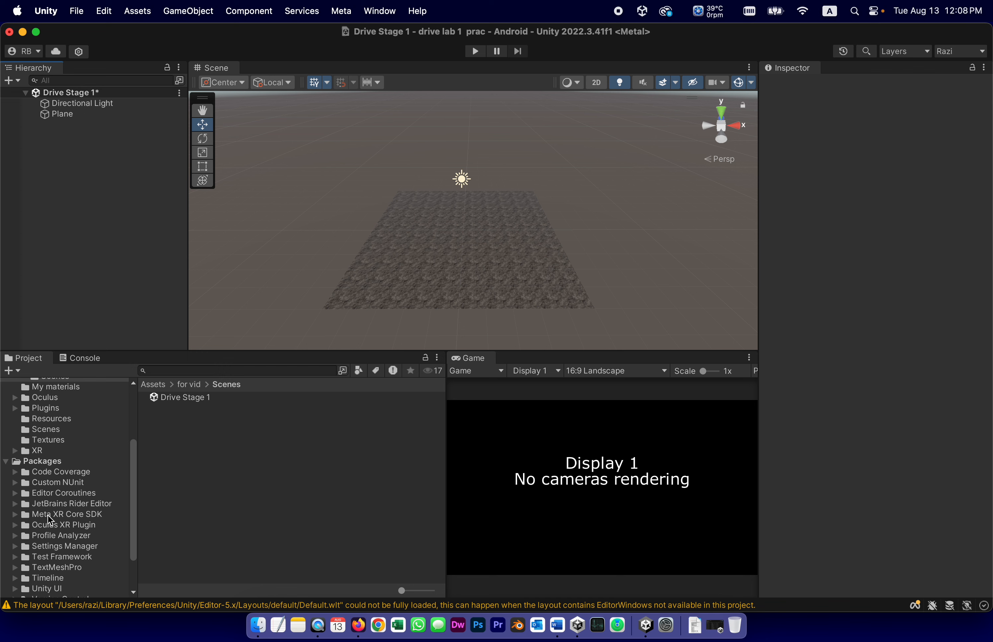
left_click(66, 514)
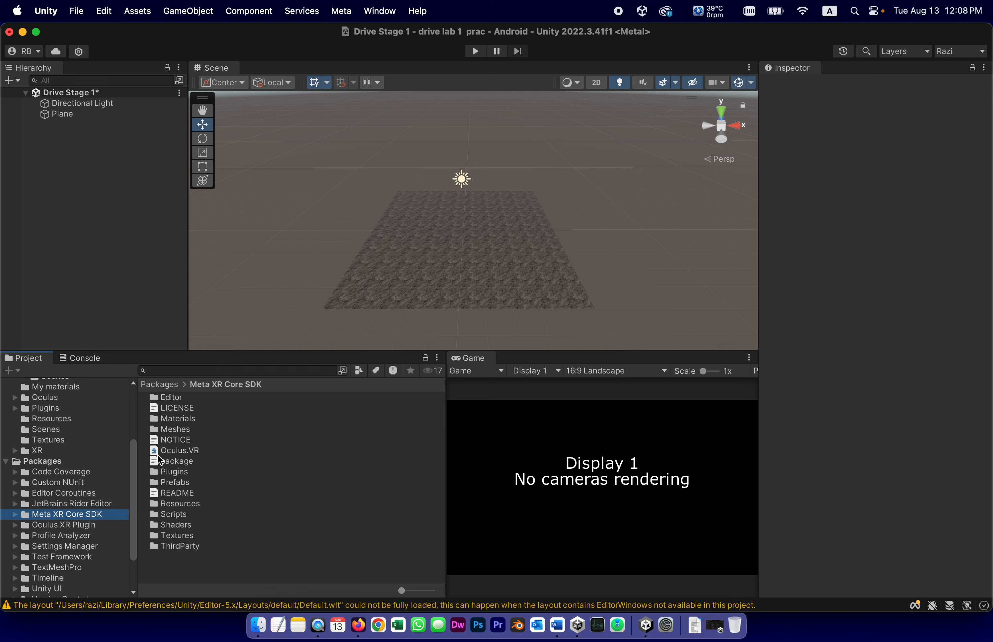
left_click(175, 481)
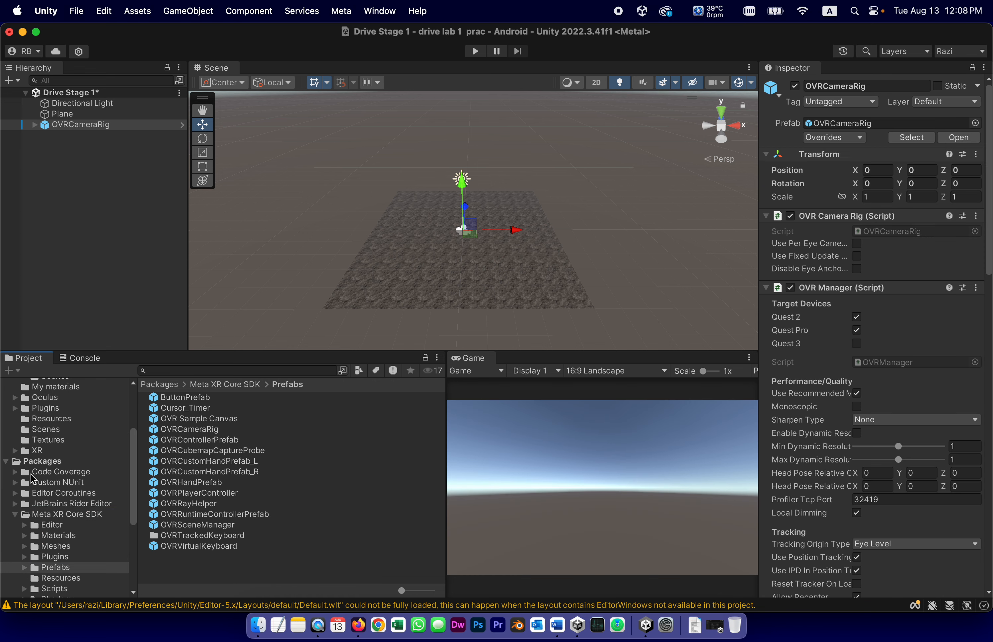
mouse_move(449, 616)
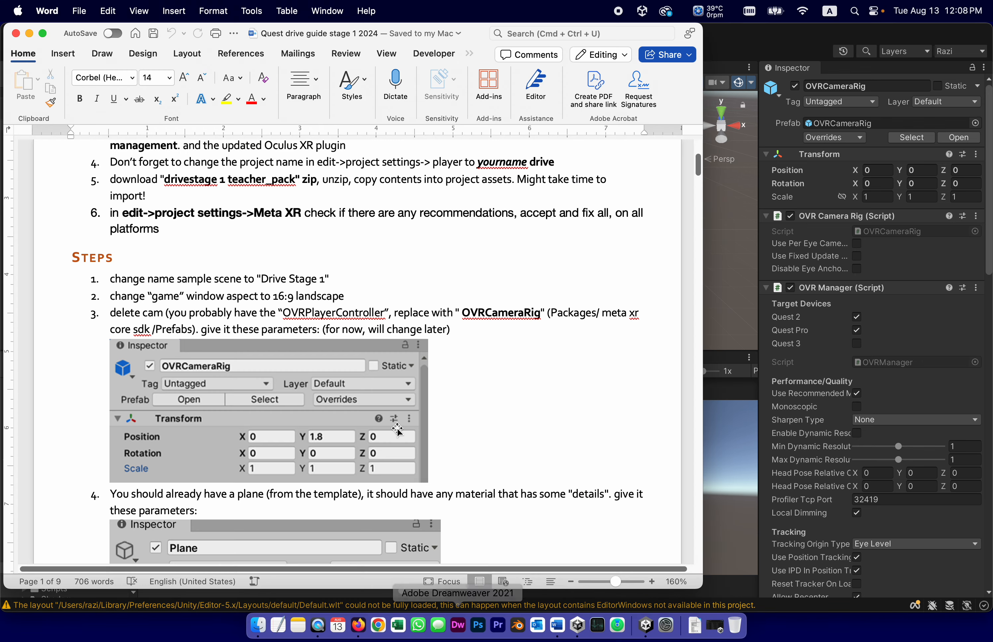
mouse_move(255, 345)
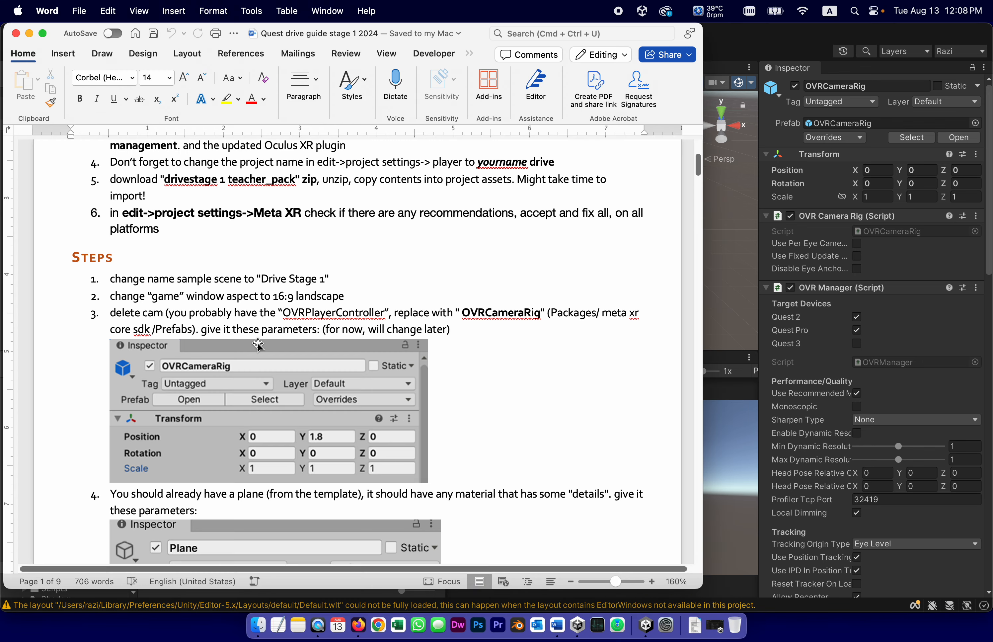
mouse_move(413, 330)
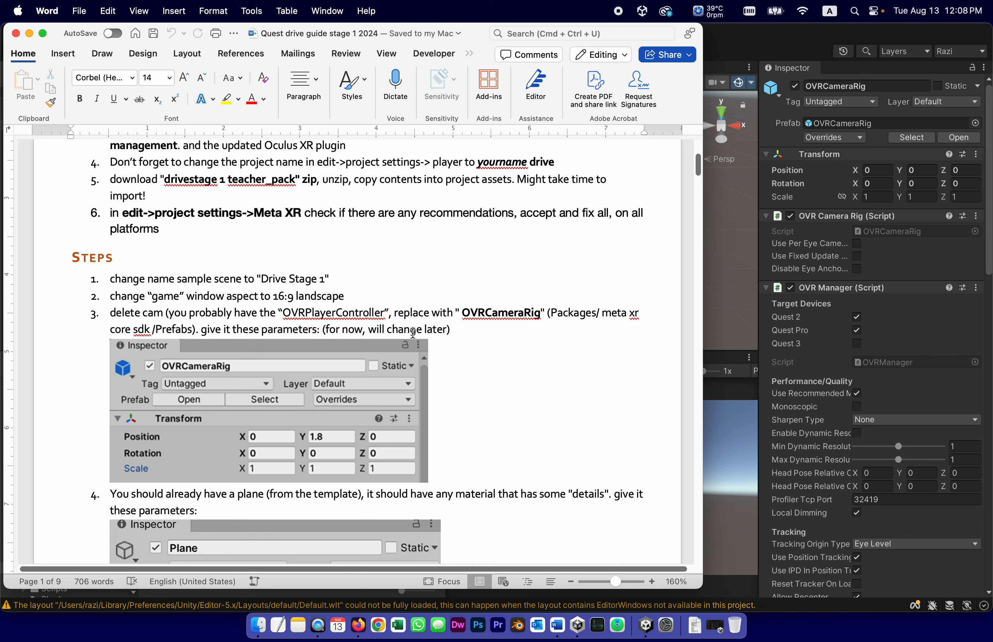
mouse_move(232, 464)
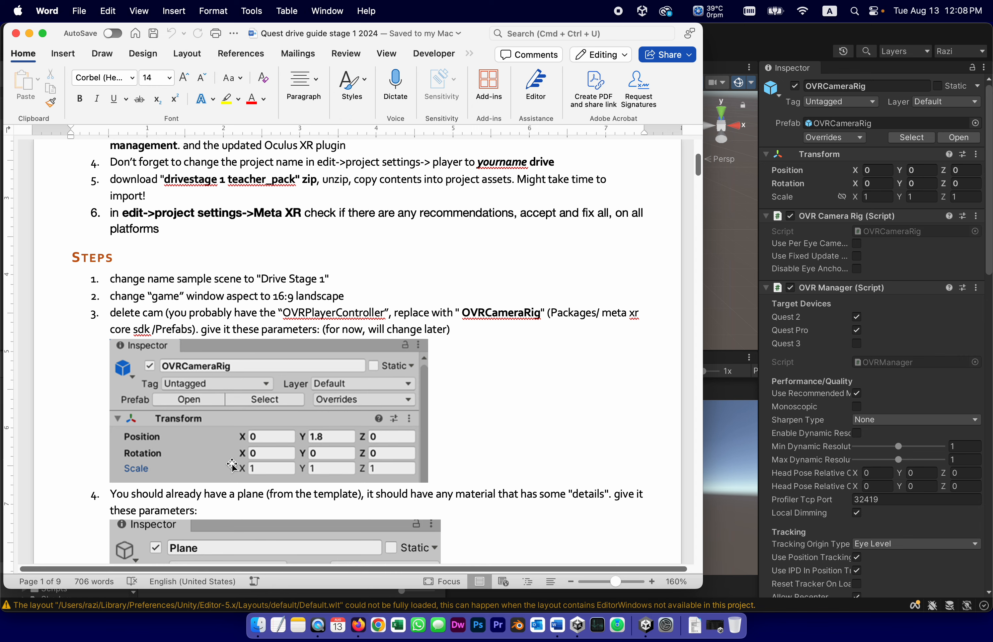
mouse_move(308, 424)
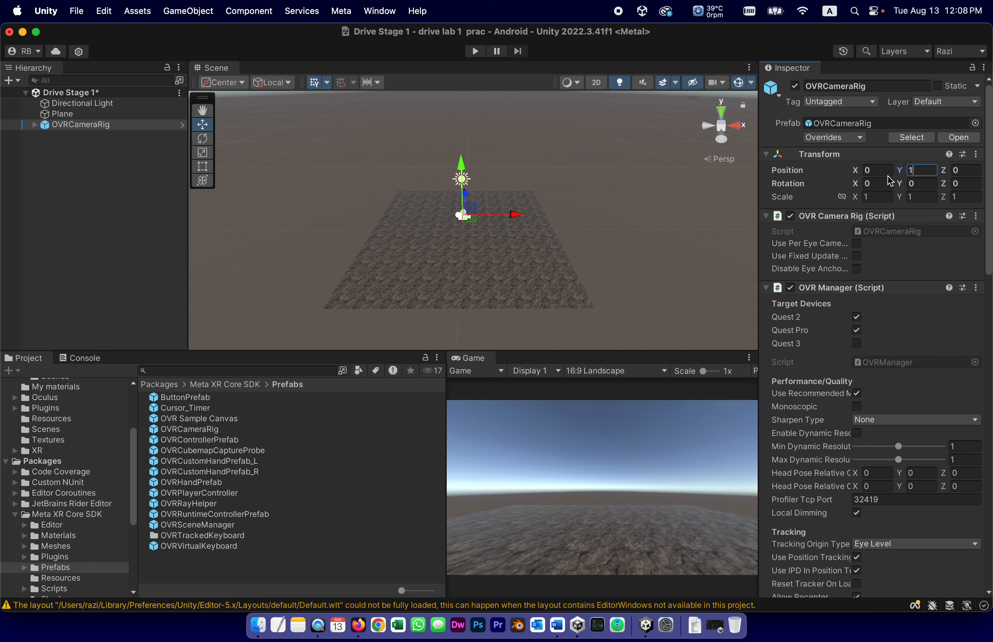
- Set the OVRCameraRig Transform Position Y to 1.8
type("1.8")
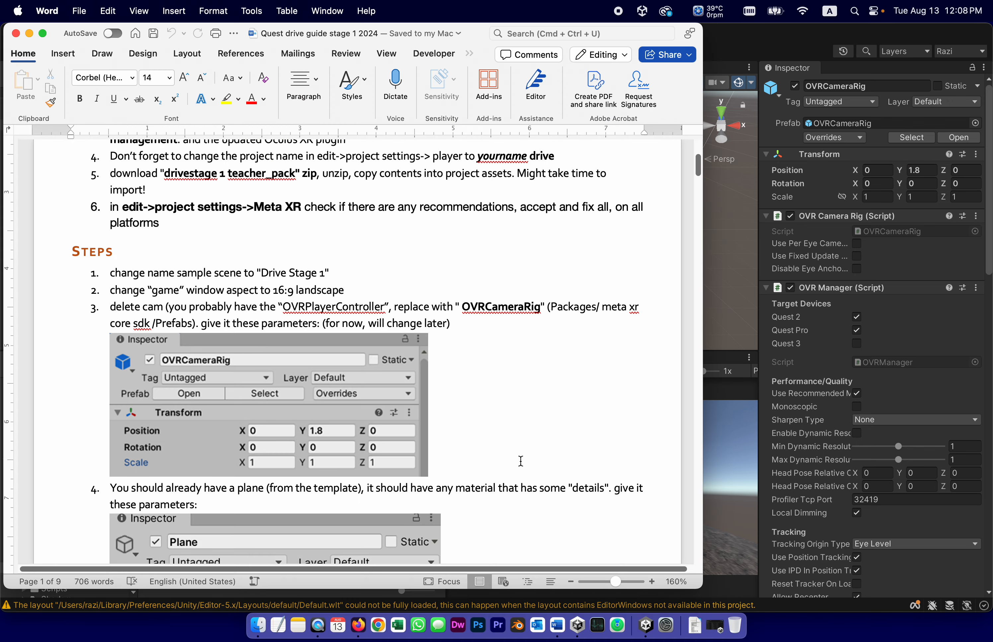
- Scroll the Word guide to the plane scale step listing 100, 1, 100 and note the value 100
scroll("down", 3)
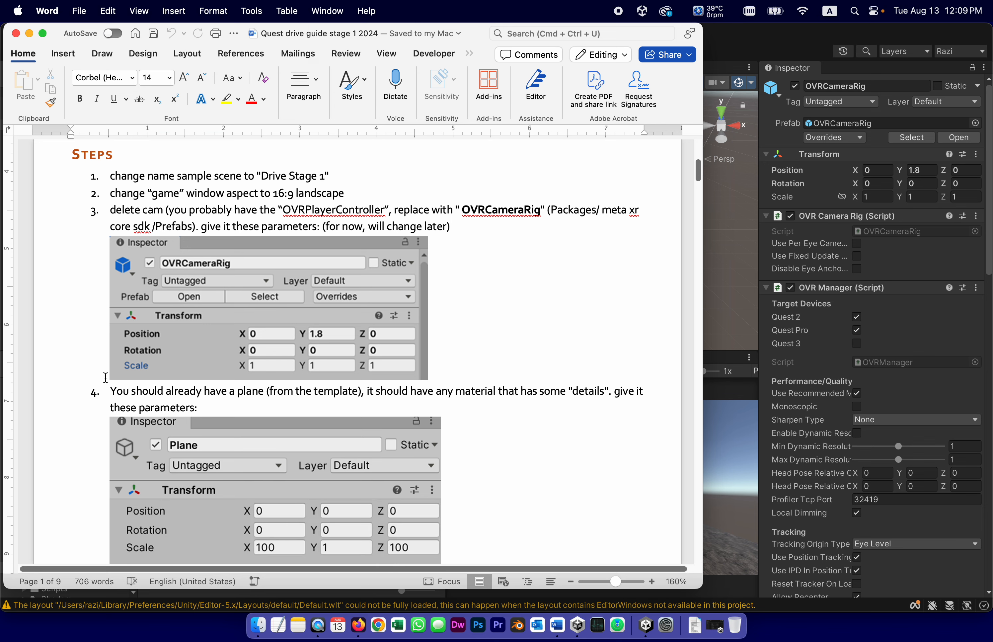
scroll("down", 3)
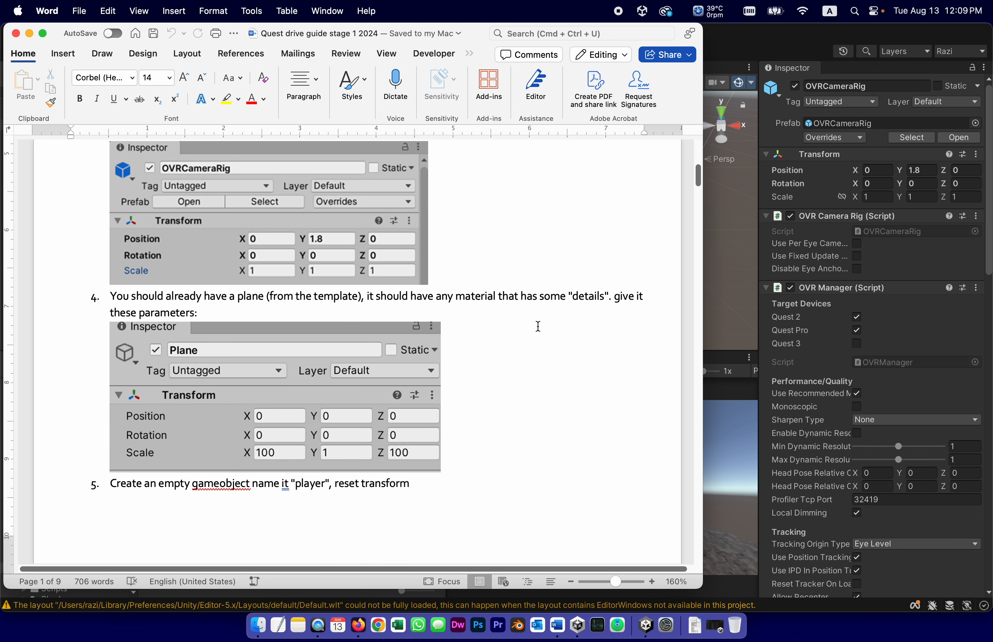
mouse_move(462, 228)
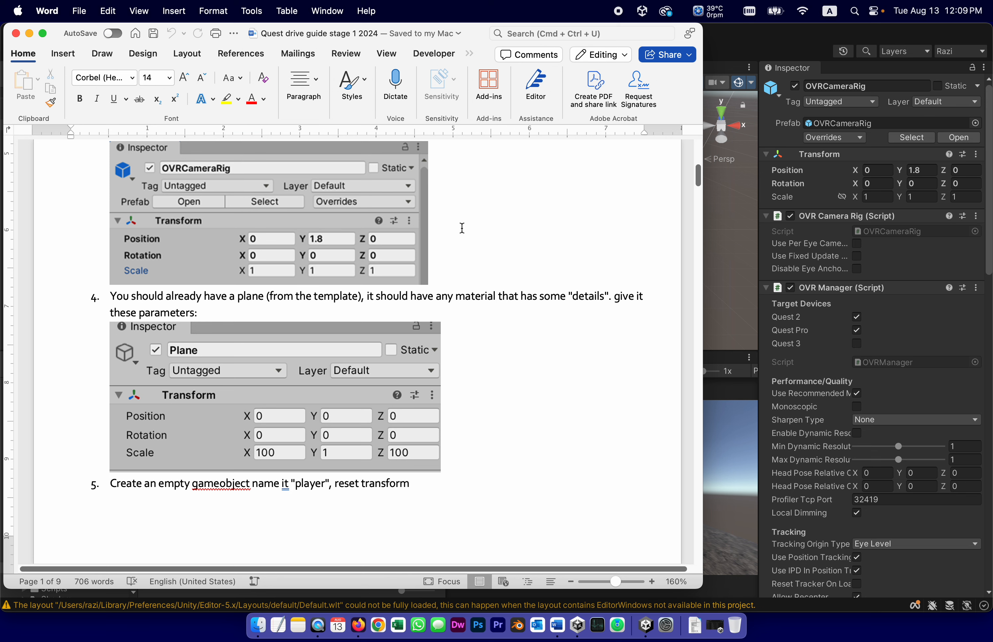
mouse_move(419, 301)
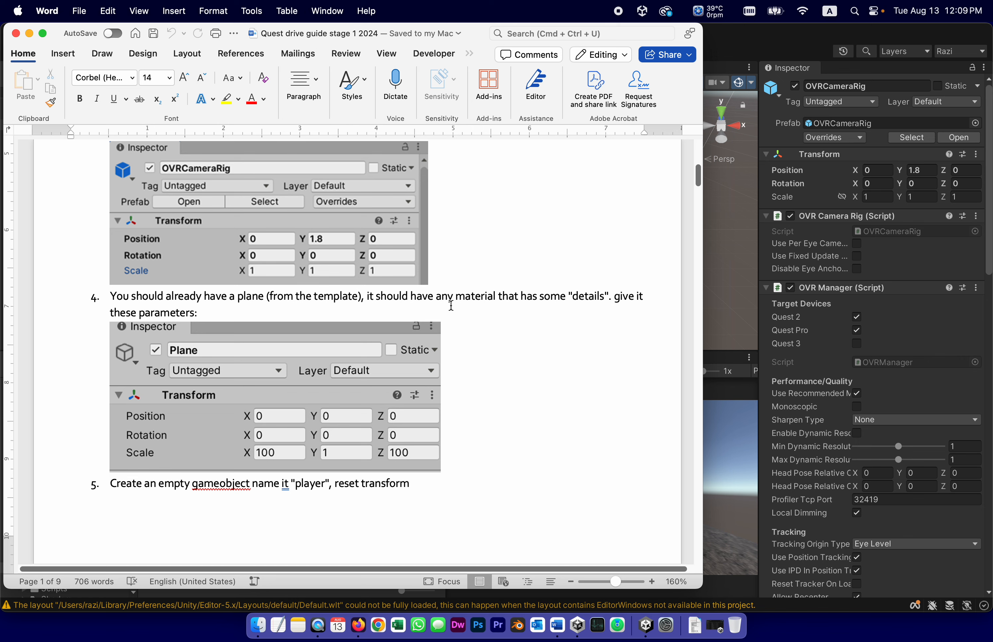
mouse_move(587, 272)
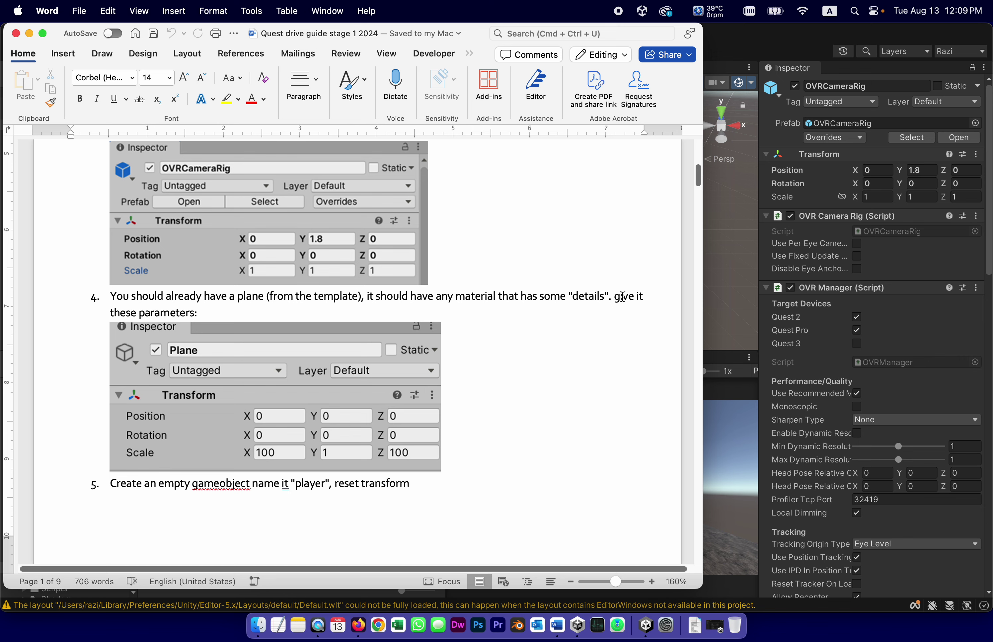
scroll("down", 3)
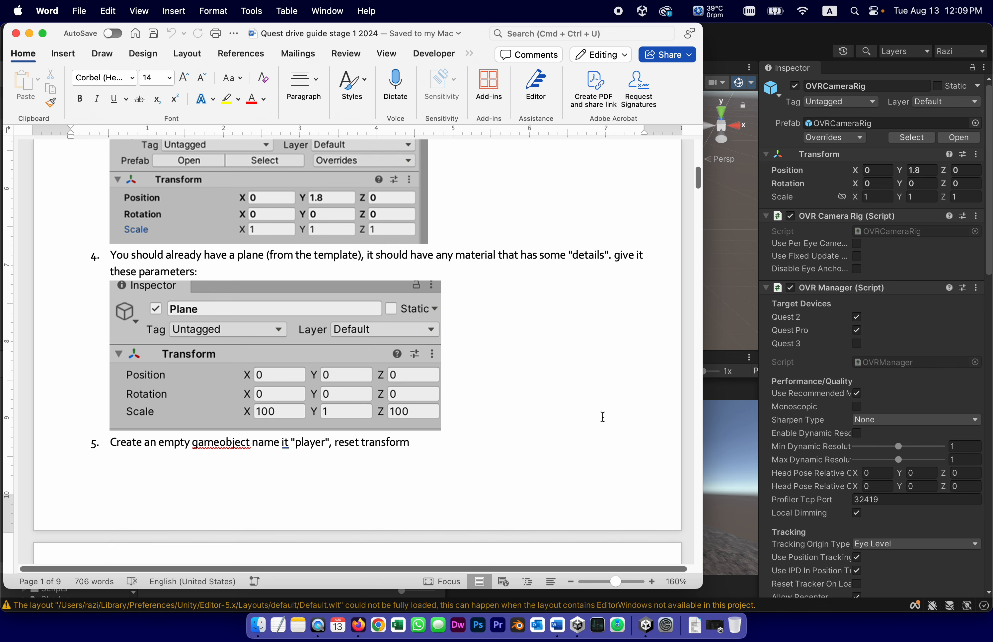
mouse_move(250, 411)
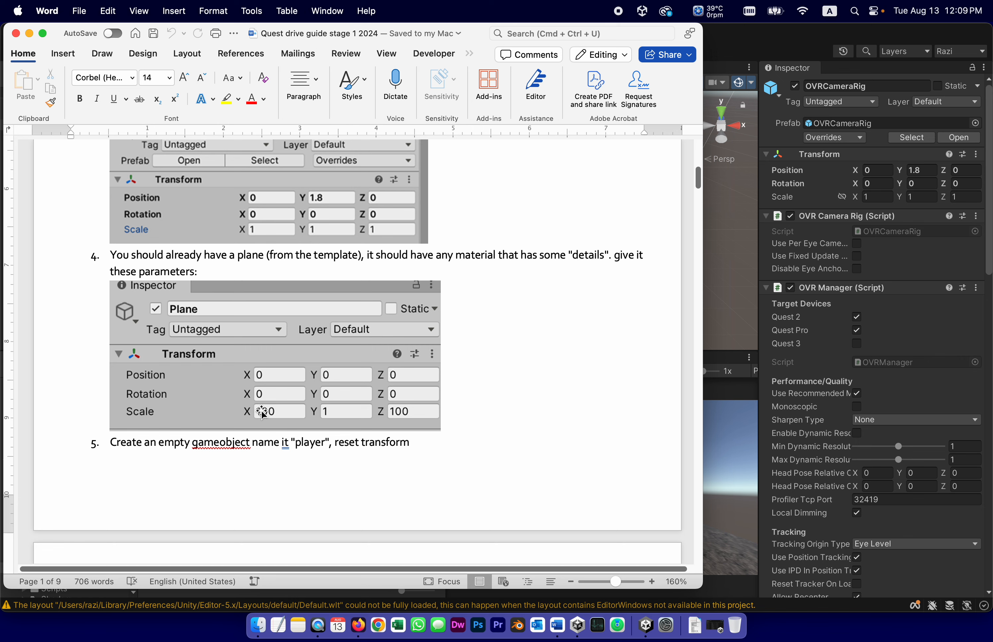
type("100")
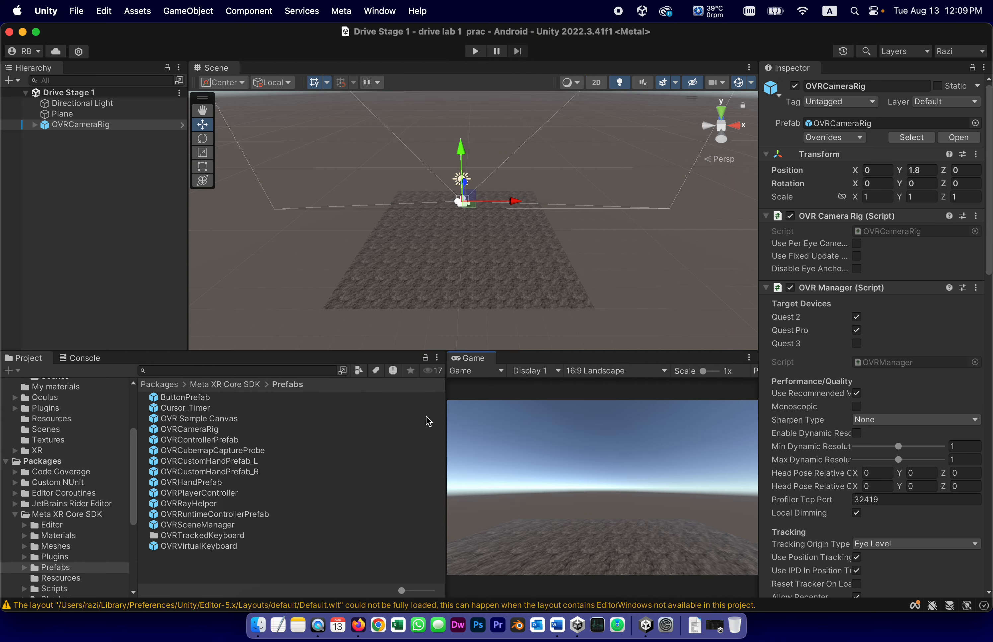
- Give the Plane a Transform scale of 100, 1, 100 and reveal its material settings
left_click(63, 113)
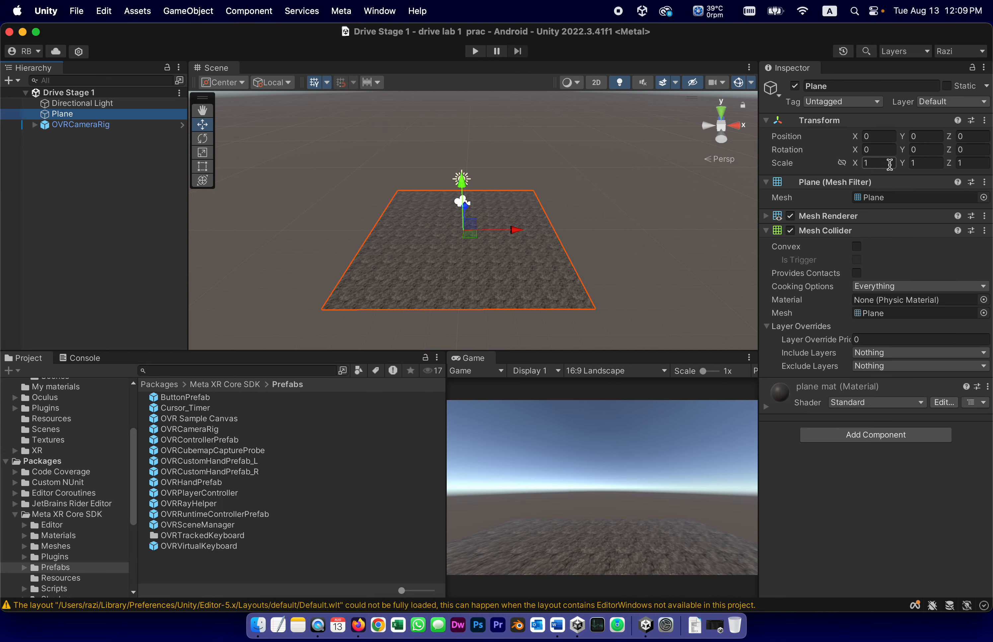
left_click(878, 163)
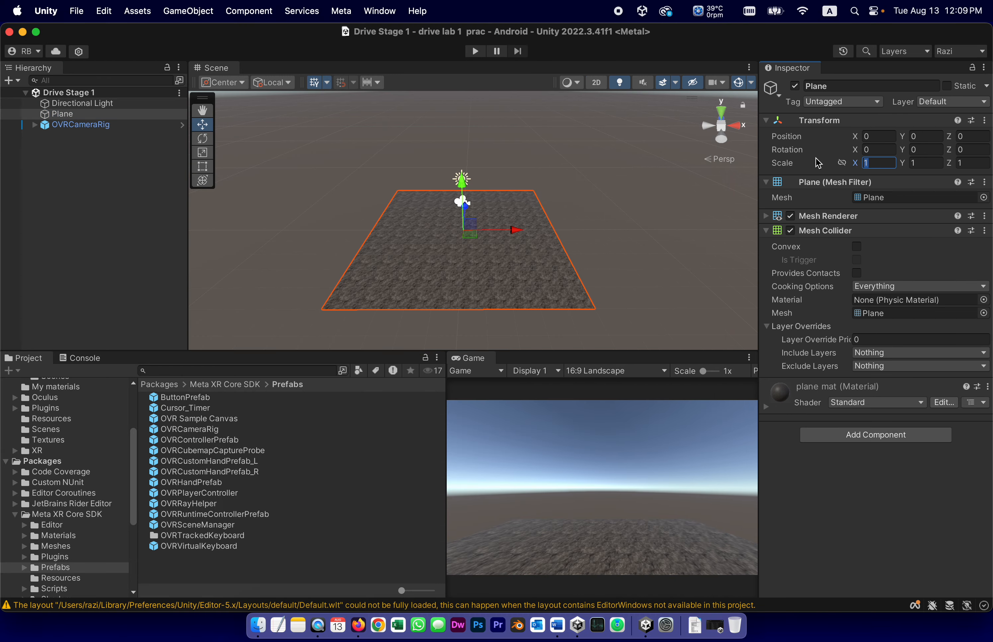
type("100")
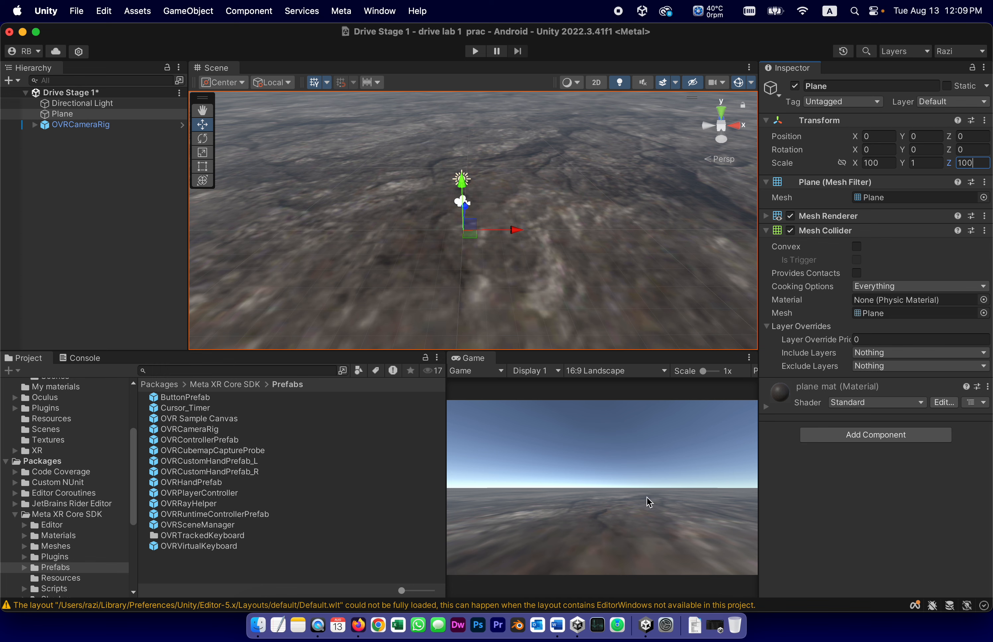
mouse_move(678, 513)
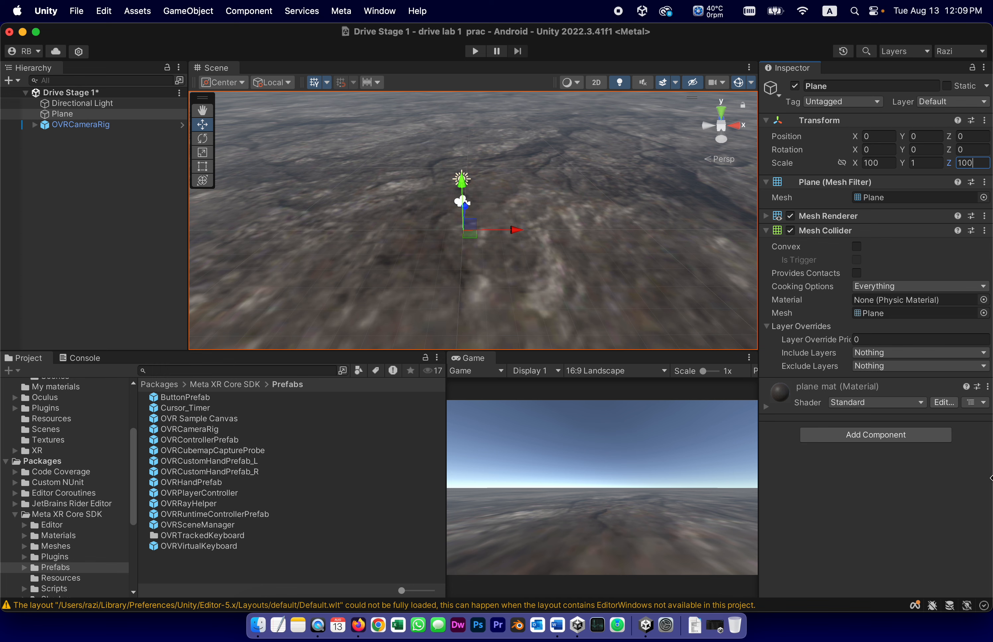
mouse_move(567, 510)
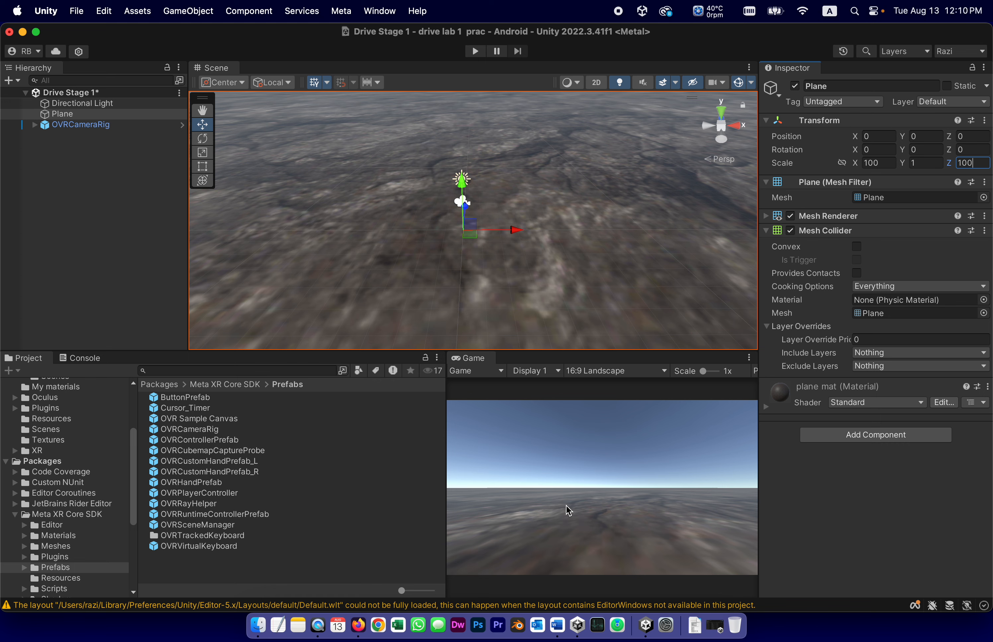
left_click(765, 406)
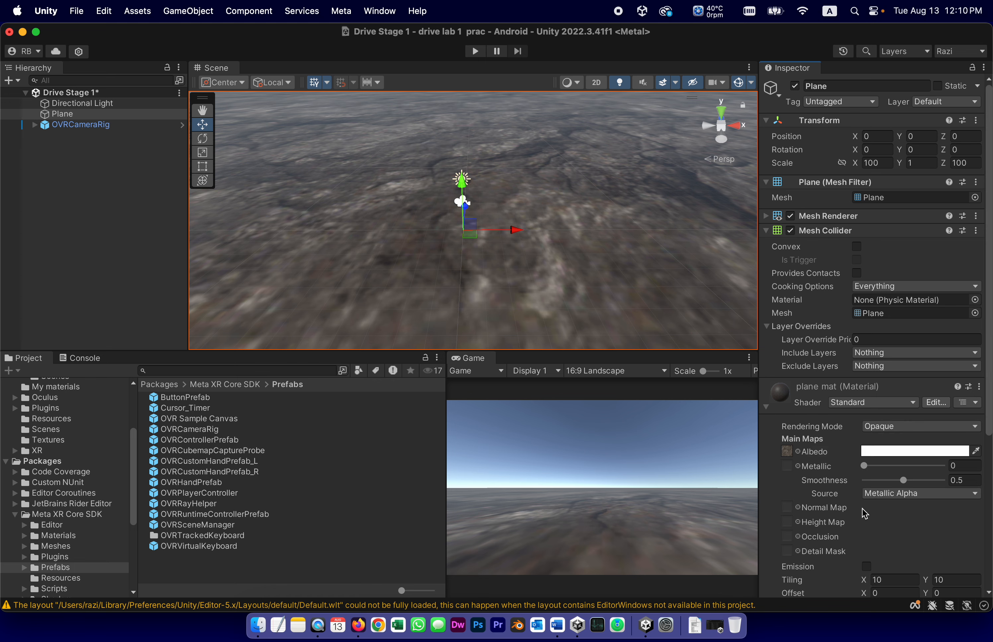
- Set the plane mat material's Main Maps tiling to X 100 and Y 100
scroll("down", 3)
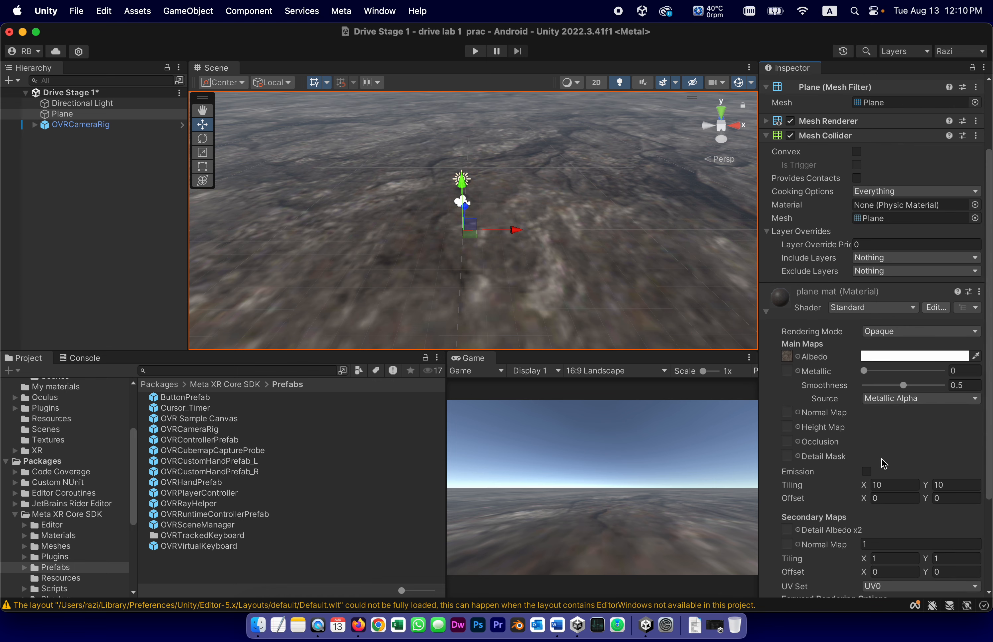
scroll("down", 3)
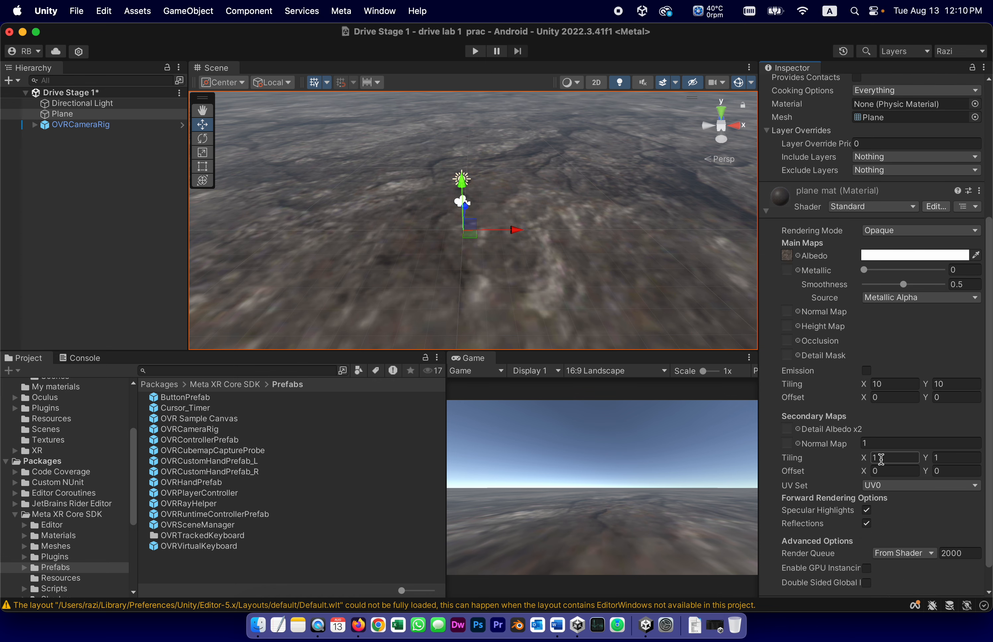
type("10.9")
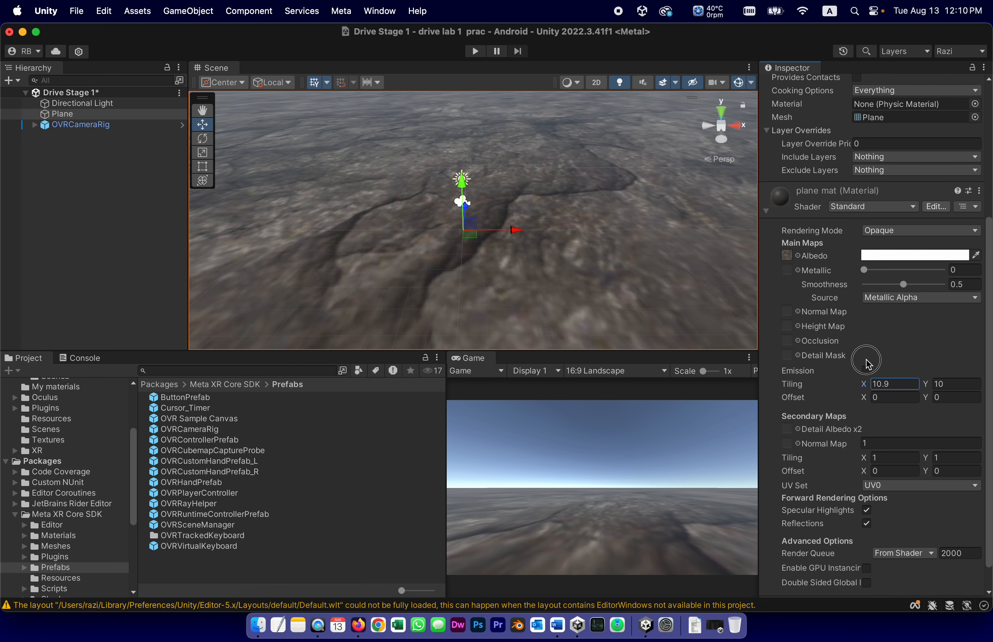
type("7.11")
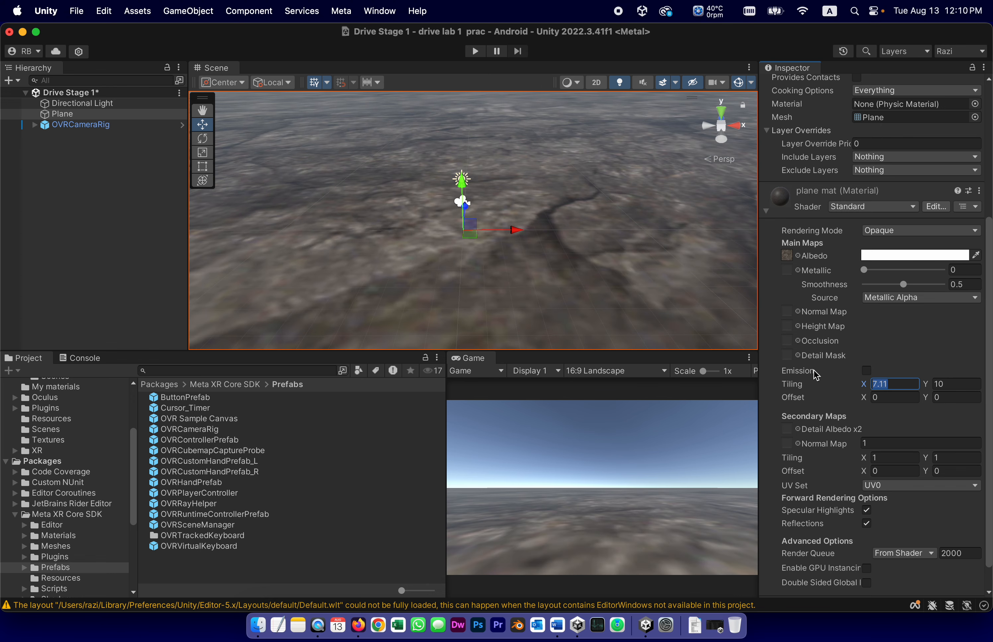
type("1")
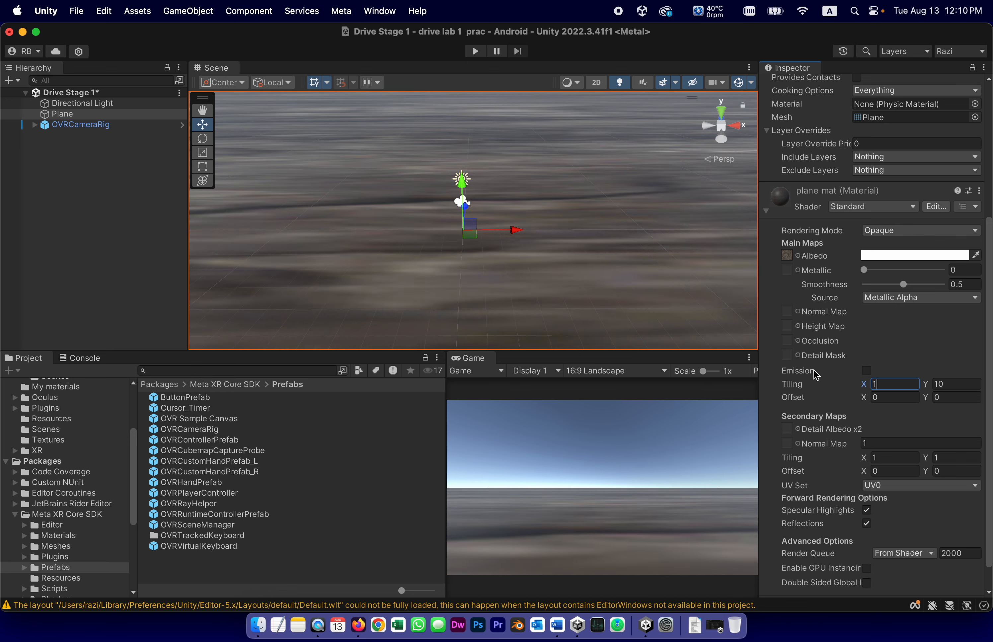
type("100")
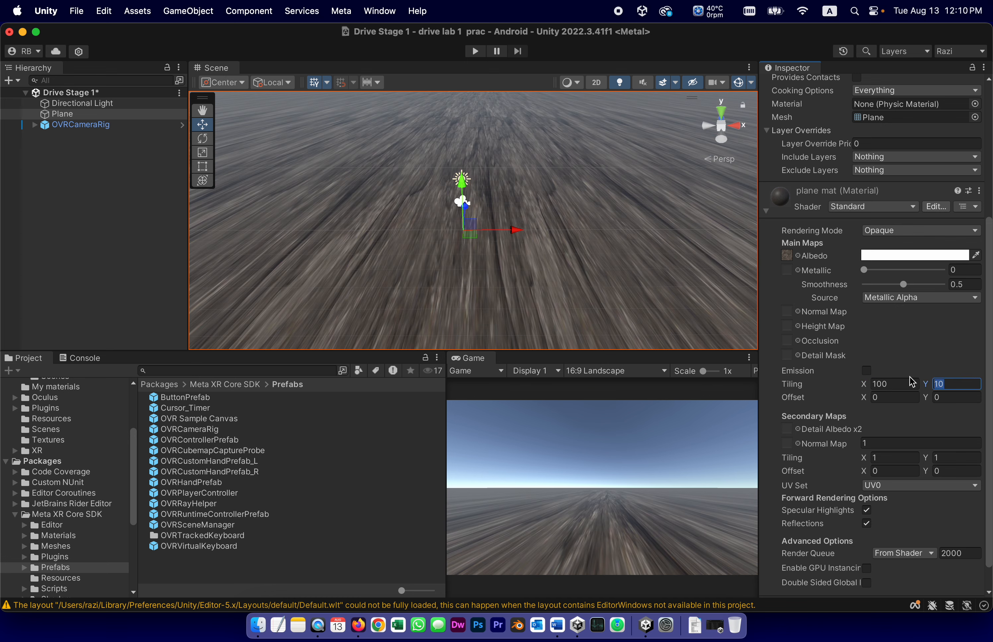
type("100")
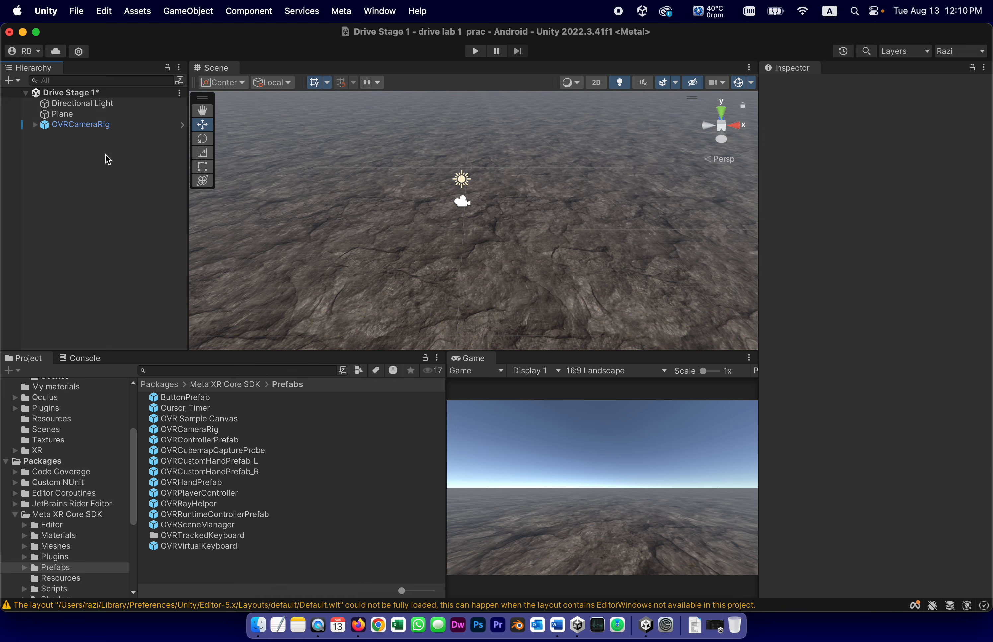
mouse_move(126, 202)
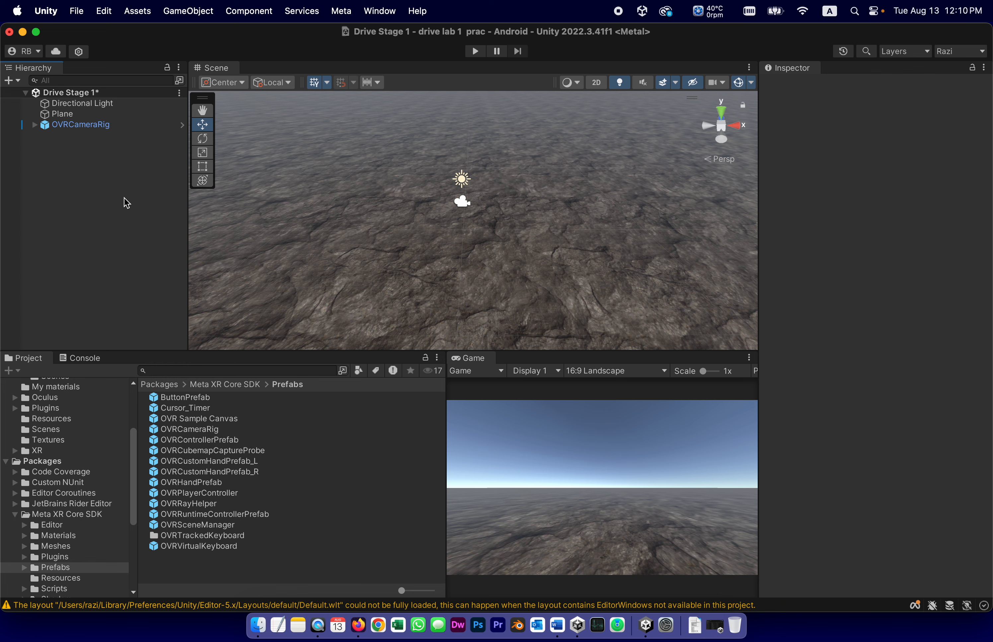
mouse_move(588, 239)
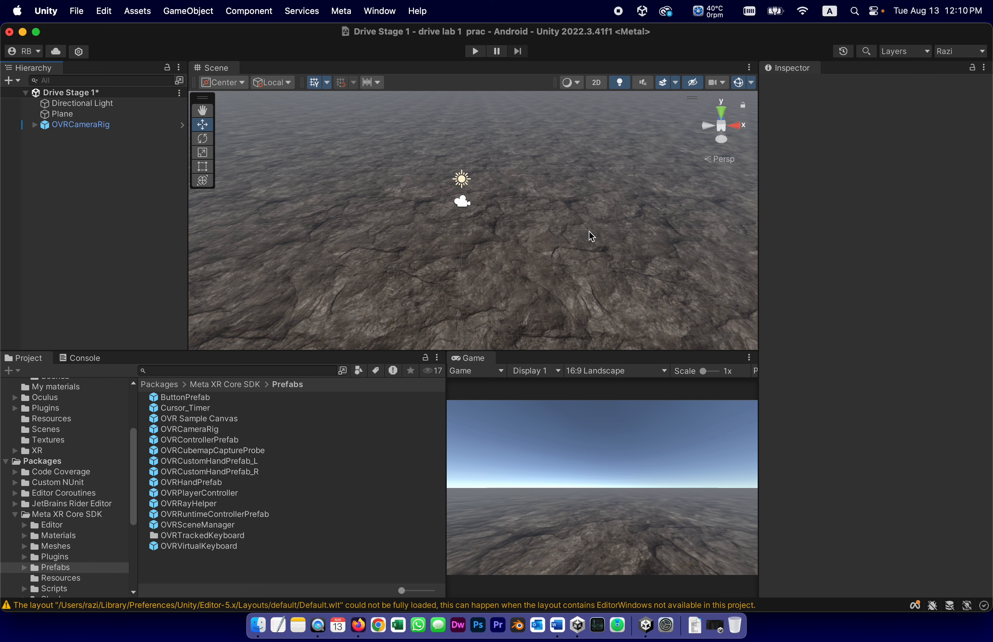
mouse_move(511, 251)
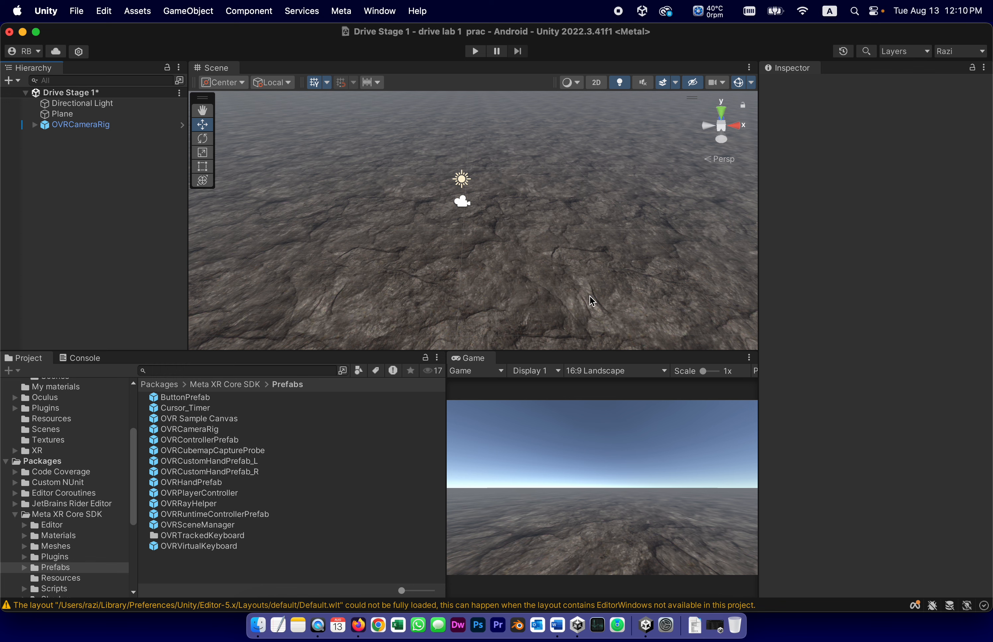
mouse_move(545, 244)
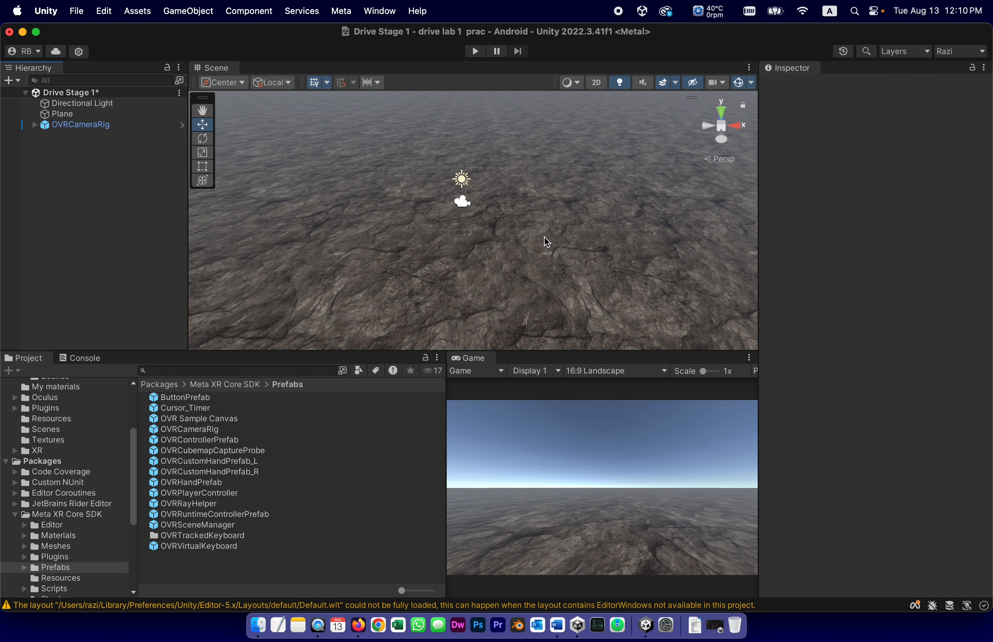
mouse_move(613, 323)
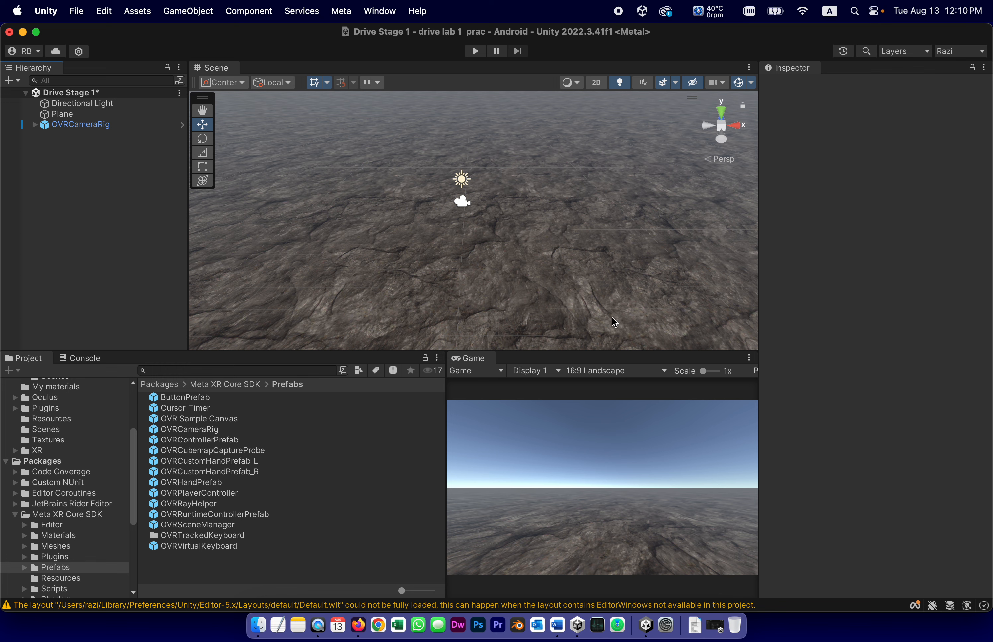
left_click(76, 11)
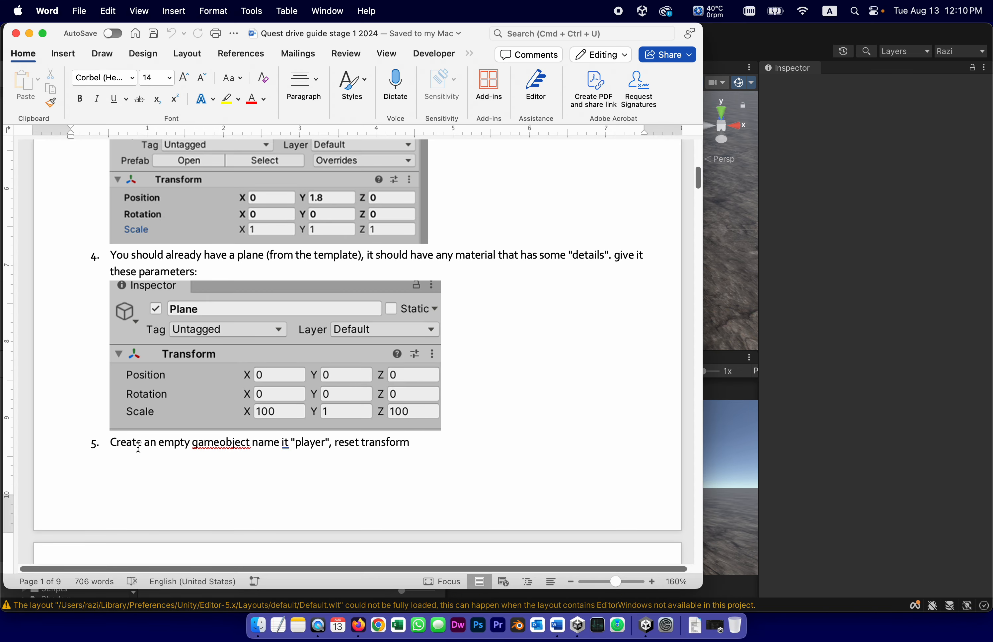
mouse_move(733, 304)
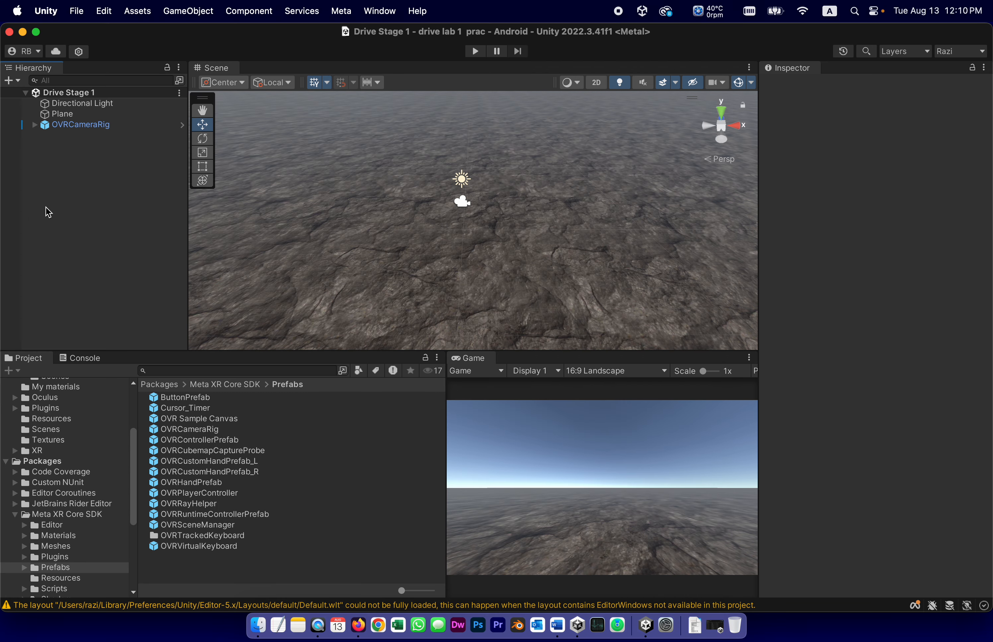
- Create an empty object in the Hierarchy and name it Player
right_click(48, 211)
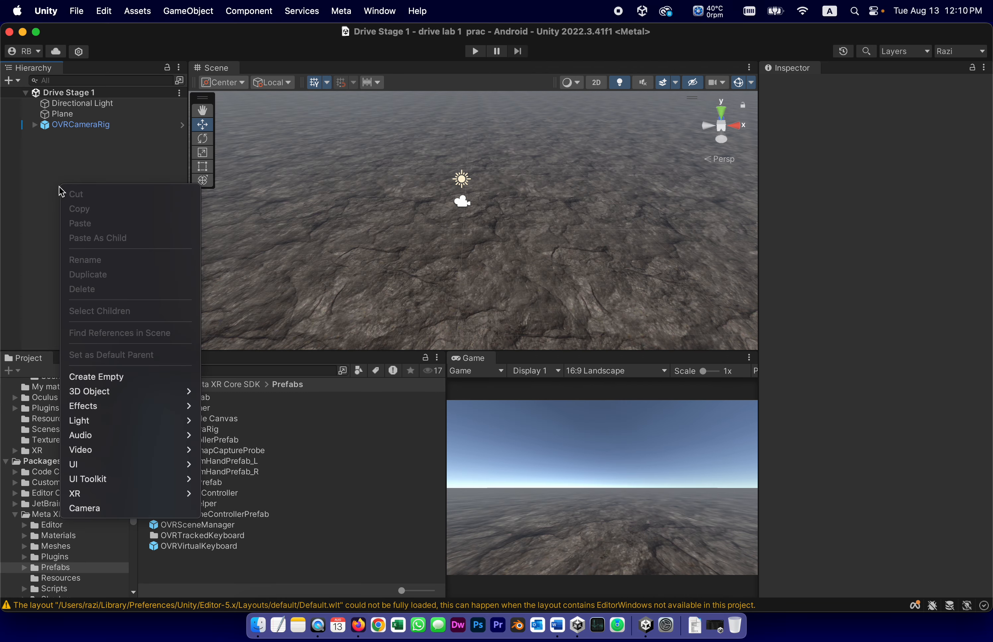
mouse_move(90, 374)
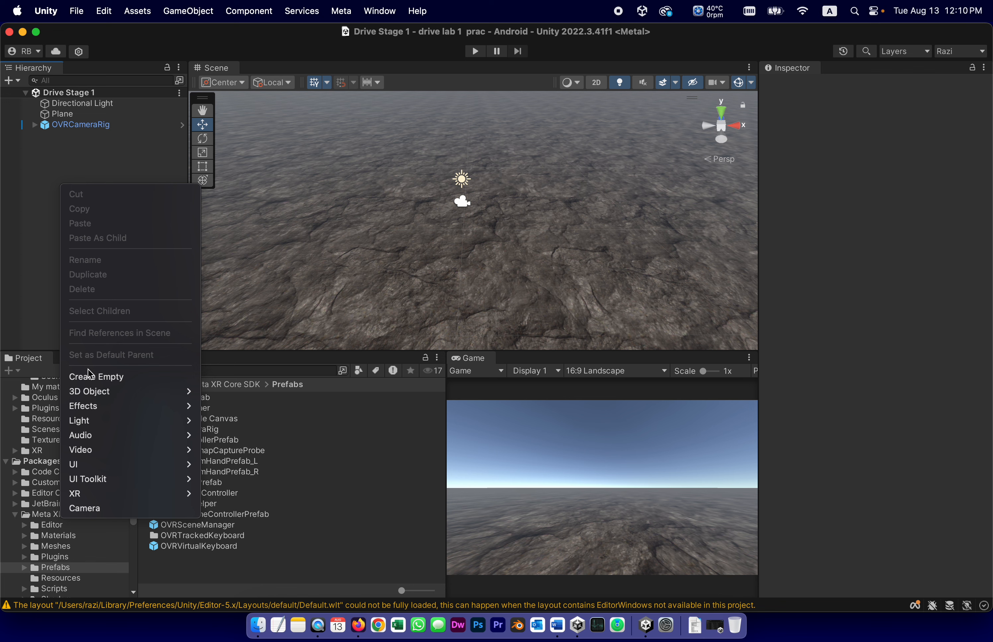
left_click(96, 376)
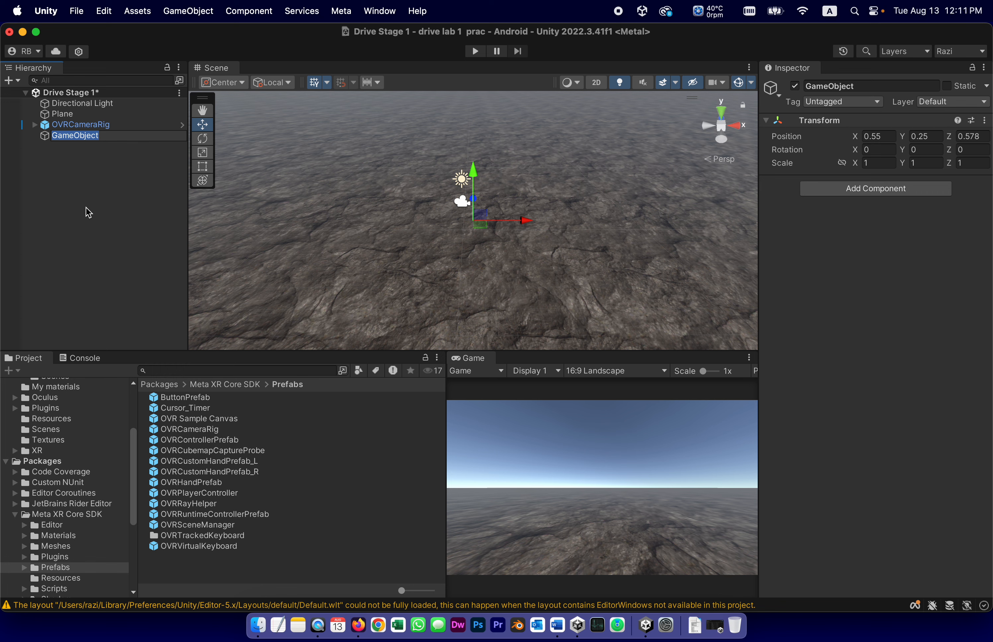
type("Player")
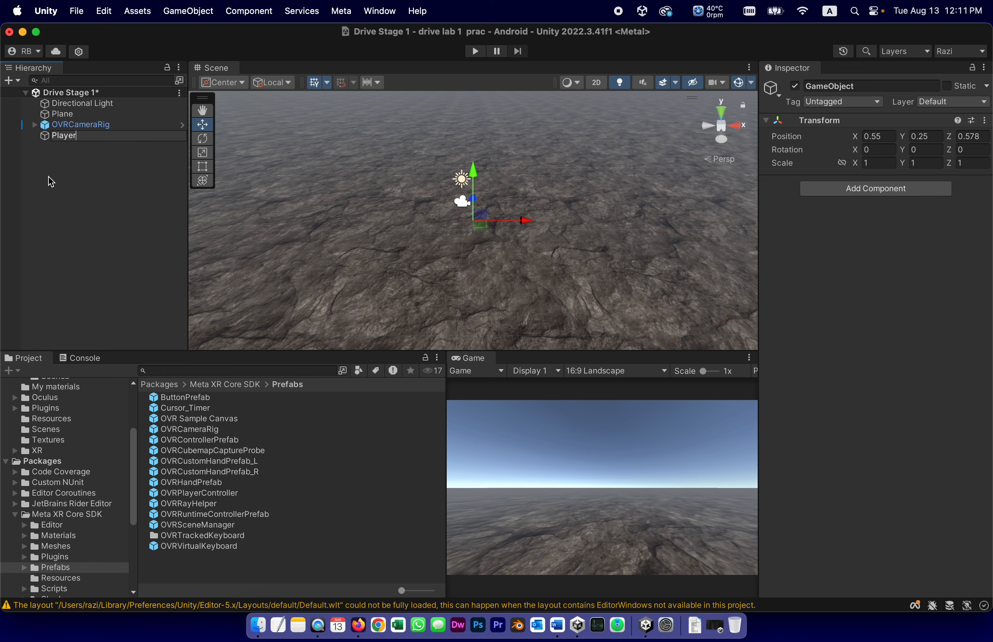
left_click(58, 134)
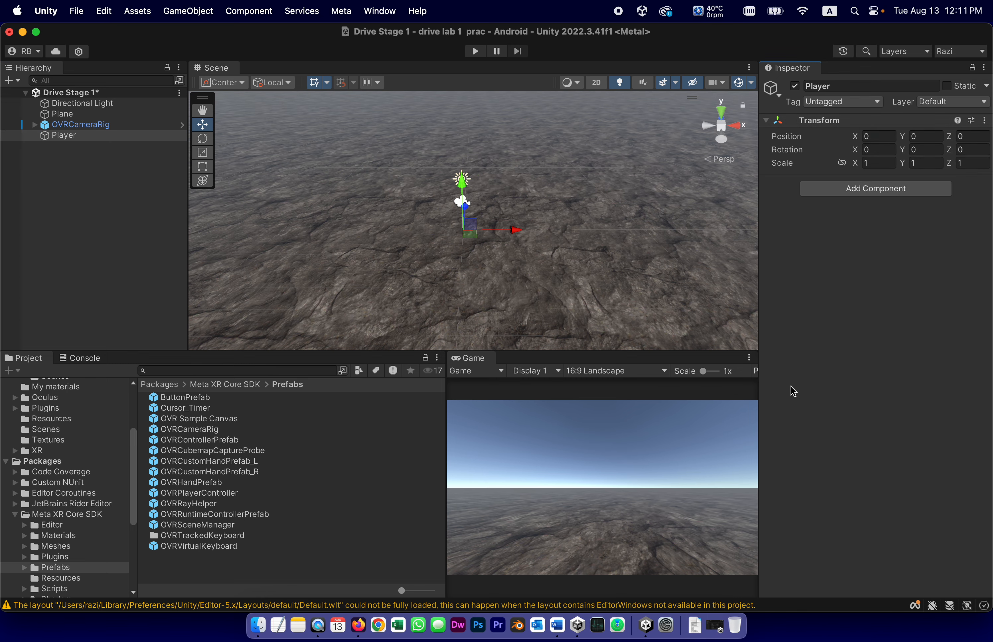
mouse_move(529, 579)
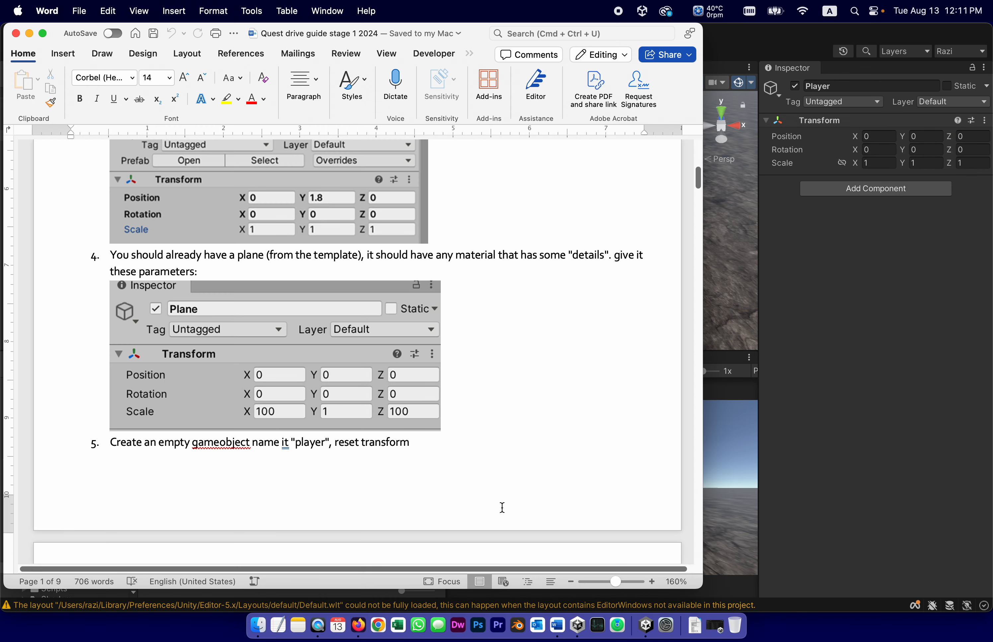
- Scroll the Word guide to step 6 on nesting OVRCameraRig under player at 0, 1.5, -2.3
scroll("down", 3)
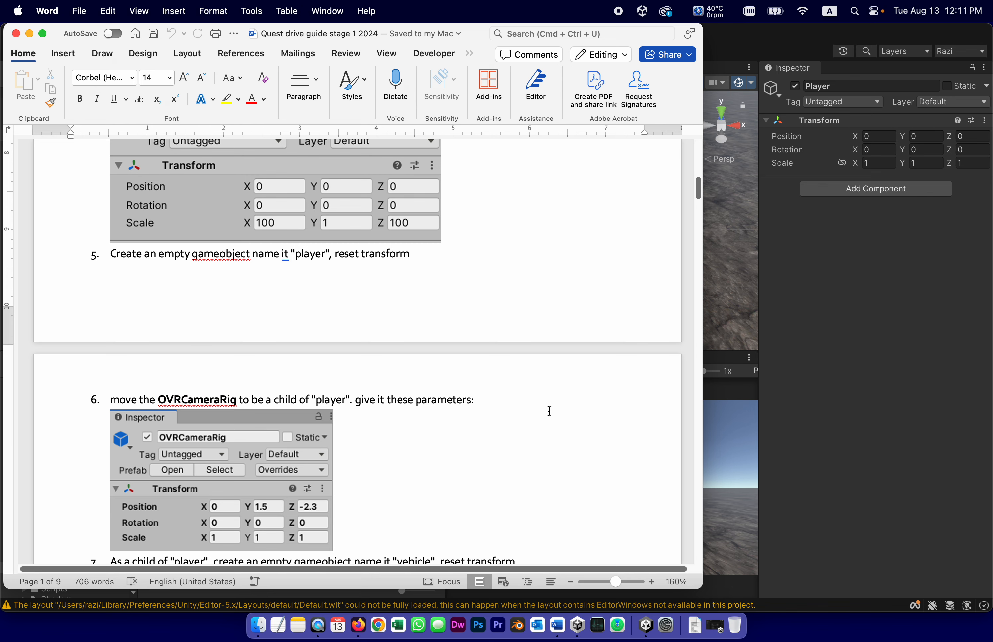
scroll("down", 3)
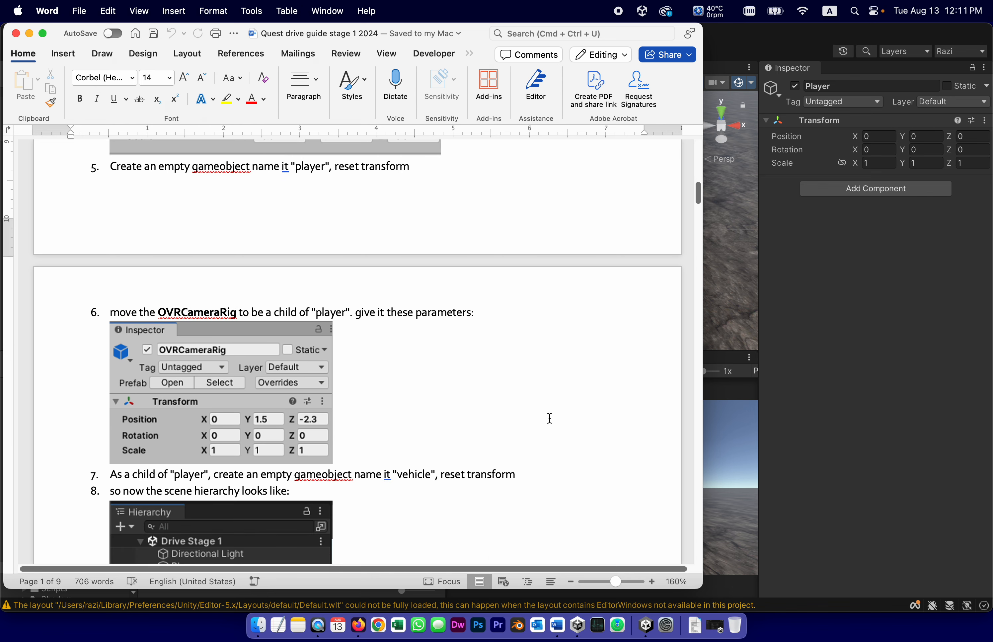
mouse_move(260, 422)
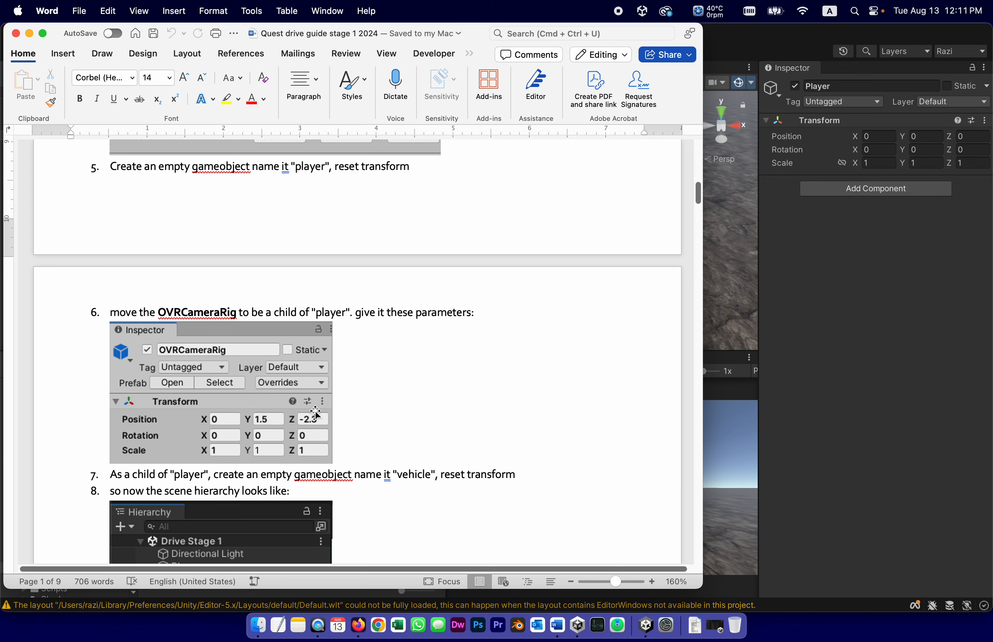
mouse_move(275, 522)
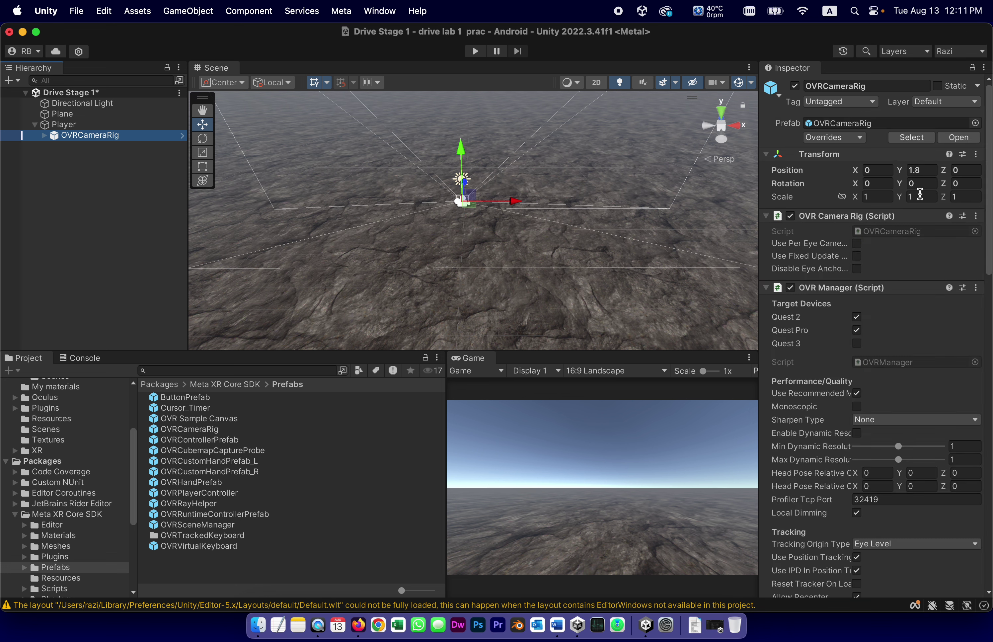
- Set OVRCameraRig's position Y to 1.5 and Z to -2.3 under Player
left_click(921, 170)
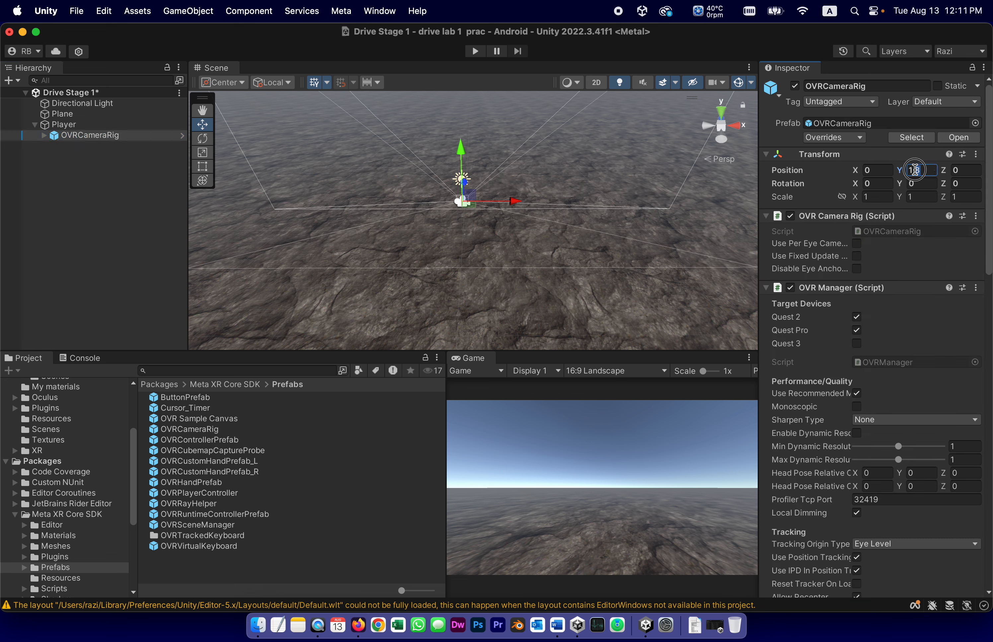
type("1.5")
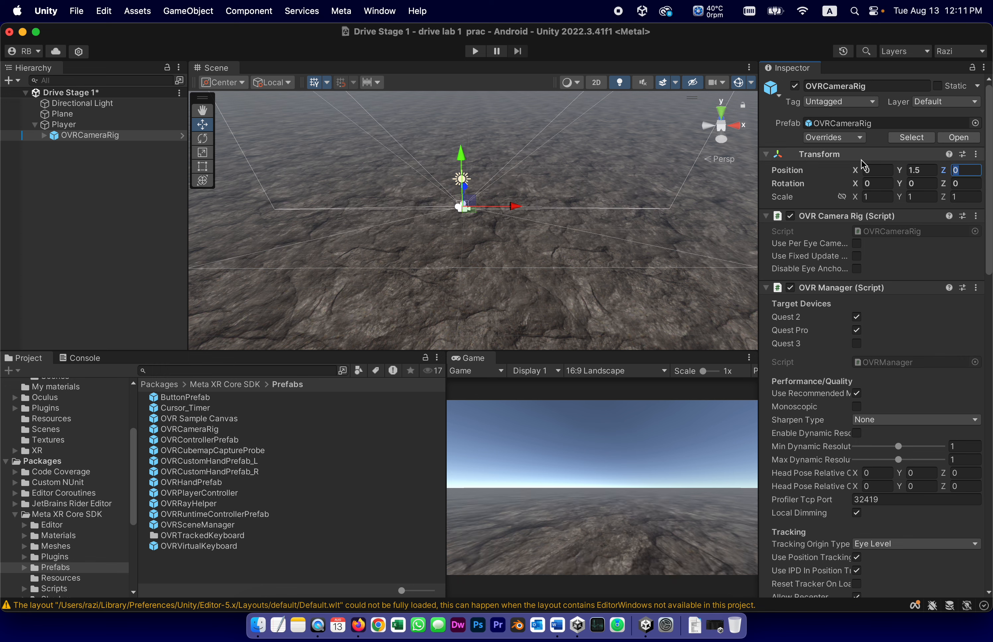
type("-2.3")
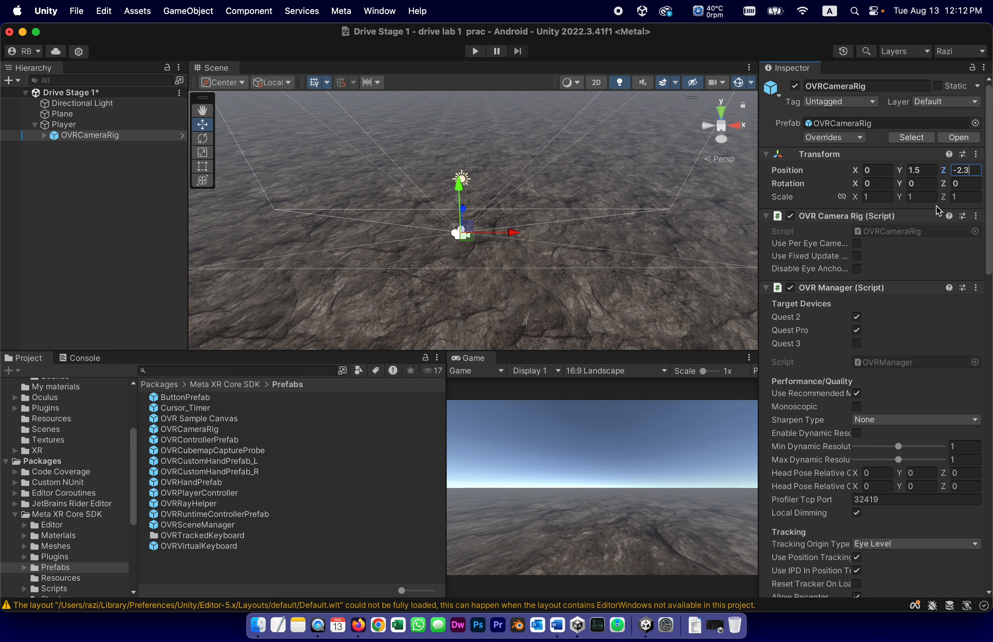
mouse_move(901, 147)
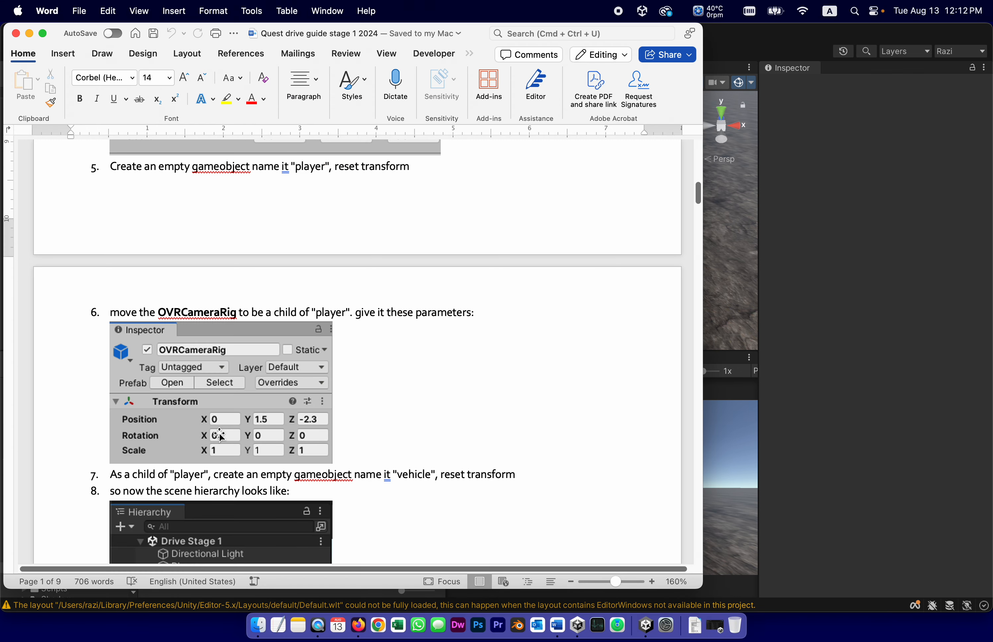
mouse_move(559, 390)
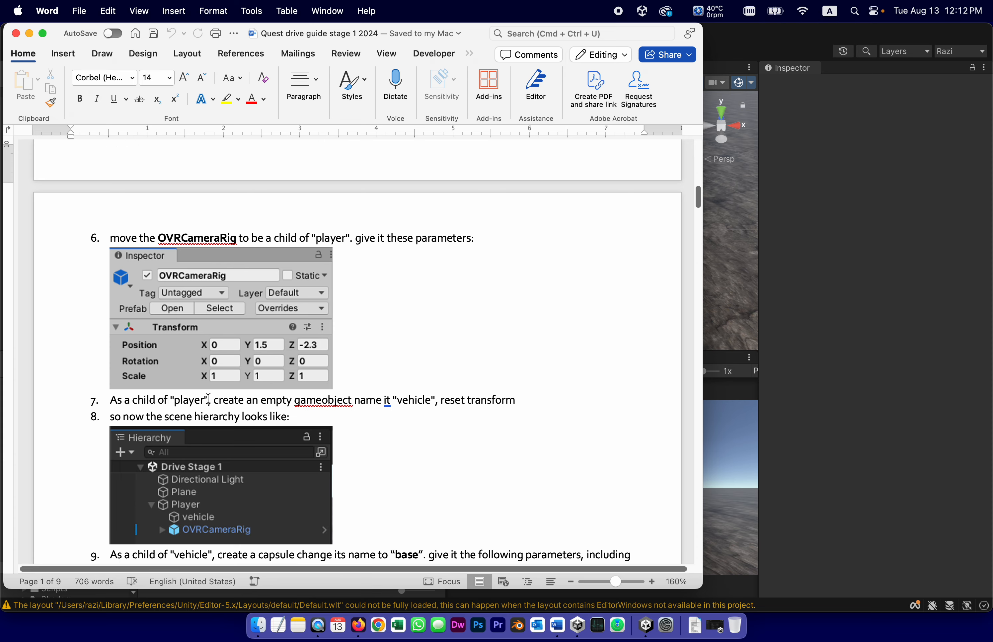
mouse_move(251, 386)
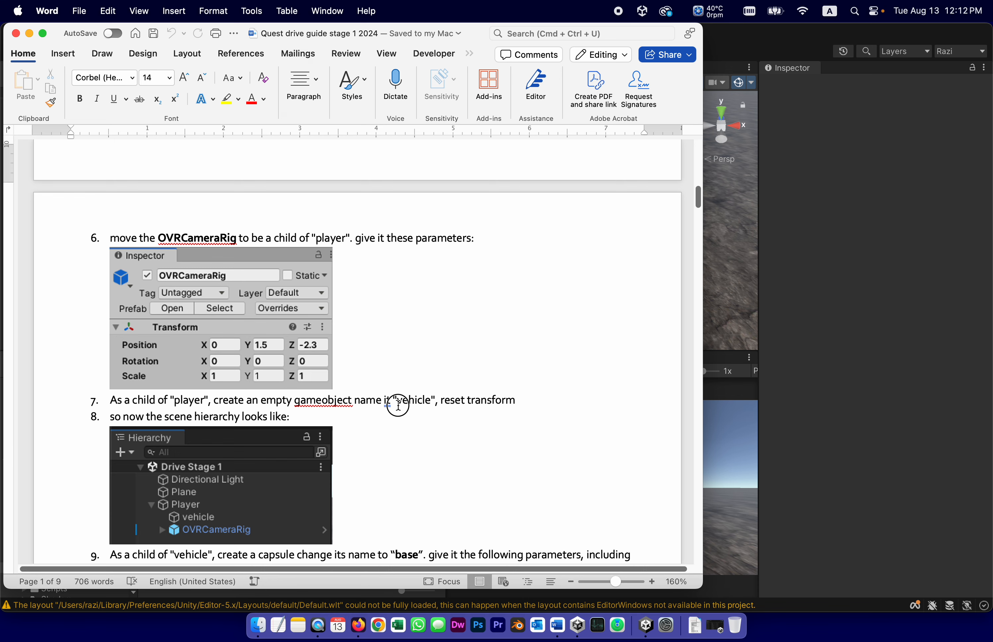
- Select the word vehicle in step 7 of the guide
double_click(414, 400)
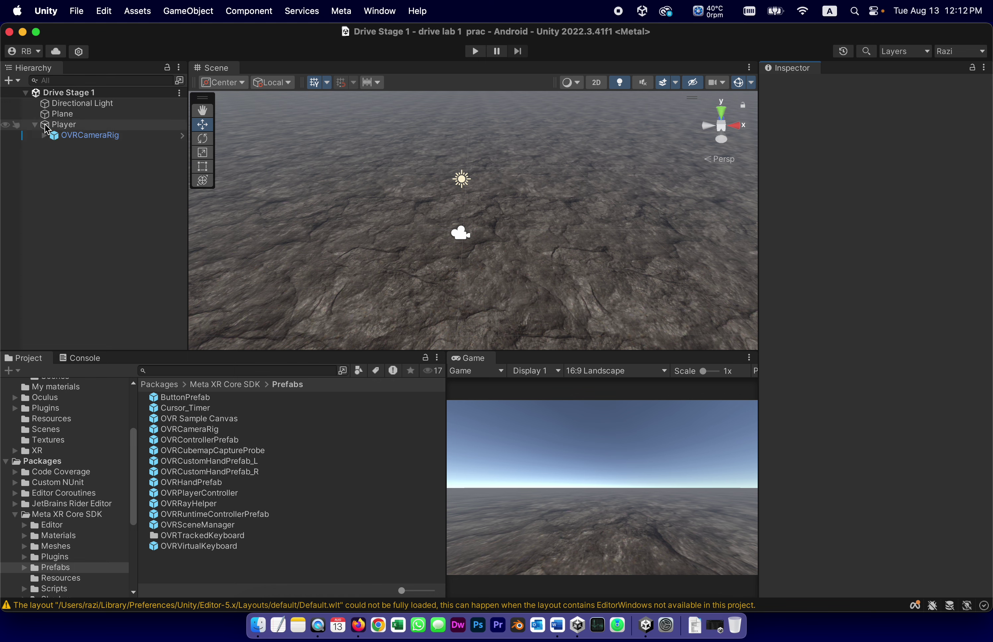
- Create an empty child under Player and rename it vehicle
right_click(63, 124)
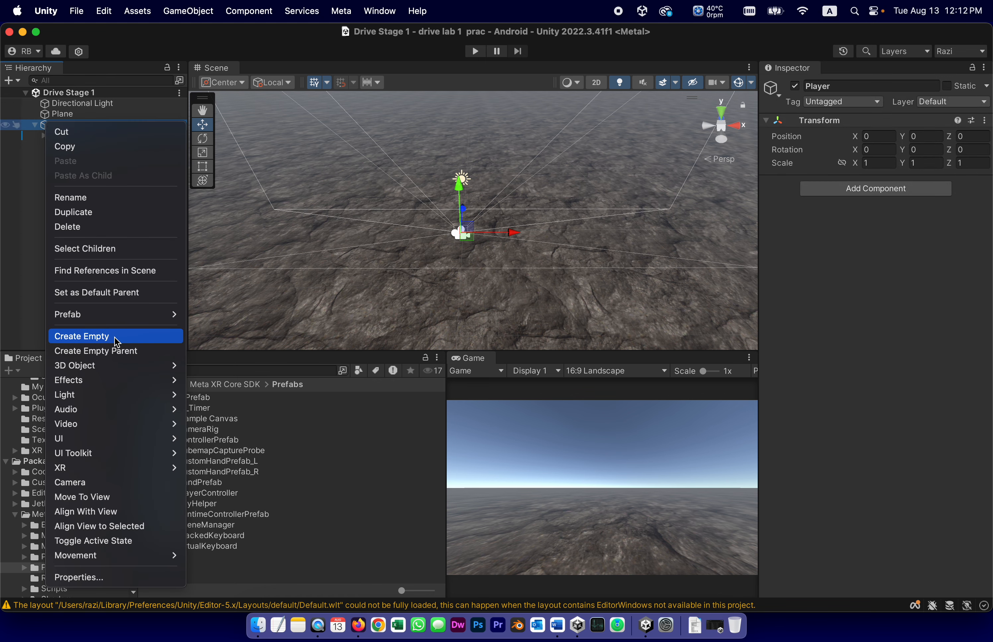
left_click(81, 336)
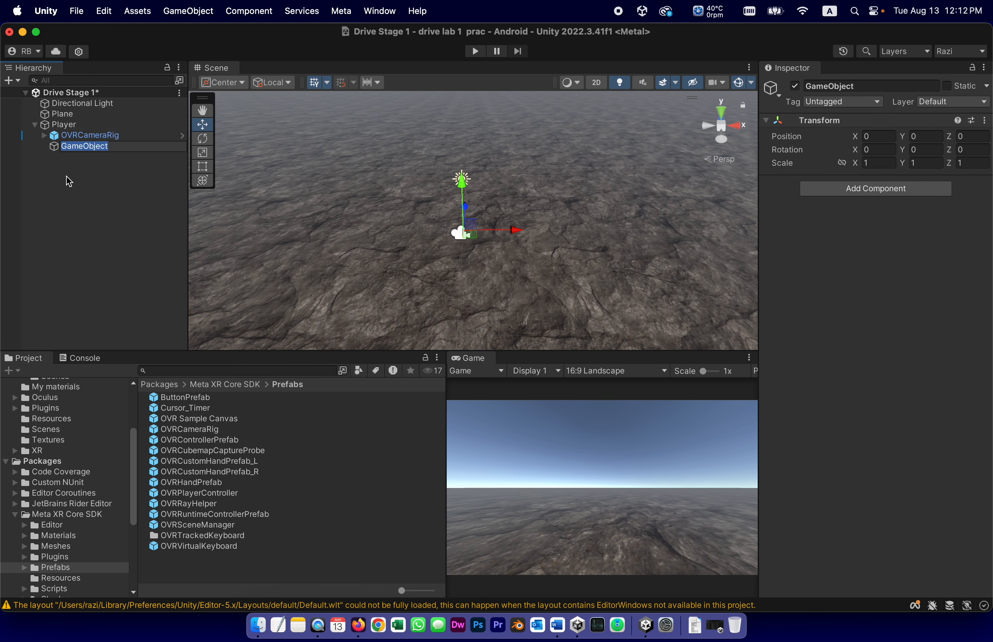
type("vehicle")
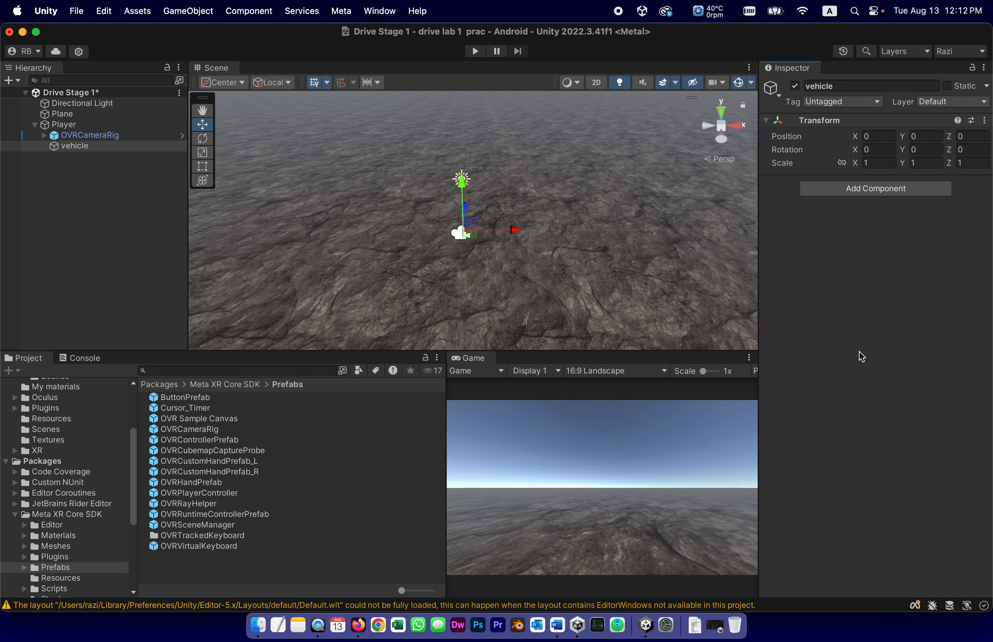
mouse_move(833, 290)
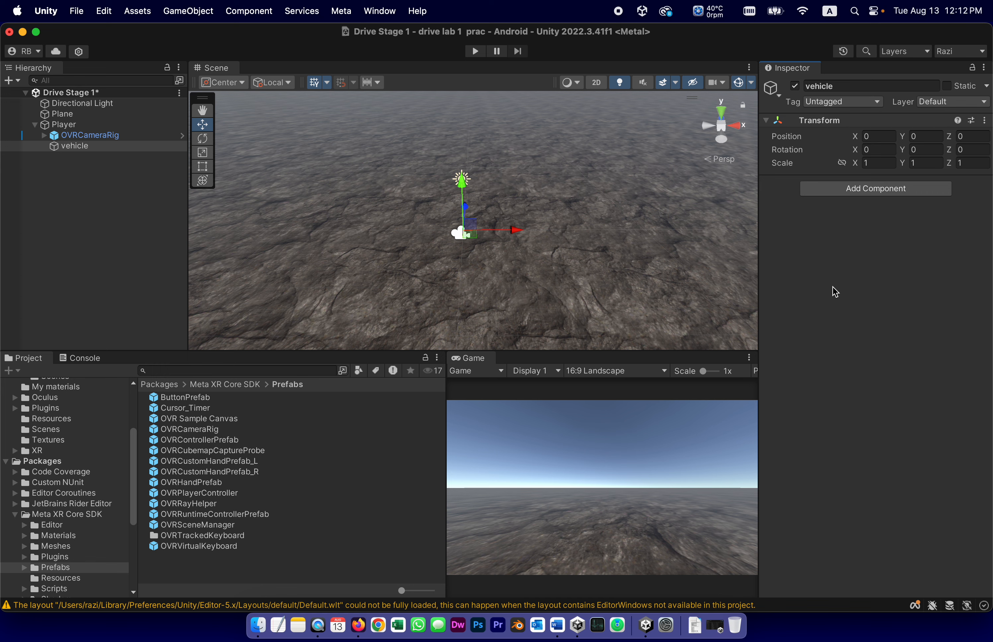
mouse_move(785, 458)
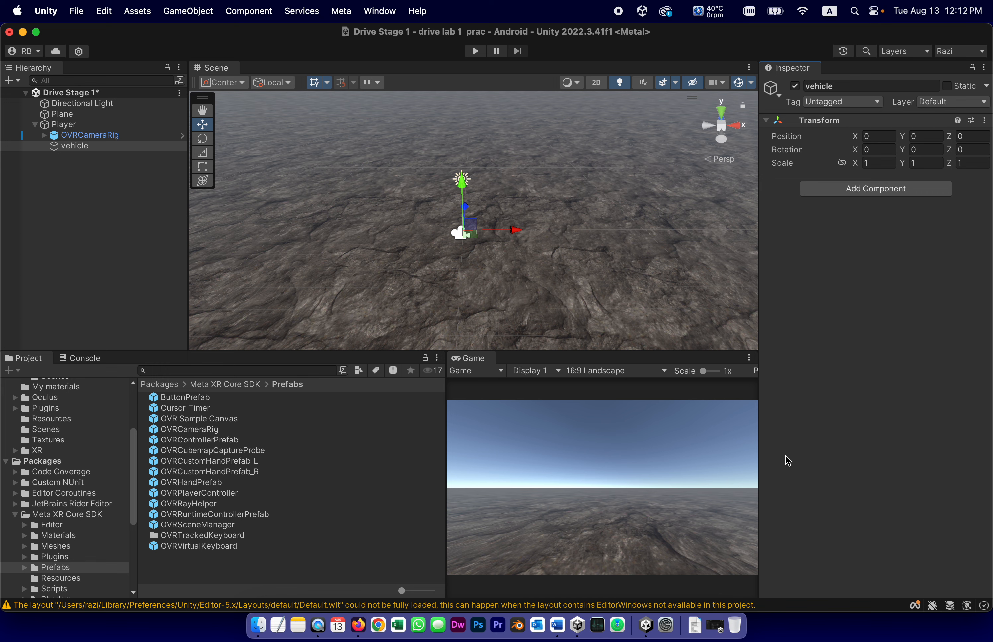
mouse_move(610, 524)
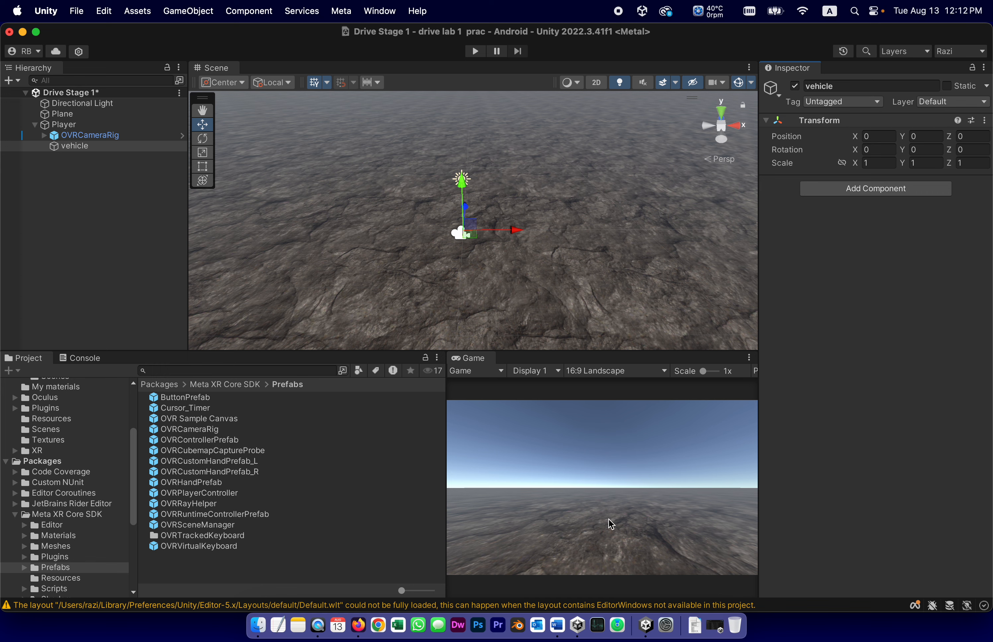
left_click(556, 624)
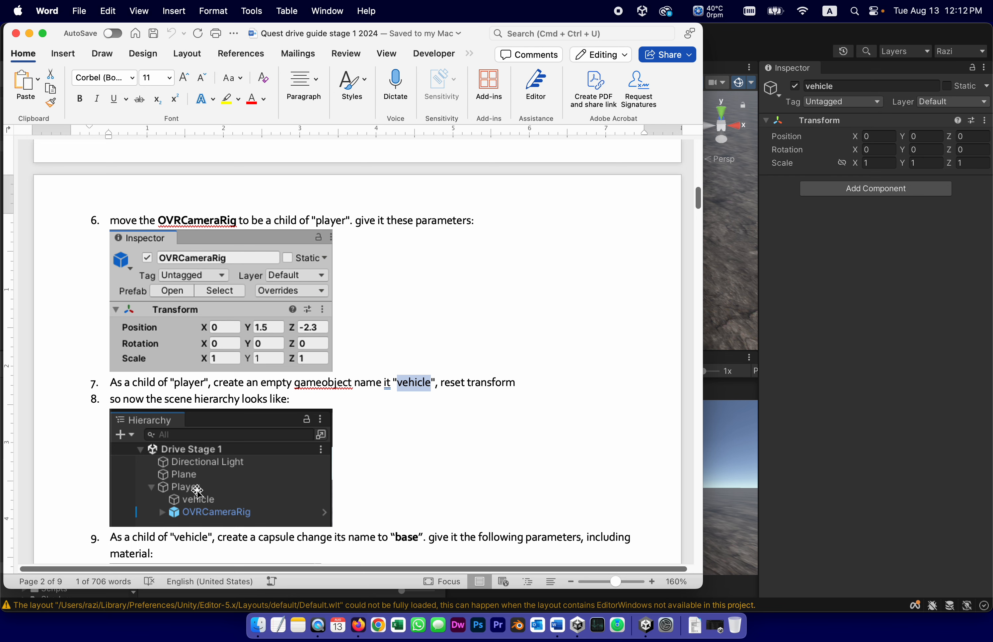
mouse_move(486, 440)
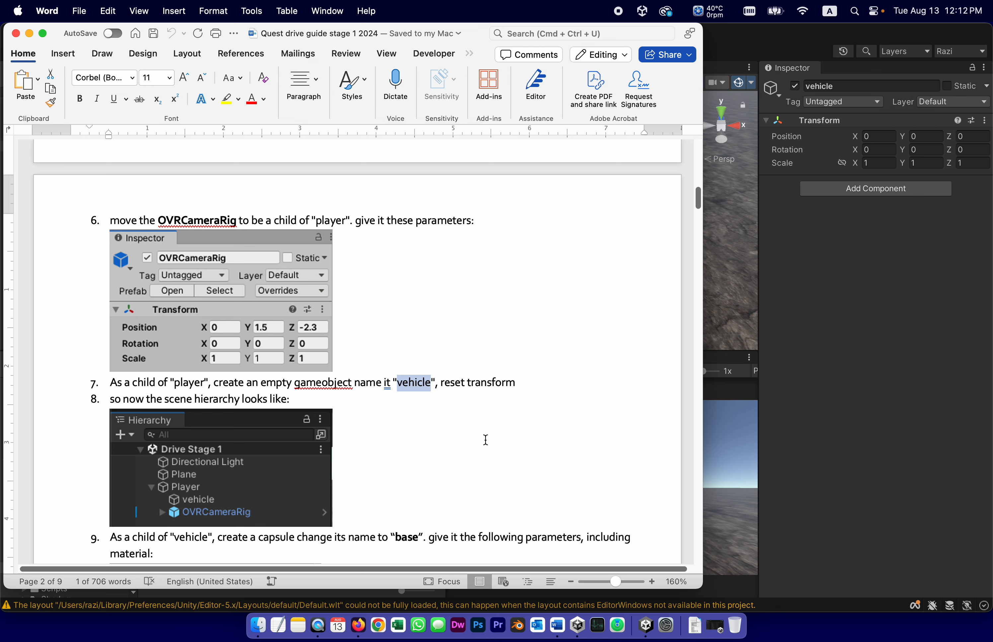
- Scroll the Word guide to step 9's base capsule transform and Mesh Renderer values
scroll("down", 3)
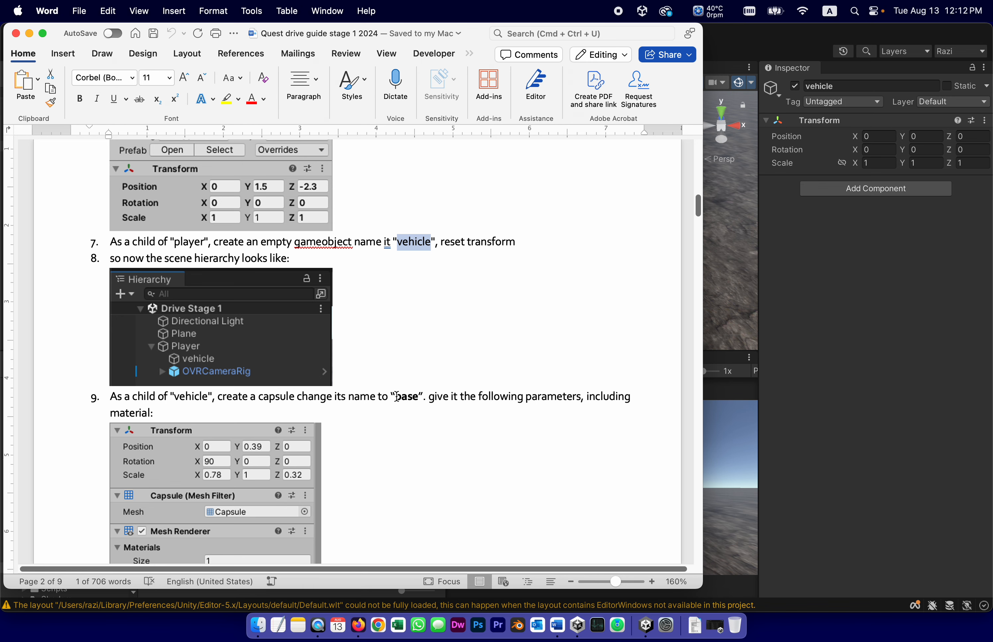
scroll("down", 3)
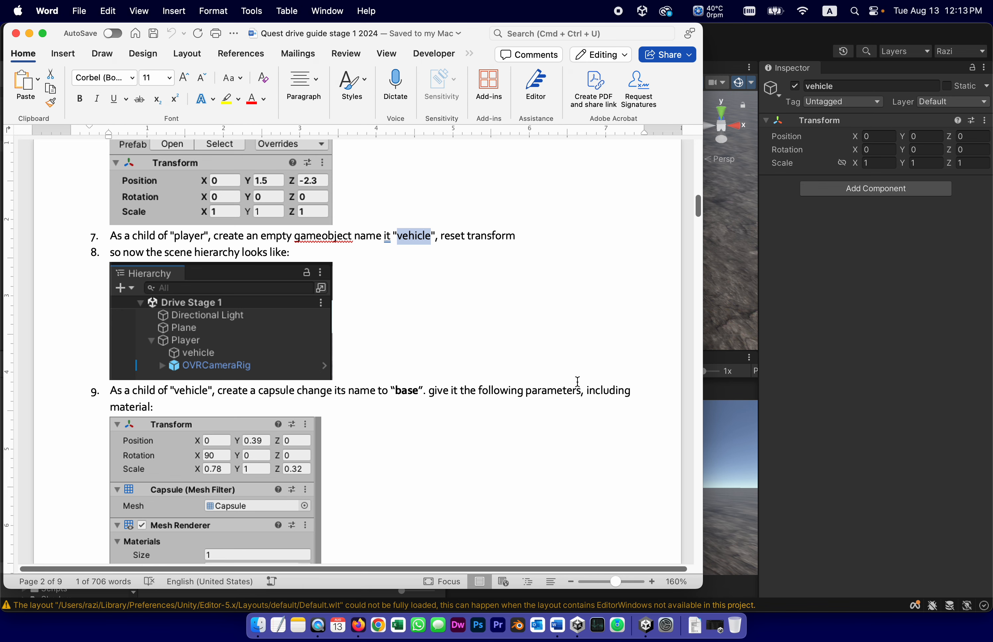
scroll("down", 3)
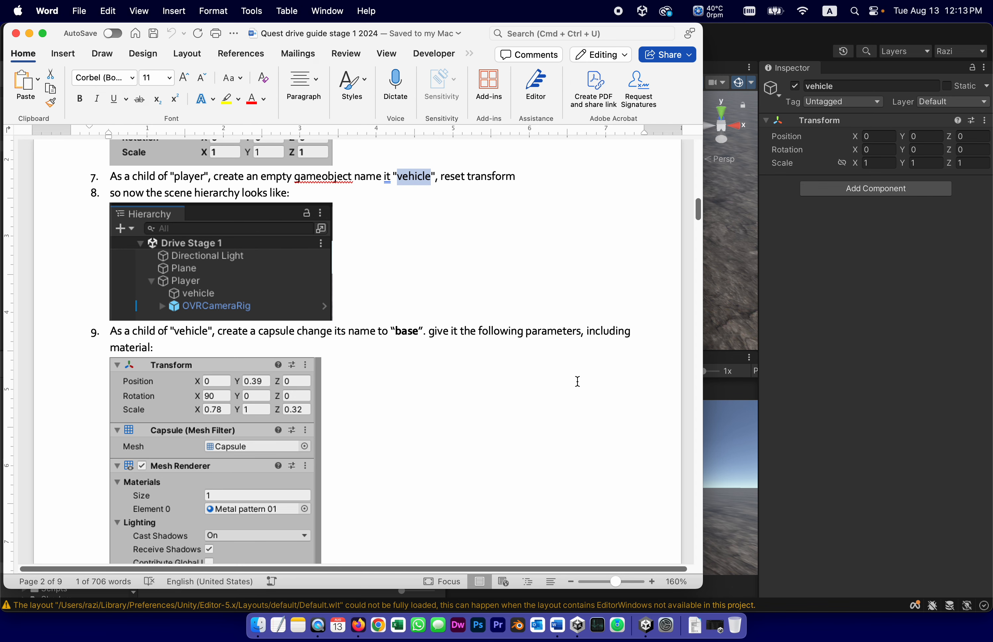
scroll("down", 3)
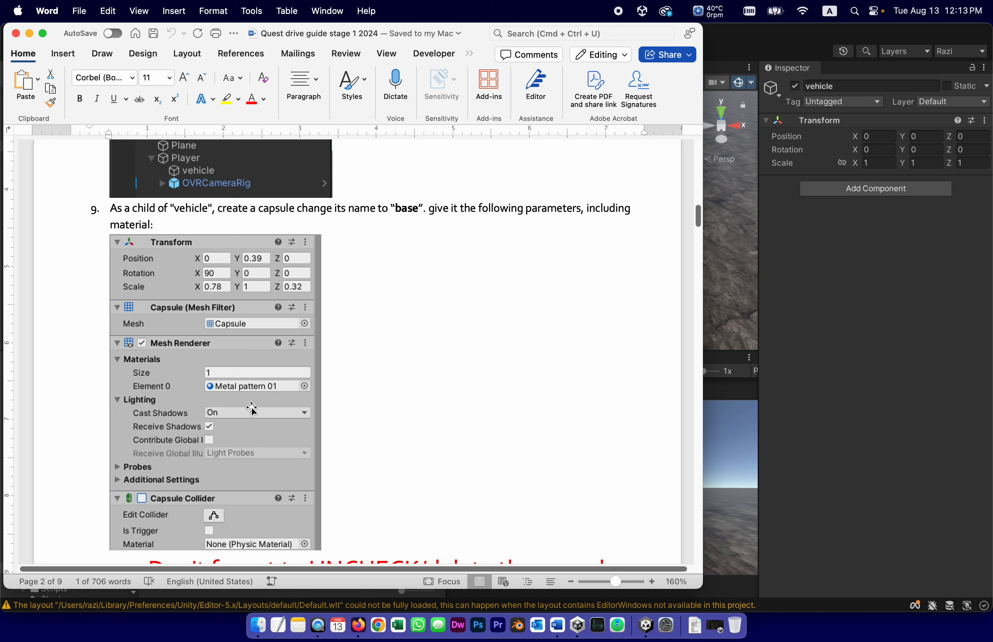
mouse_move(230, 250)
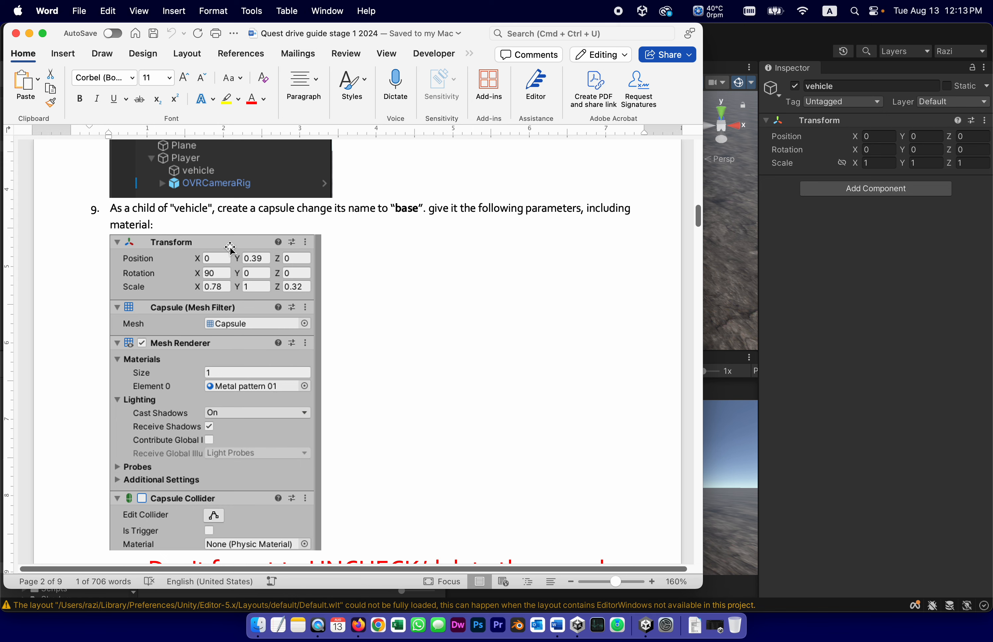
mouse_move(286, 207)
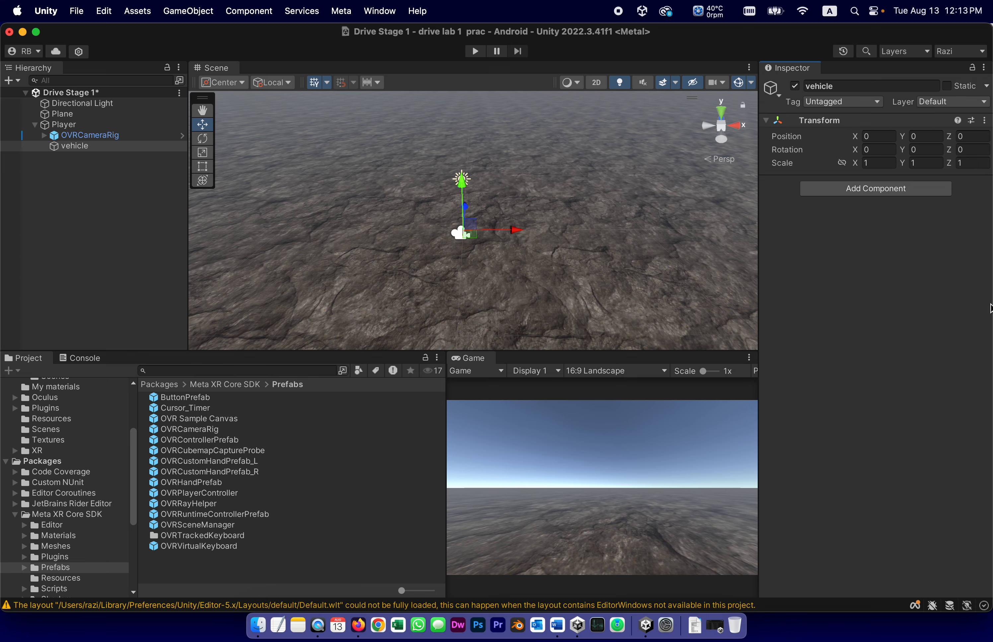
mouse_move(990, 329)
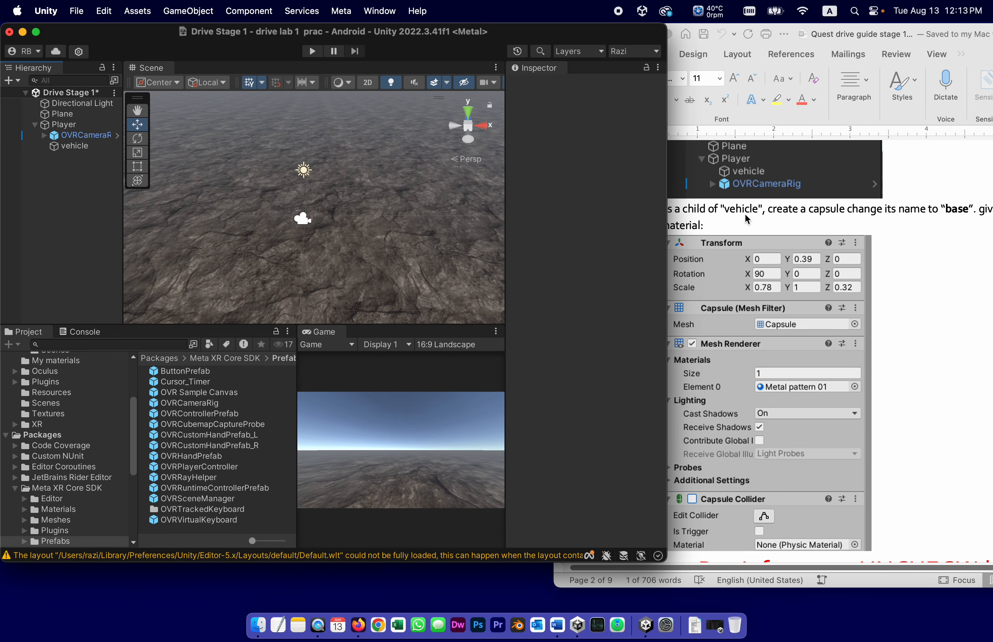
- Add a Capsule as a child of the vehicle object via 3D Object
left_click(74, 146)
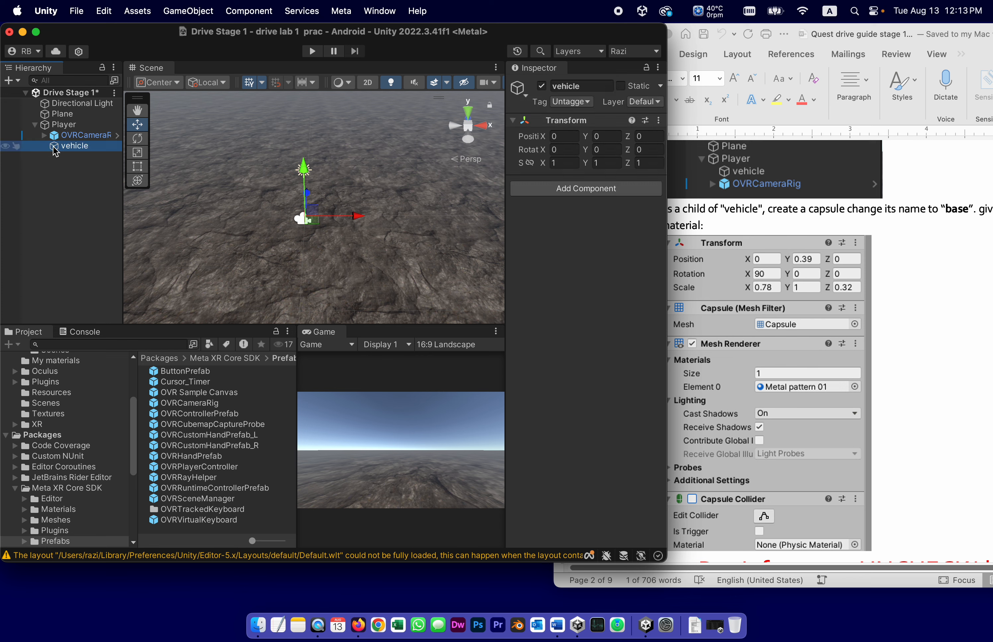
right_click(74, 146)
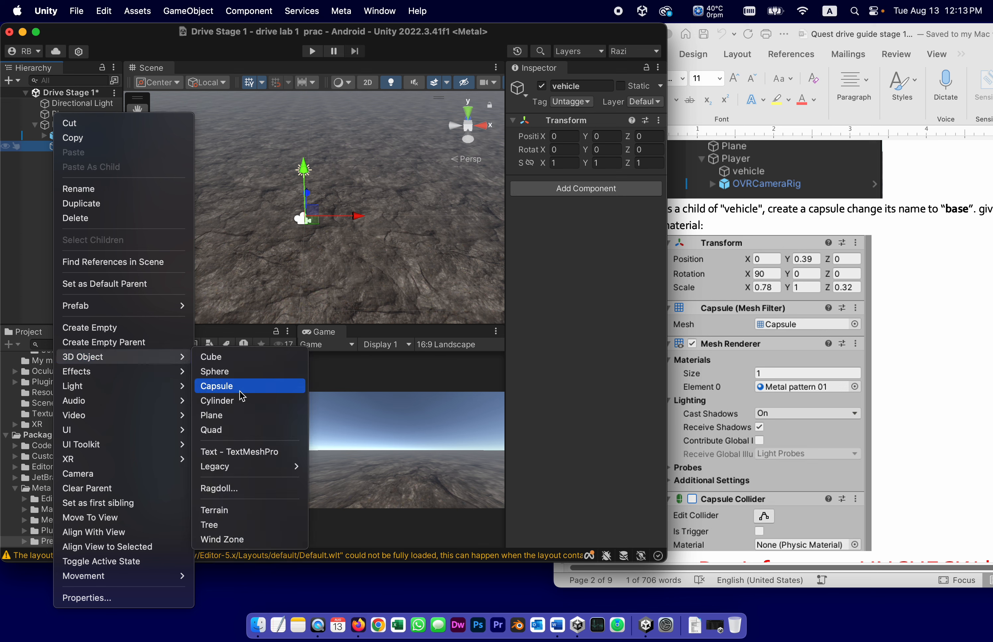
left_click(217, 386)
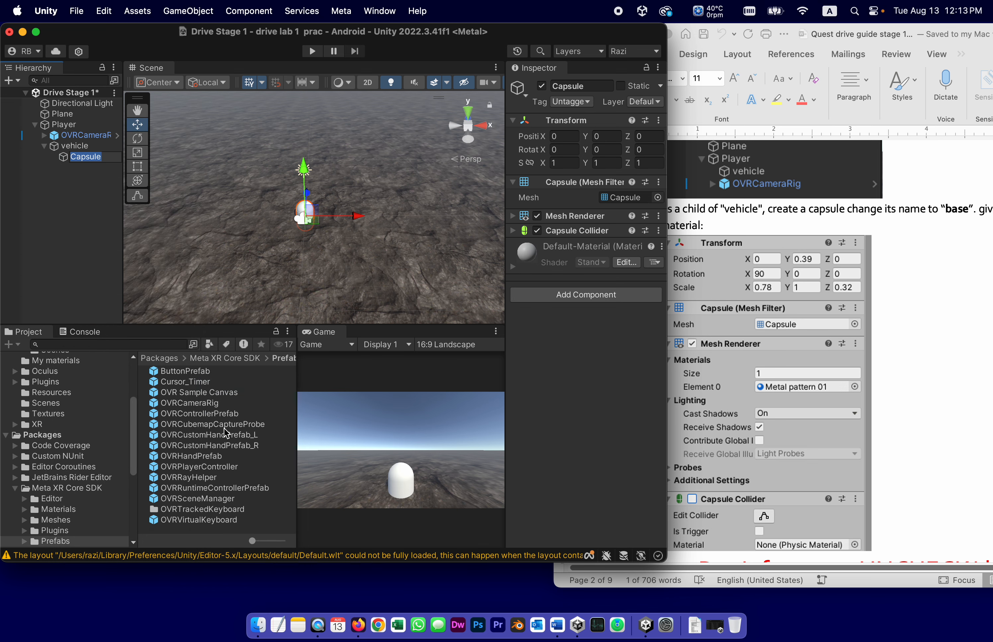
mouse_move(252, 311)
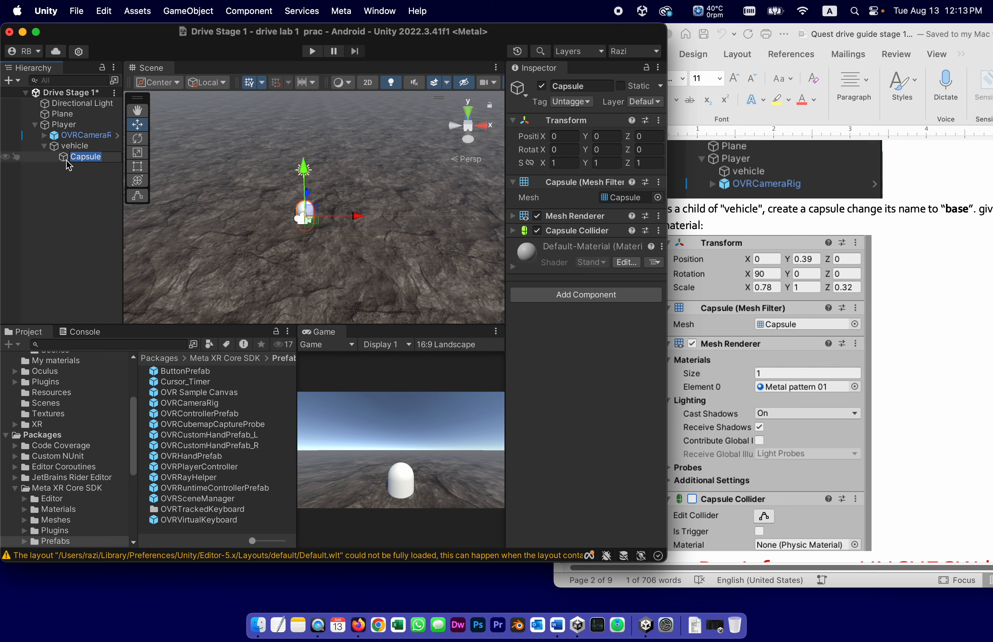
- Name the capsule Base and set position Y 0.39 and rotation X 90
type("Base")
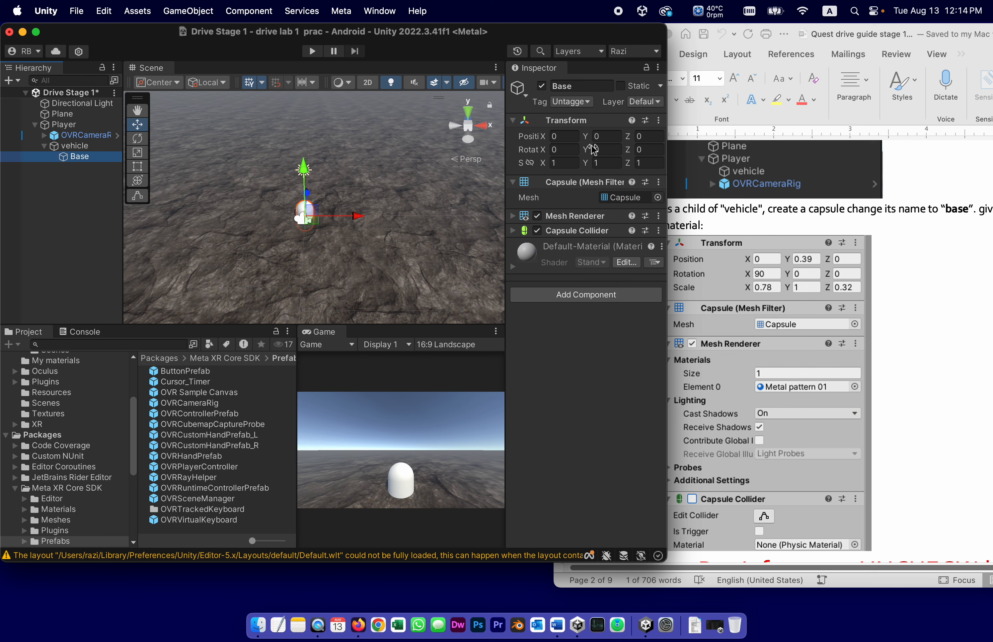
left_click(607, 136)
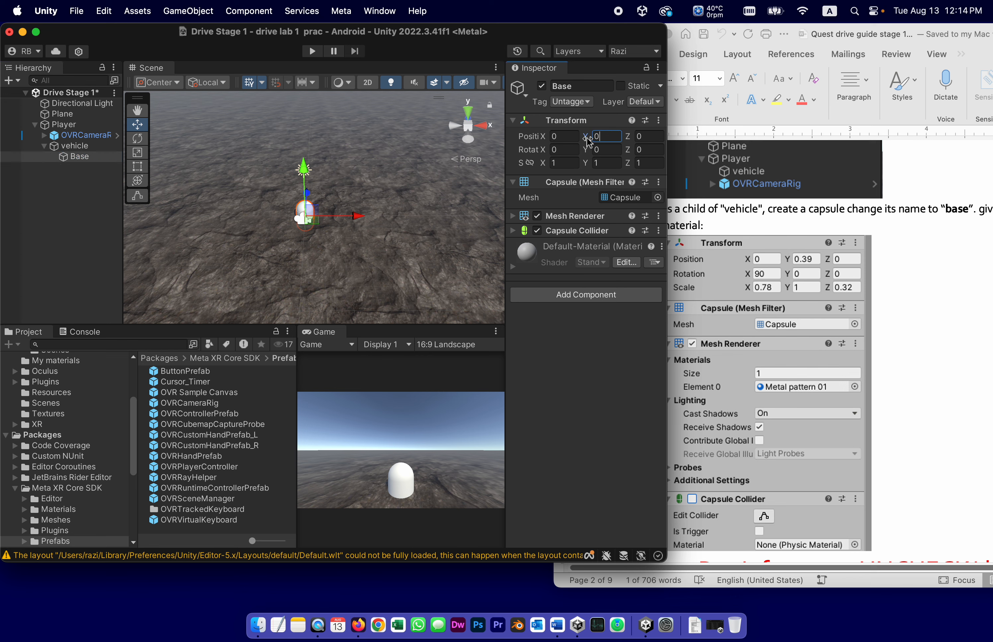
type("0.39")
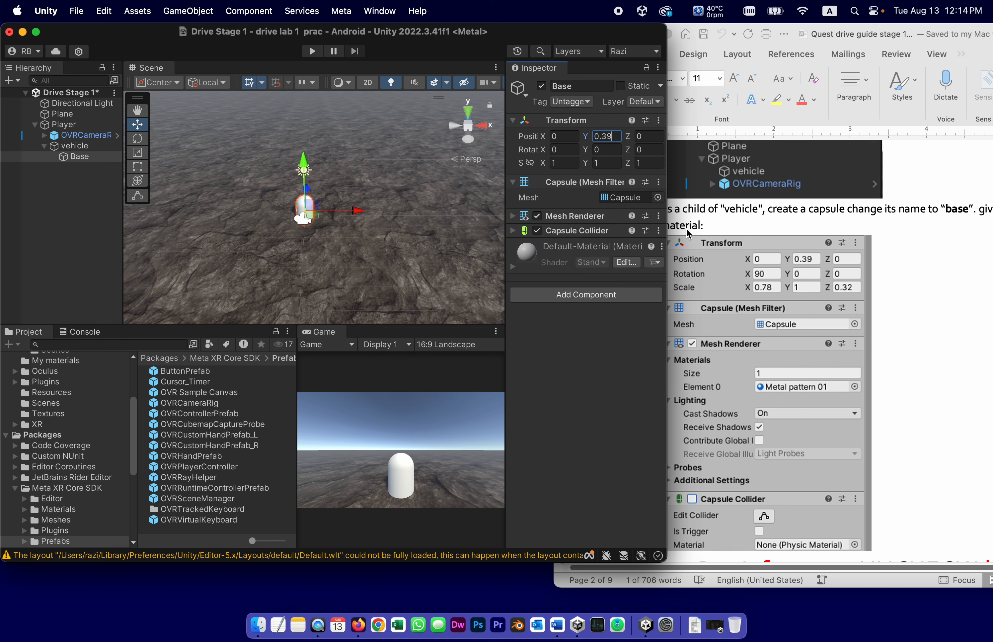
left_click(563, 136)
type("9")
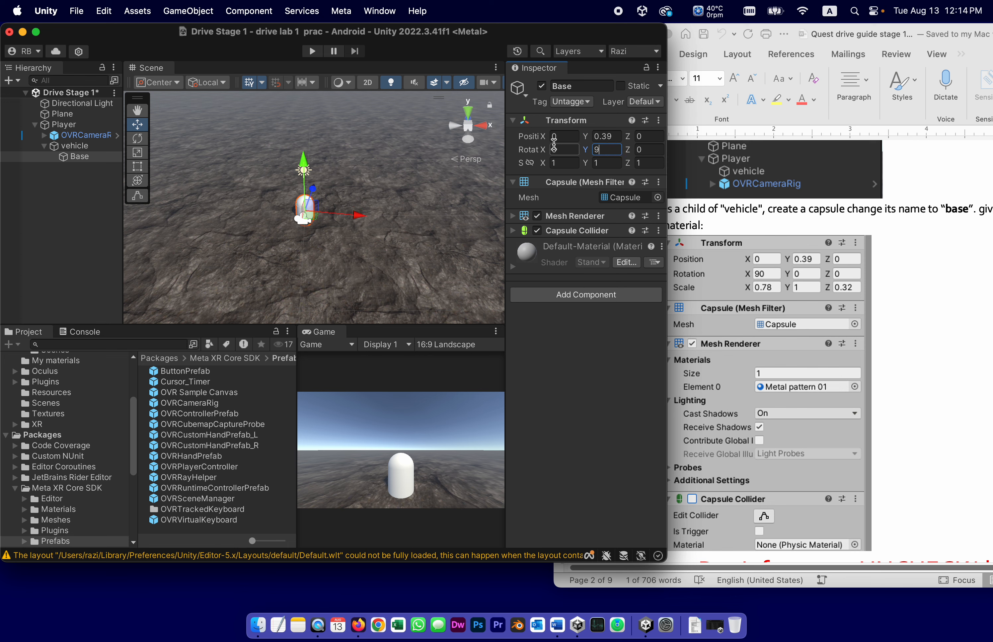
type("0")
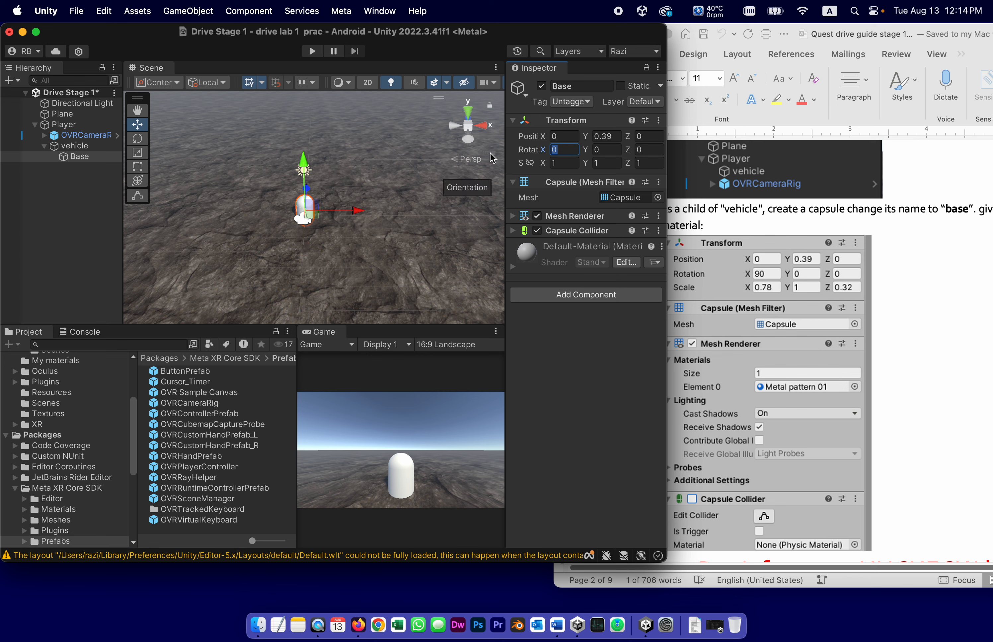
type("90")
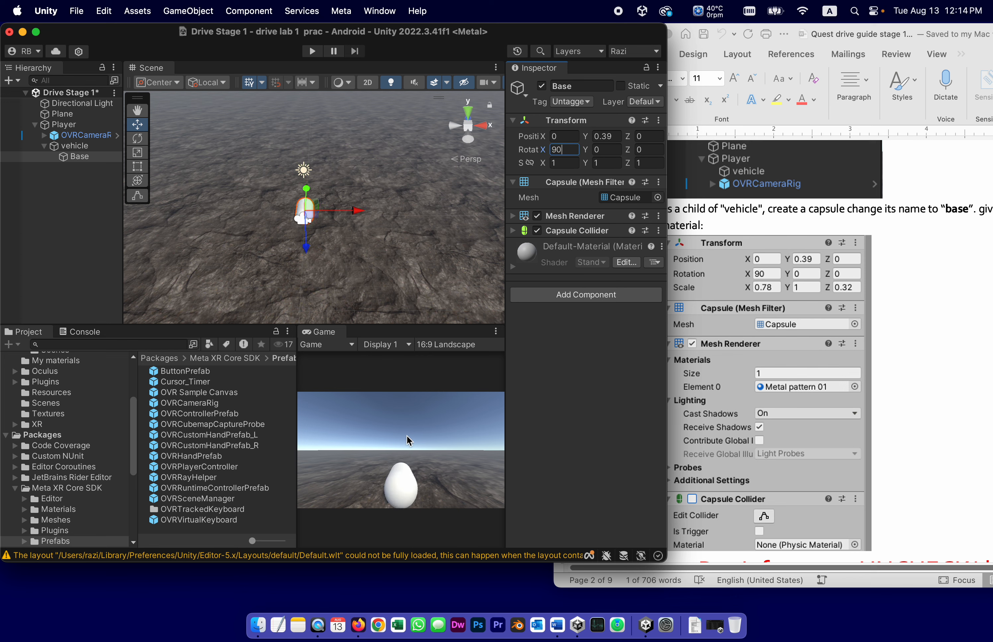
mouse_move(272, 216)
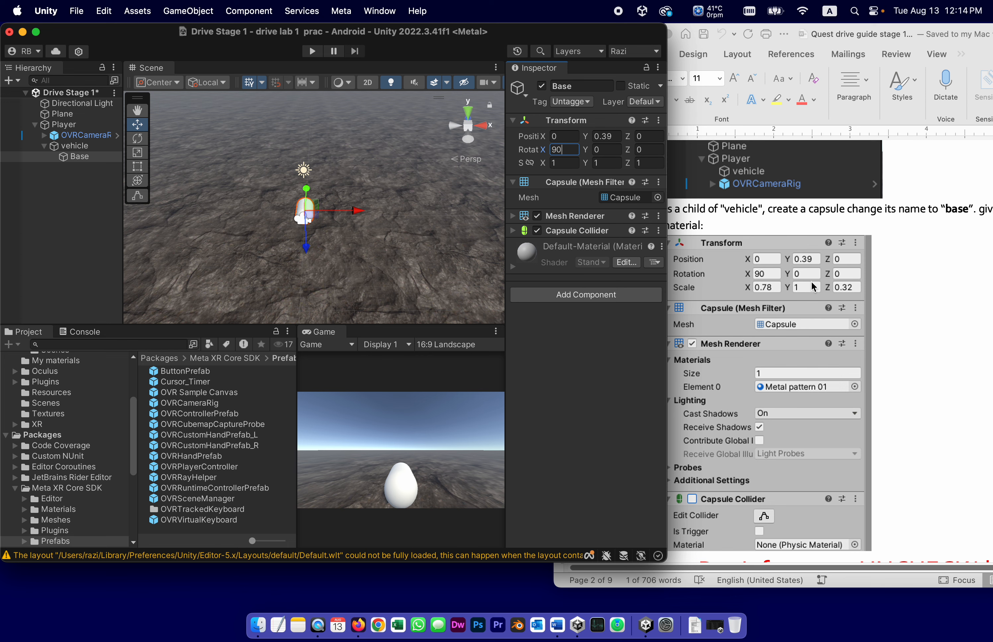
mouse_move(339, 187)
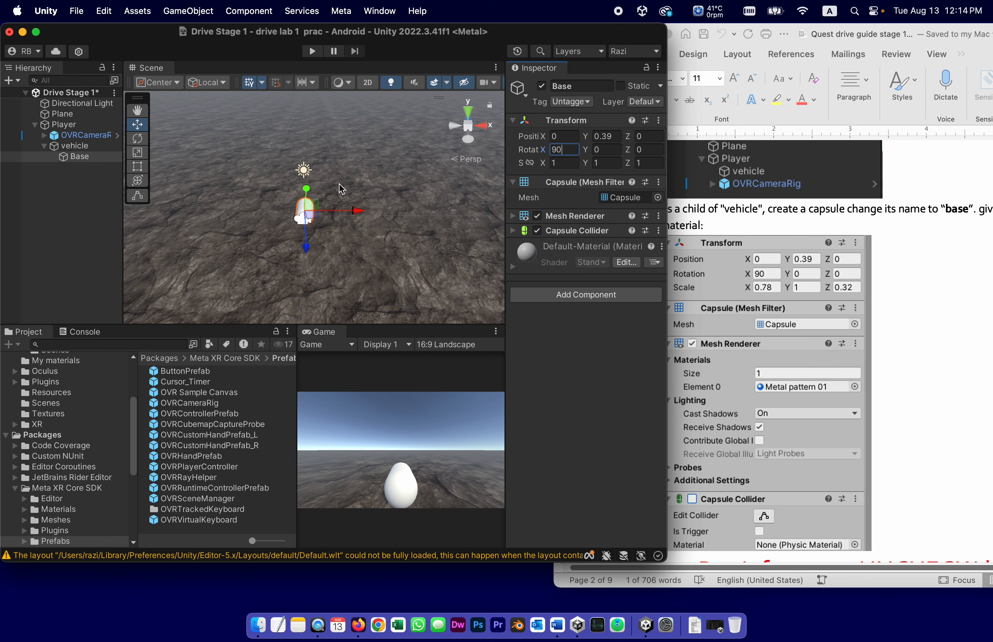
- Set Base's scale to 0.78, 1, 0.32
left_click(562, 163)
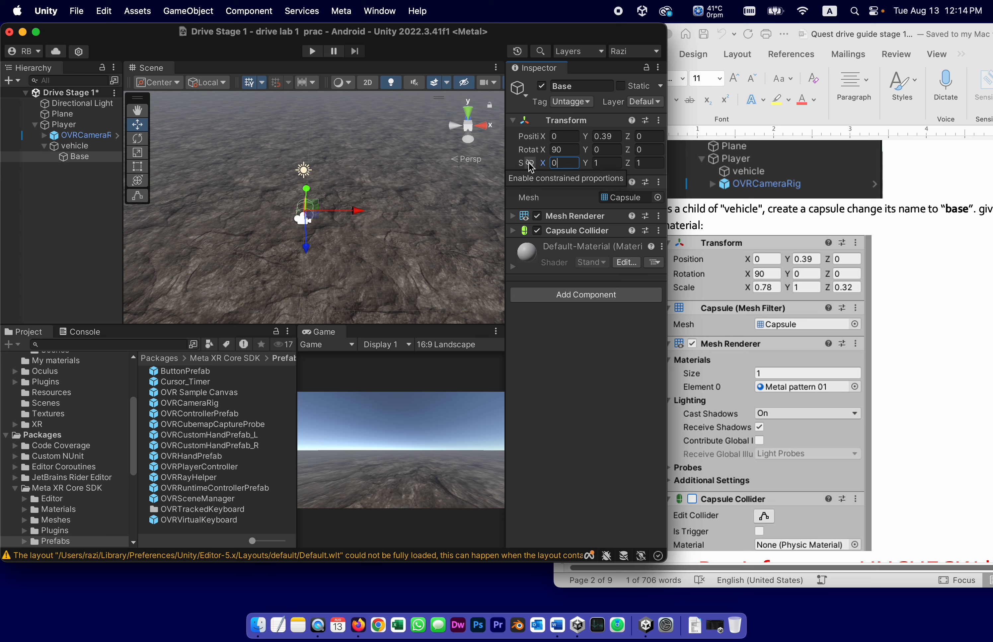
type("0.78")
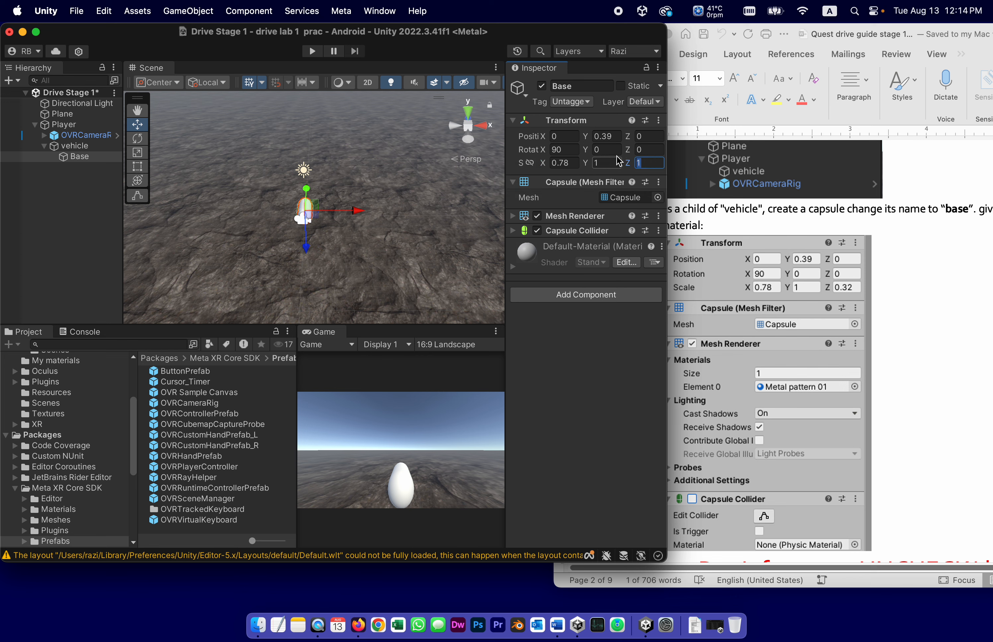
type("0.32")
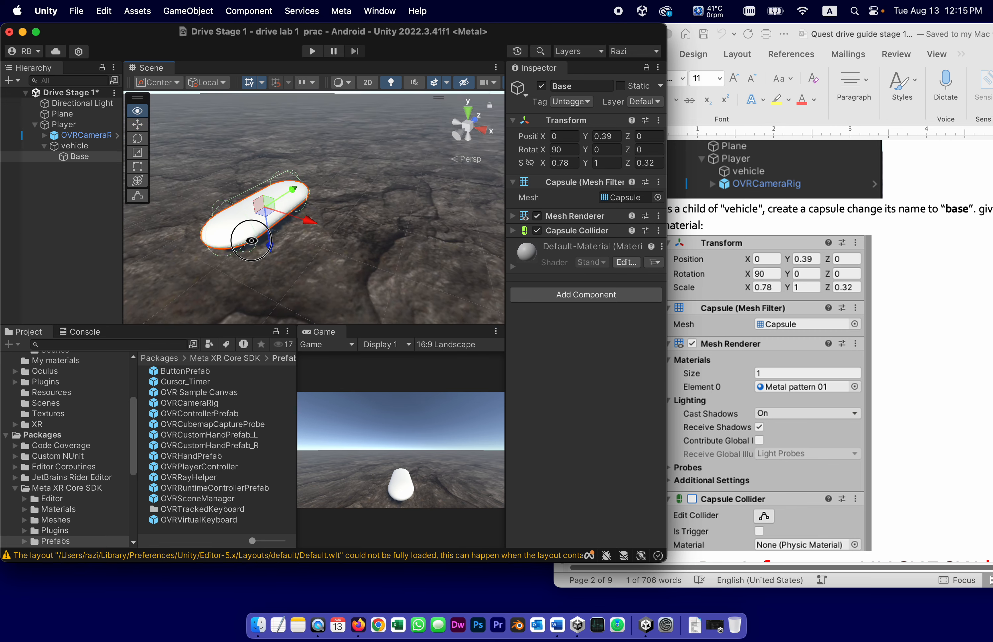
- Assign the Metal pattern 01 material to Base's Mesh Renderer Element 0, then reselect vehicle
left_click(137, 124)
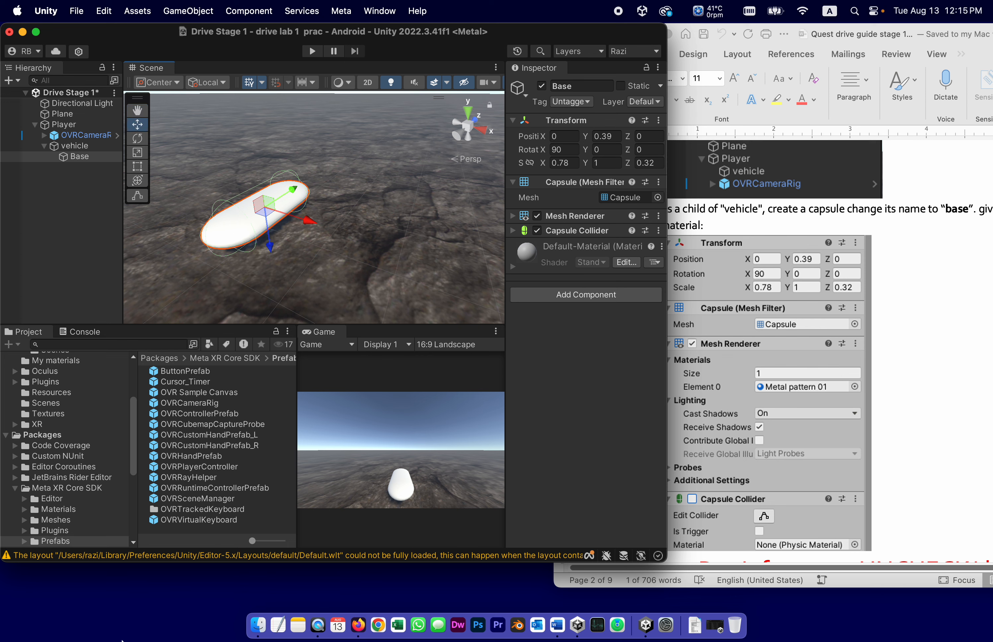
mouse_move(806, 494)
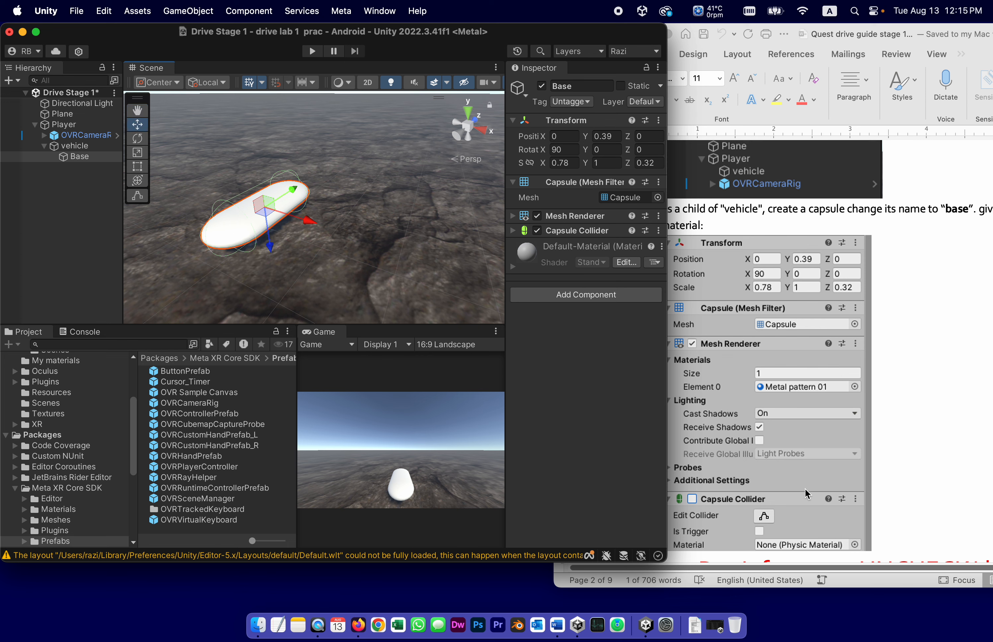
mouse_move(747, 404)
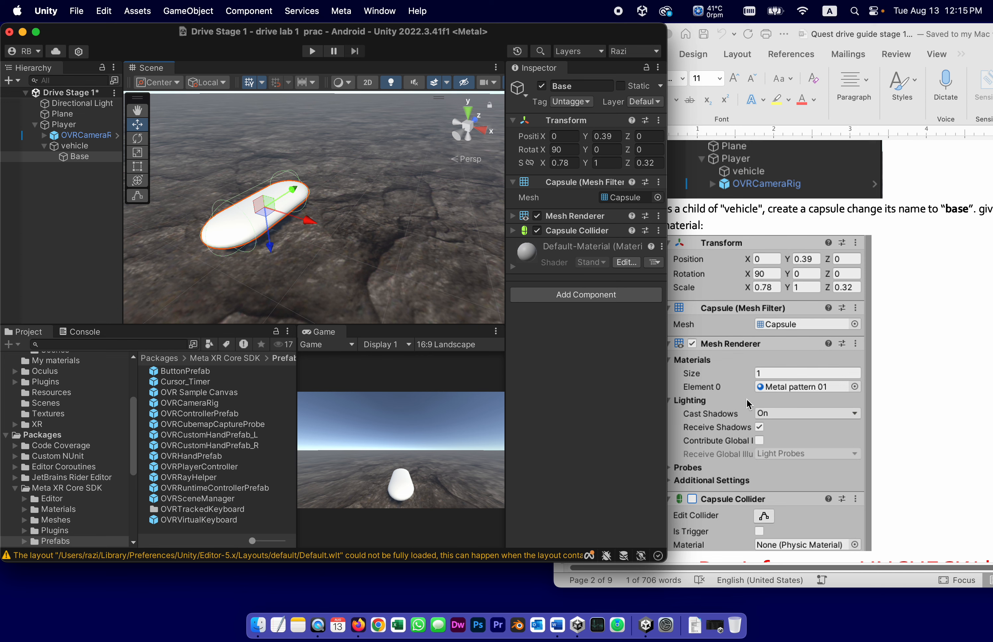
mouse_move(403, 225)
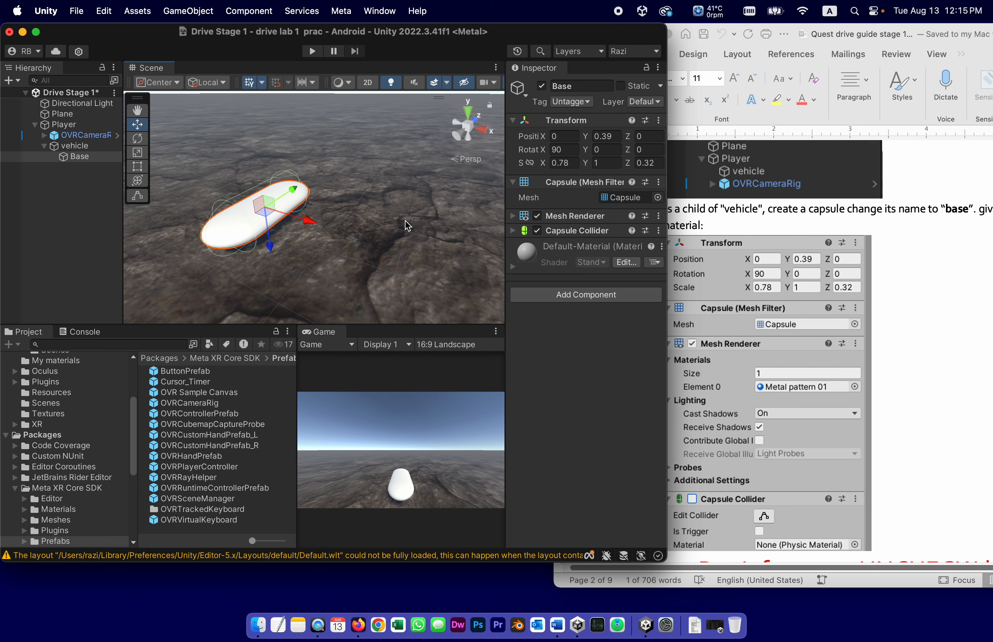
left_click(513, 216)
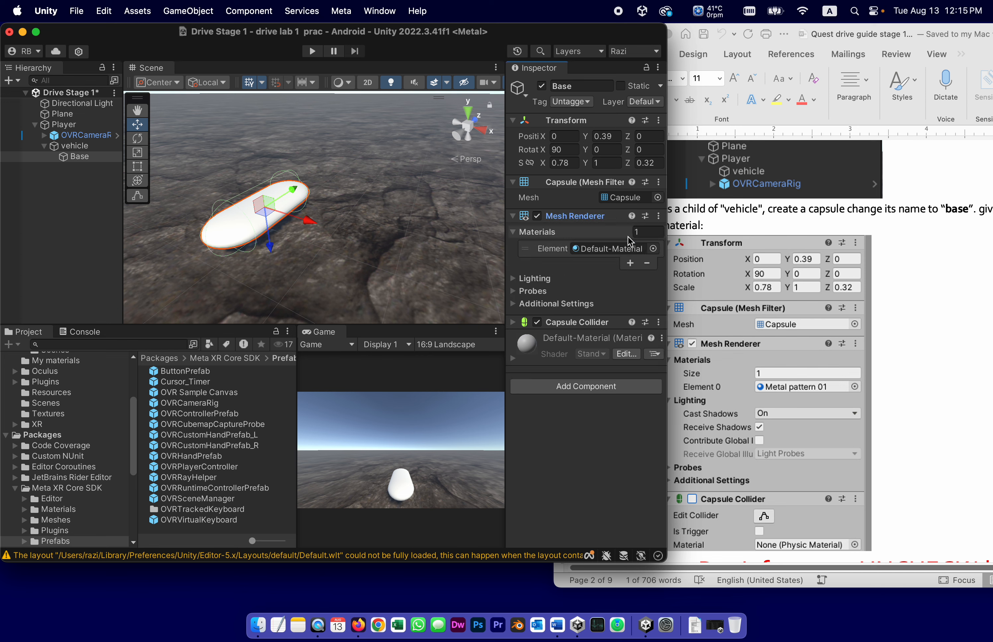
left_click(652, 248)
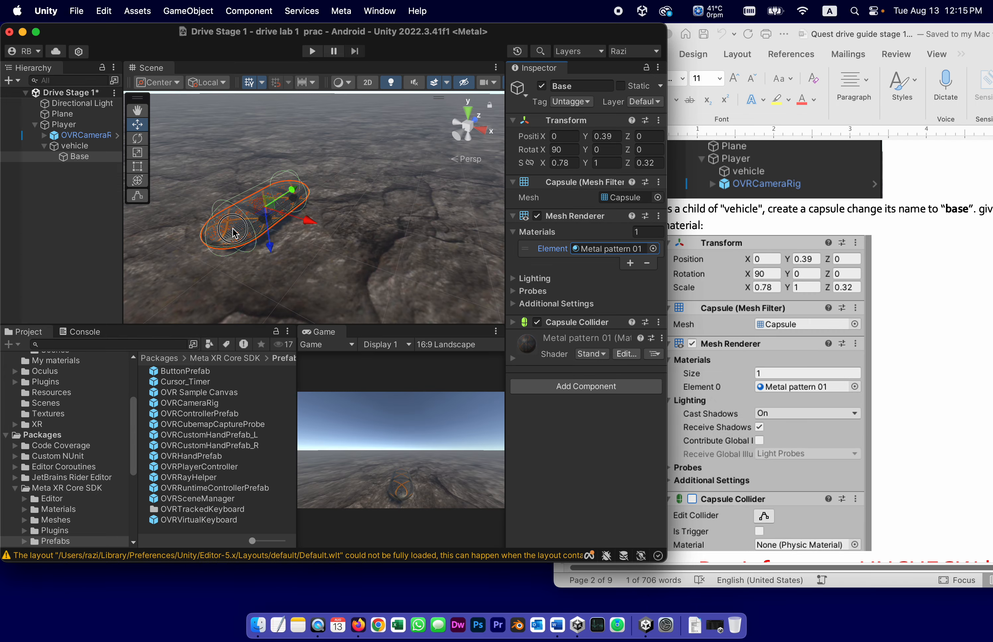
mouse_move(300, 268)
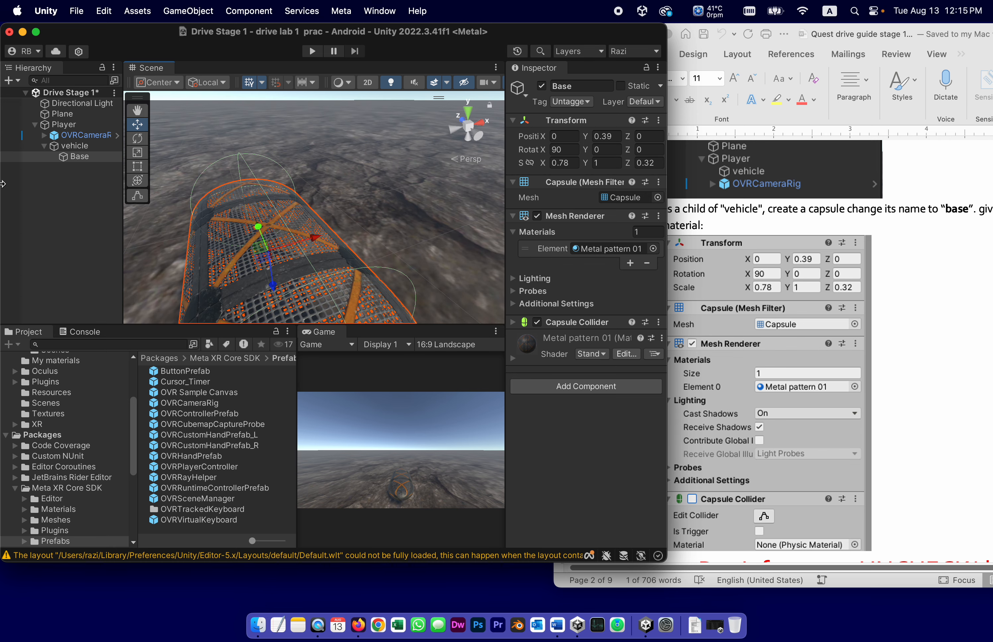
left_click(75, 145)
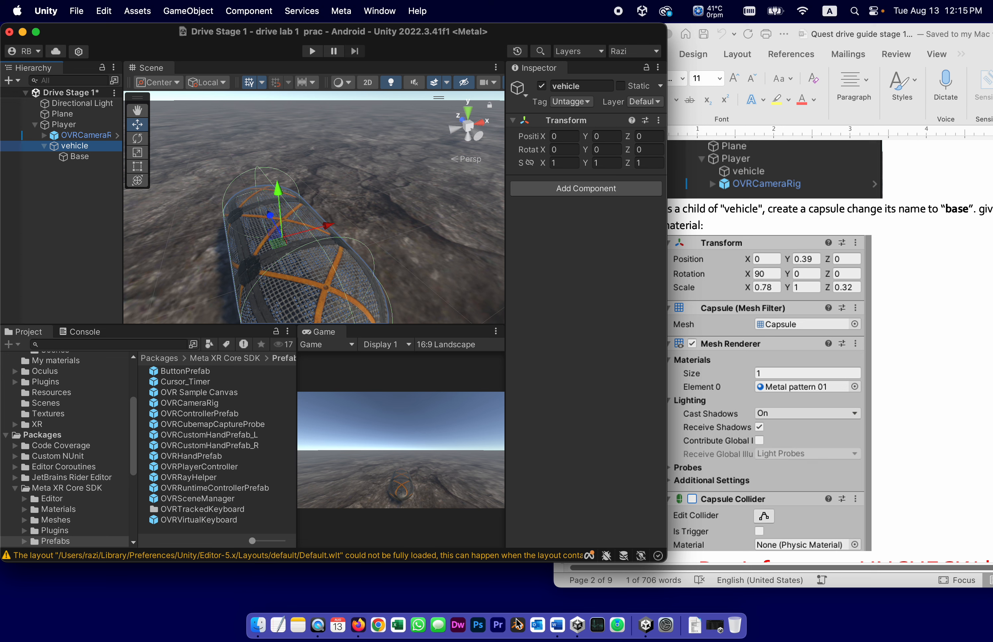
mouse_move(691, 530)
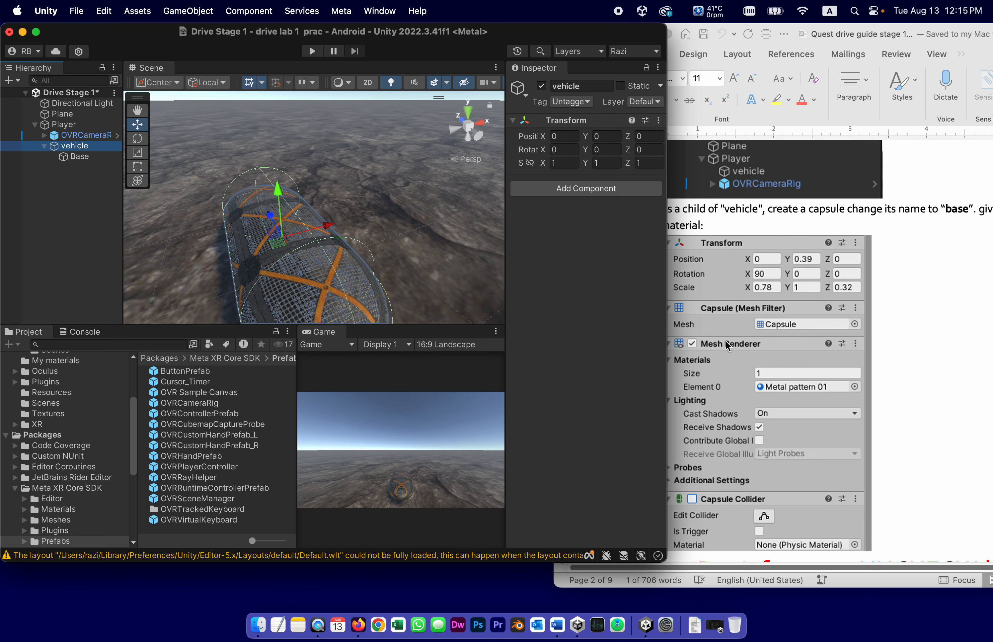
mouse_move(4, 194)
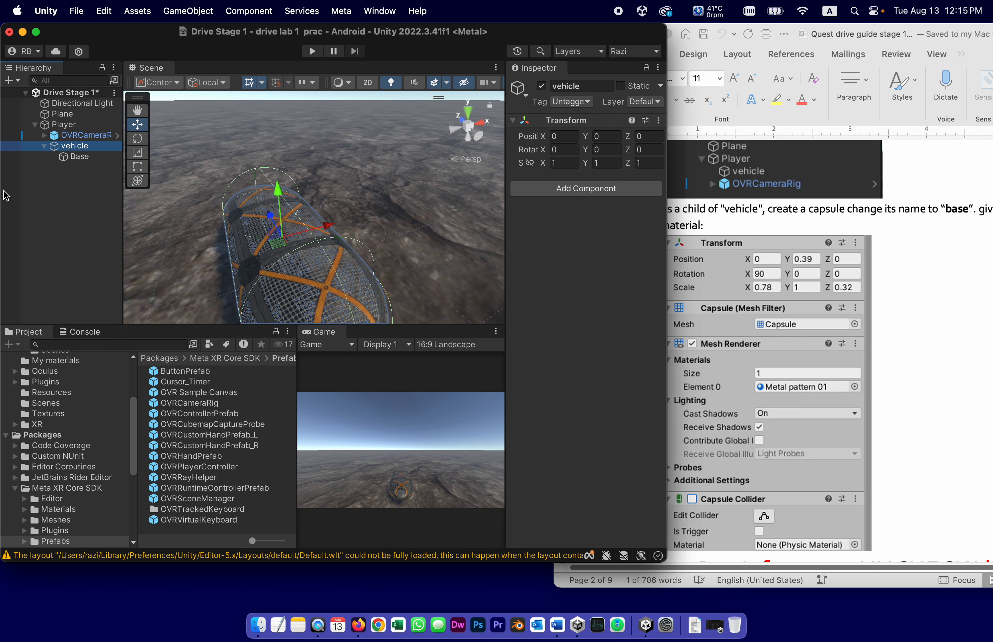
left_click(80, 156)
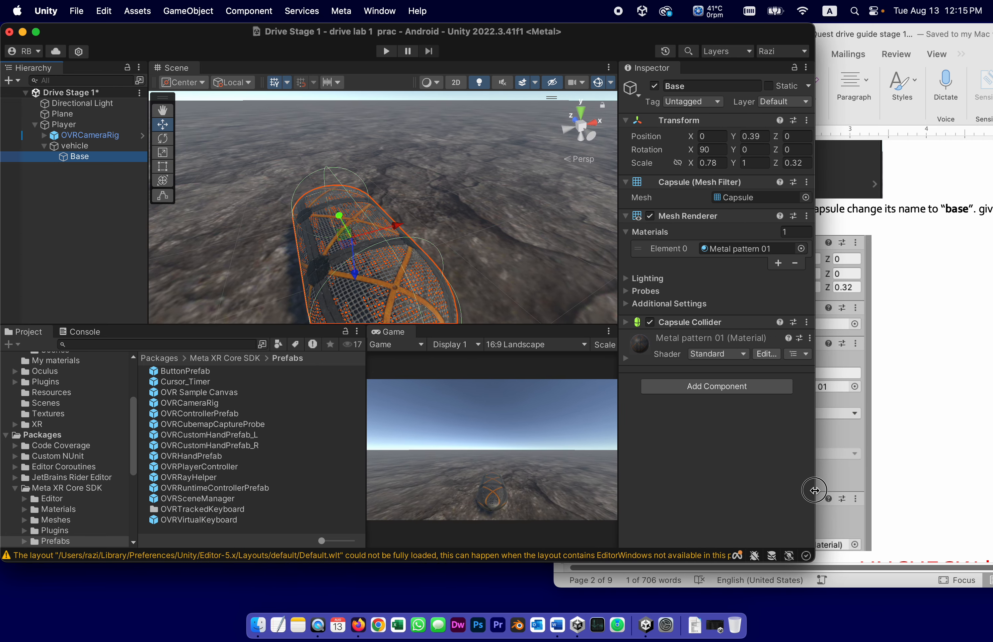
mouse_move(814, 489)
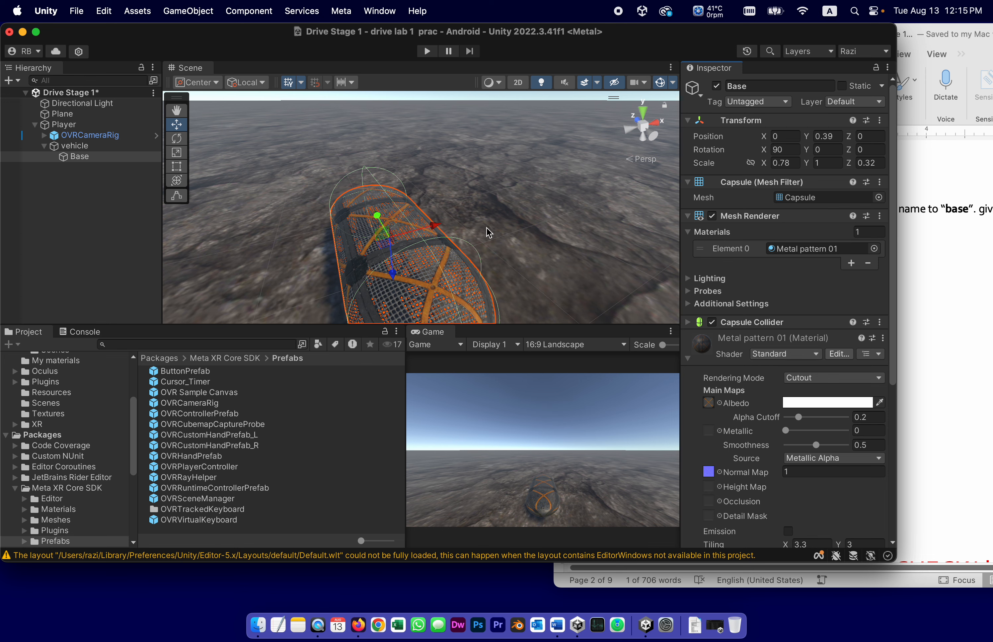
- Review the Shader list on Base's Metal pattern 01 material, leaving it on Standard
left_click(785, 354)
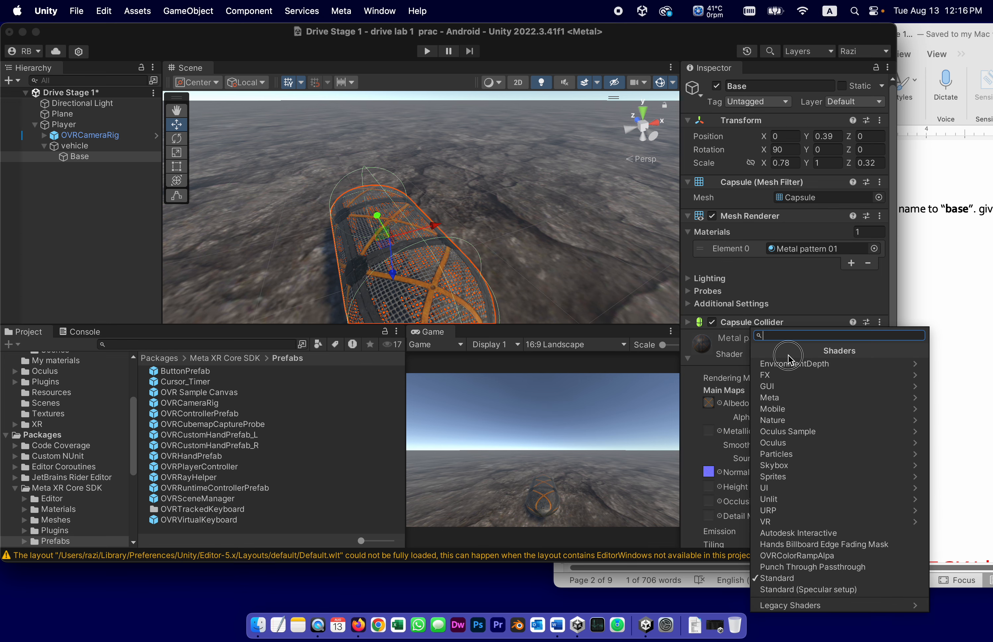
mouse_move(797, 424)
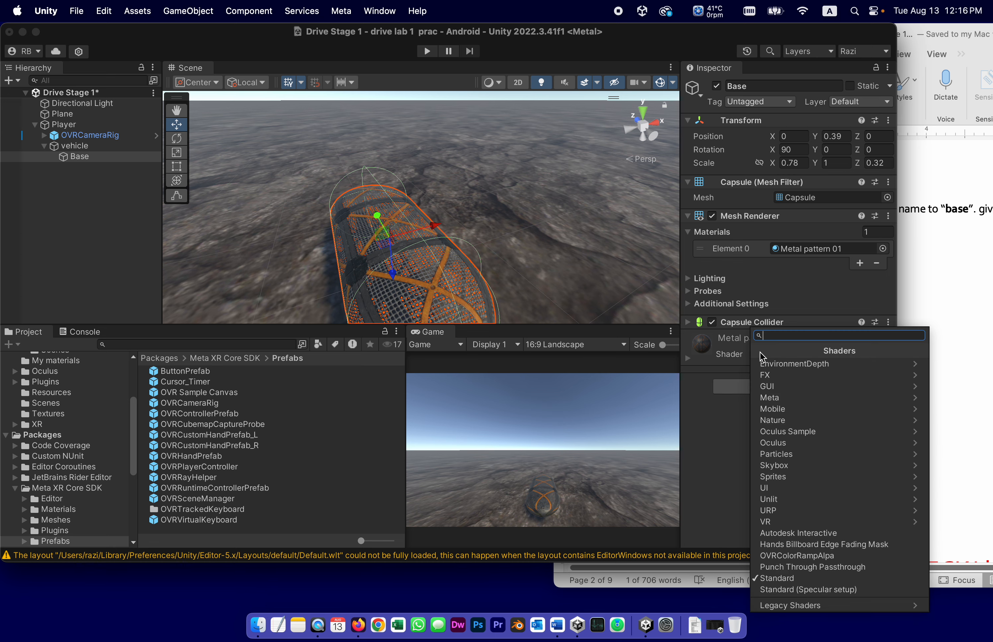
left_click(776, 578)
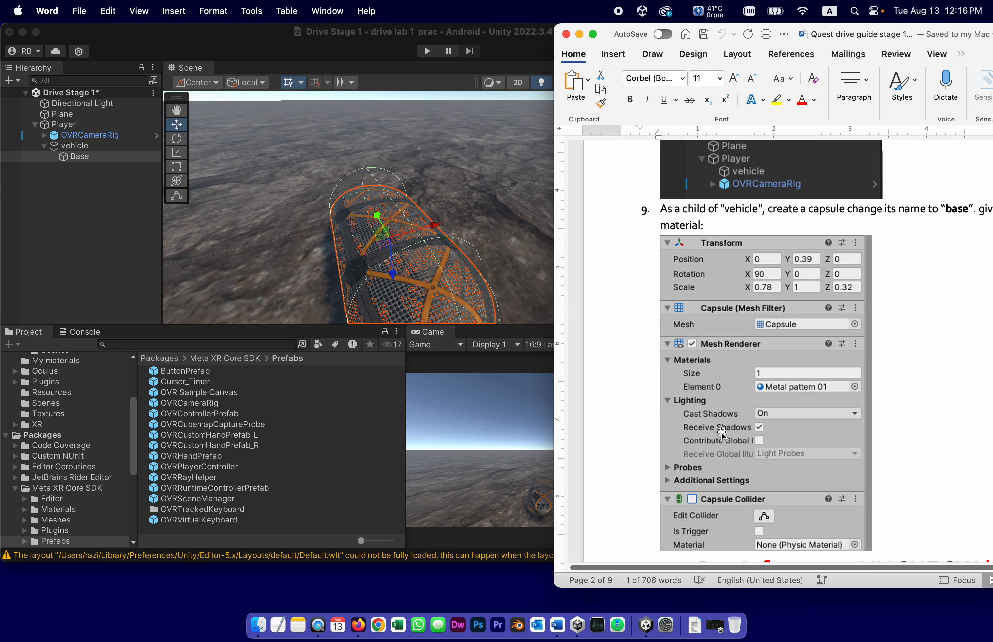
- Scroll the Word guide down to the start of step 10 after the capsule settings
scroll("down", 3)
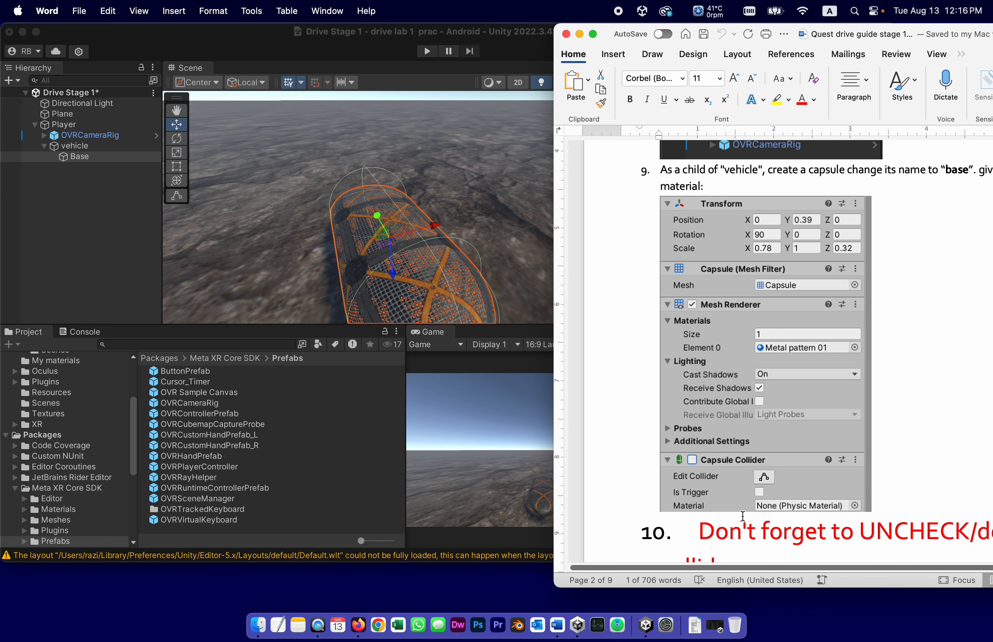
mouse_move(752, 471)
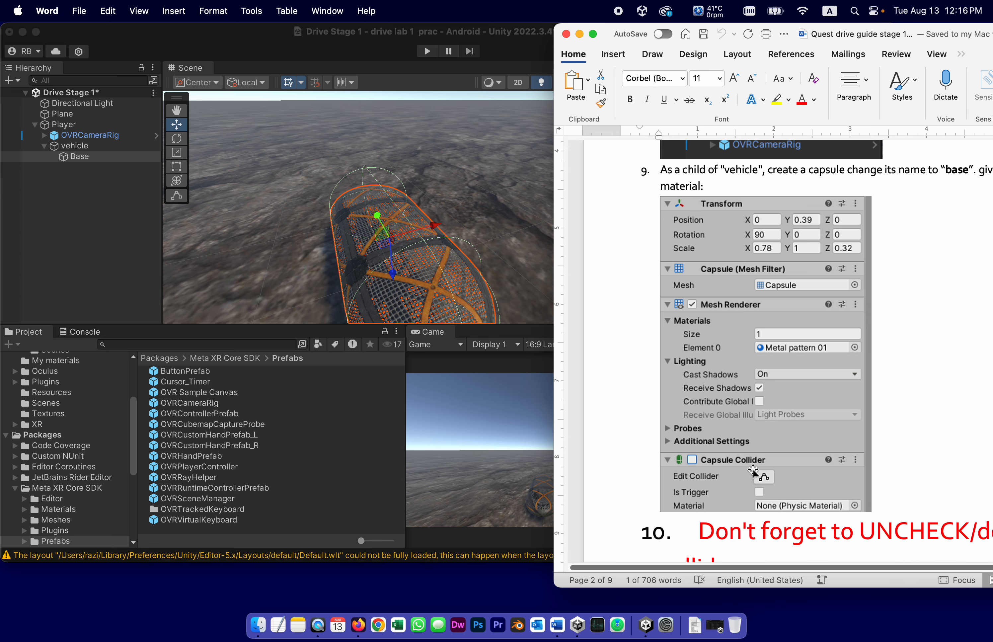
mouse_move(694, 455)
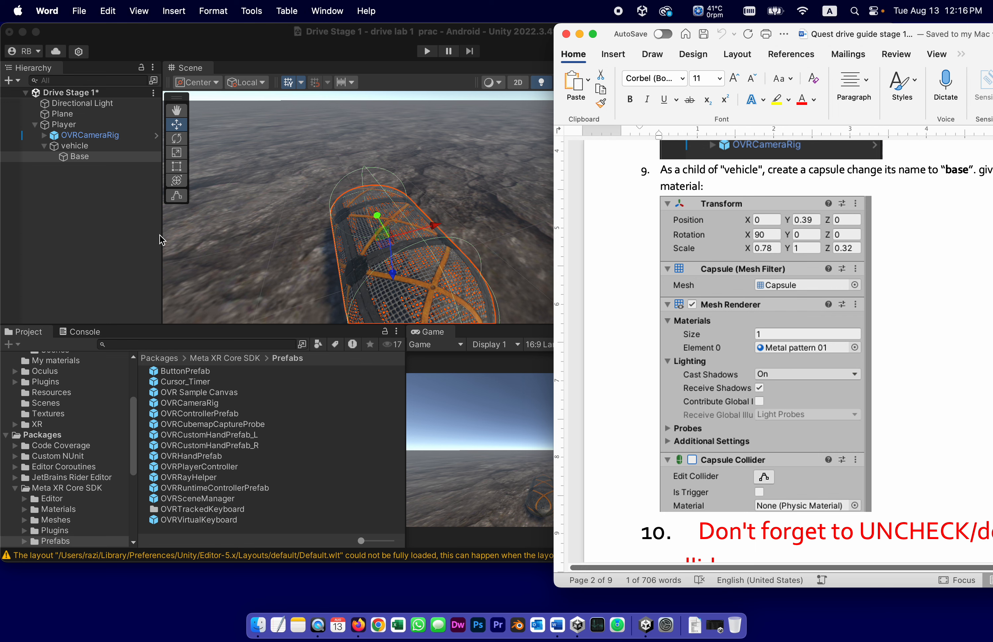
mouse_move(381, 382)
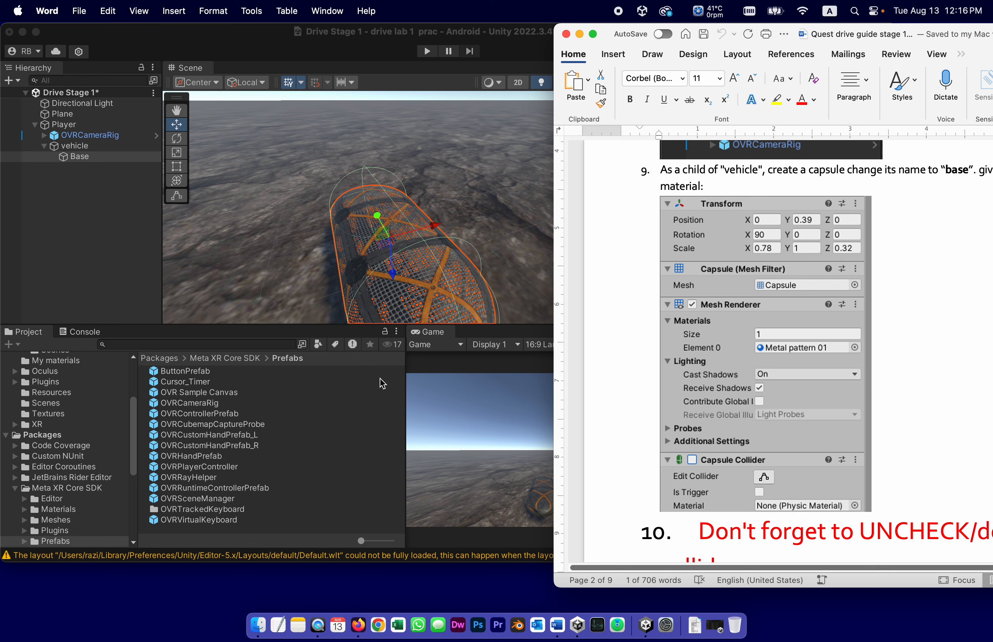
mouse_move(353, 217)
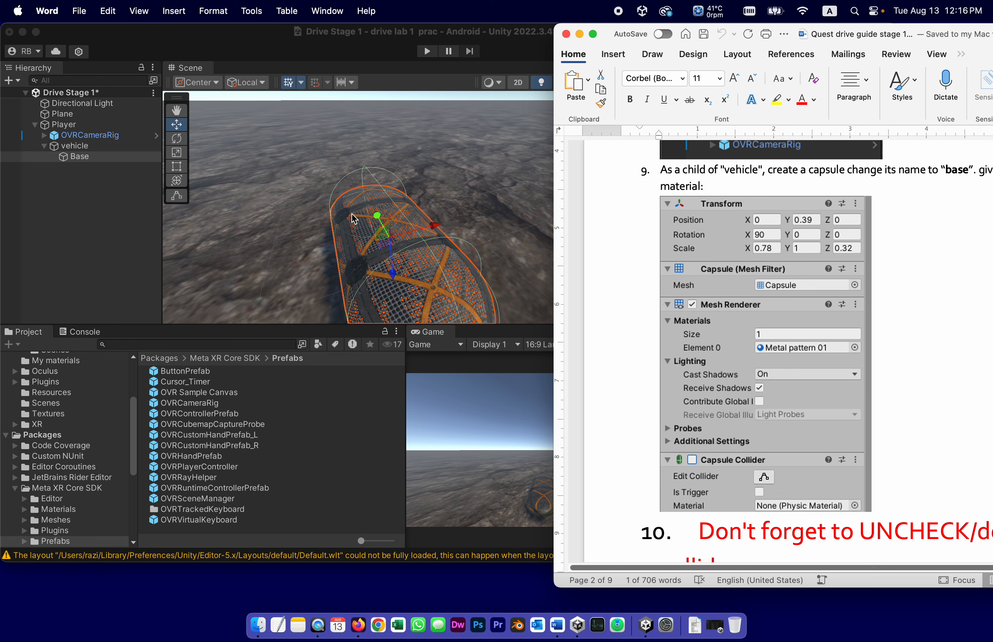
mouse_move(110, 186)
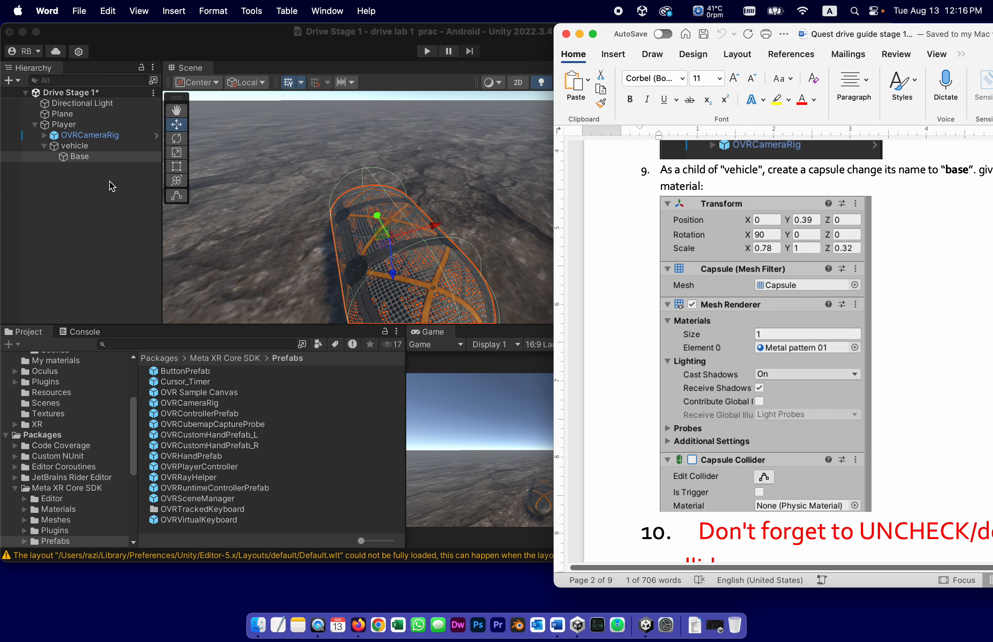
- Disable the Capsule Collider component on Base in the Inspector
left_click(79, 156)
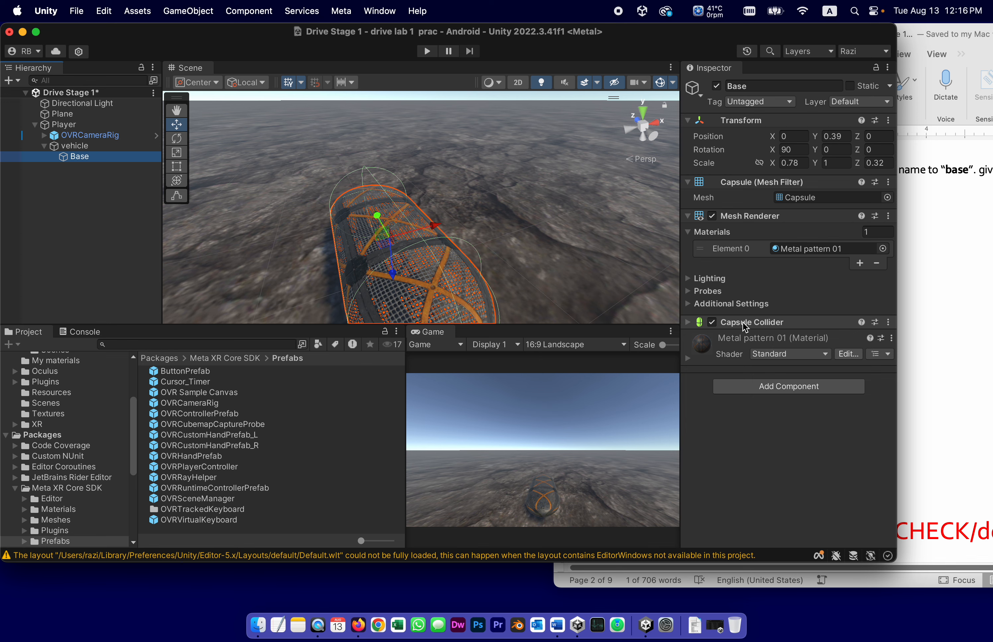
left_click(712, 321)
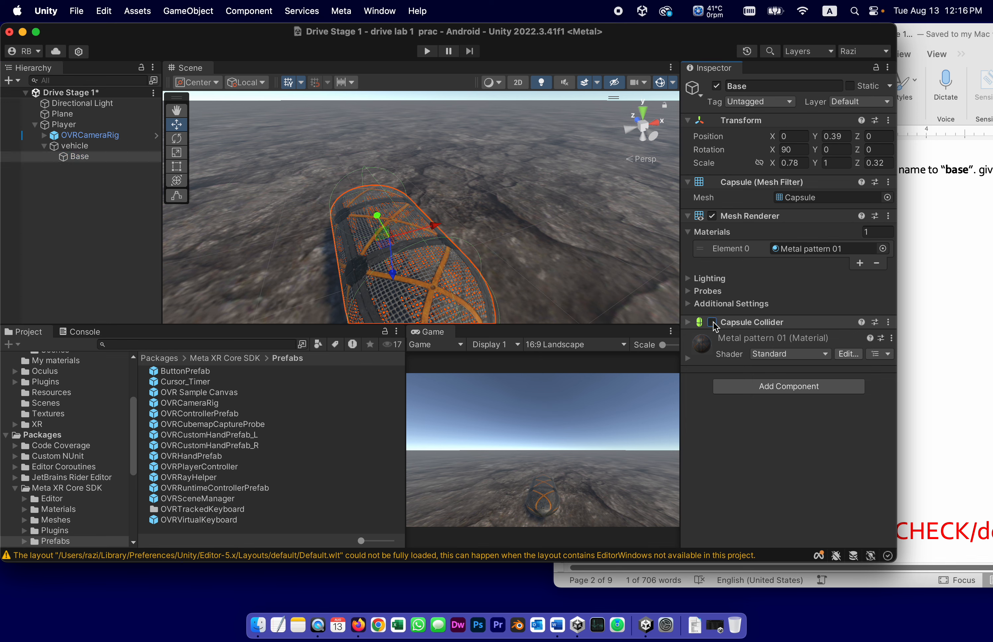
left_click(711, 321)
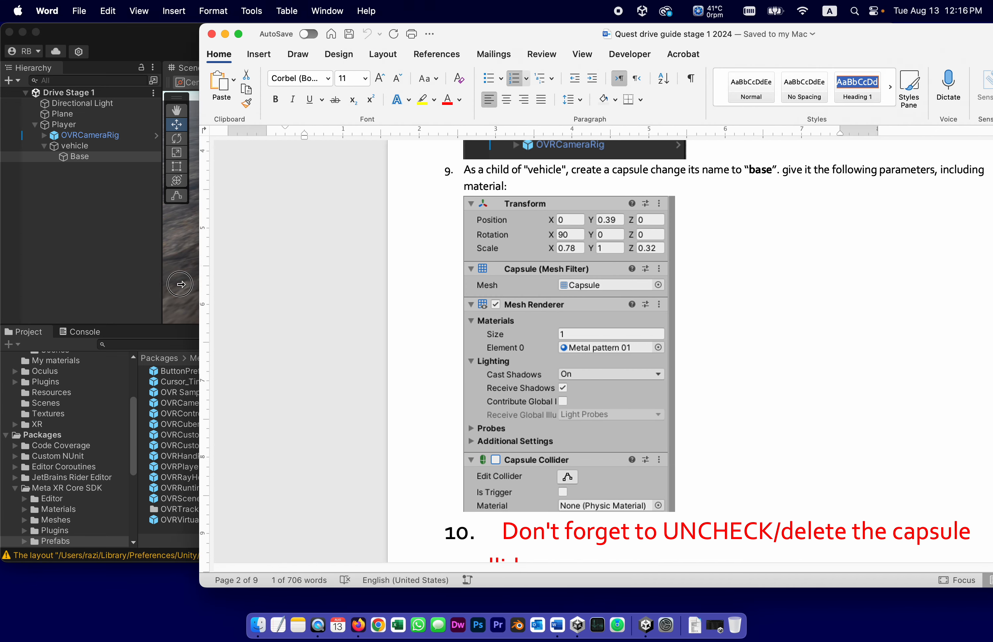
- Scroll the Word guide to step 11 about the upipe prefab with metal pattern 22
scroll("down", 3)
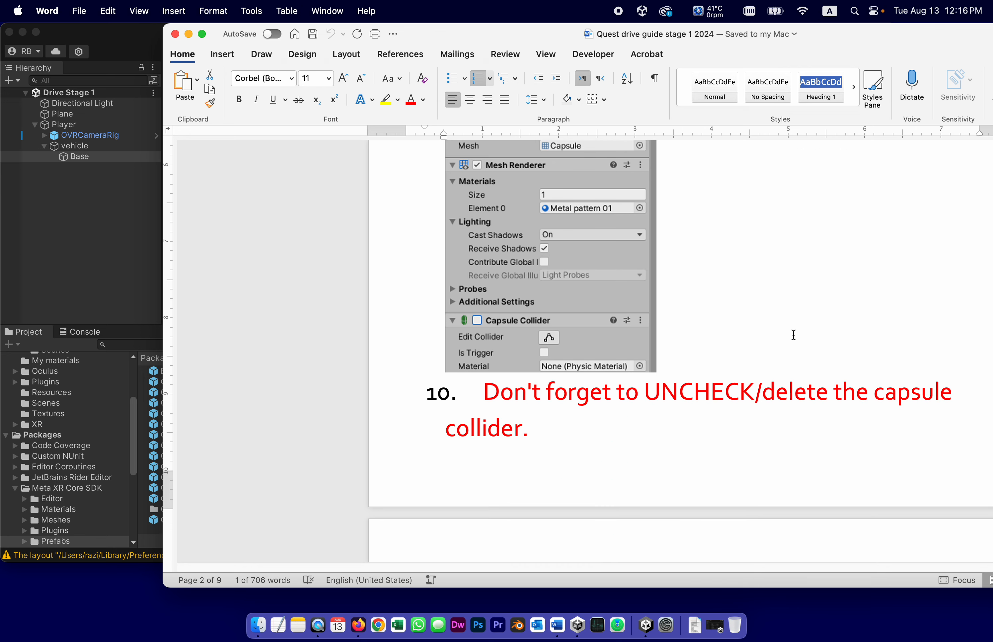
scroll("down", 3)
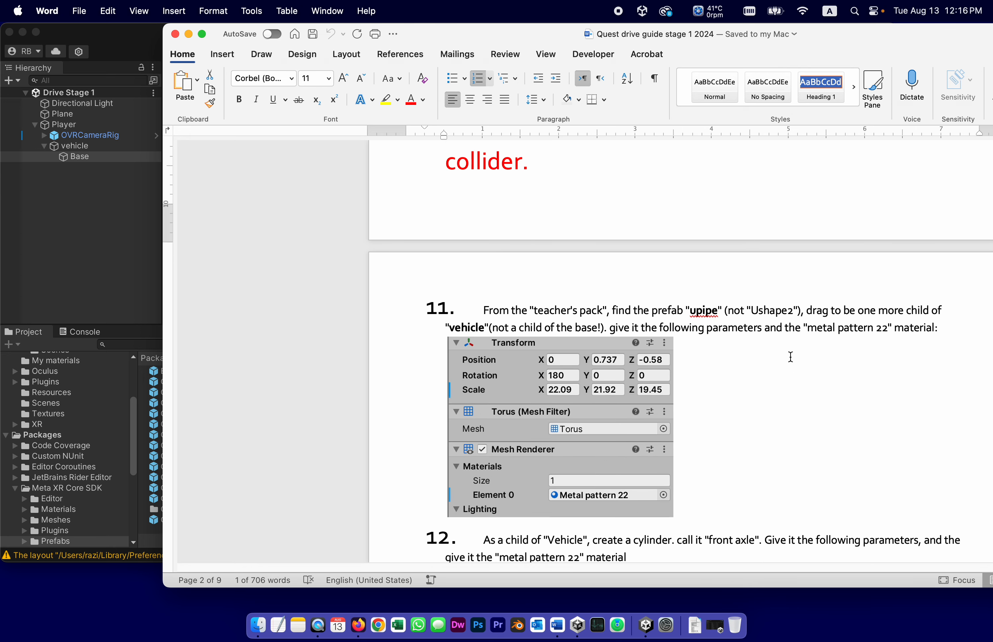
mouse_move(814, 431)
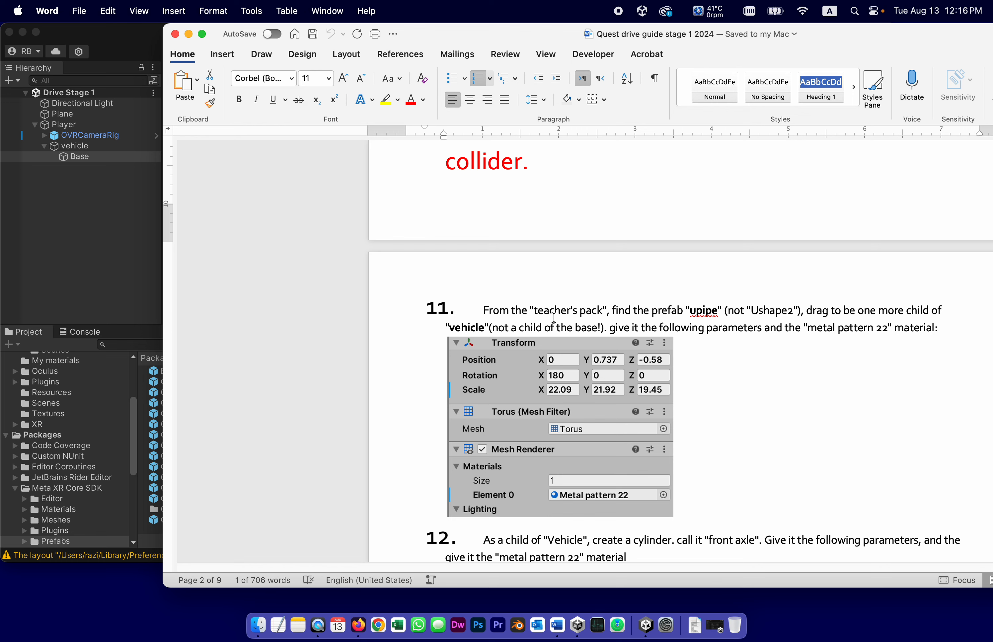
double_click(704, 310)
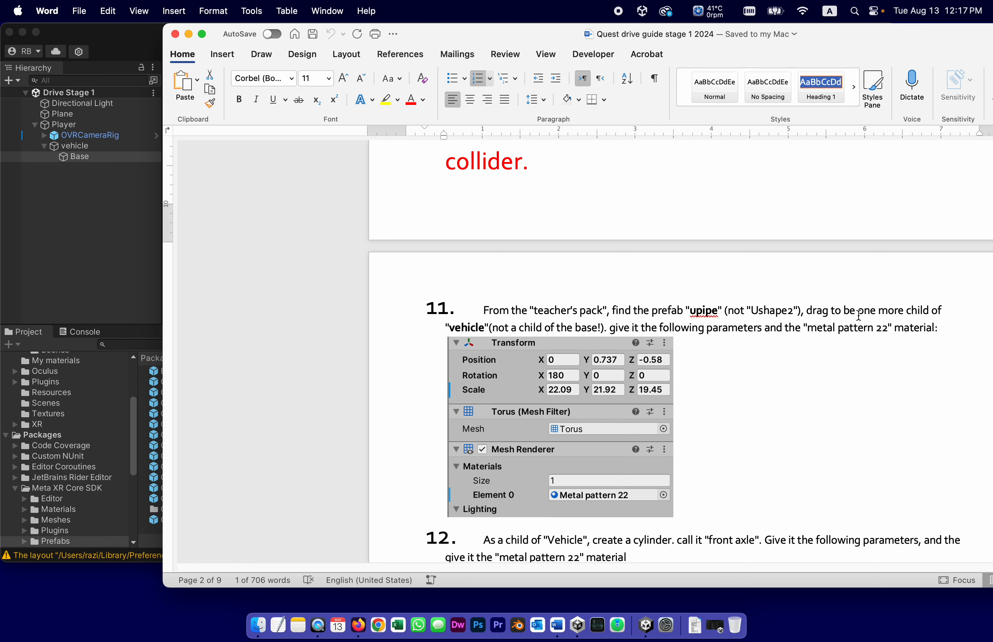
mouse_move(478, 341)
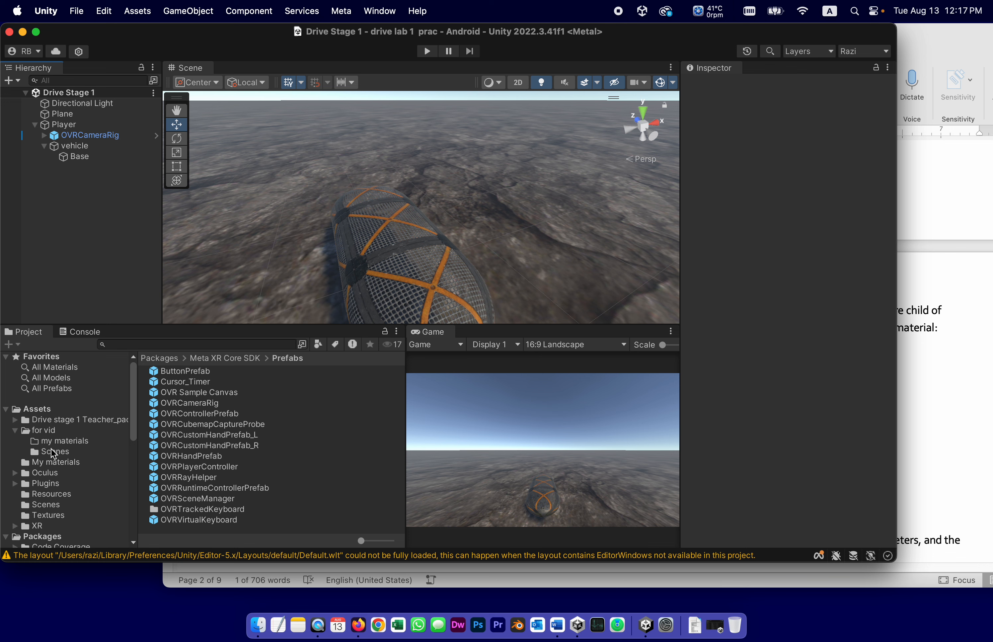
- Drag the upipe prefab from Drive stage 1 Teacher_pack onto vehicle as a child
left_click(66, 420)
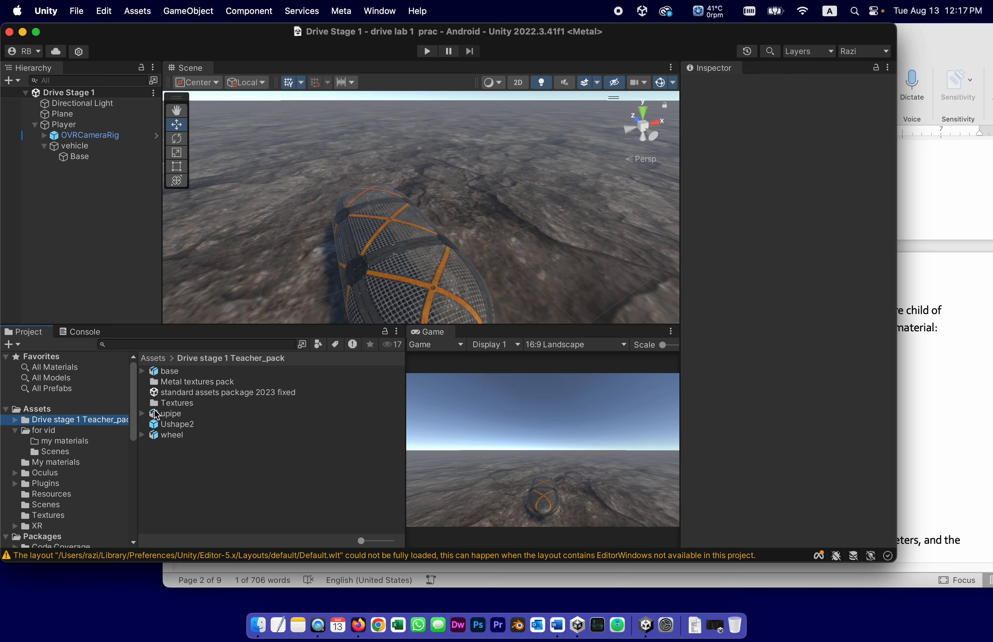
left_click_drag(167, 414, 135, 159)
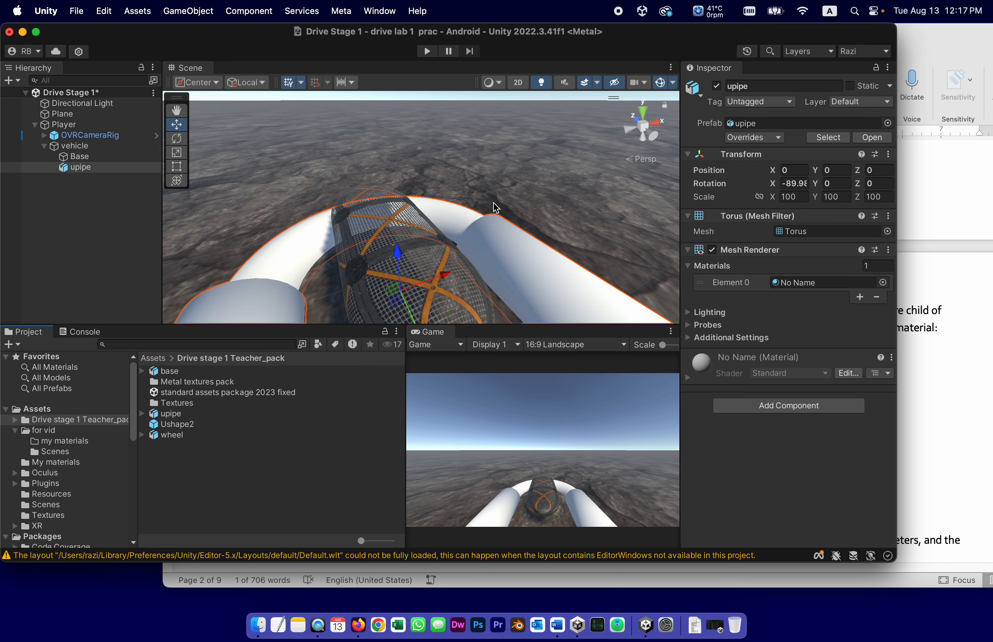
mouse_move(437, 625)
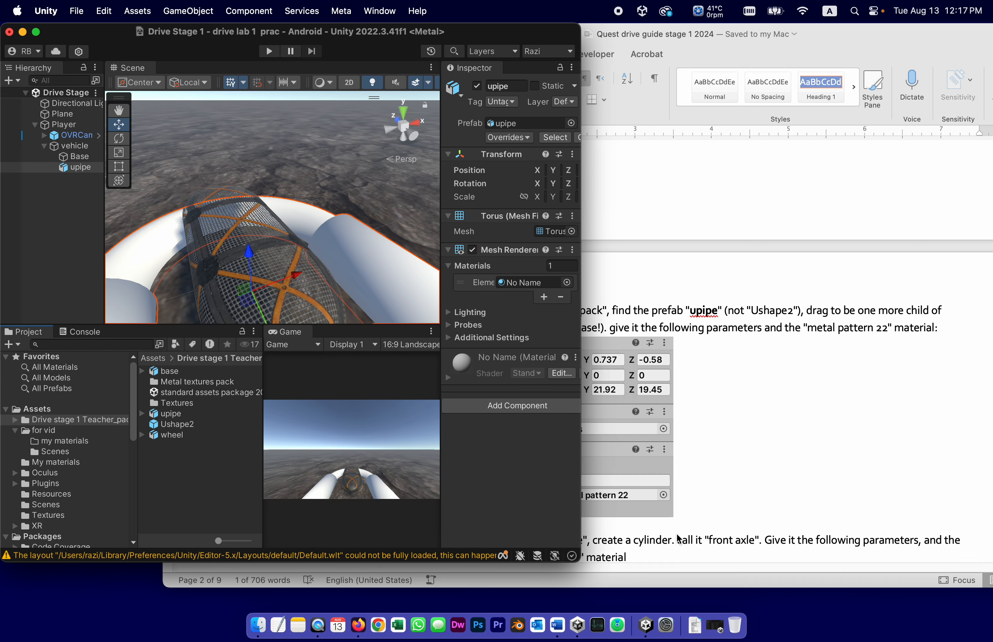
left_click(557, 624)
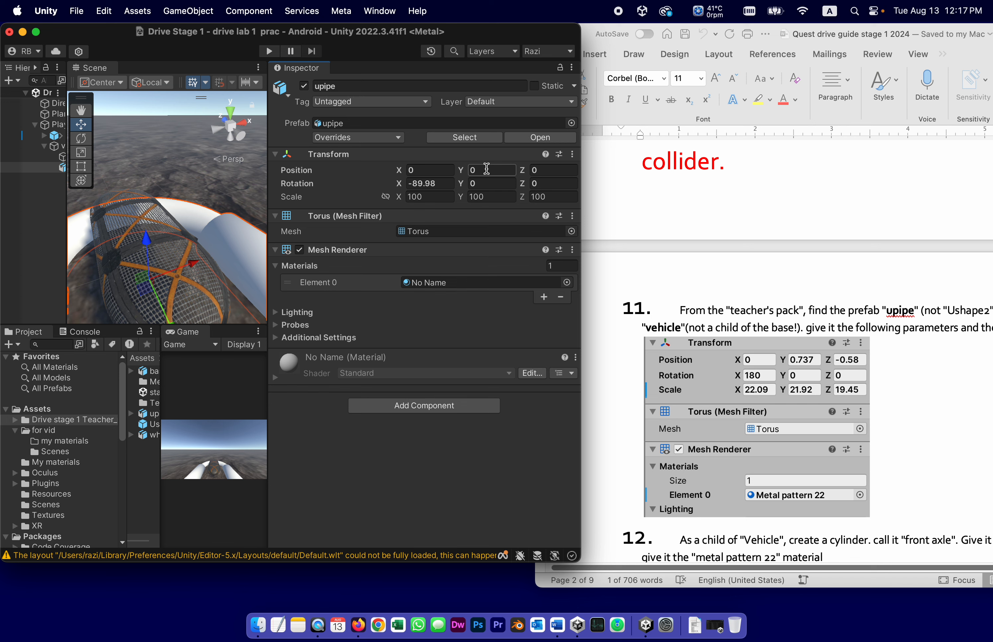
- Set upipe's position to Y 0.737, Z -0.58 and rotation X -180
left_click(491, 170)
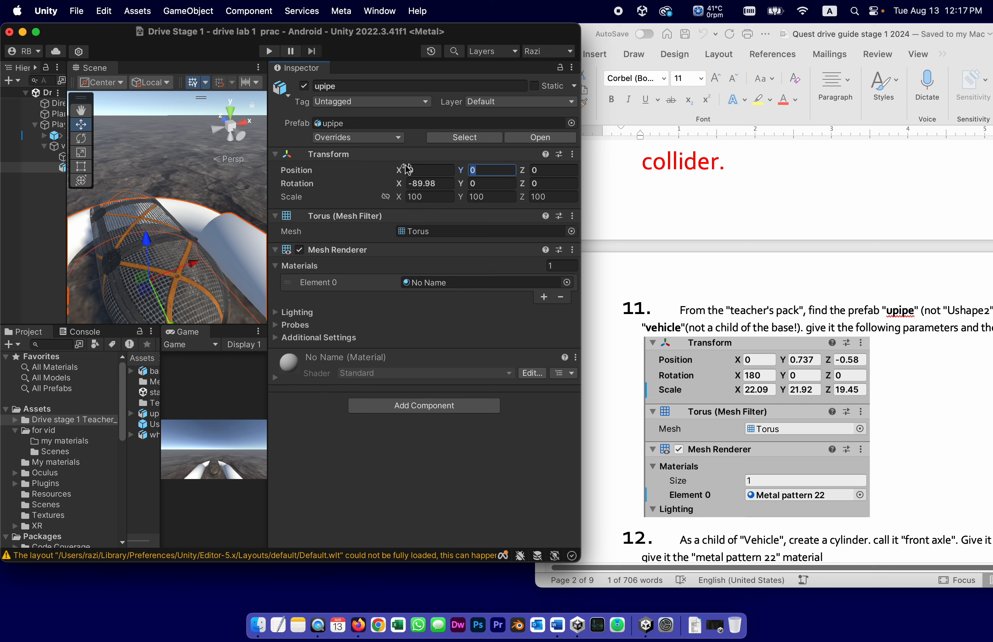
type("0.737")
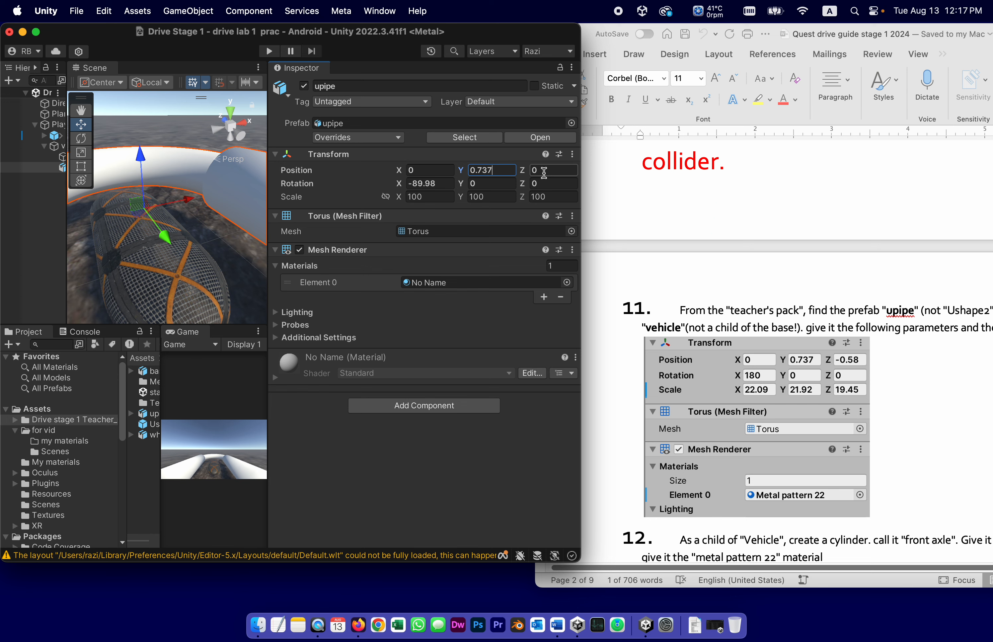
left_click(553, 170)
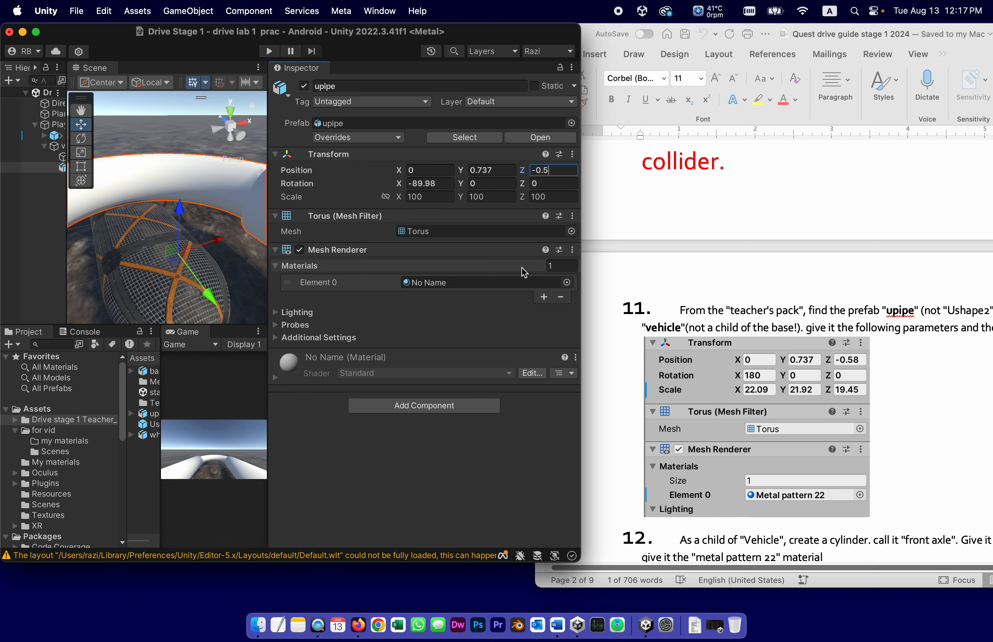
type("-0.58")
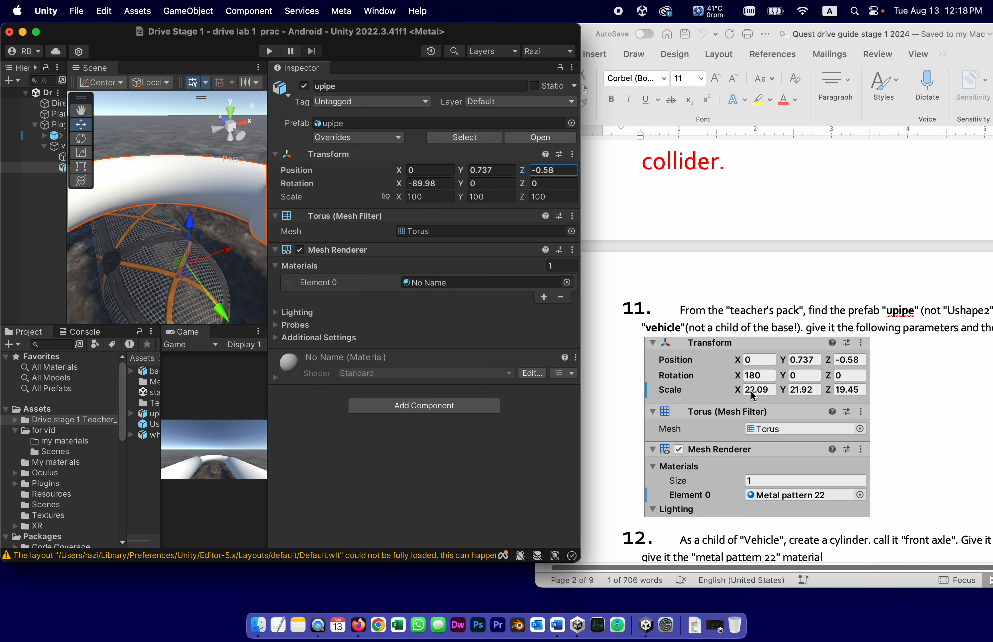
left_click(434, 183)
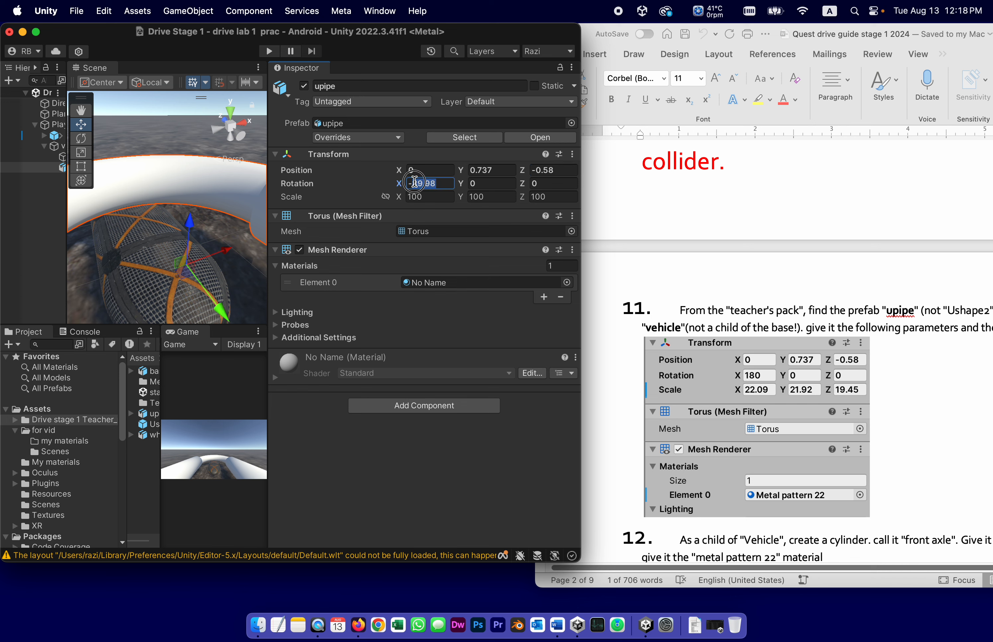
type("180")
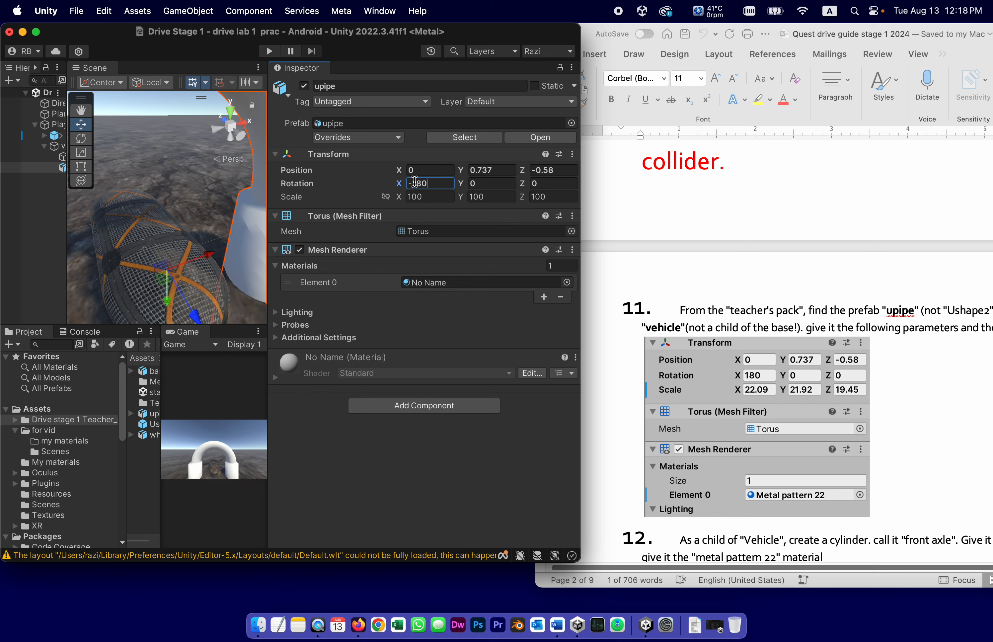
type("-180")
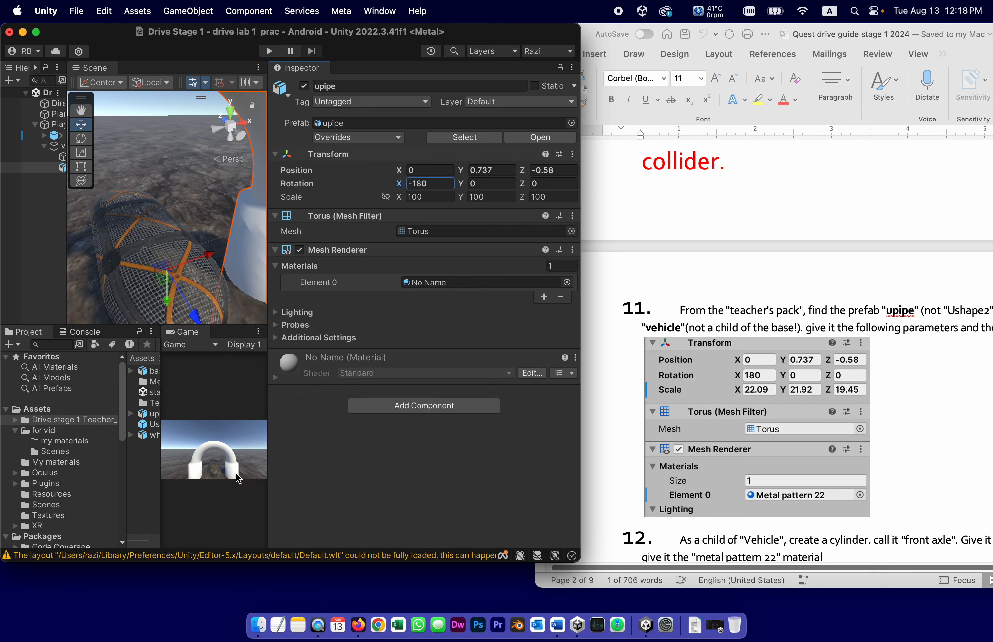
mouse_move(777, 409)
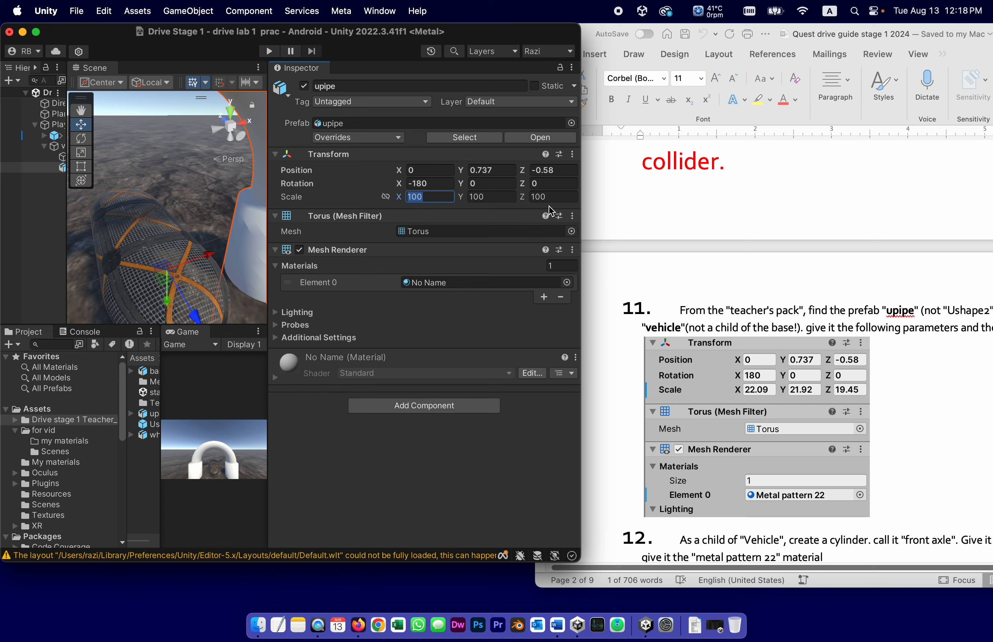
mouse_move(573, 21)
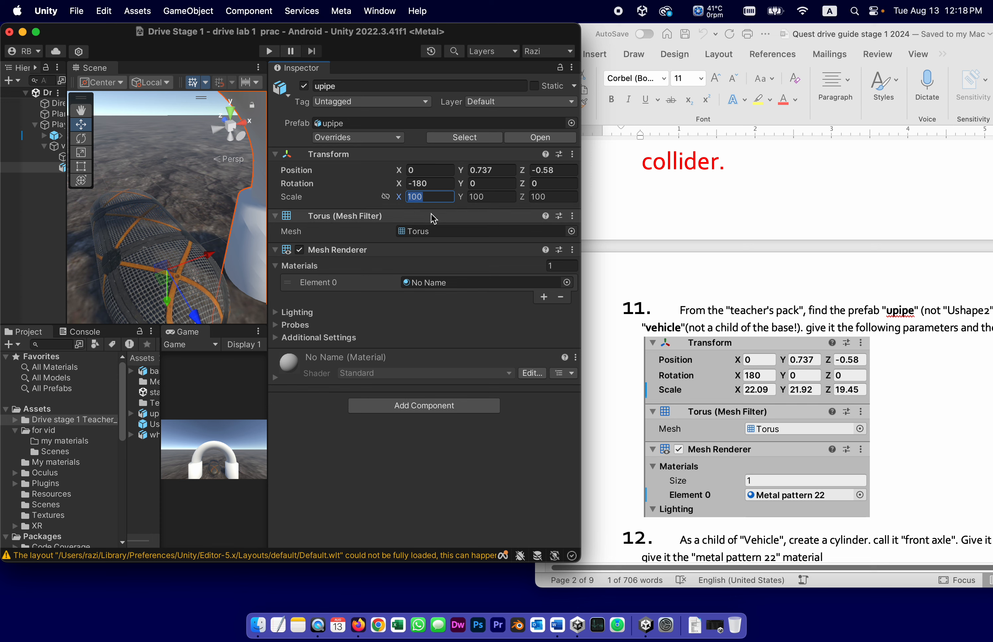
- Set upipe's scale to 22.09, 21.92, 19.45
type("22.09")
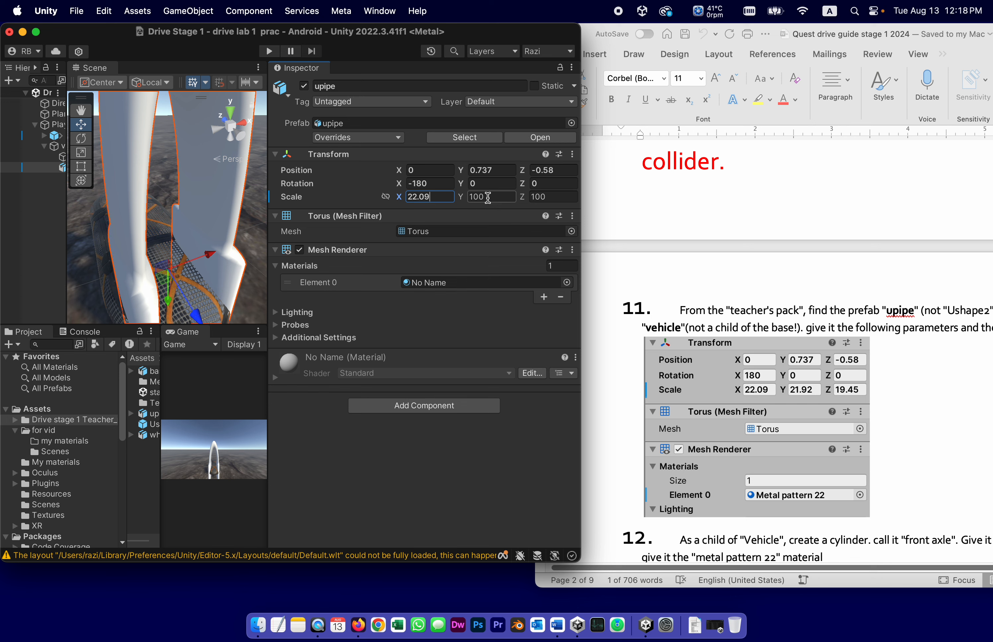
type("21")
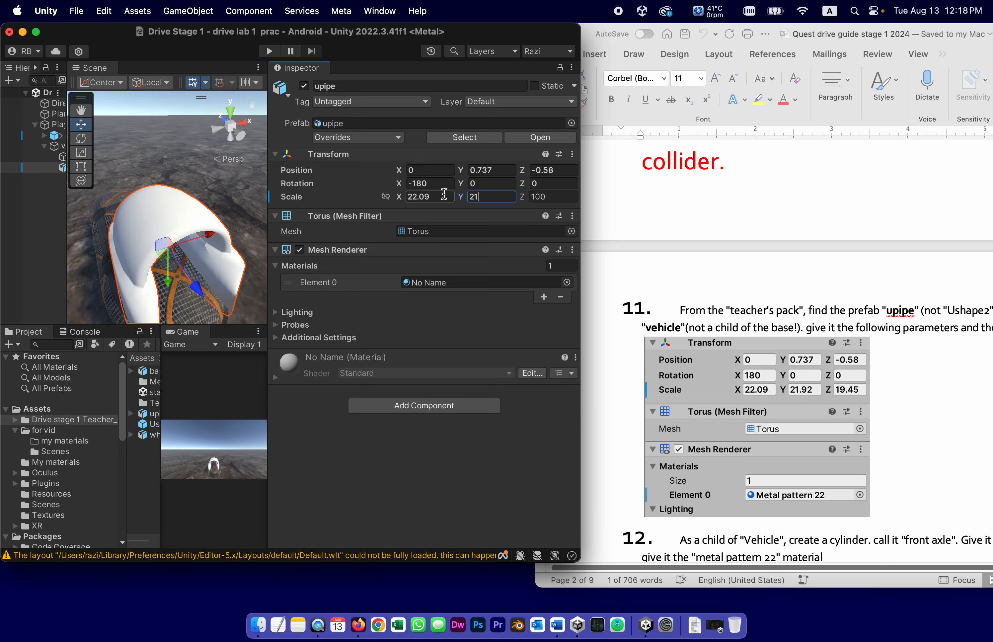
type(".92")
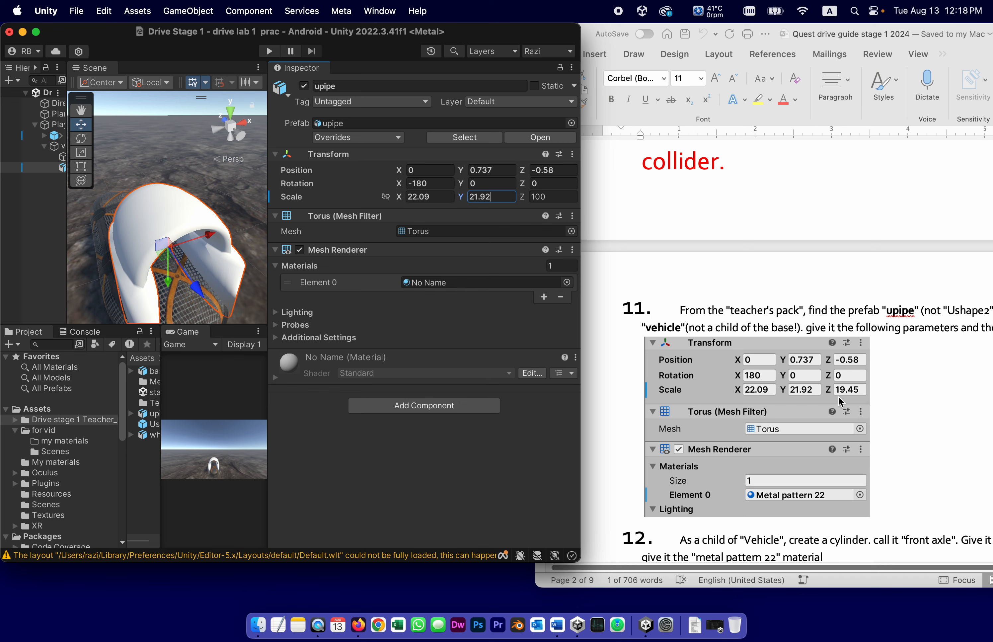
mouse_move(557, 42)
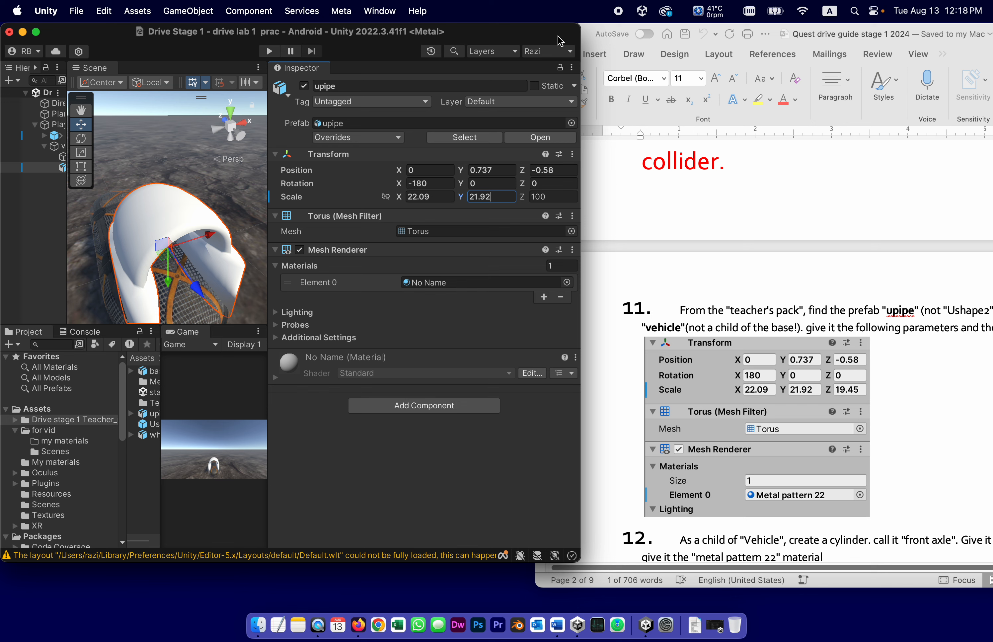
left_click(553, 197)
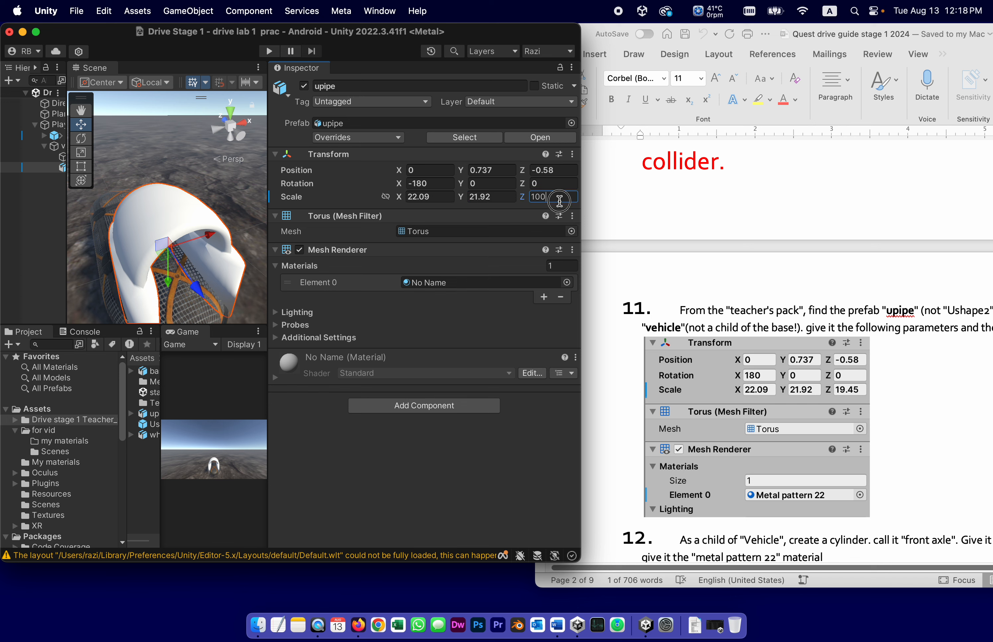
type("19.45")
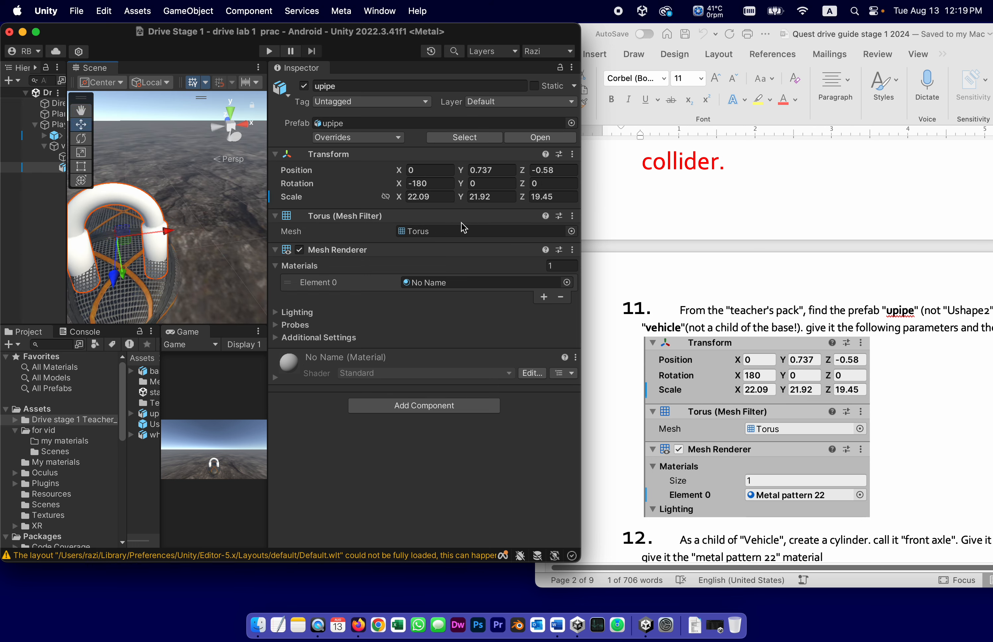
mouse_move(771, 499)
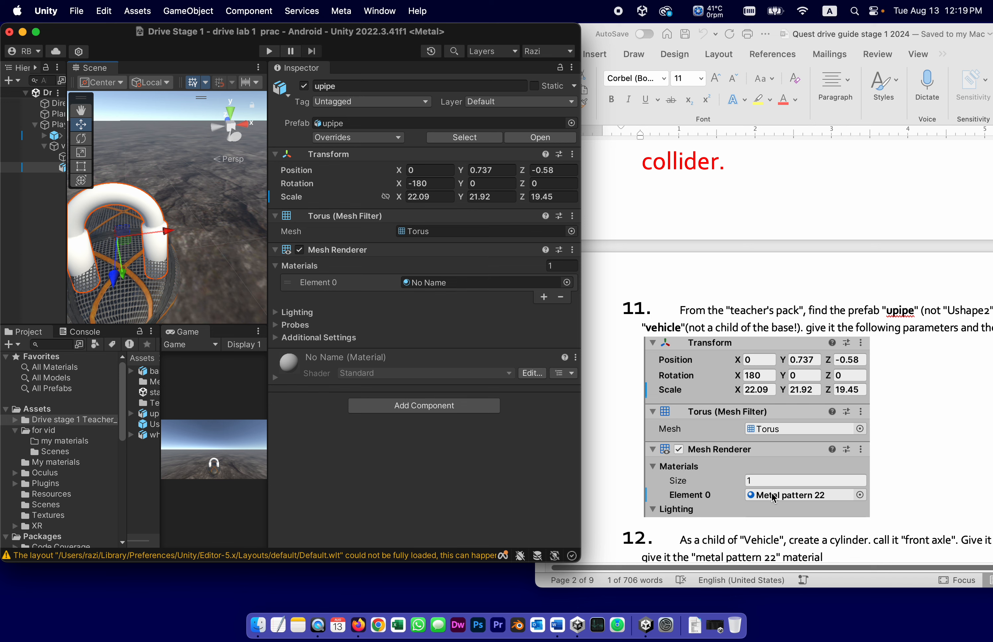
mouse_move(201, 199)
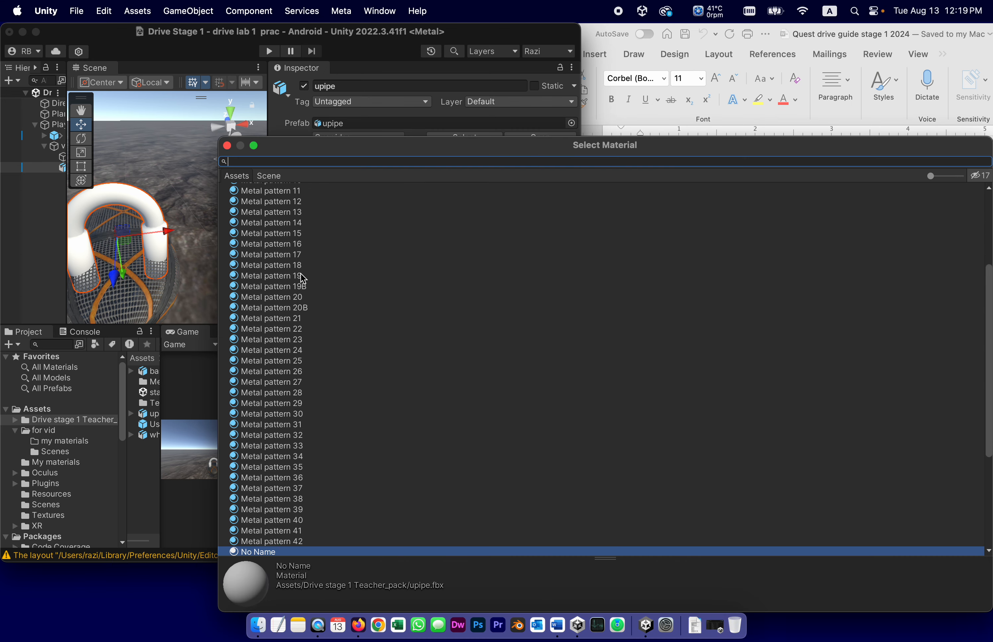
- Pick Metal pattern 22 as the upipe's Mesh Renderer material
left_click(271, 328)
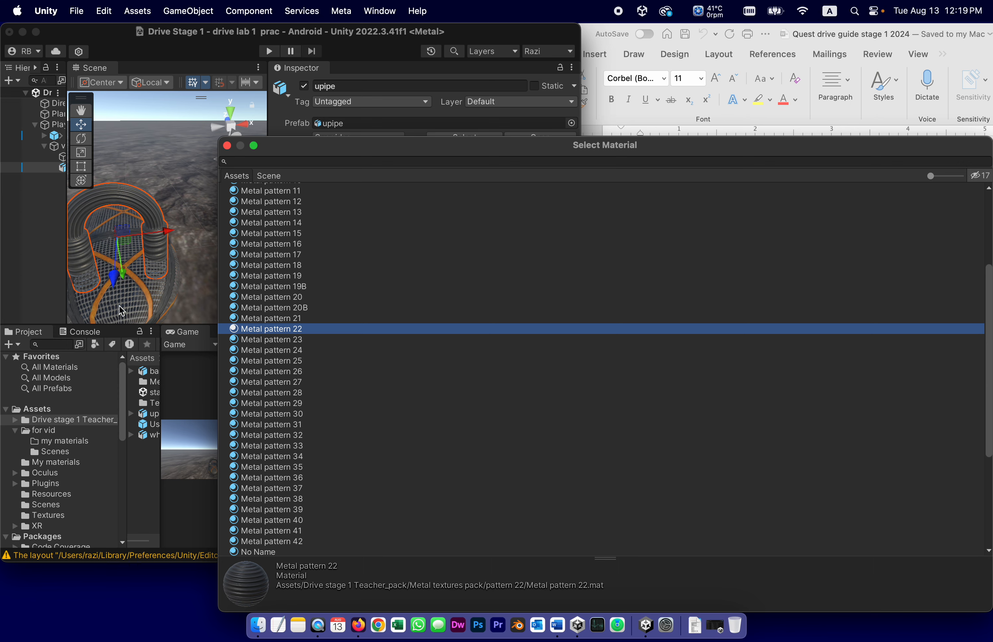
mouse_move(215, 149)
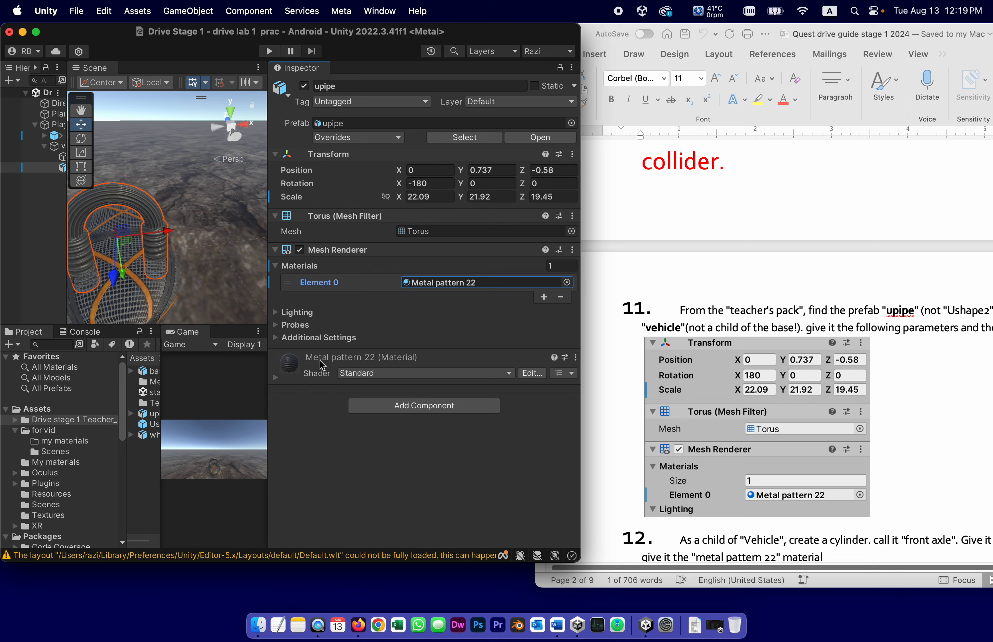
mouse_move(366, 374)
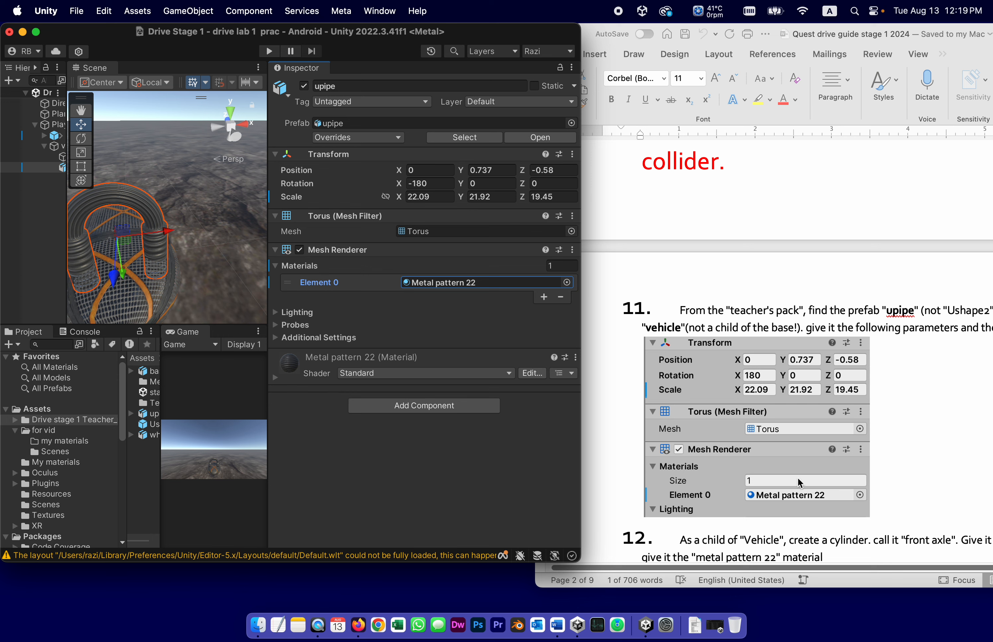
mouse_move(898, 453)
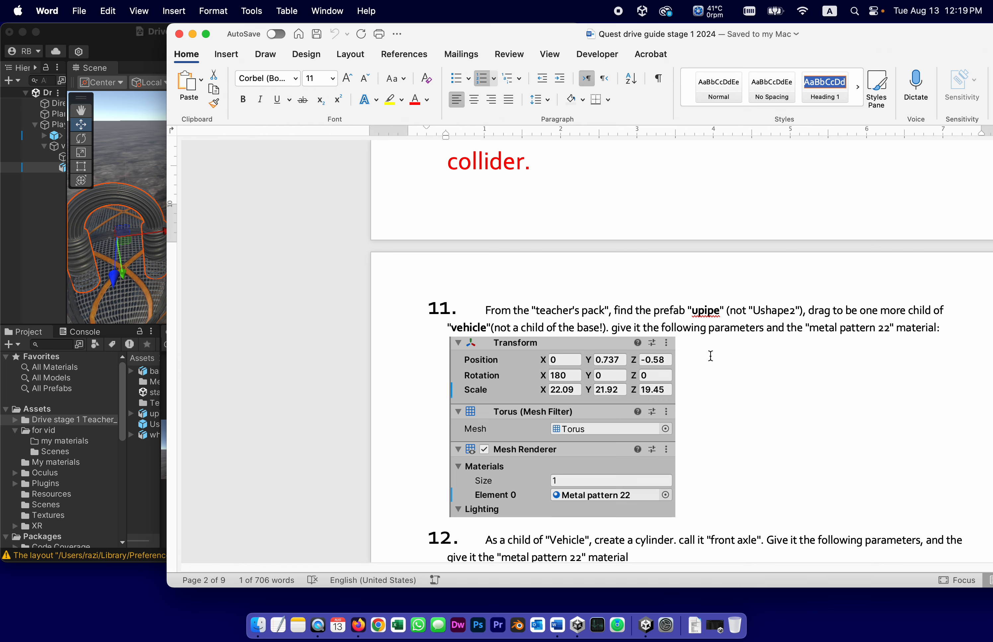
- Scroll the Word guide down to step 12's front axle cylinder parameters
scroll("down", 3)
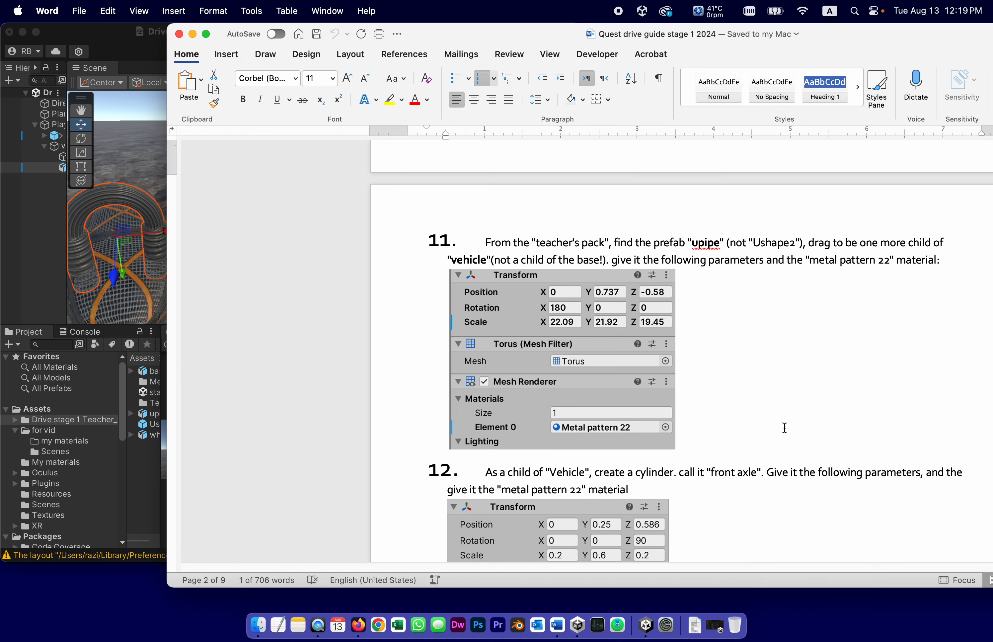
scroll("down", 3)
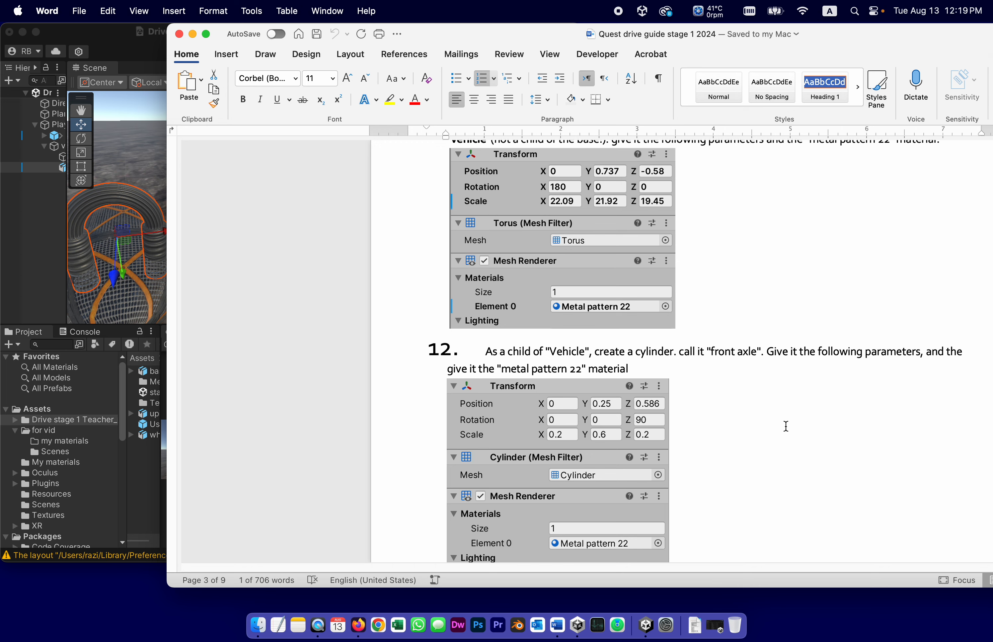
scroll("down", 3)
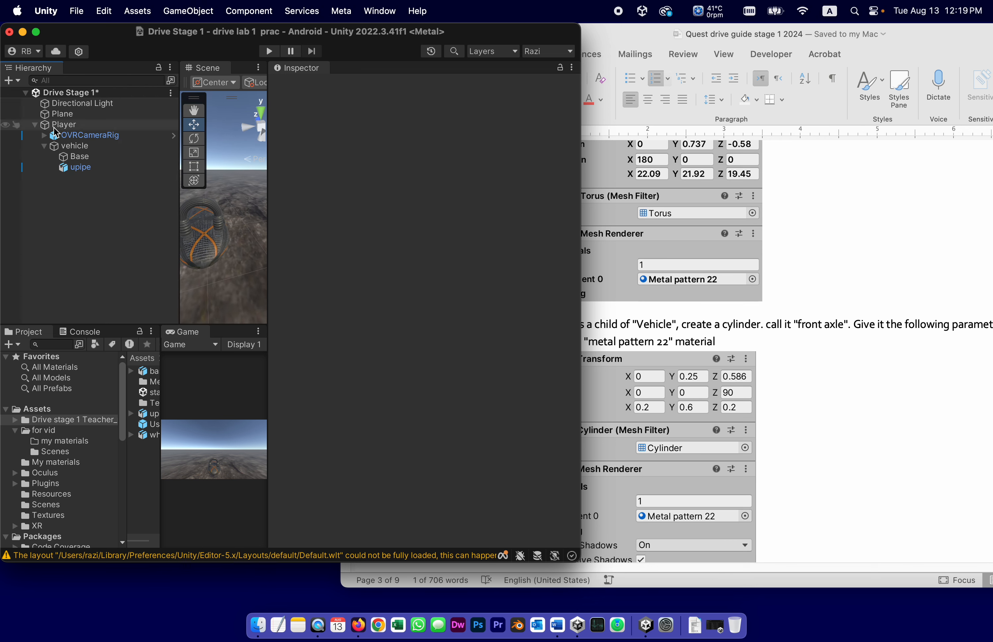
- Add a cylinder as a child of the vehicle object
left_click(74, 146)
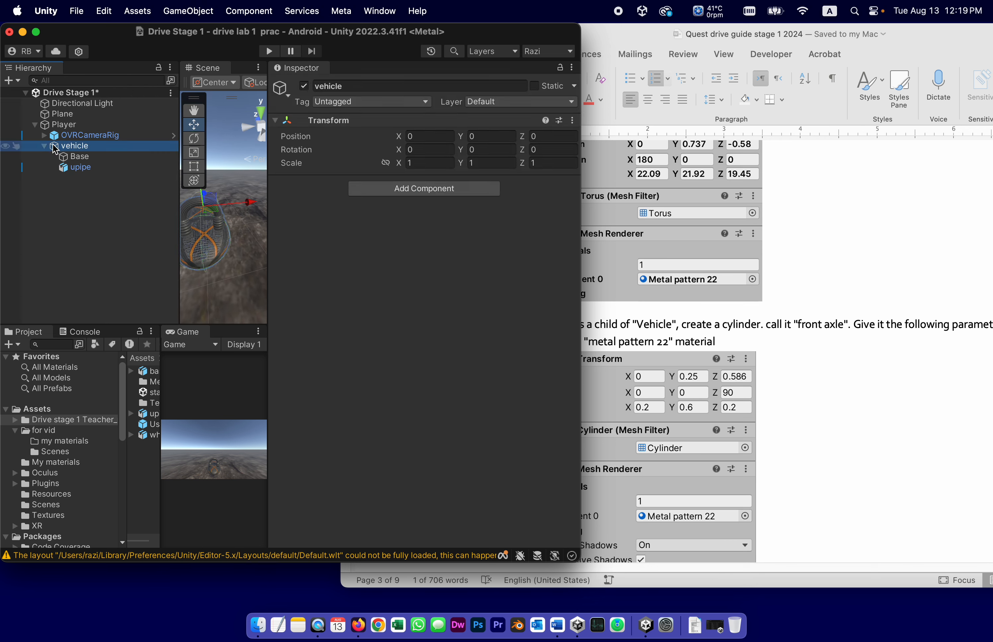
right_click(74, 145)
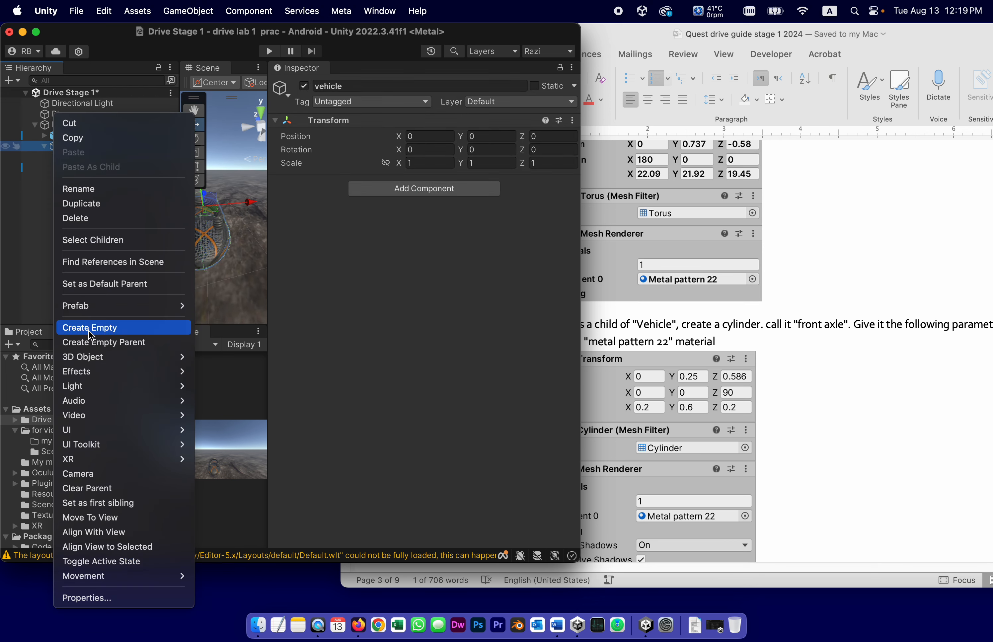
mouse_move(82, 357)
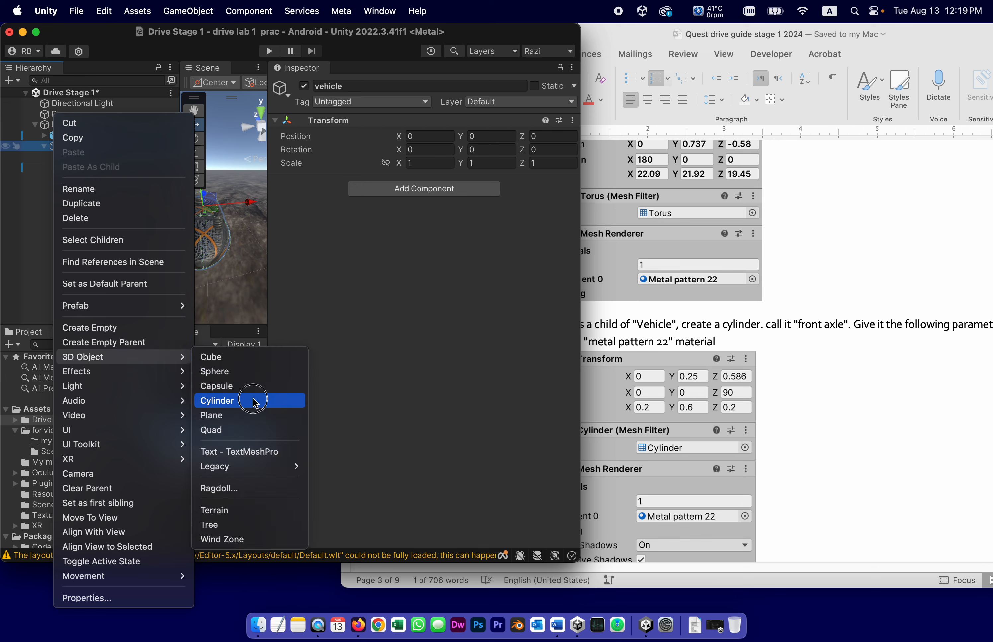
left_click(217, 400)
type("Front")
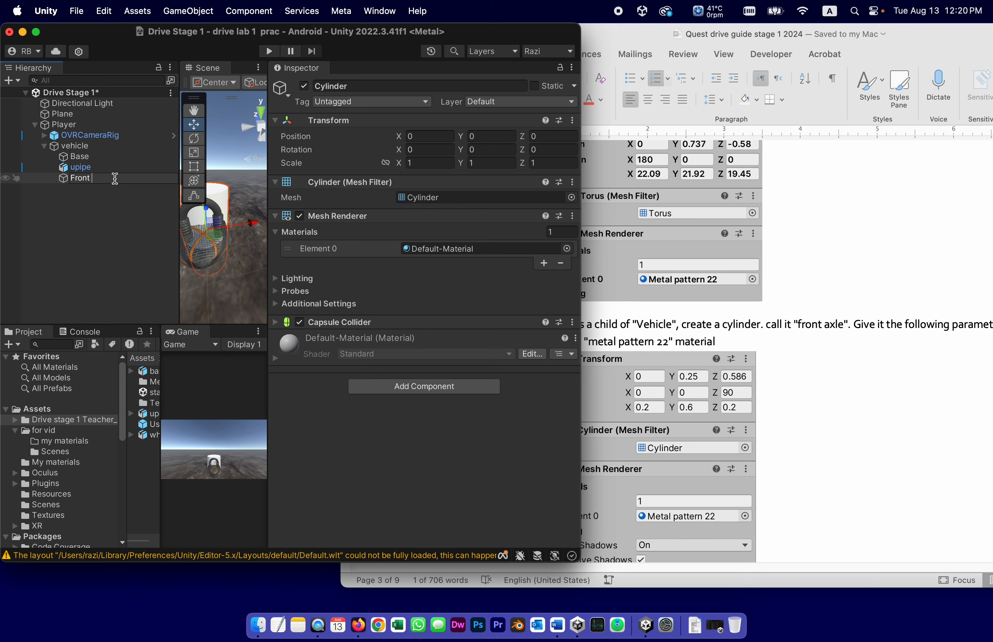
- Rename the new cylinder, correcting the first attempt, to 'Front Axle'
type("Axlw")
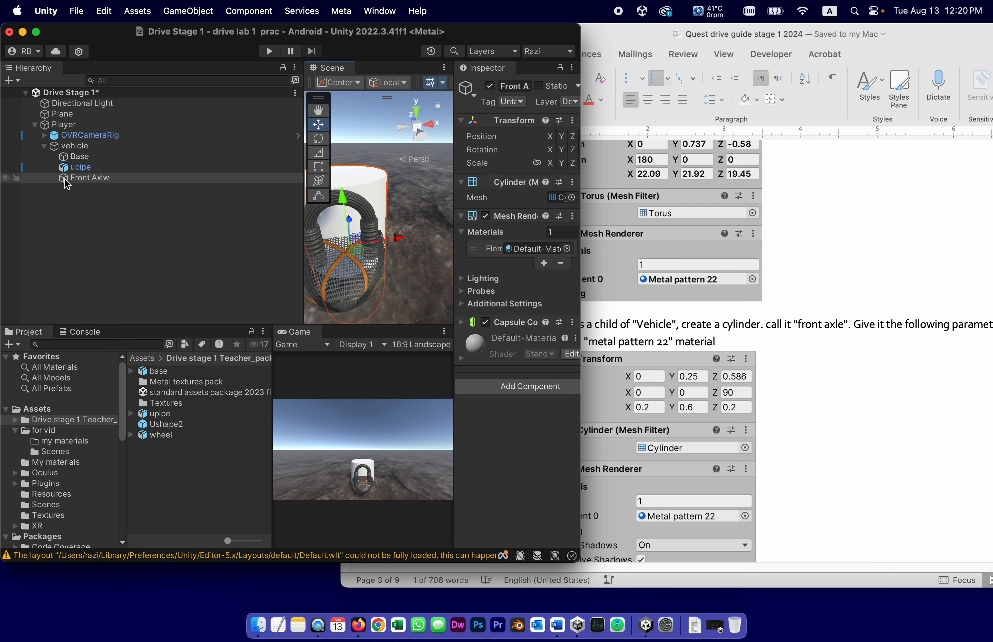
left_click(90, 178)
type("2")
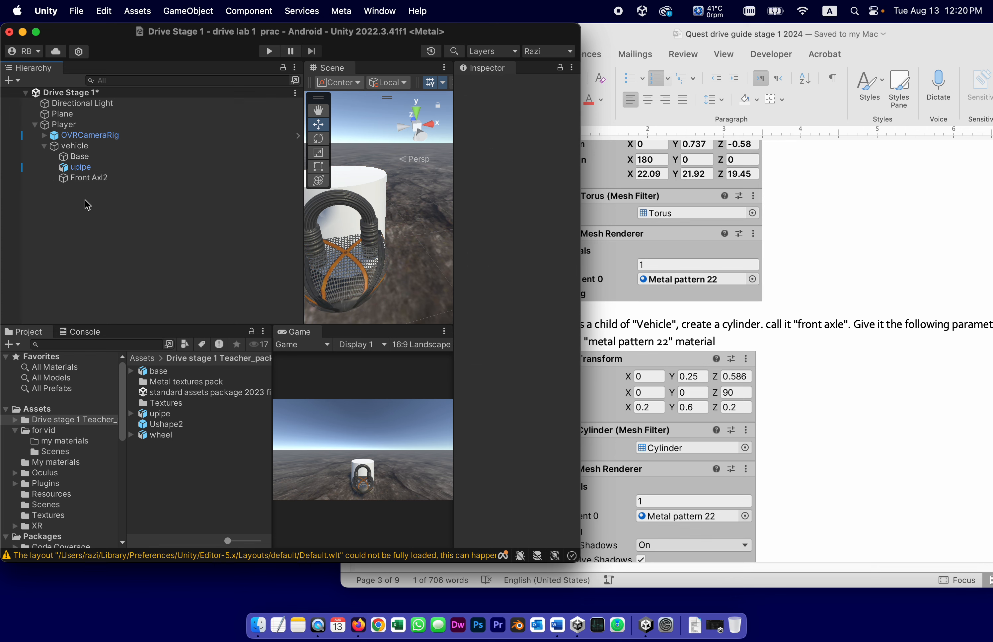
left_click(89, 178)
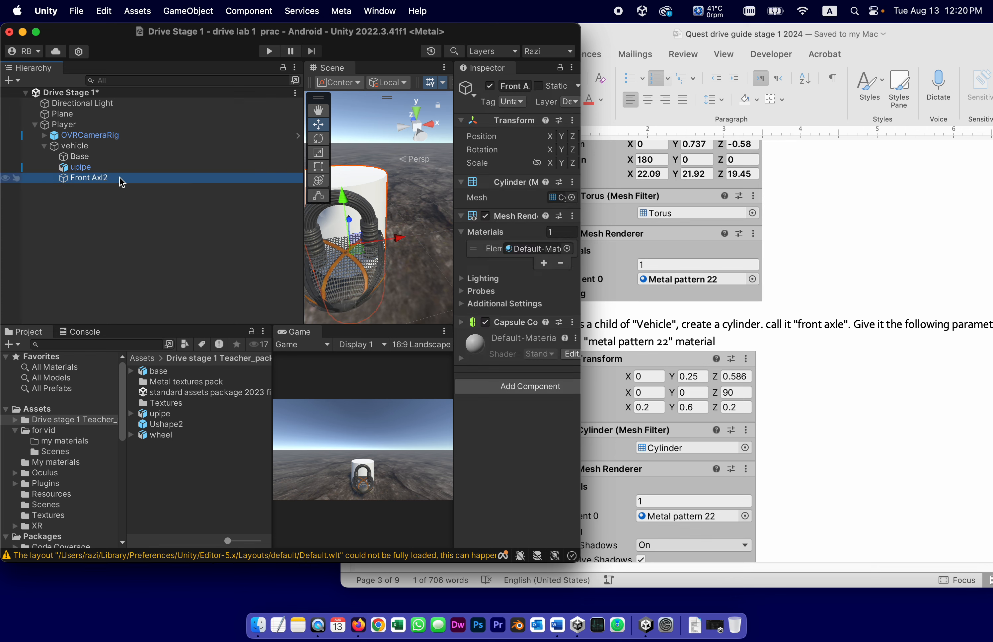
double_click(89, 177)
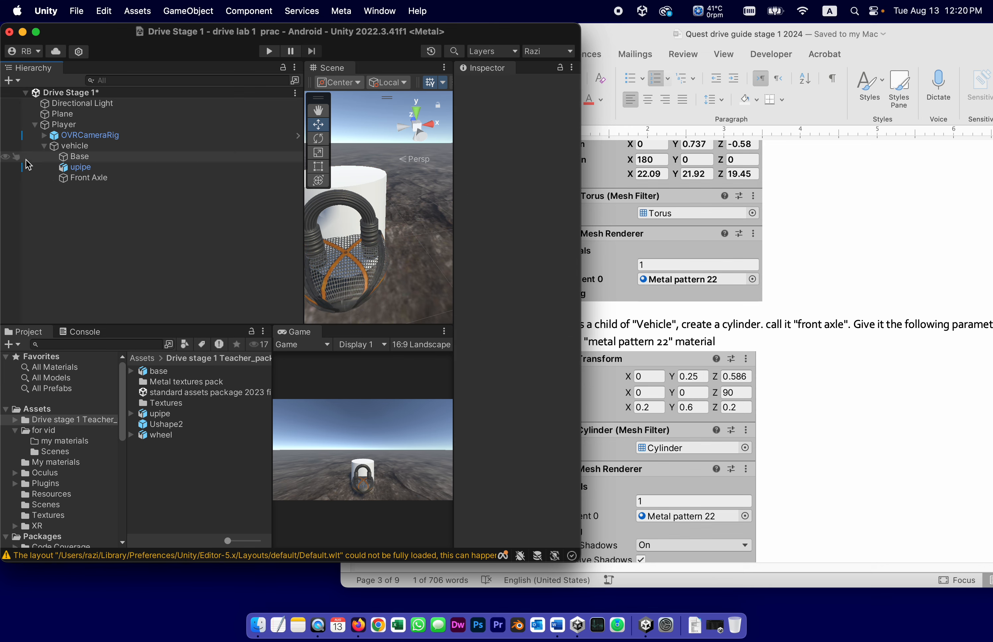
left_click(89, 178)
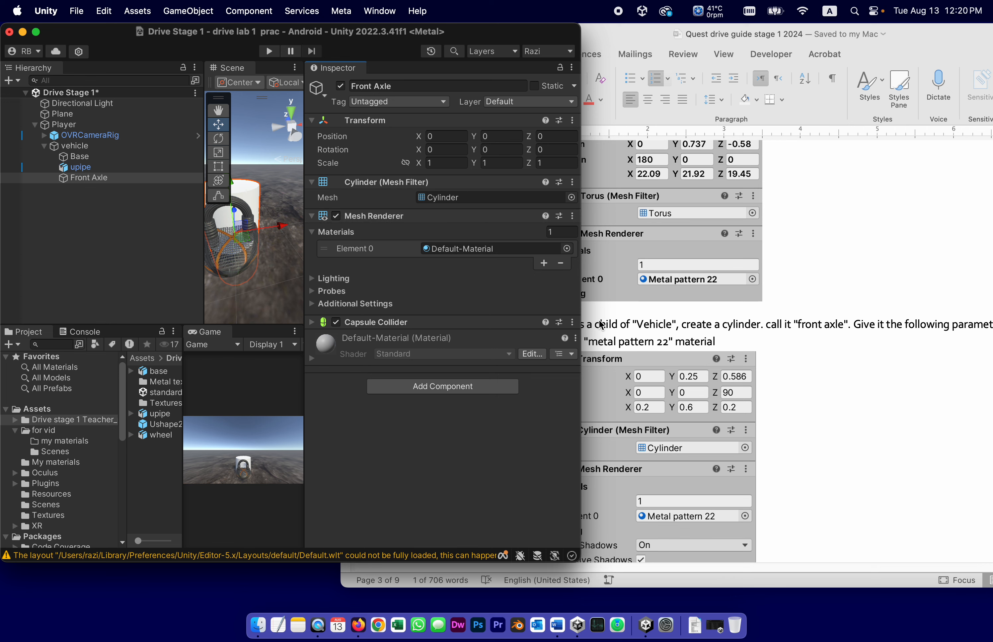
mouse_move(653, 386)
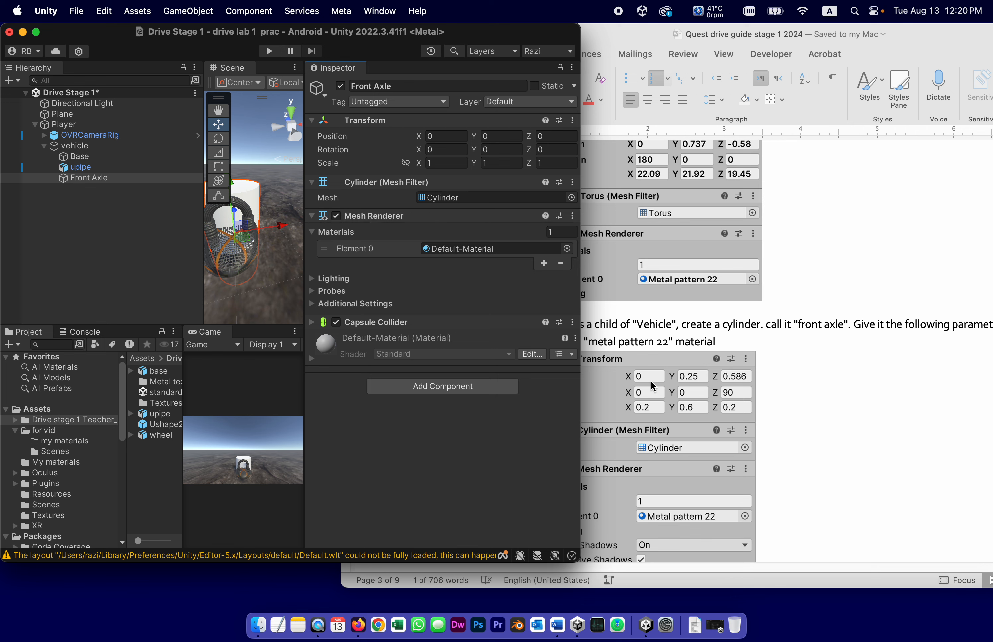
mouse_move(486, 154)
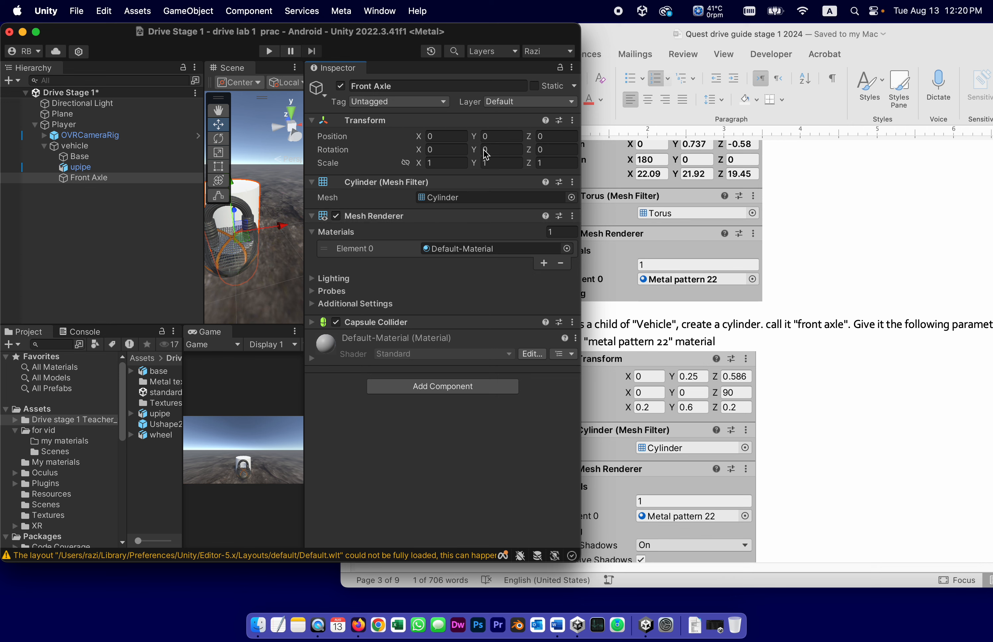
- Set Front Axle position Y 0.25, Z 0.586 and rotation Z 90°
left_click(502, 136)
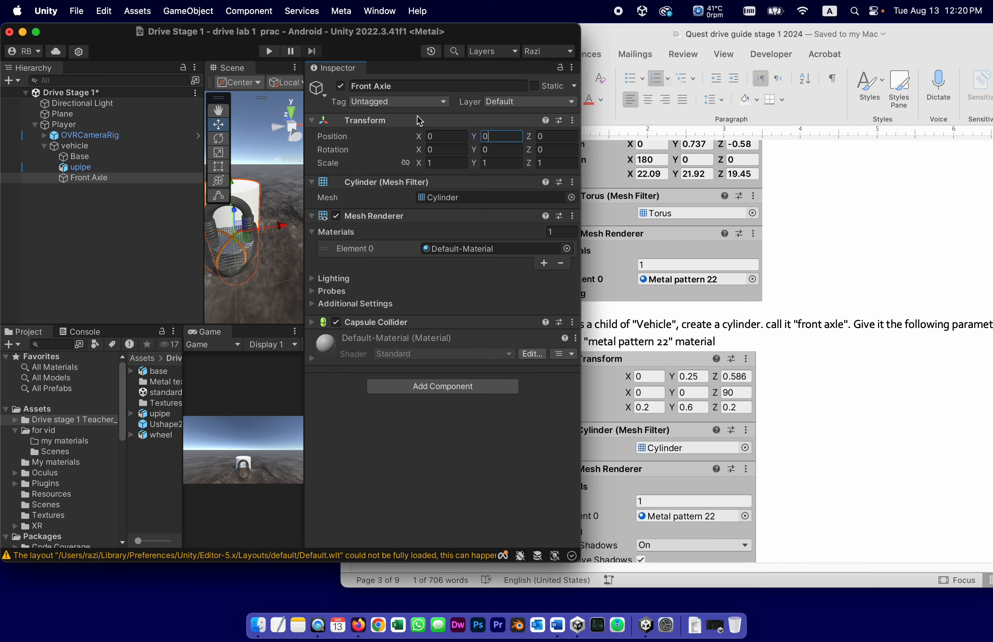
type("0.25")
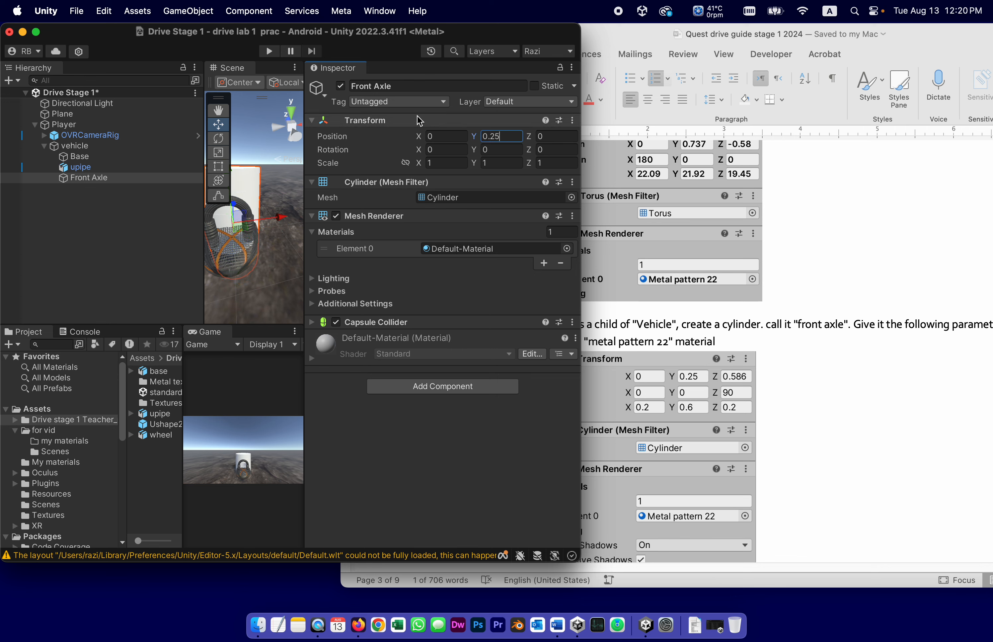
mouse_move(648, 363)
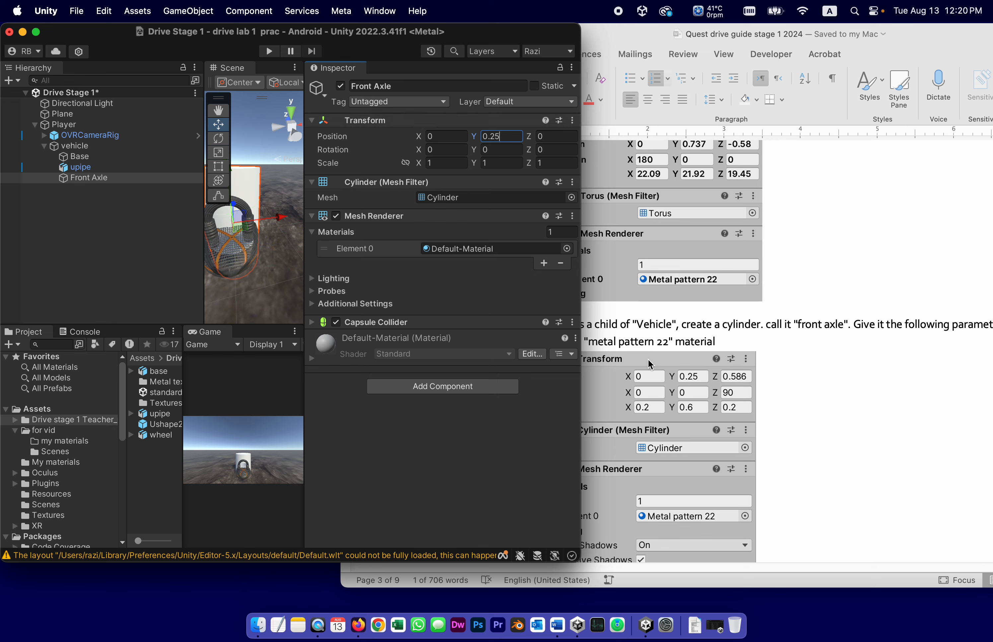
mouse_move(724, 384)
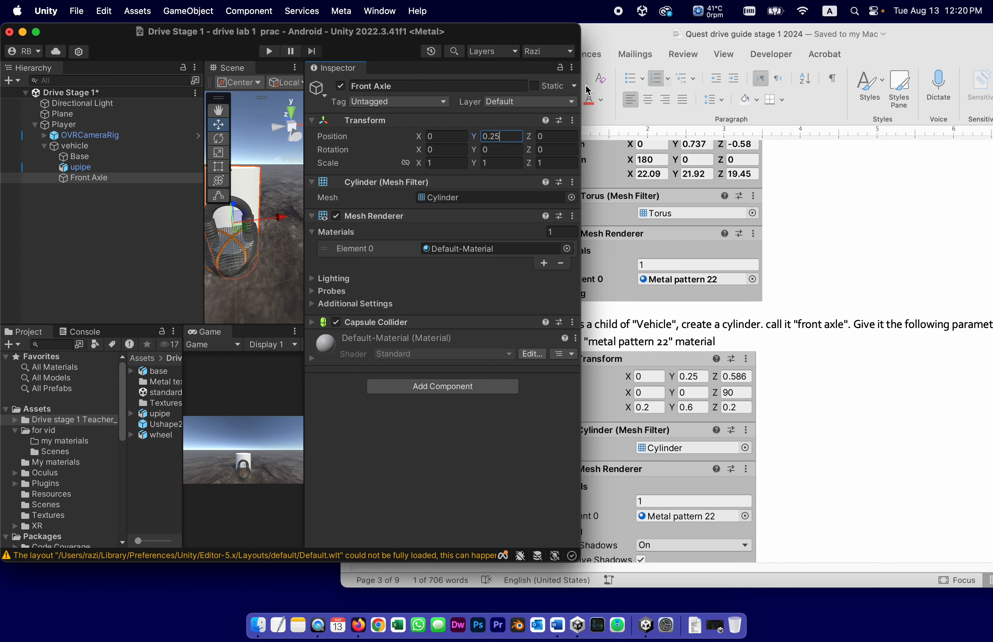
left_click(556, 136)
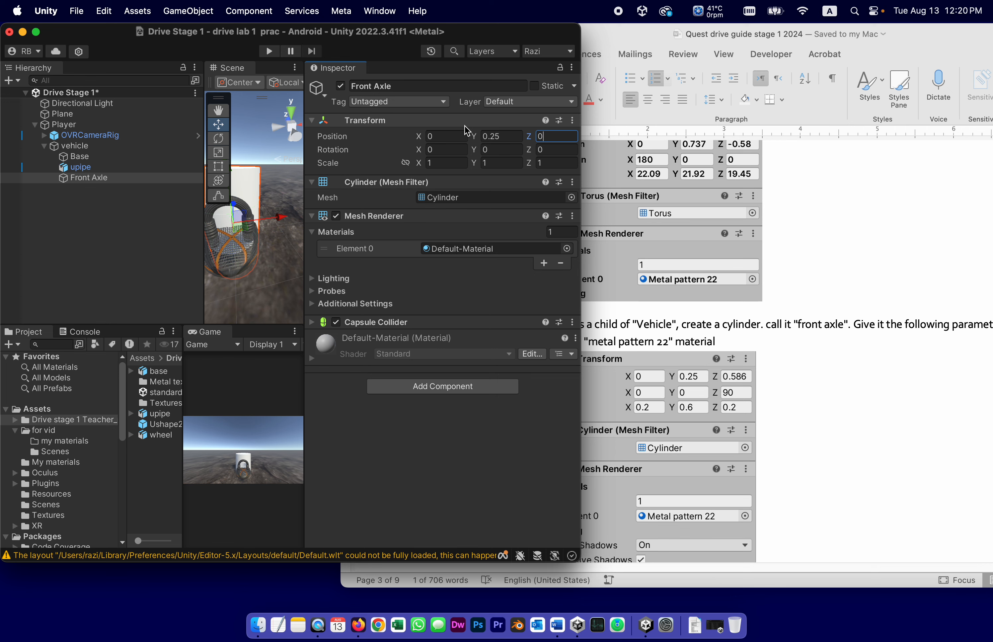
type("0.586")
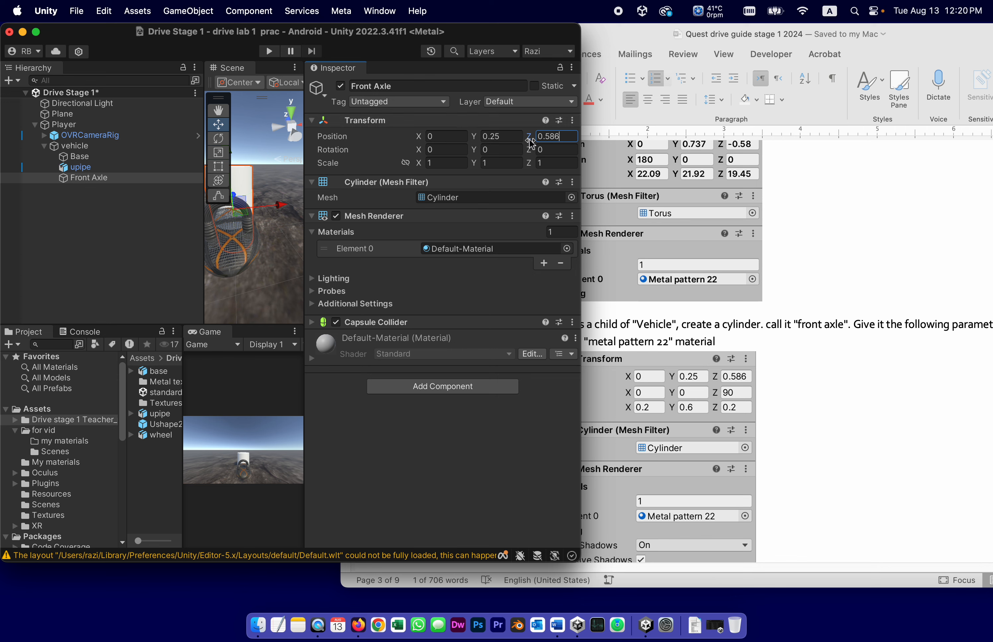
left_click(557, 150)
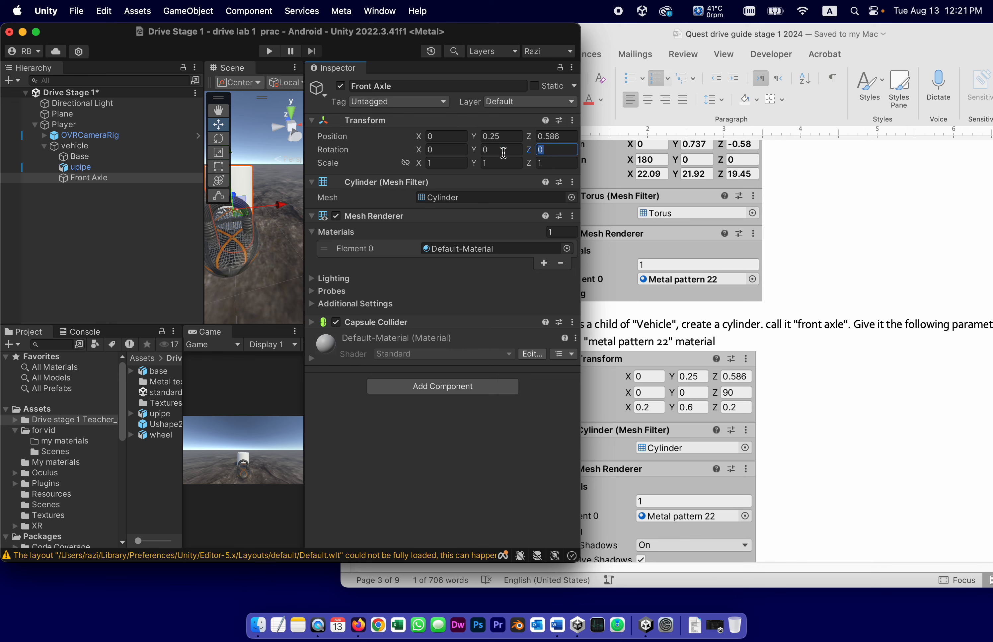
type("90")
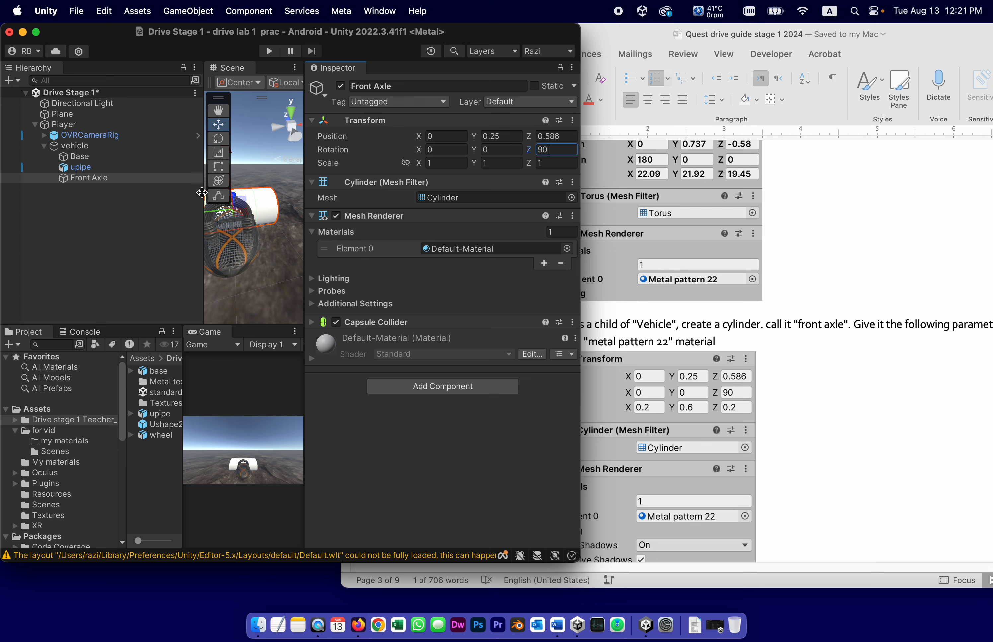
mouse_move(907, 334)
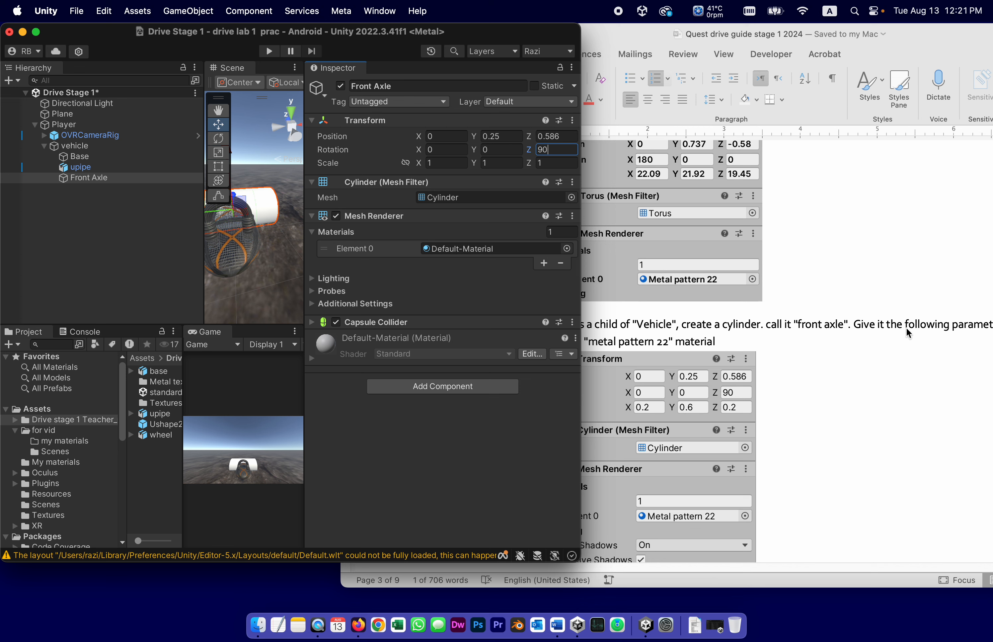
mouse_move(706, 385)
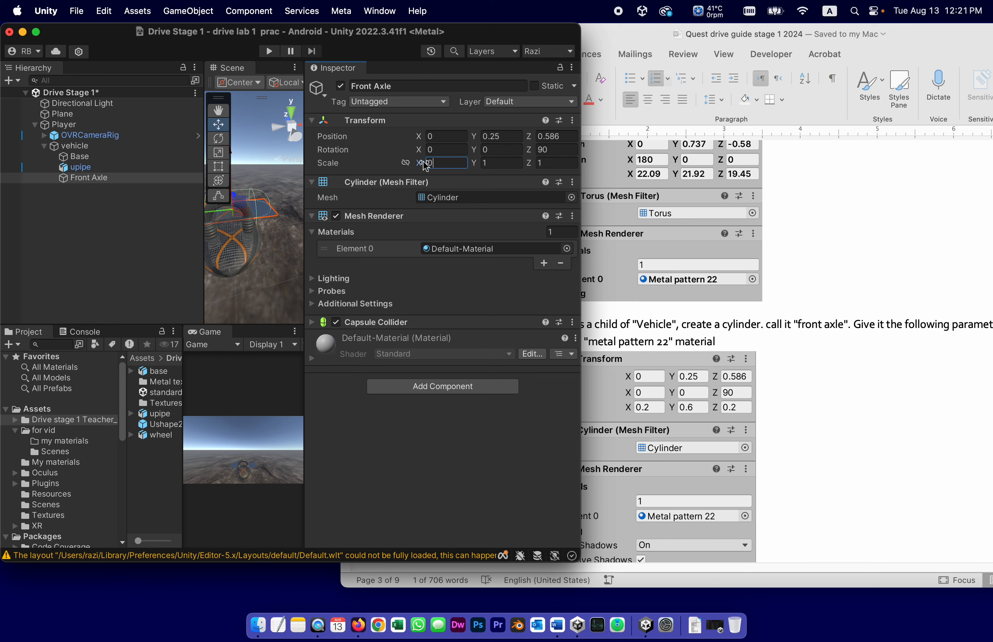
- Scale Front Axle to X 0.2, Y 0.6, Z 0.2
type("0.2")
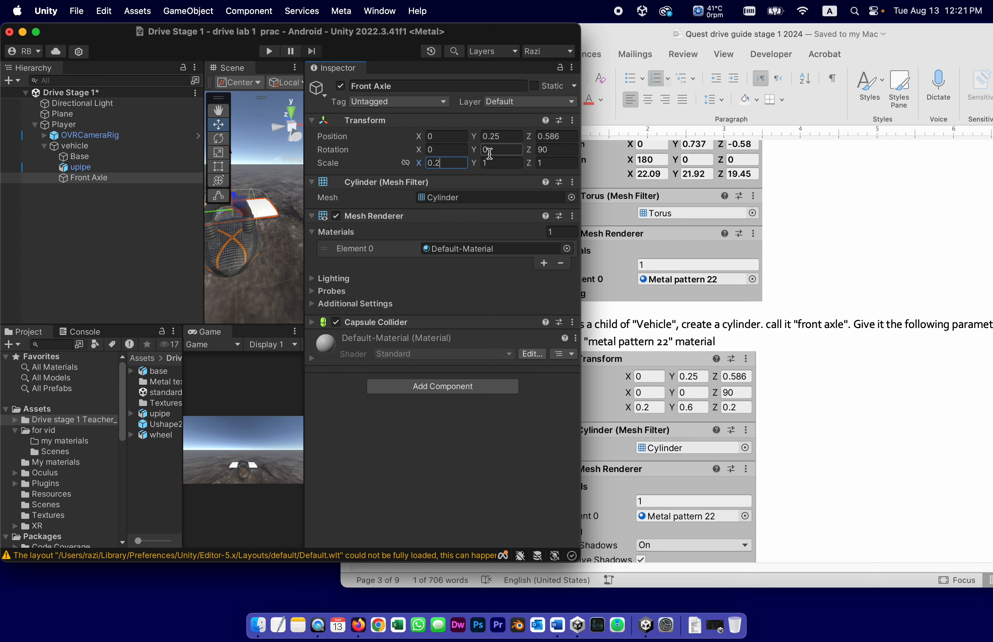
left_click(557, 162)
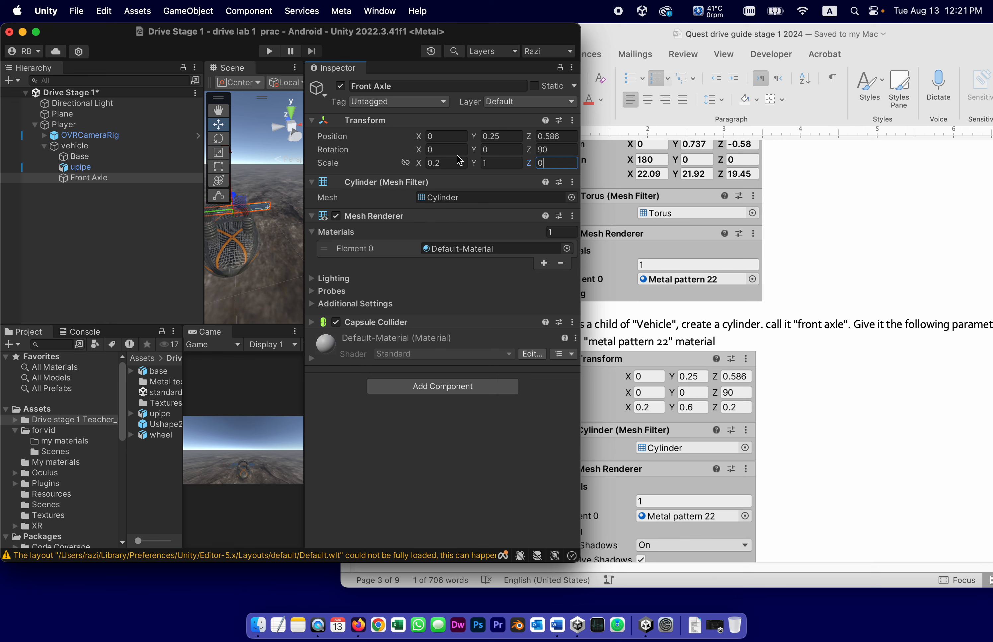
type("0.2")
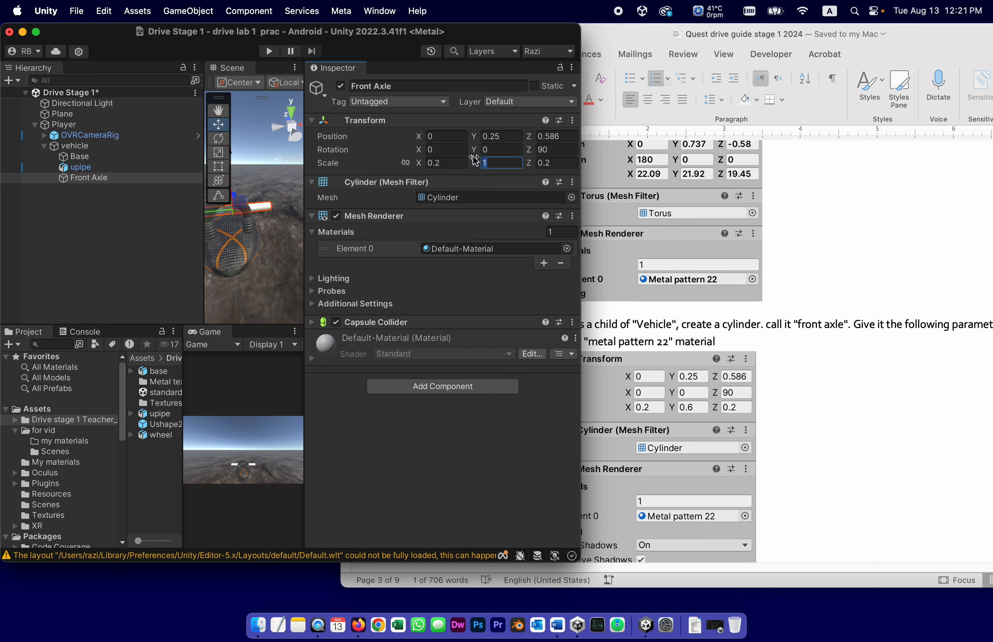
type("0.6")
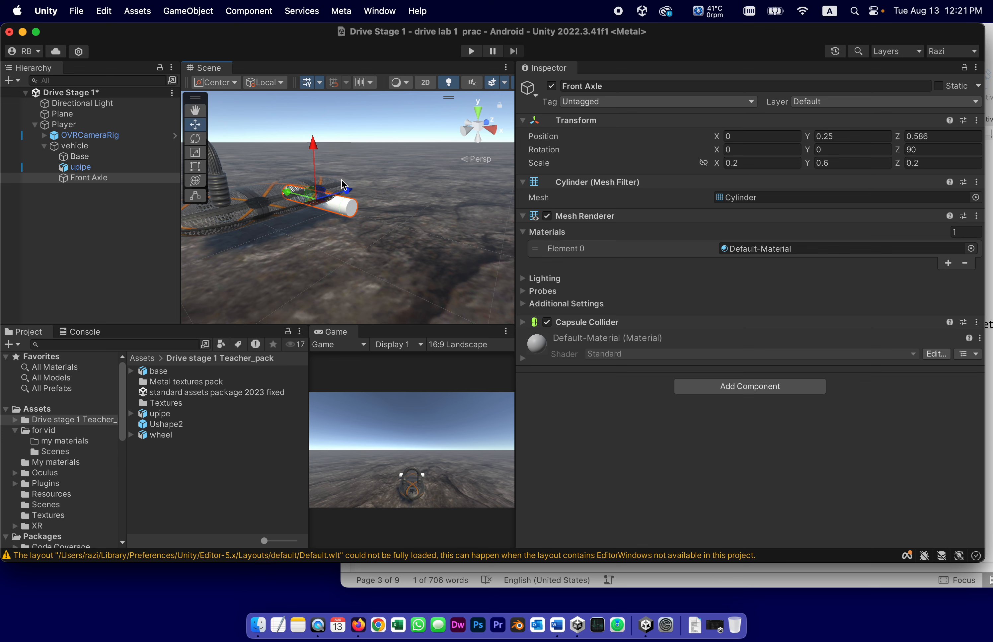
mouse_move(430, 251)
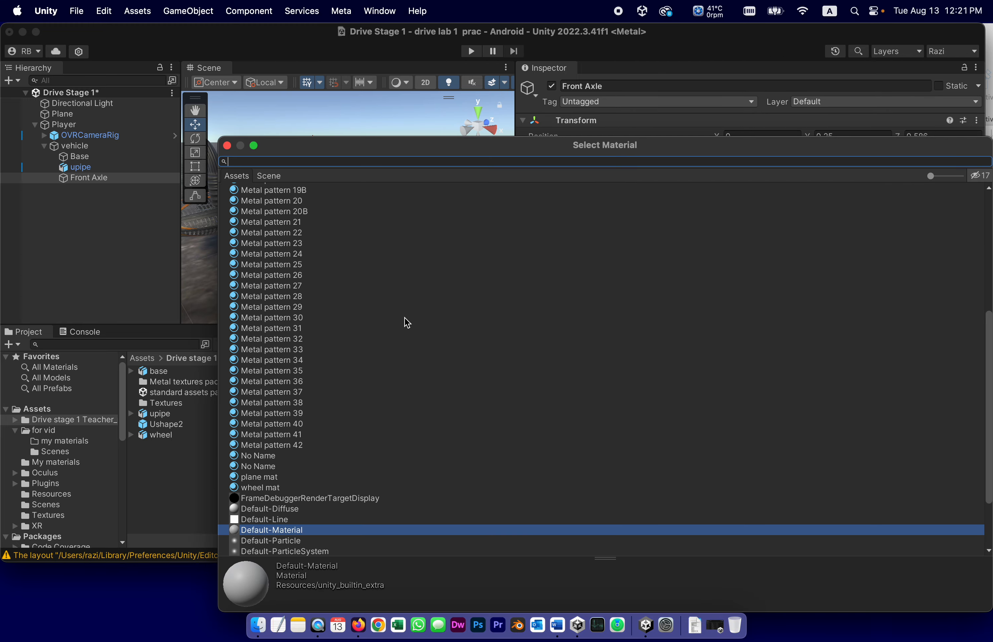
- Assign the Metal pattern 22 material to Front Axle's Element 0 slot
left_click(271, 233)
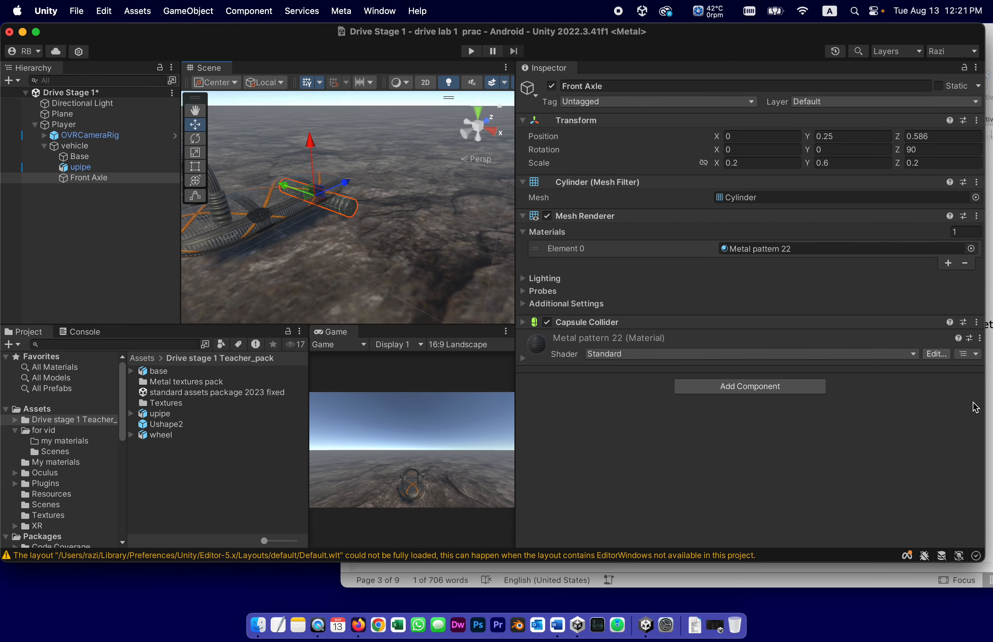
mouse_move(342, 292)
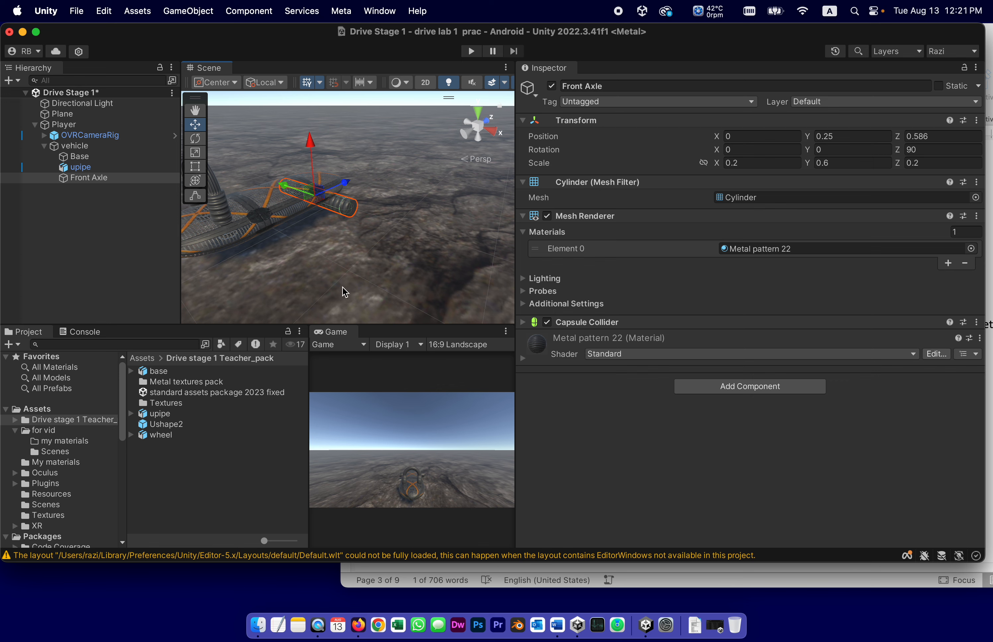
left_click(89, 177)
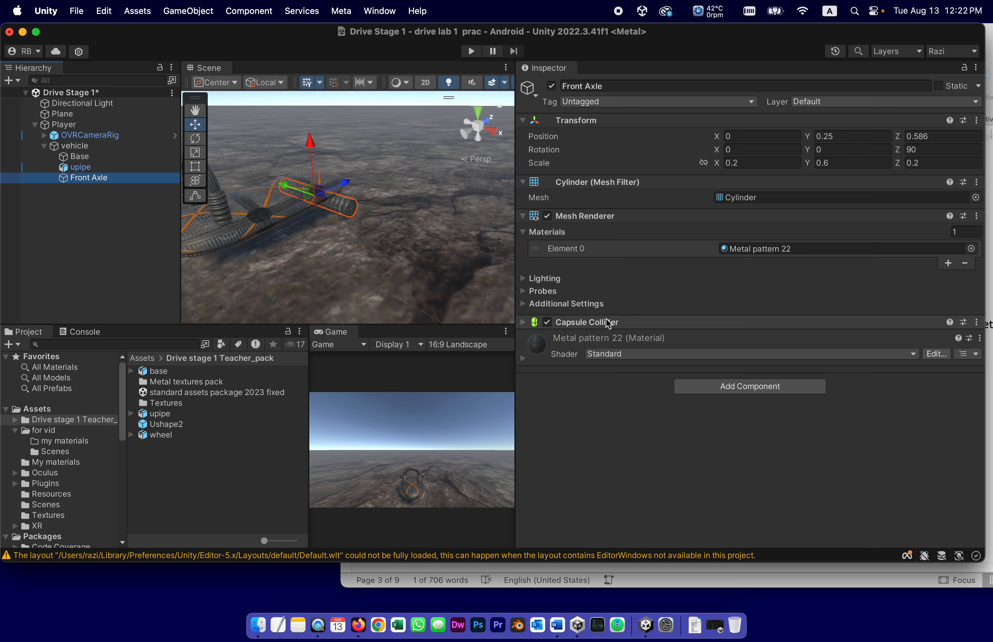
mouse_move(600, 326)
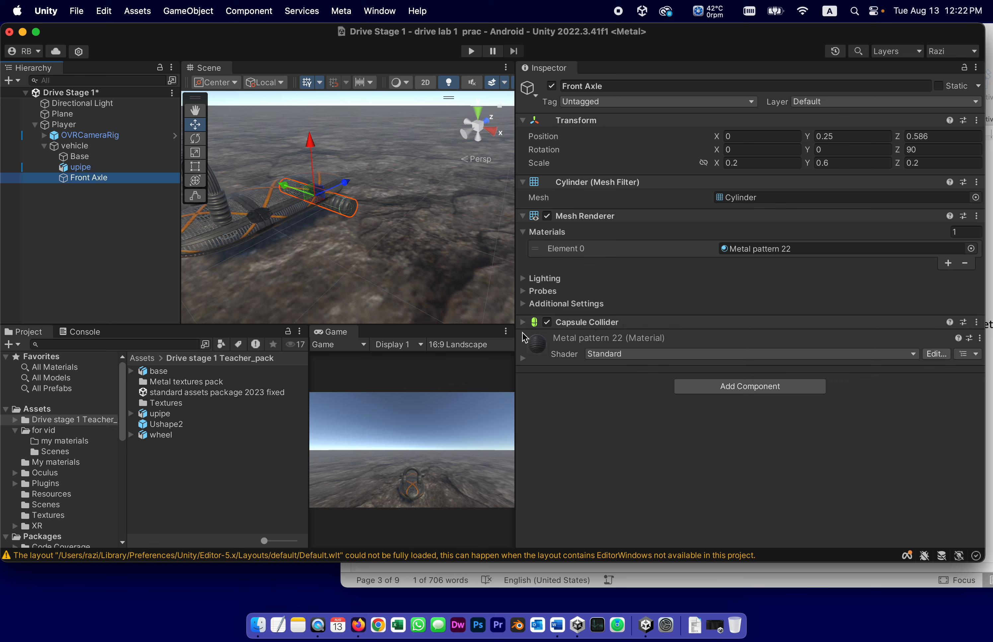
- Uncheck the Capsule Collider component on Front Axle
left_click(546, 322)
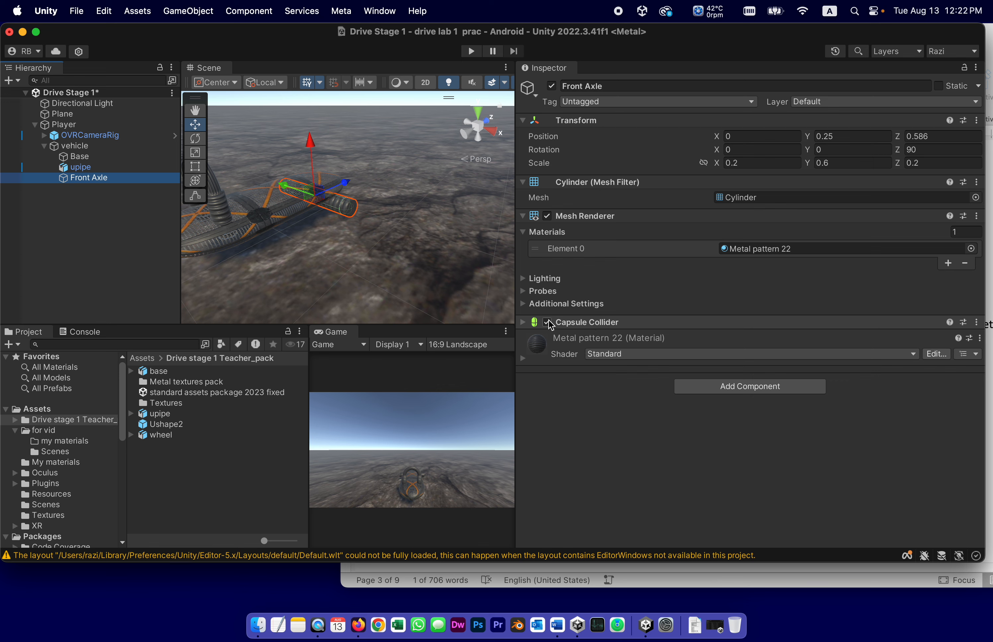
left_click(546, 321)
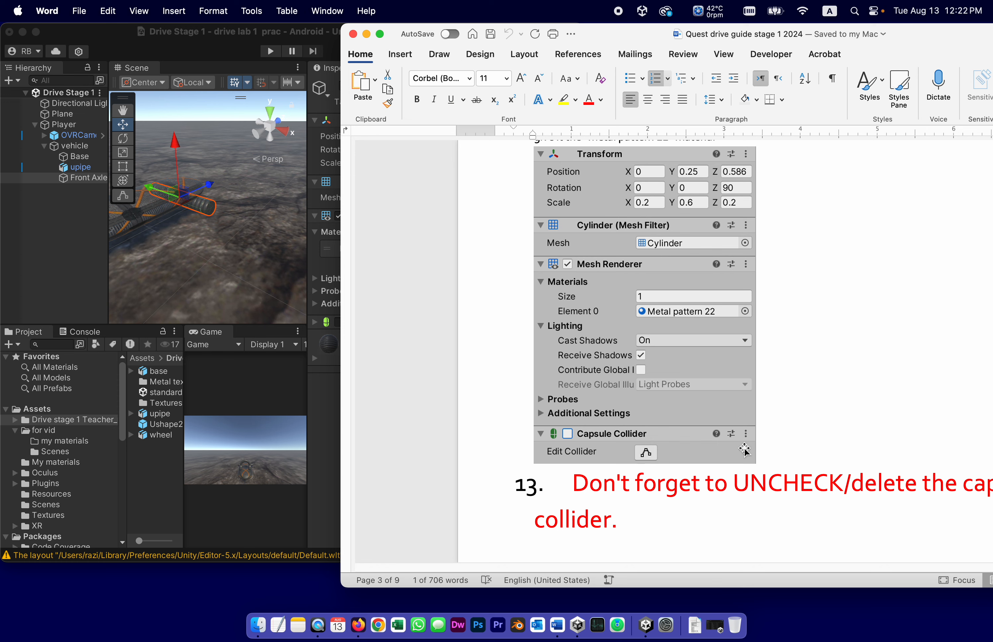
mouse_move(676, 445)
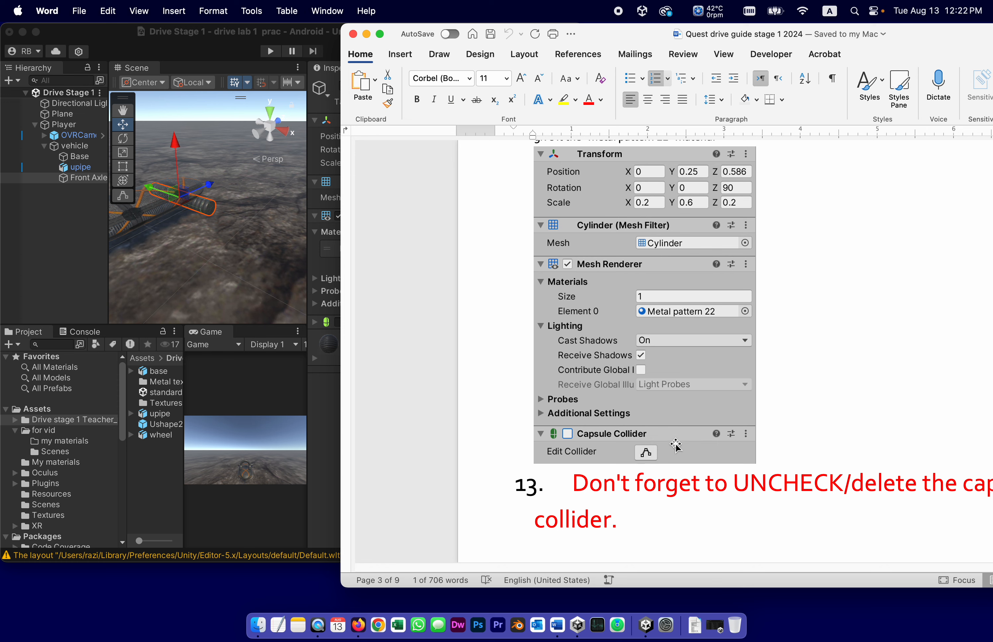
mouse_move(704, 301)
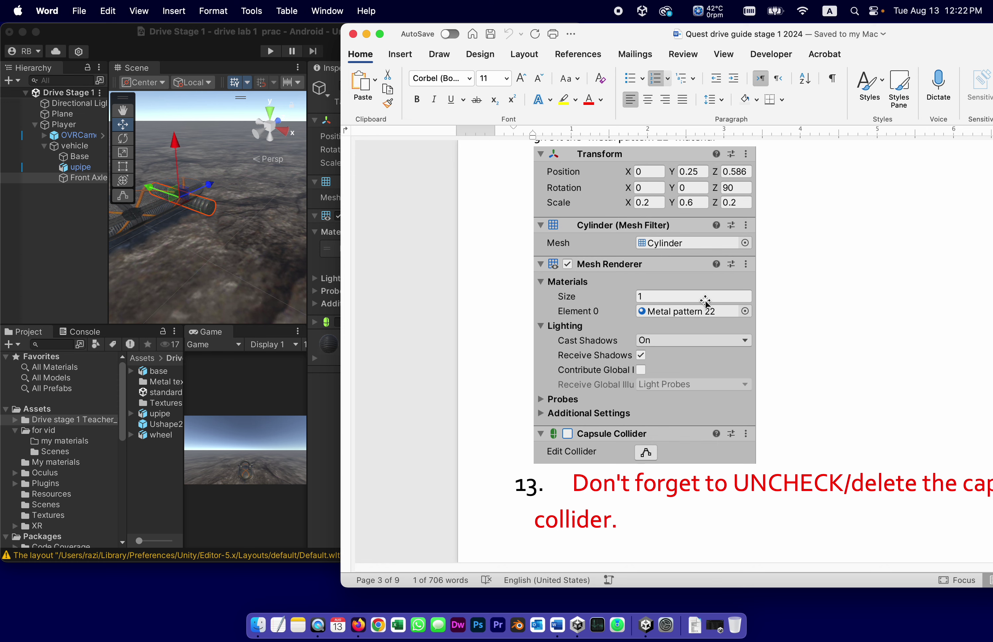
- Scroll the Word guide to step 14 and select the words 'rear axle'
scroll("down", 3)
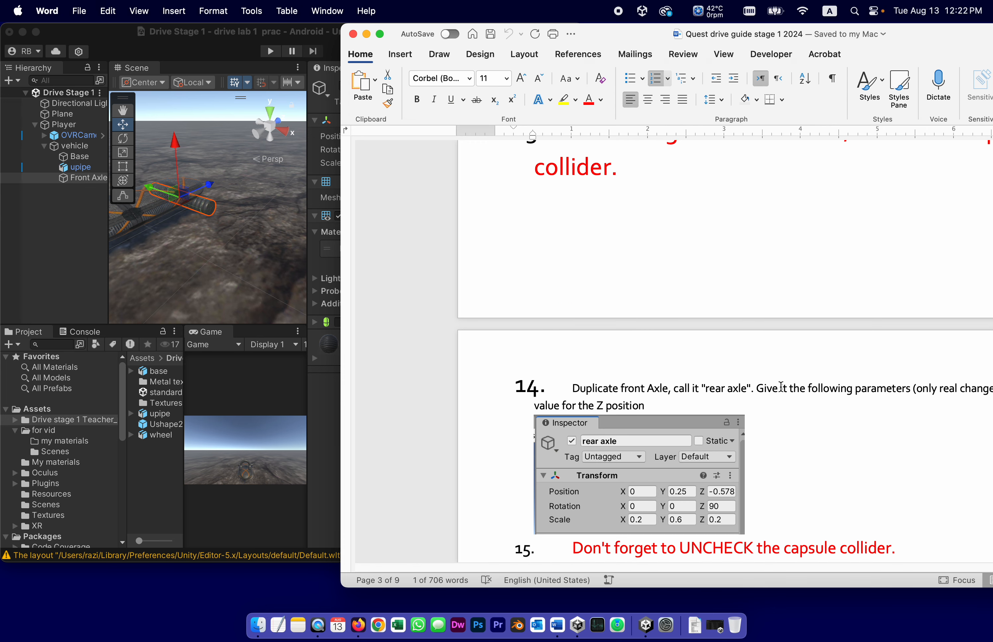
scroll("down", 3)
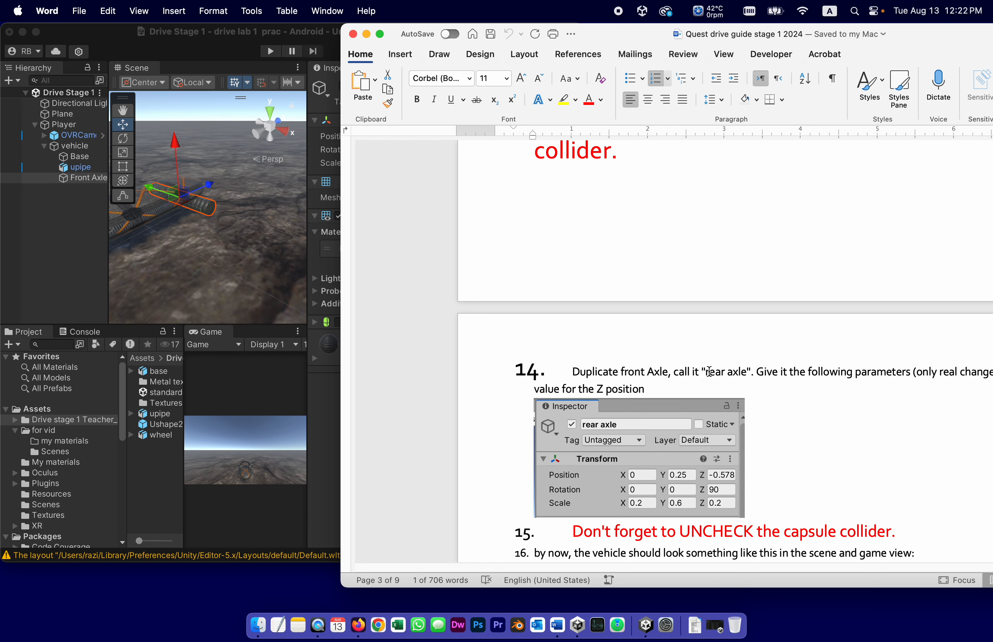
double_click(715, 371)
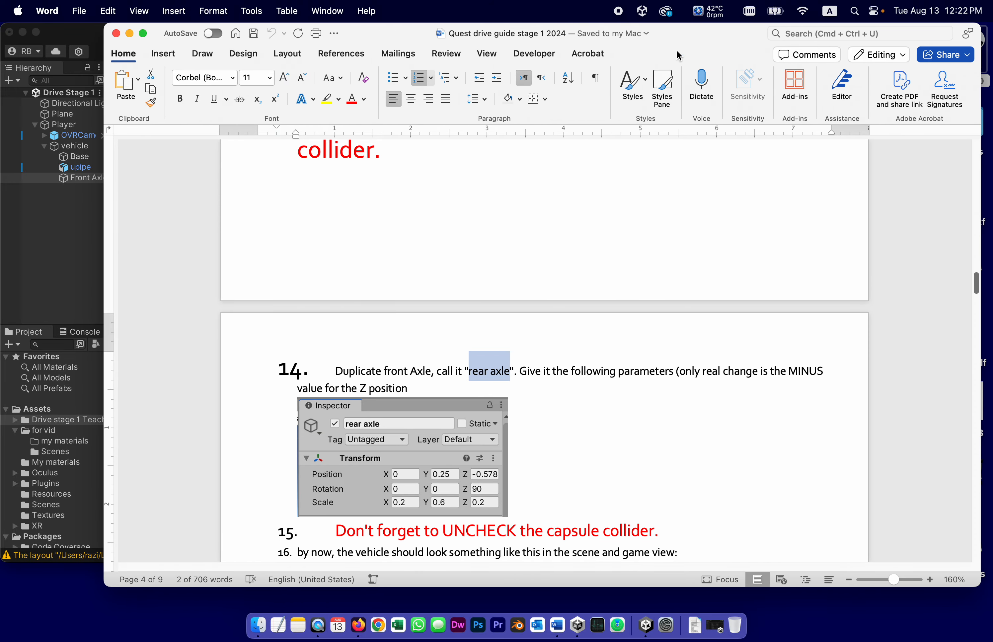
mouse_move(560, 436)
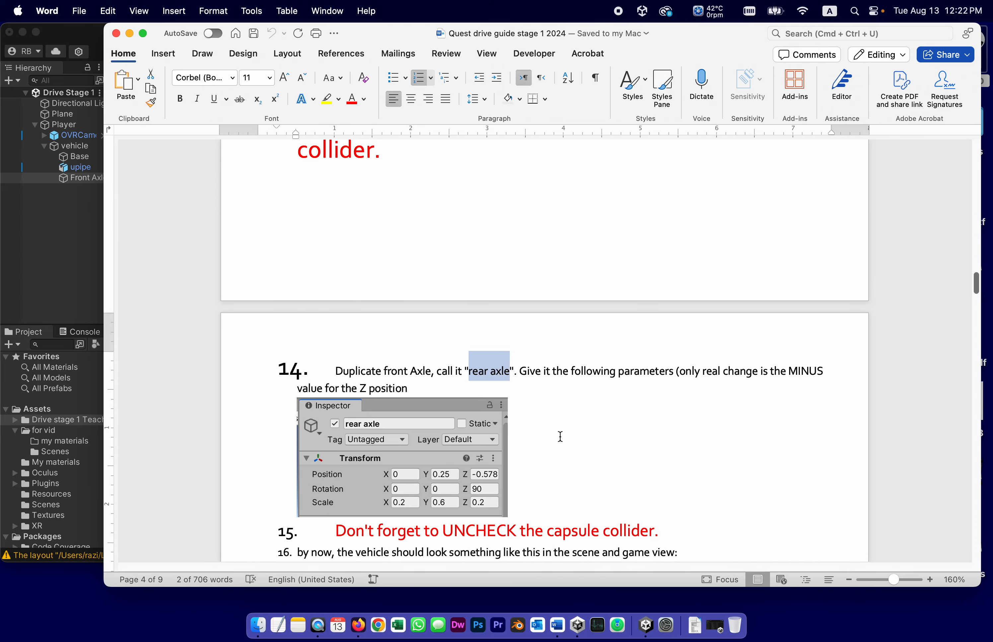
mouse_move(486, 469)
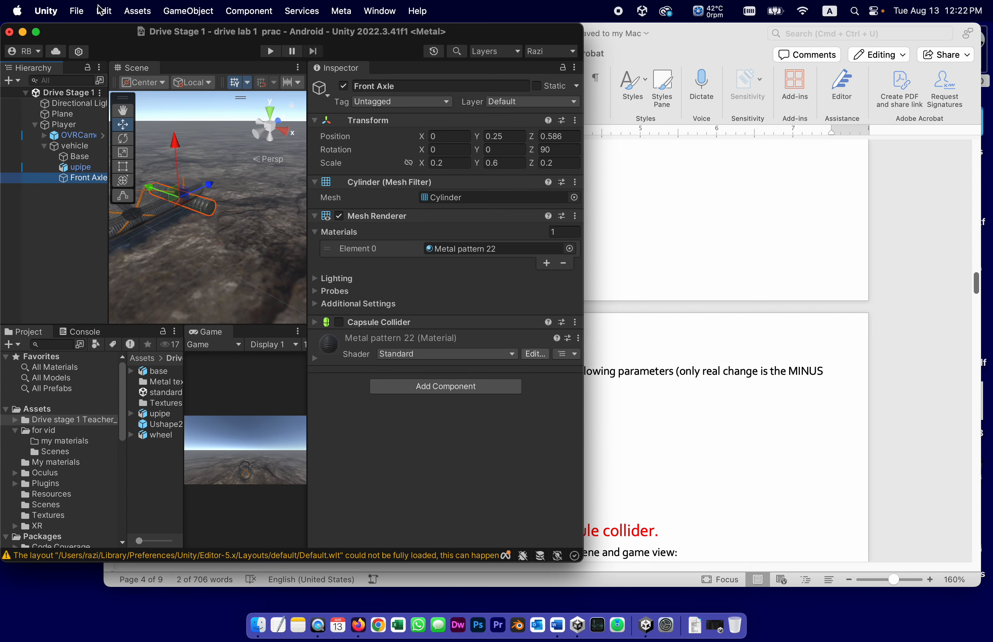
- Duplicate Front Axle as 'rear axle' and set its Z position to -0.586
left_click(104, 10)
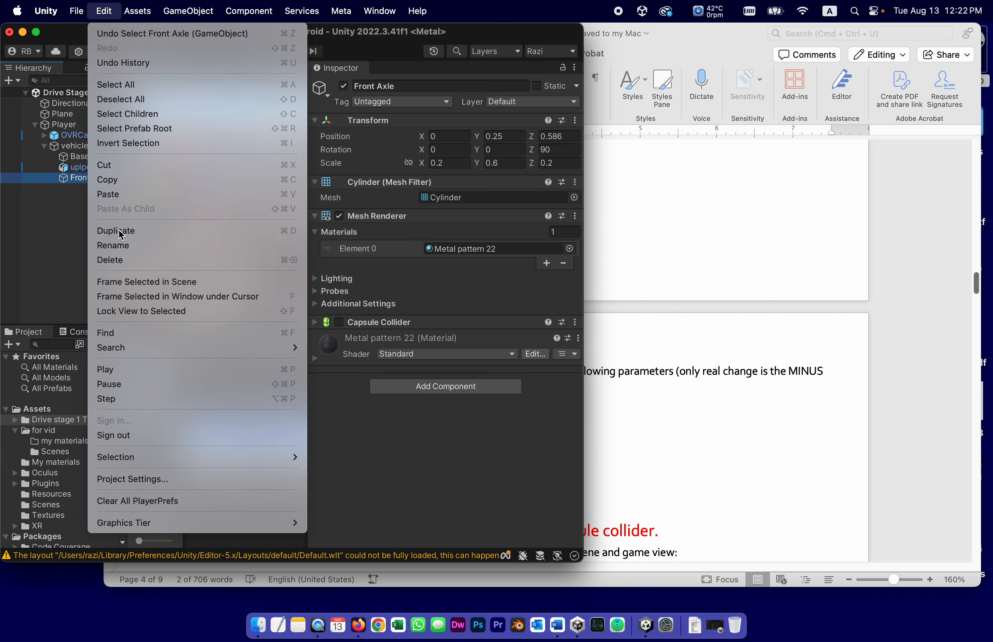
left_click(116, 230)
type("rear axle")
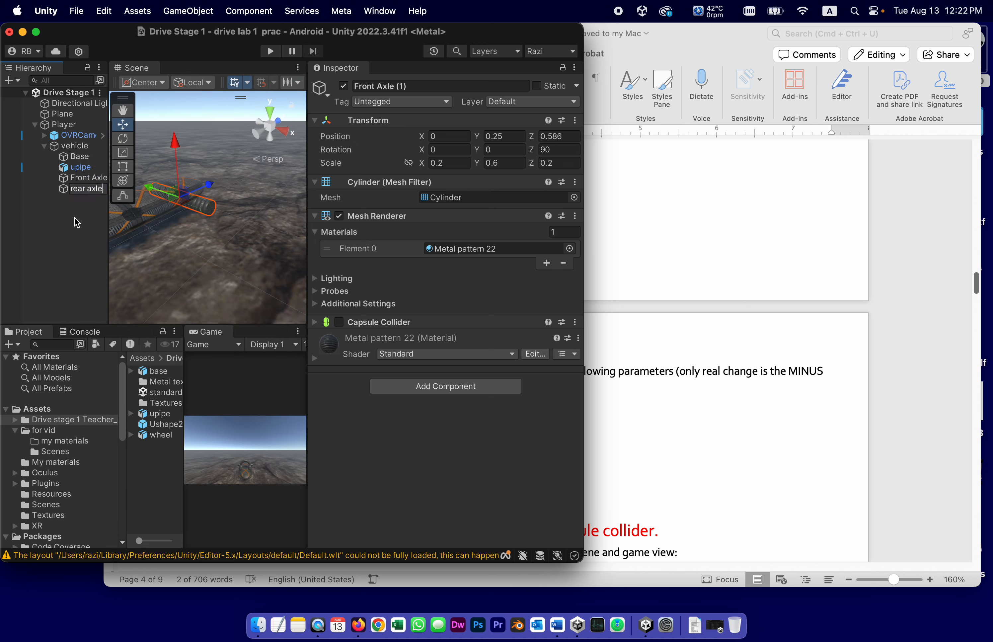
left_click(86, 187)
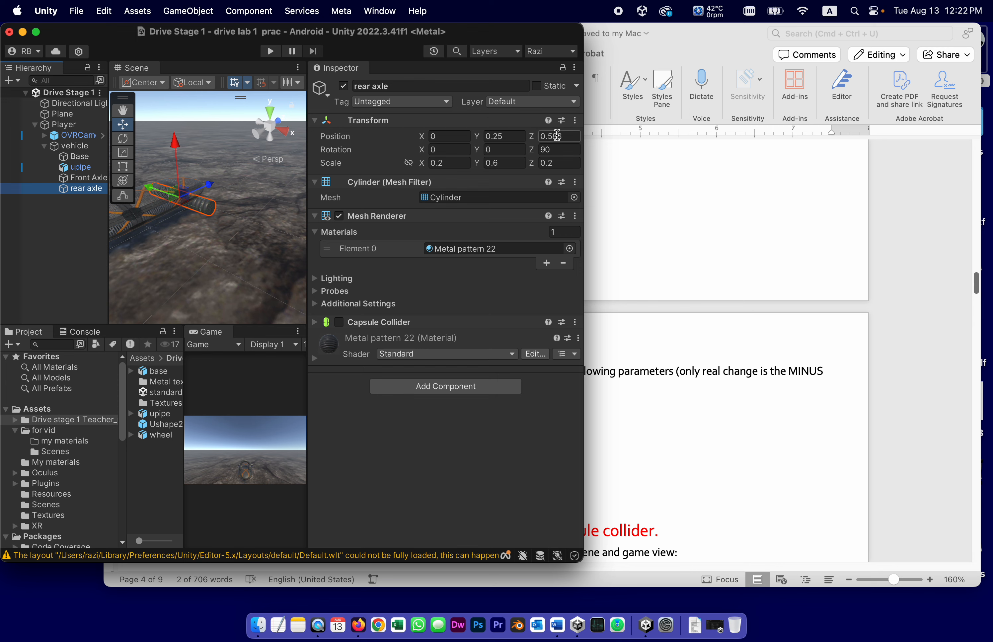
left_click(558, 136)
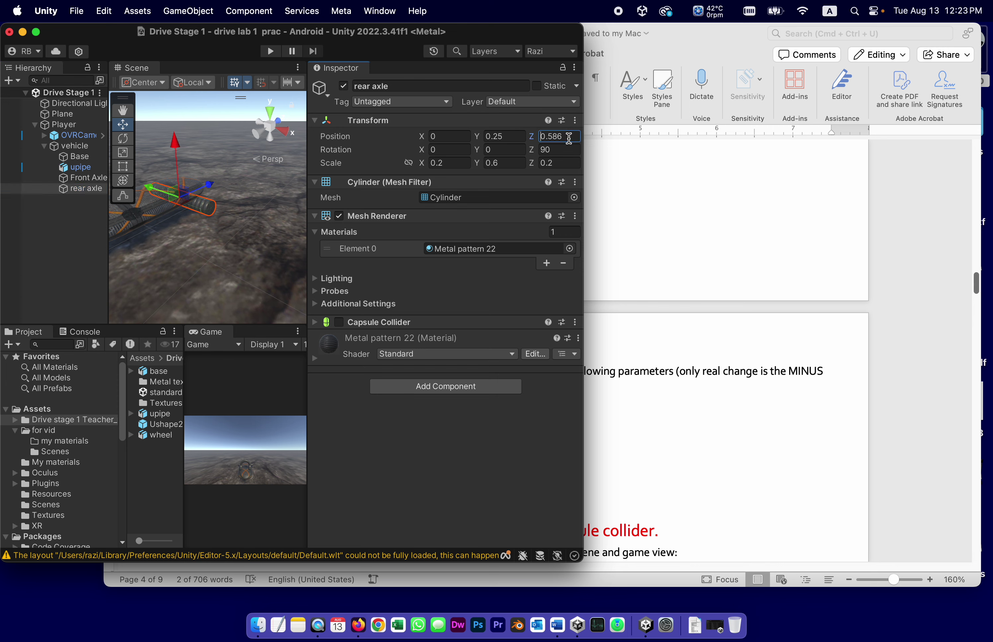
type("-0.586")
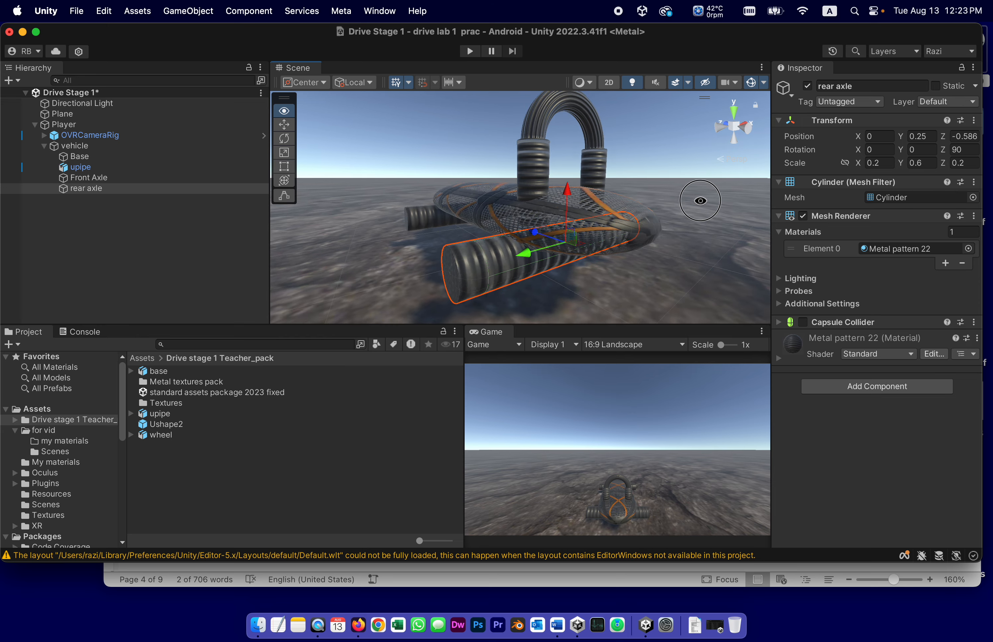
left_click_drag(700, 200, 425, 283)
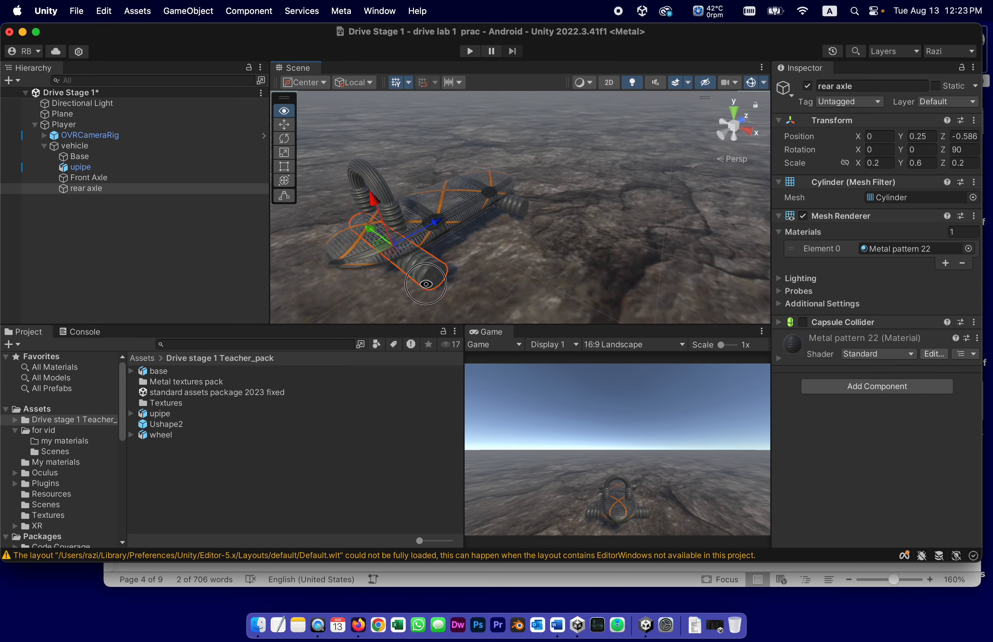
left_click_drag(426, 283, 681, 226)
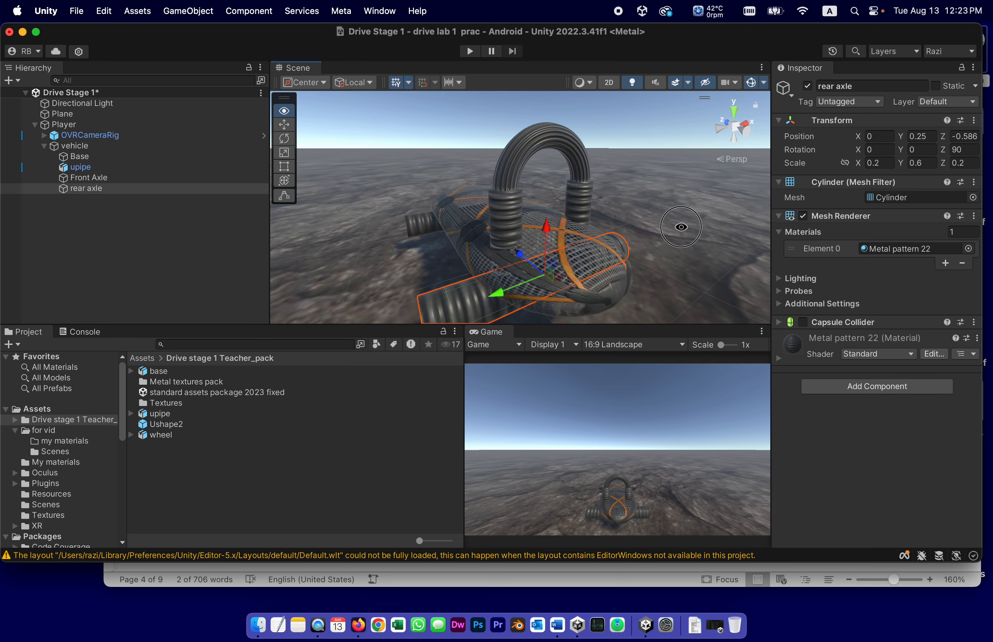